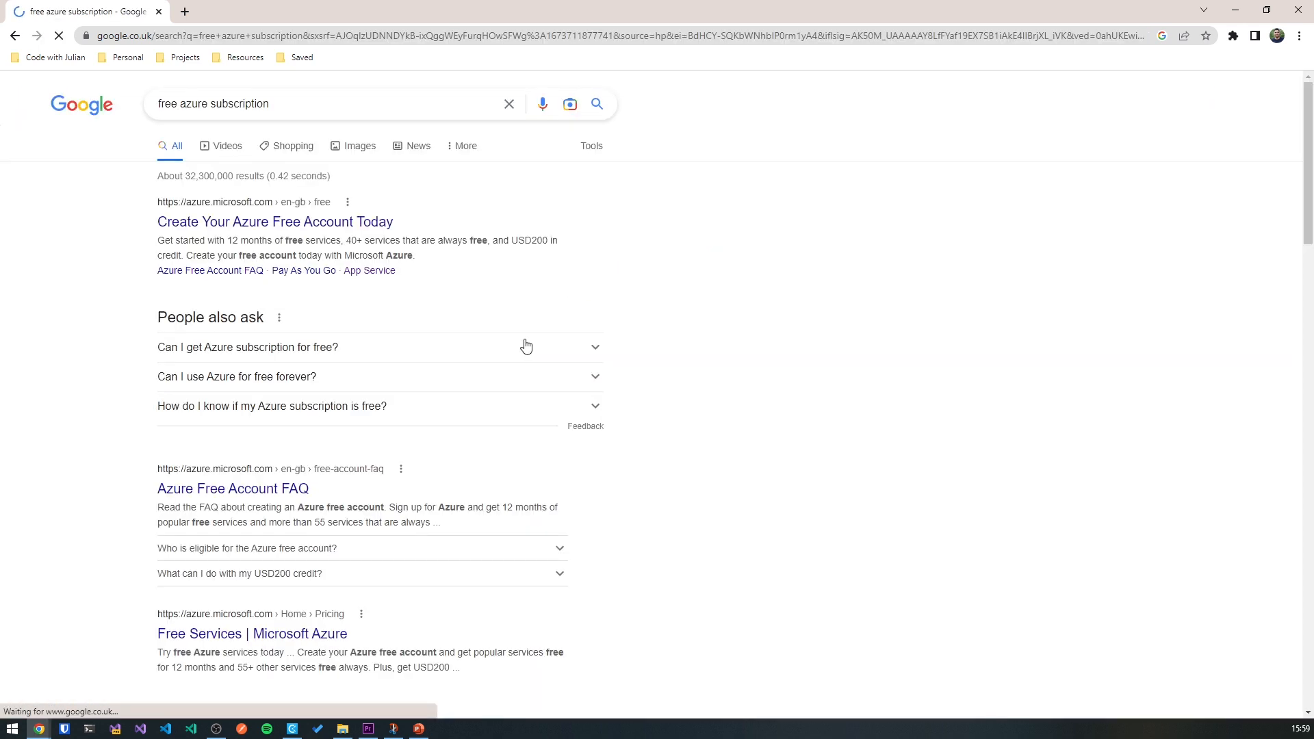
- Open the 'Azure DevOps Services Pricing' result from the 'azure devops free' search
click(274, 221)
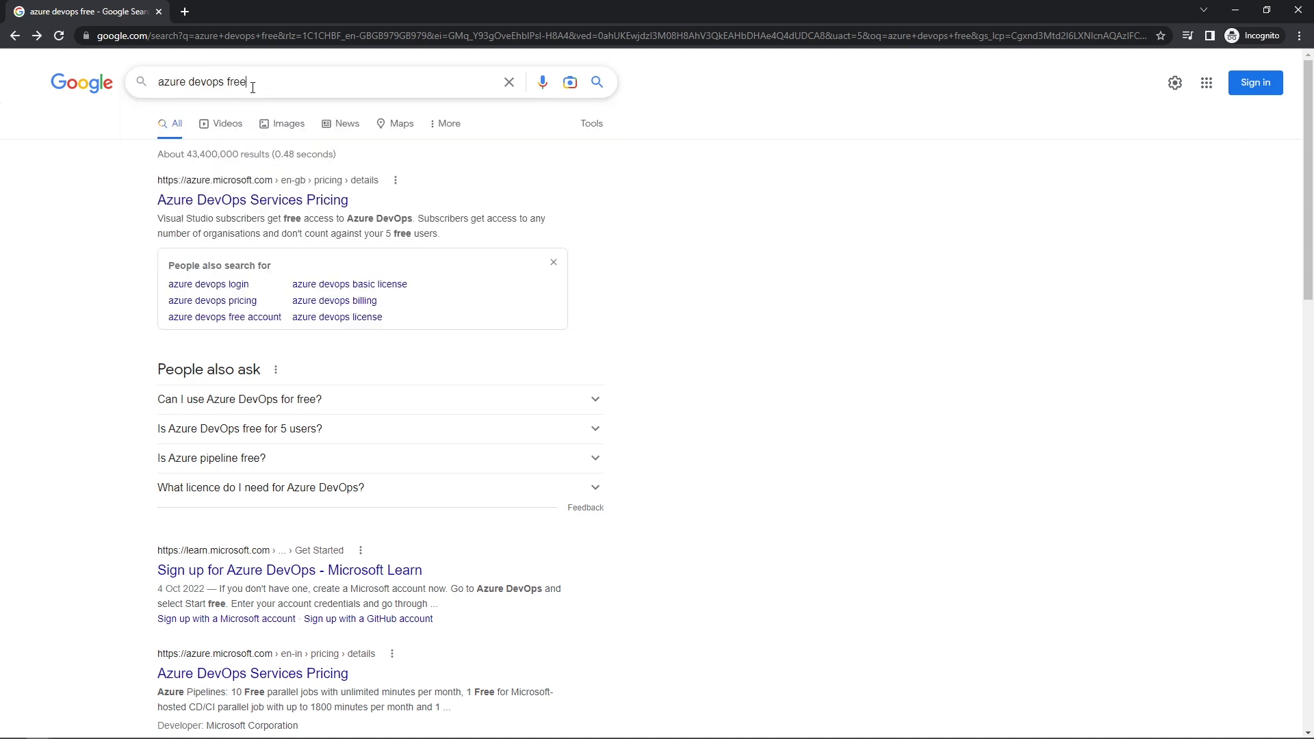
click(253, 199)
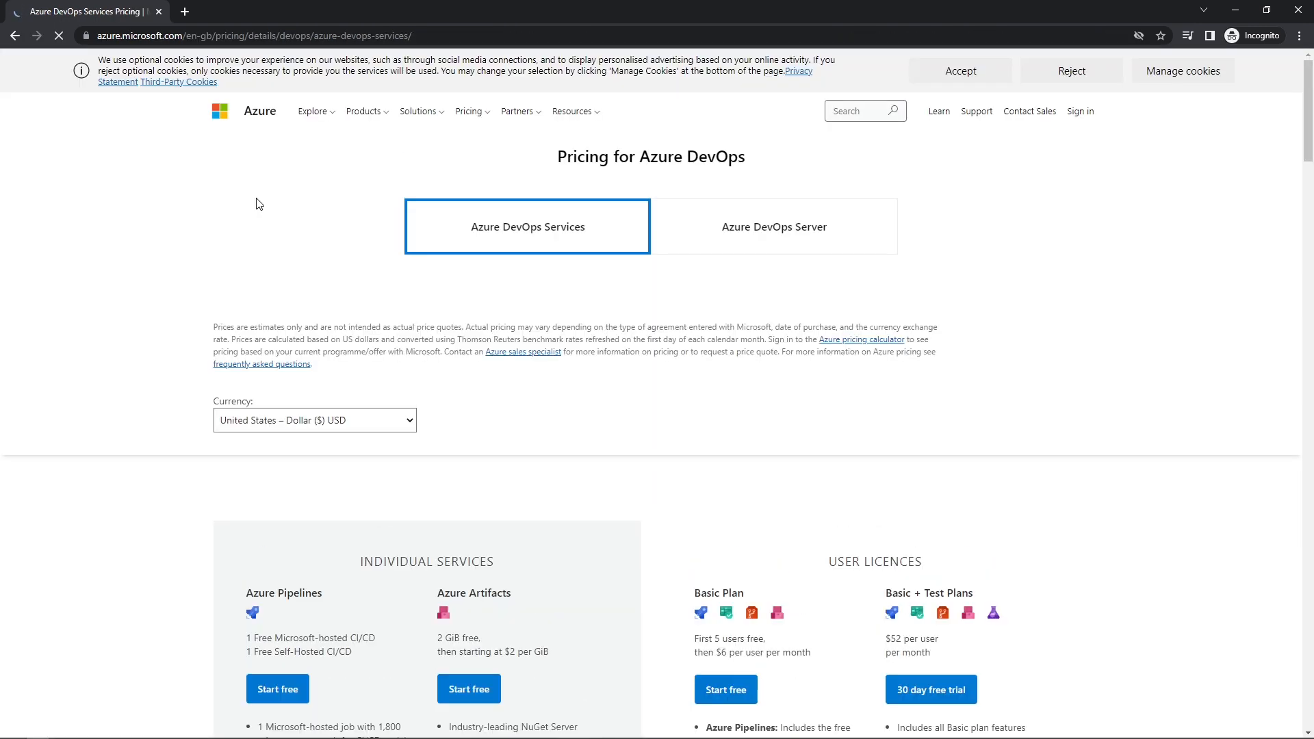
scroll(down, 3)
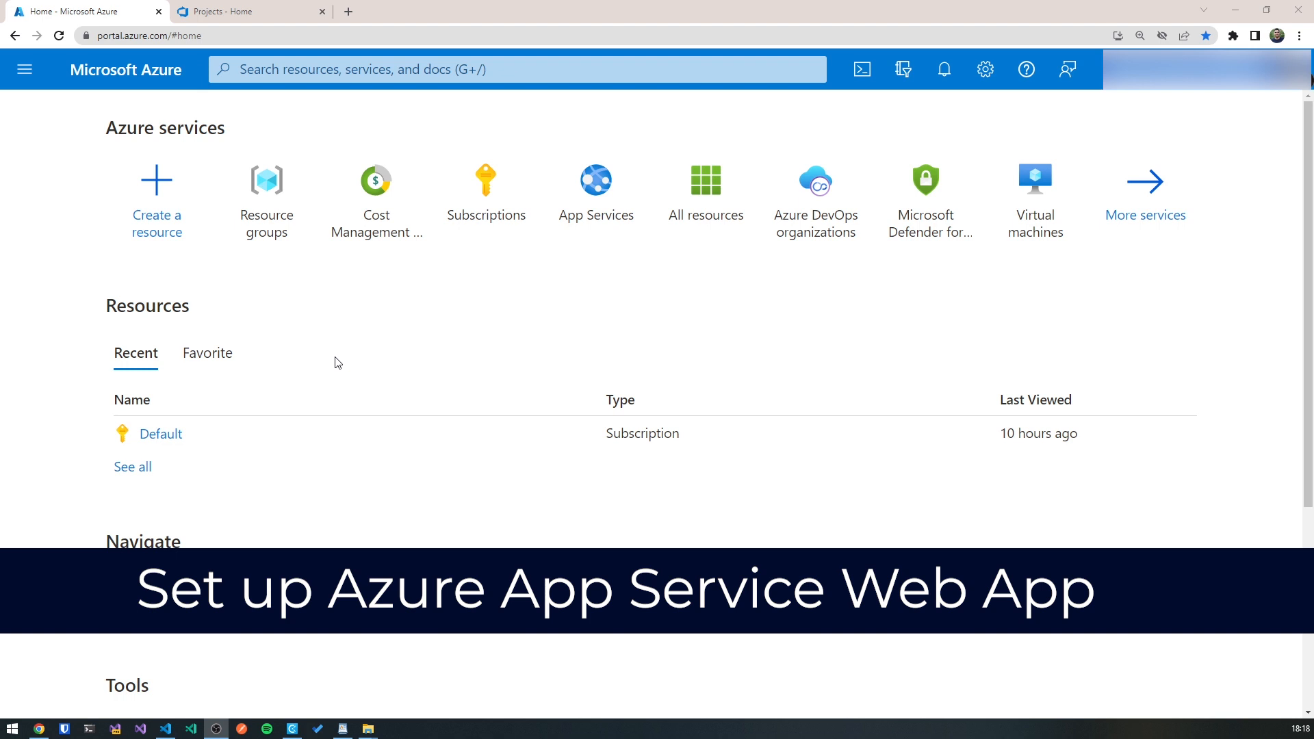
mouse_move(351, 348)
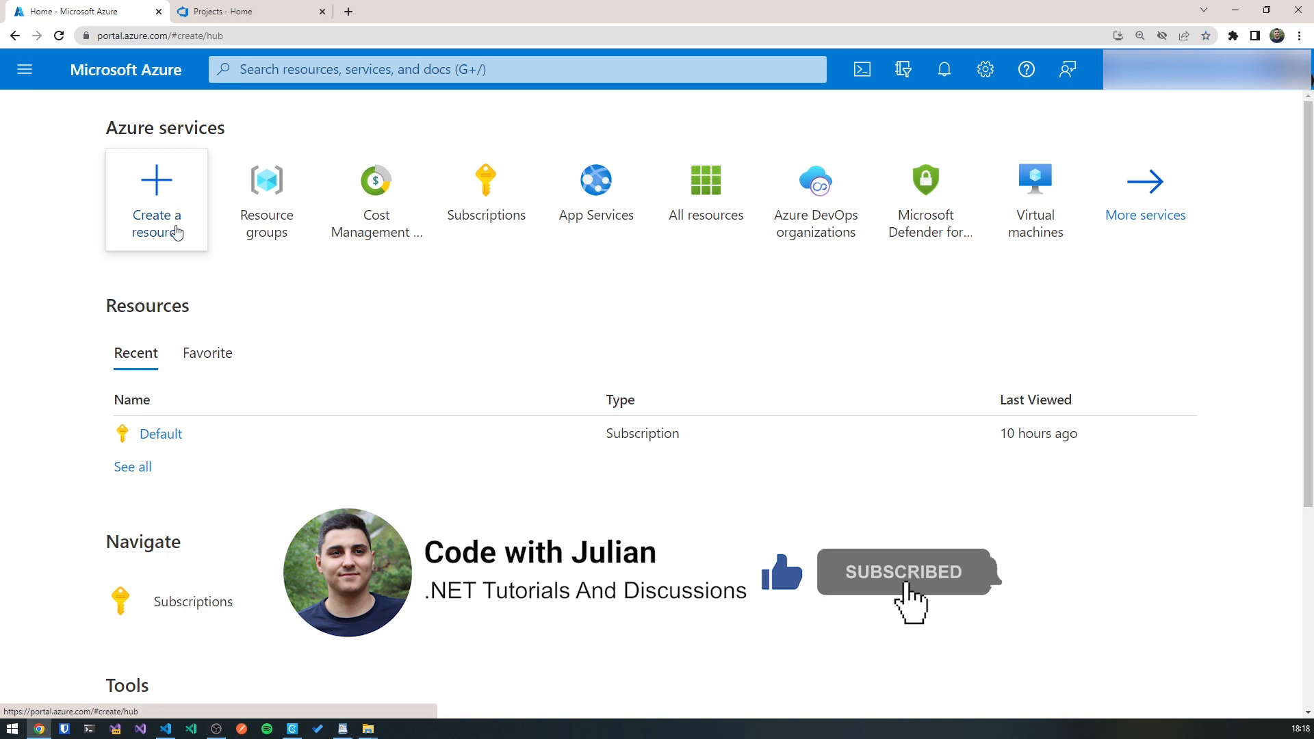
- Open 'Create a resource' from the Azure portal home page
click(156, 199)
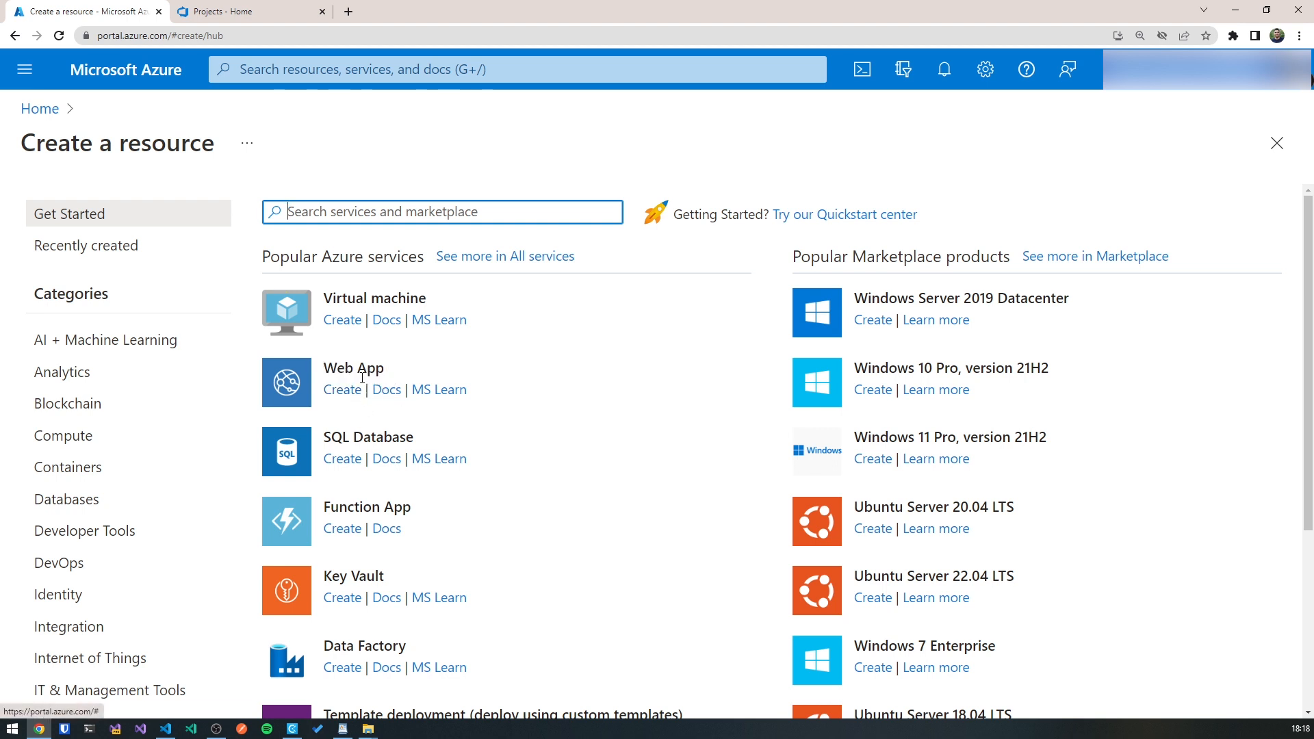
- Fill the Create Web App form: name cwjapp1, .NET 6 (LTS), Windows, UK West
click(341, 389)
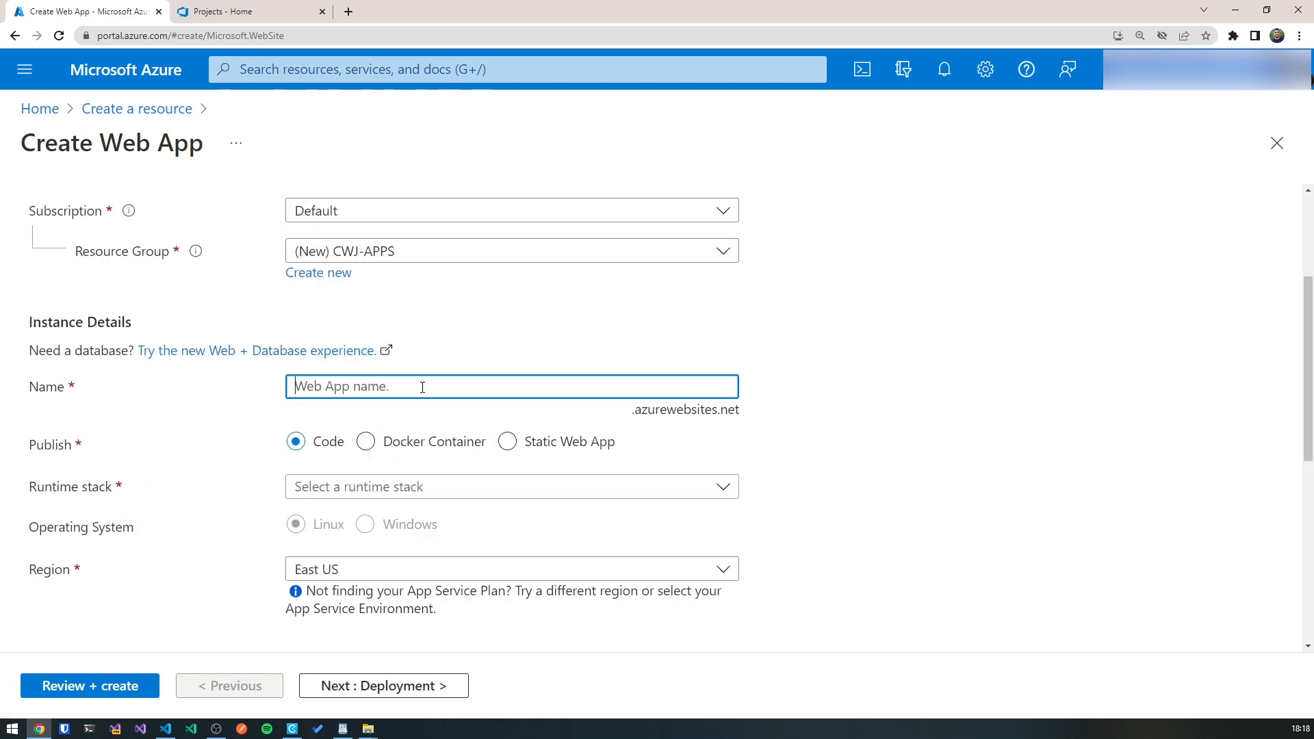
double_click(685, 410)
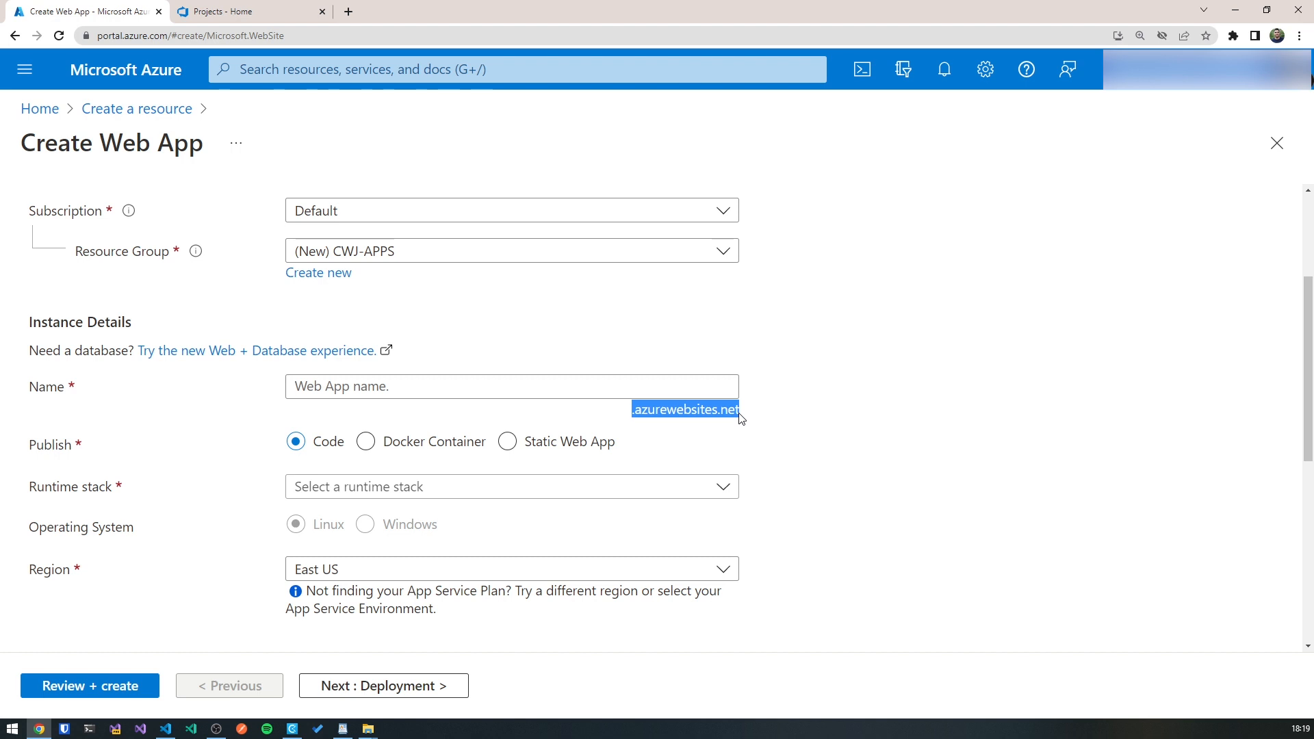
text(cwjapp1)
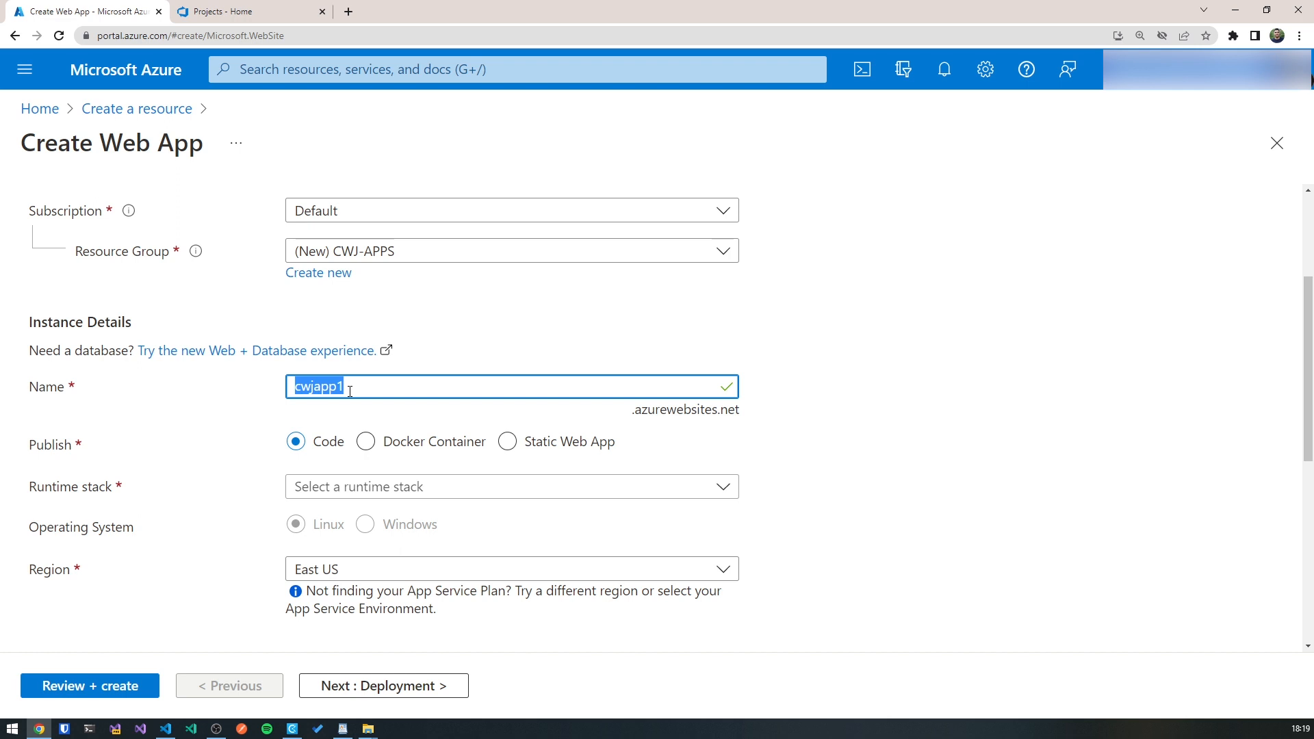
click(511, 350)
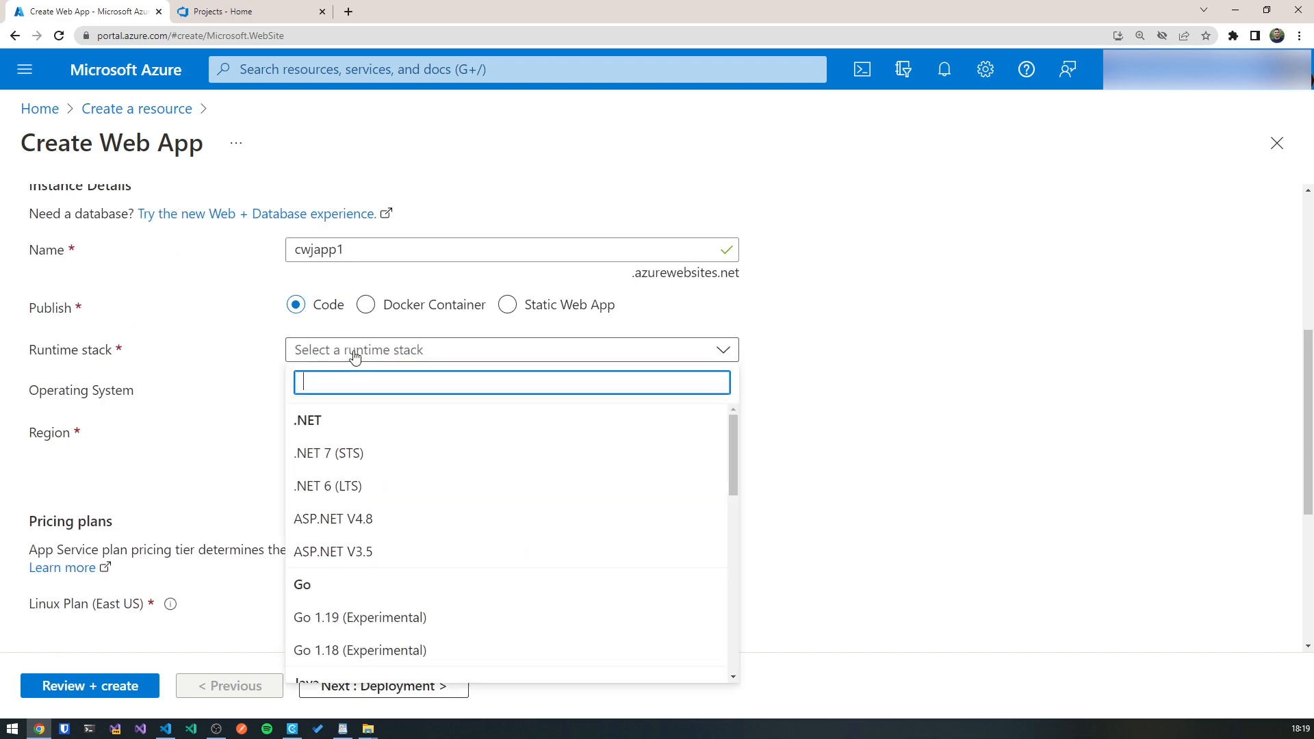
click(328, 486)
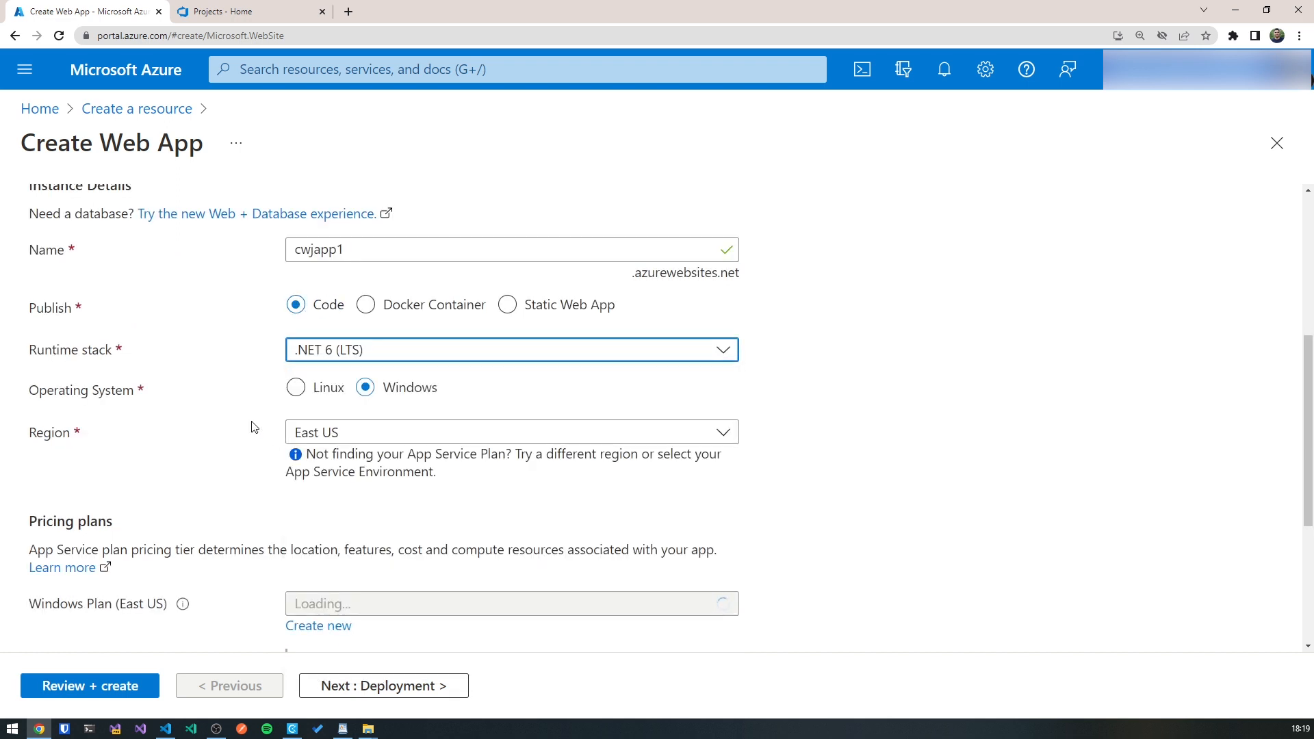
click(511, 432)
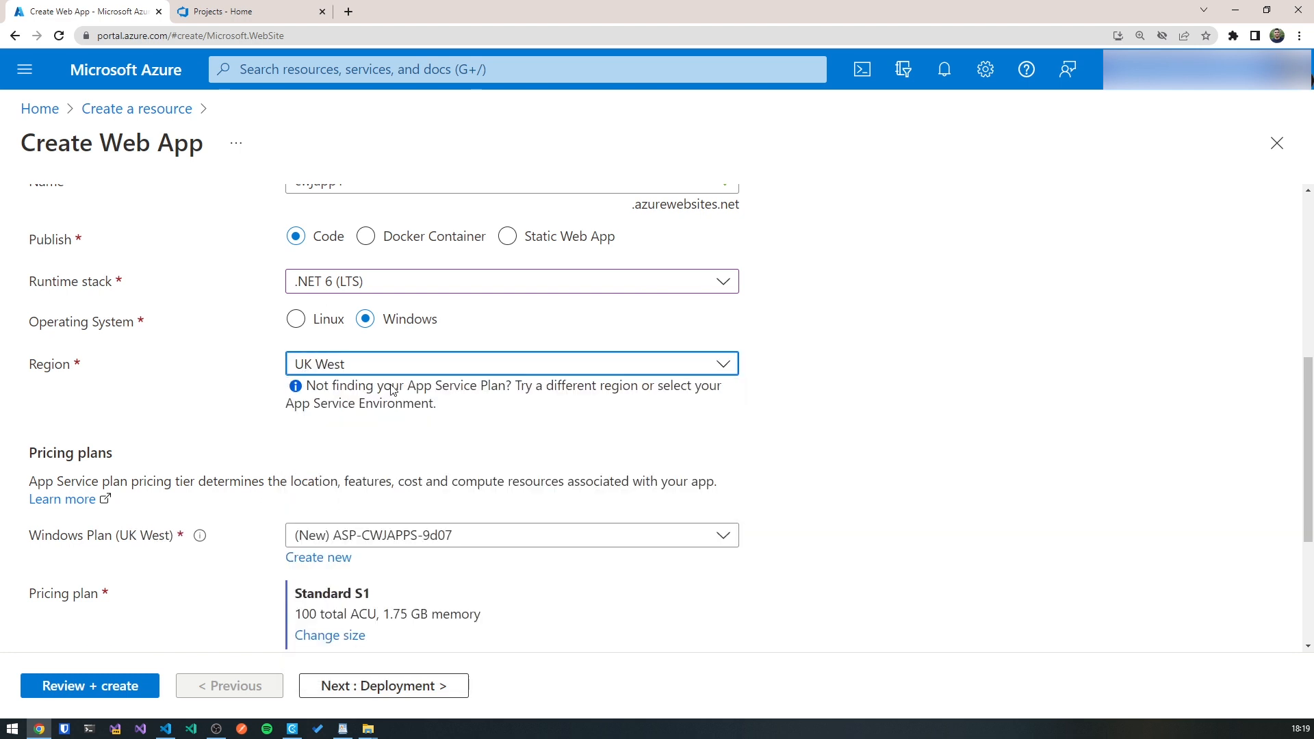
scroll(down, 3)
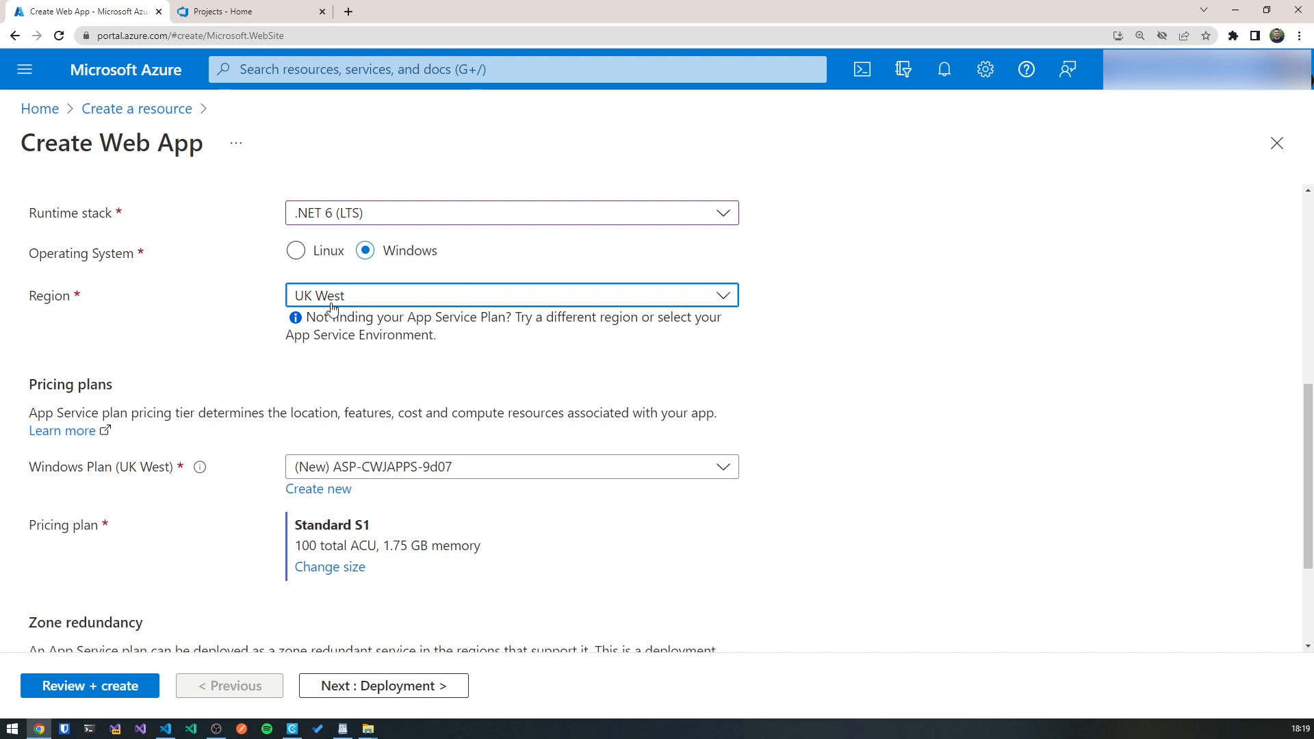
scroll(down, 3)
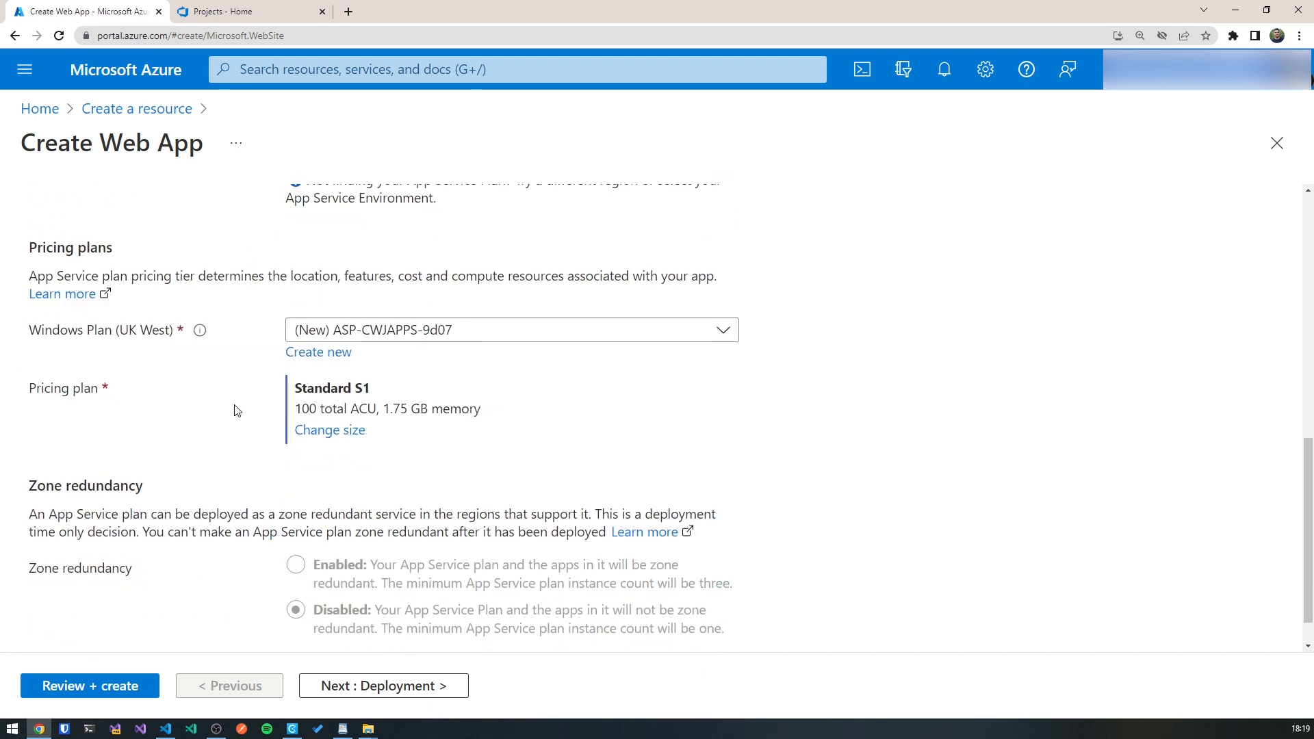
- Switch the web app's pricing plan to the free F1 Dev / Test tier
click(329, 430)
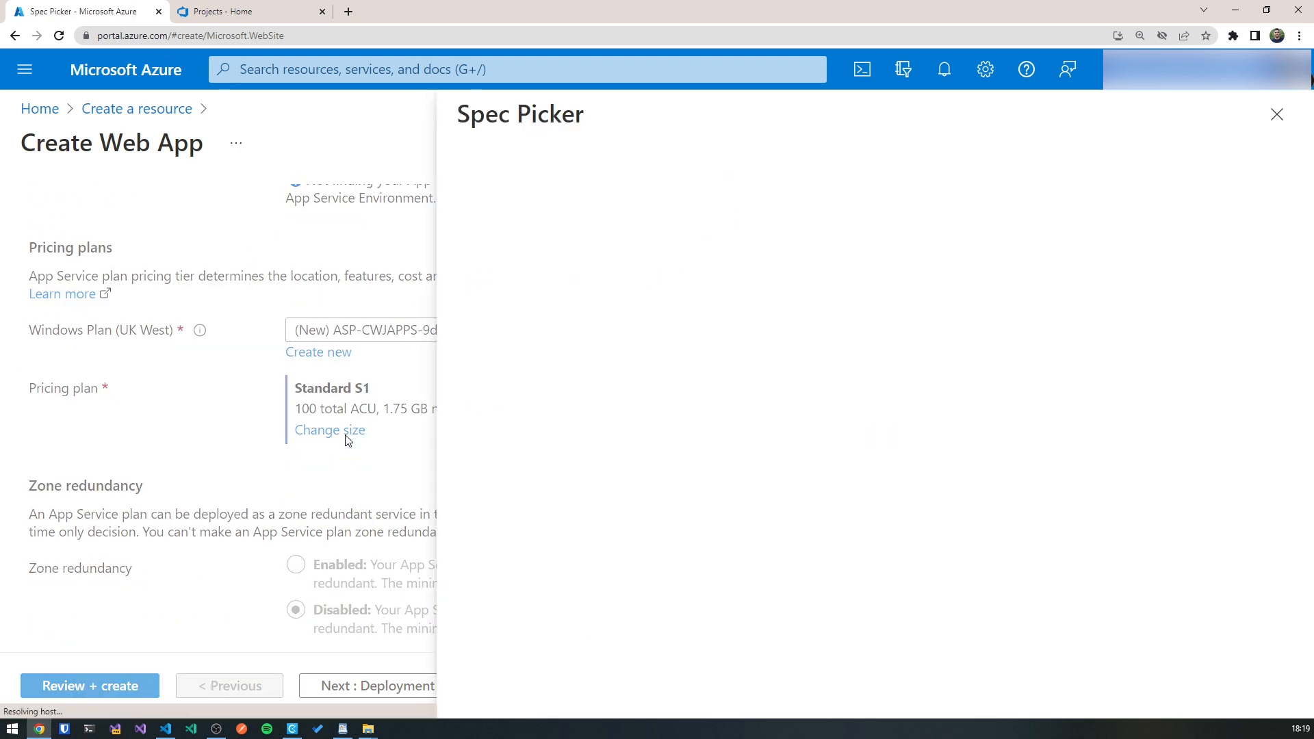
click(330, 429)
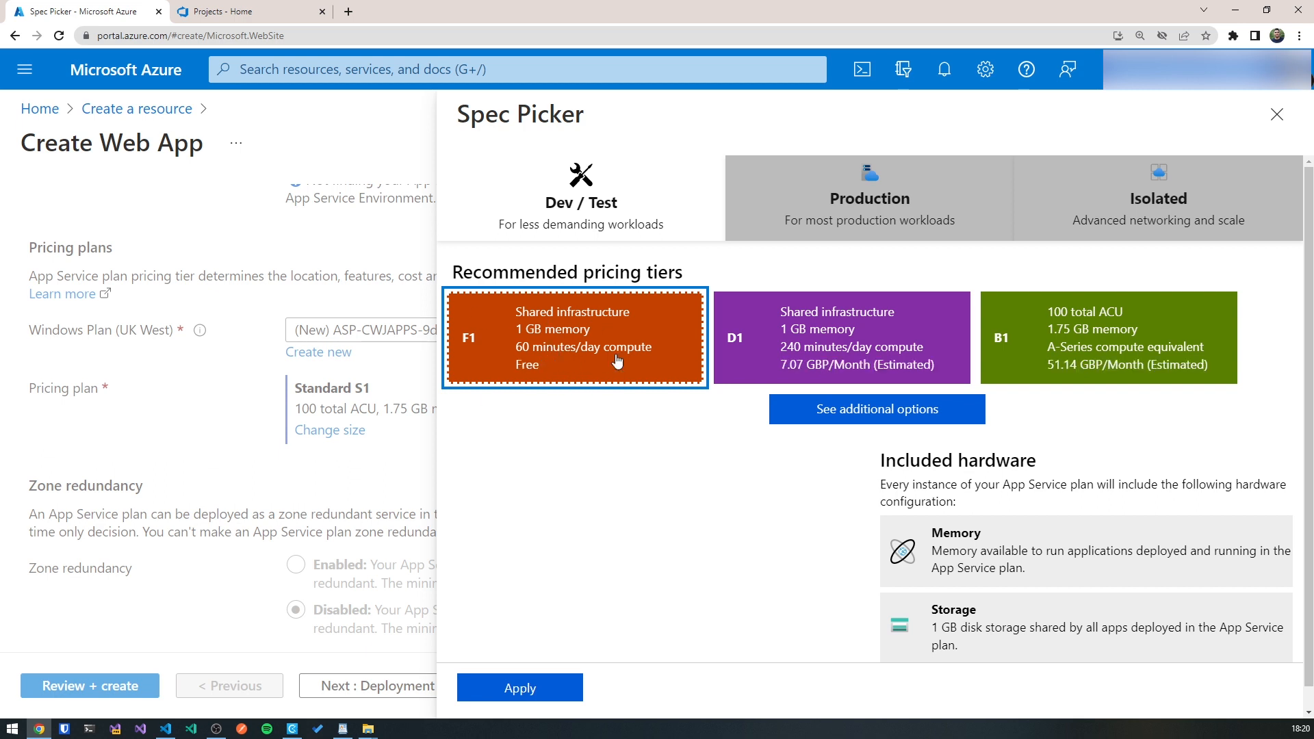
mouse_move(637, 362)
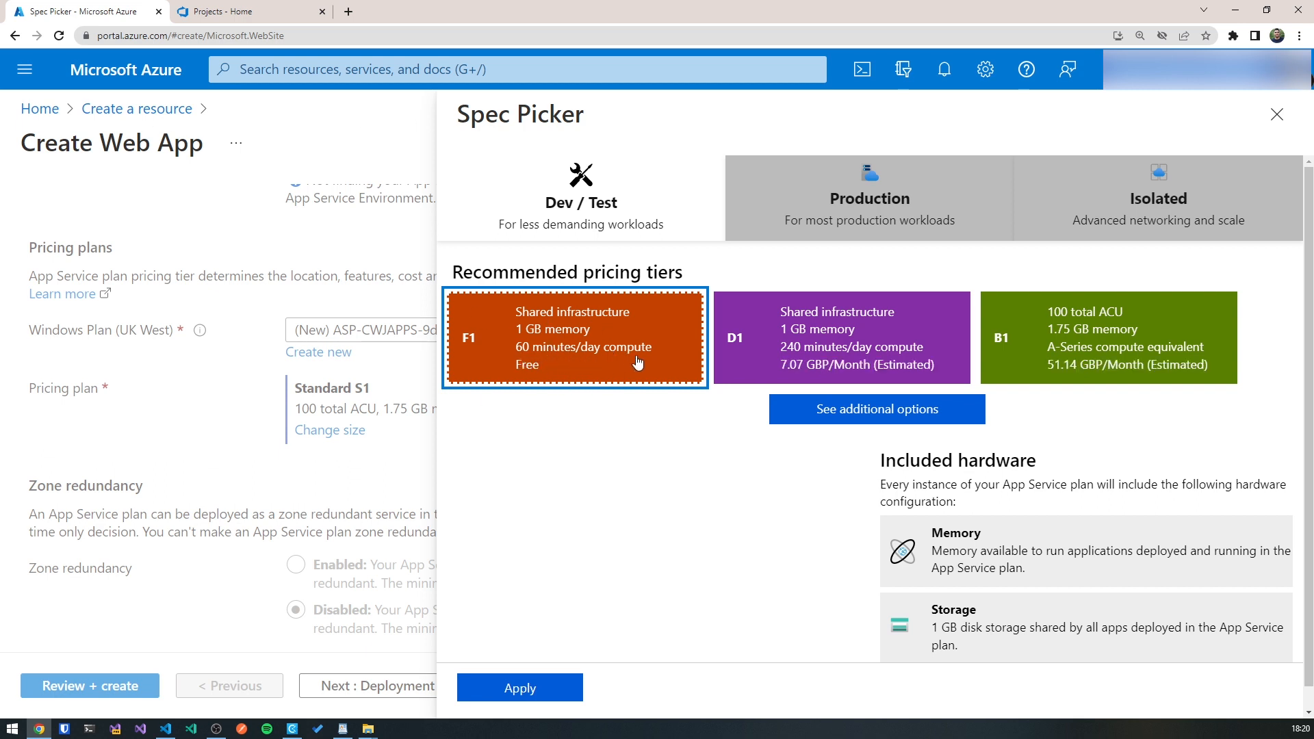
scroll(down, 3)
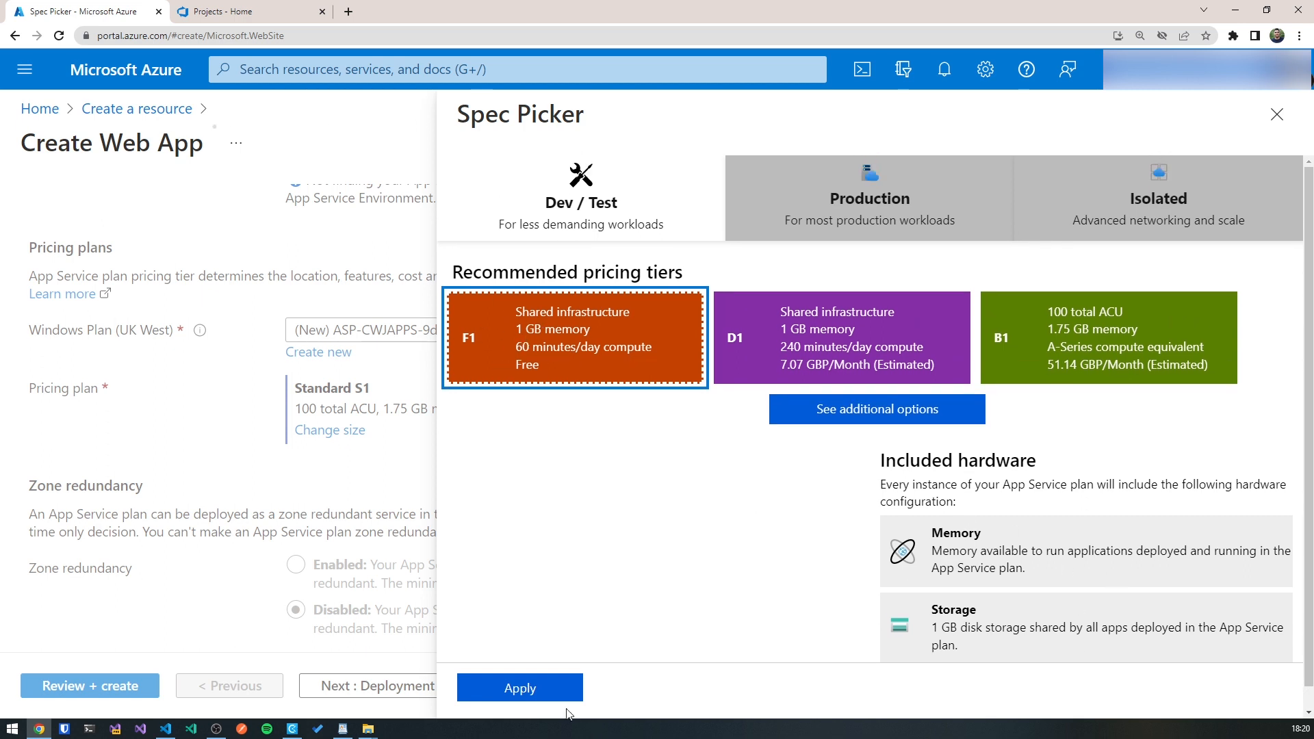
click(519, 687)
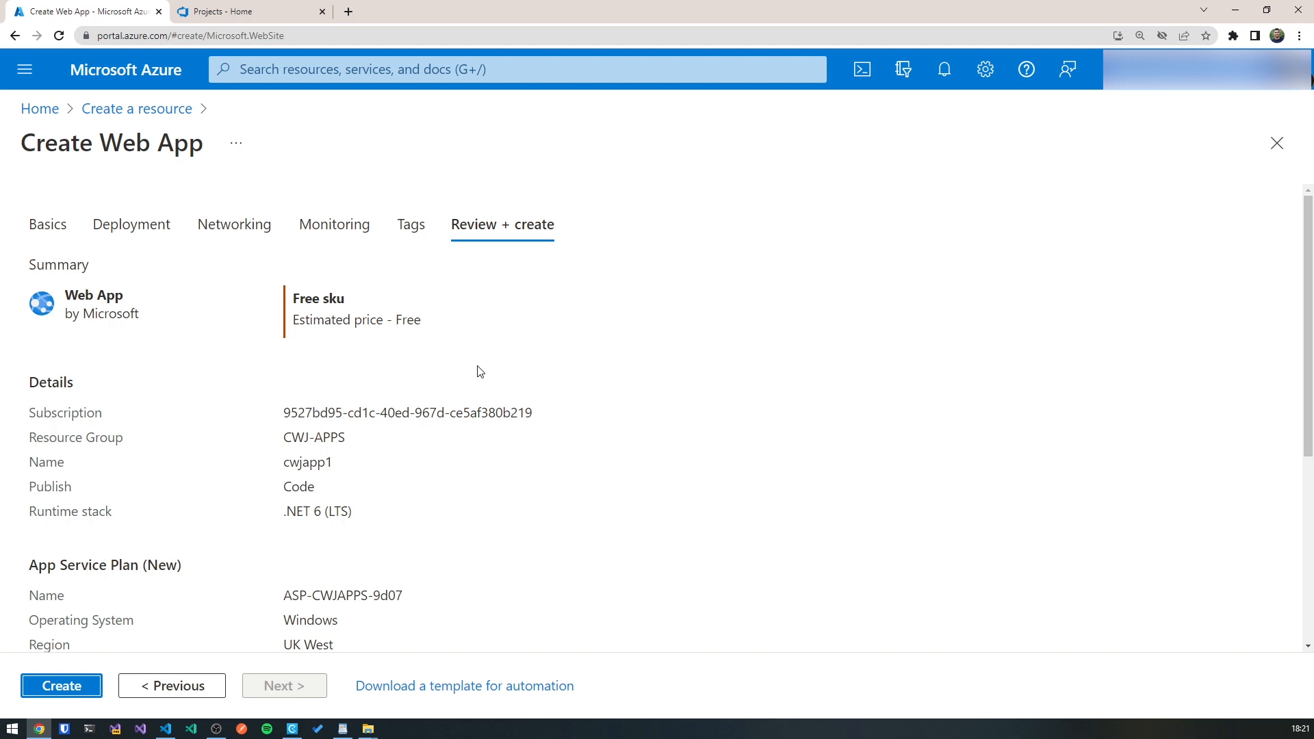
mouse_move(410, 339)
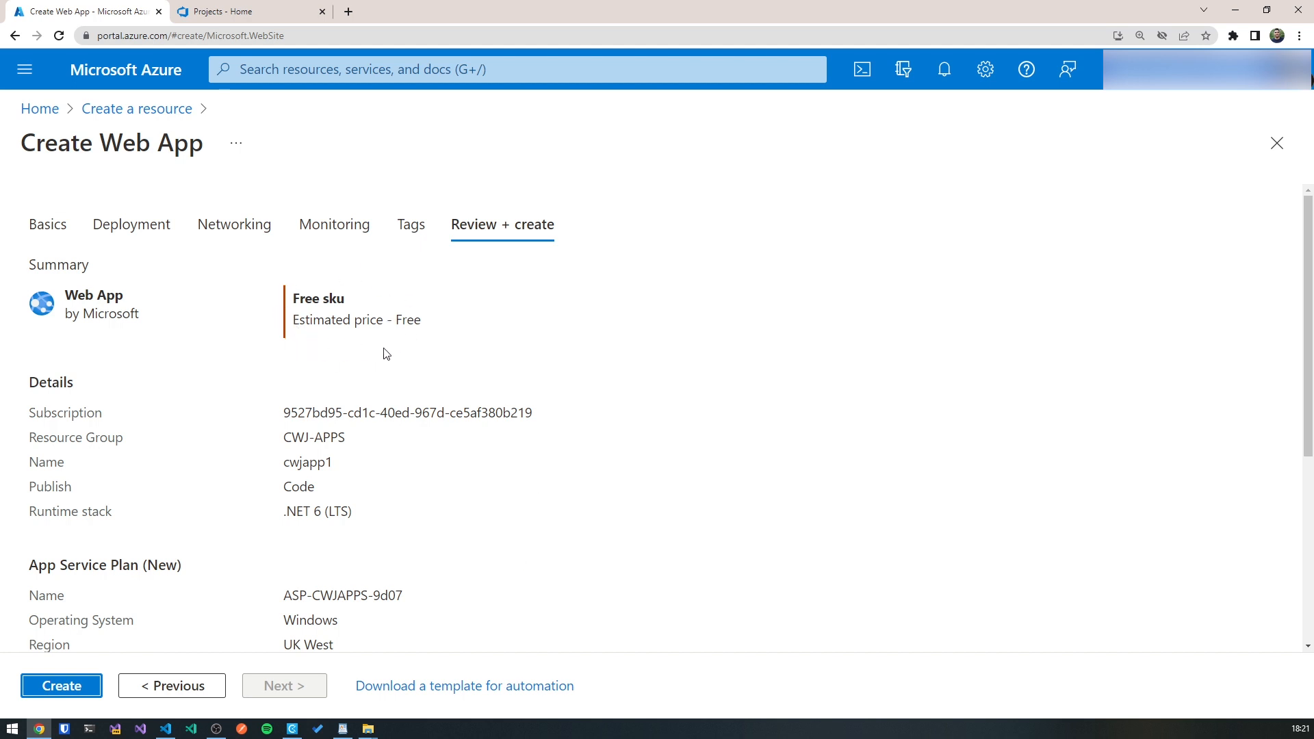
- Create the cwjapp1 web app and open it once deployment completes
click(61, 686)
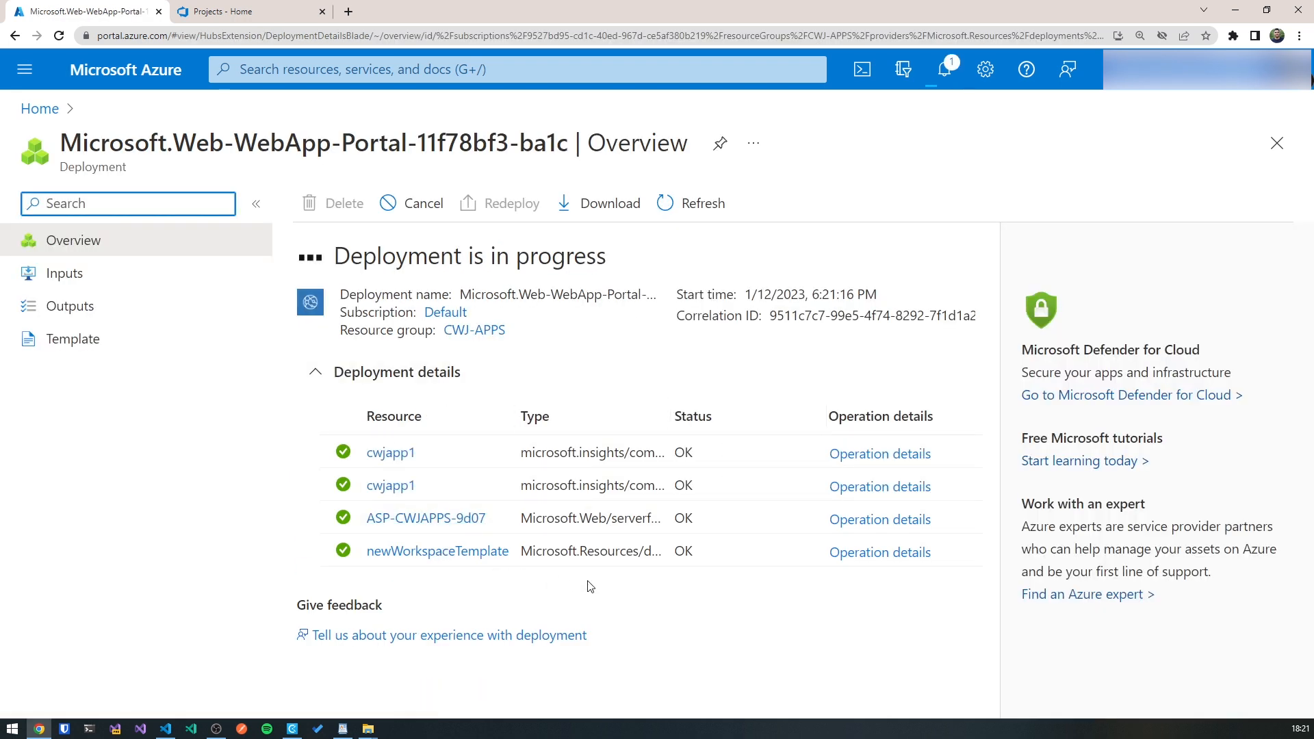
mouse_move(608, 583)
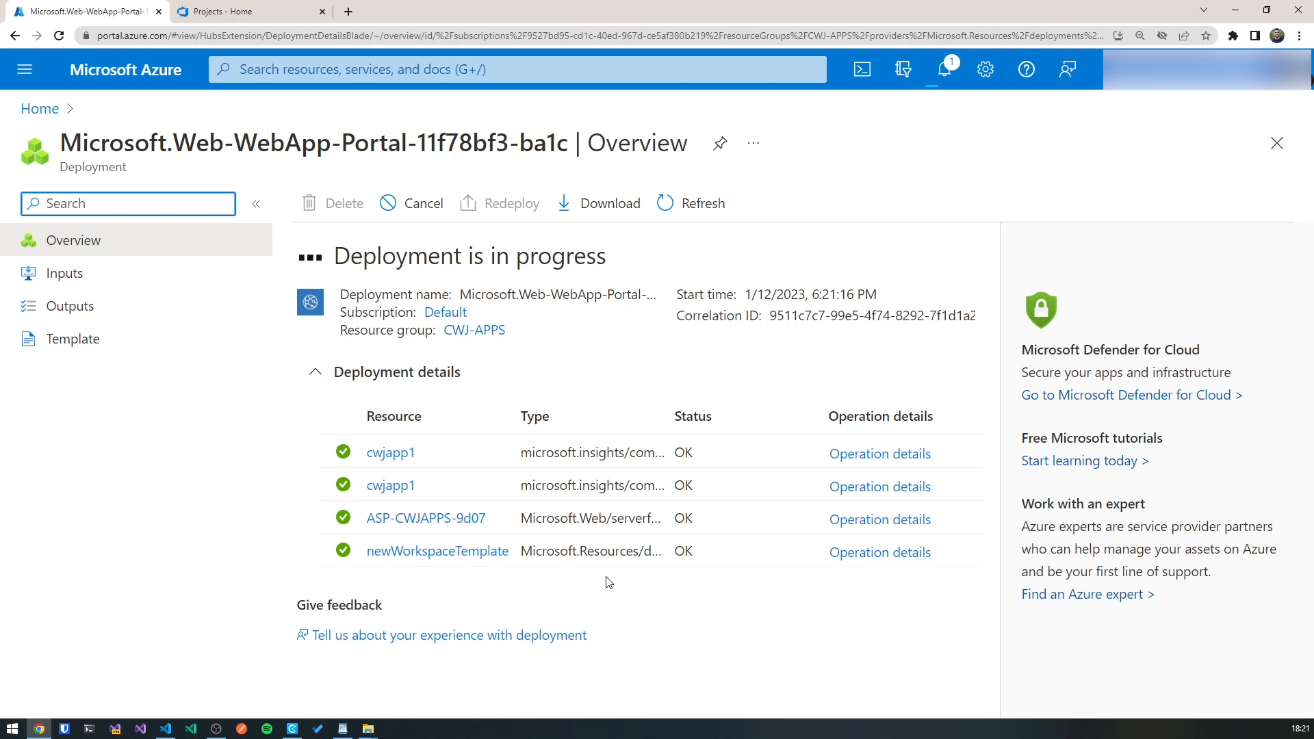
click(390, 452)
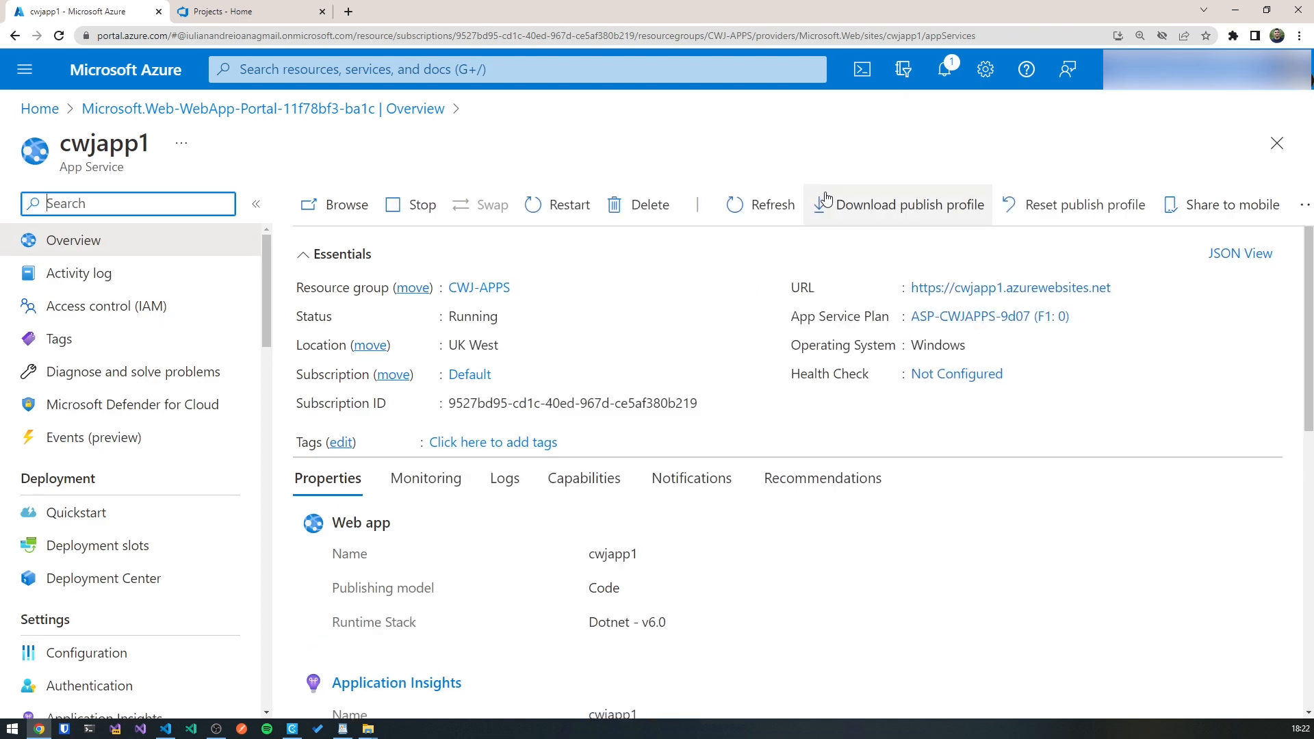
mouse_move(786, 352)
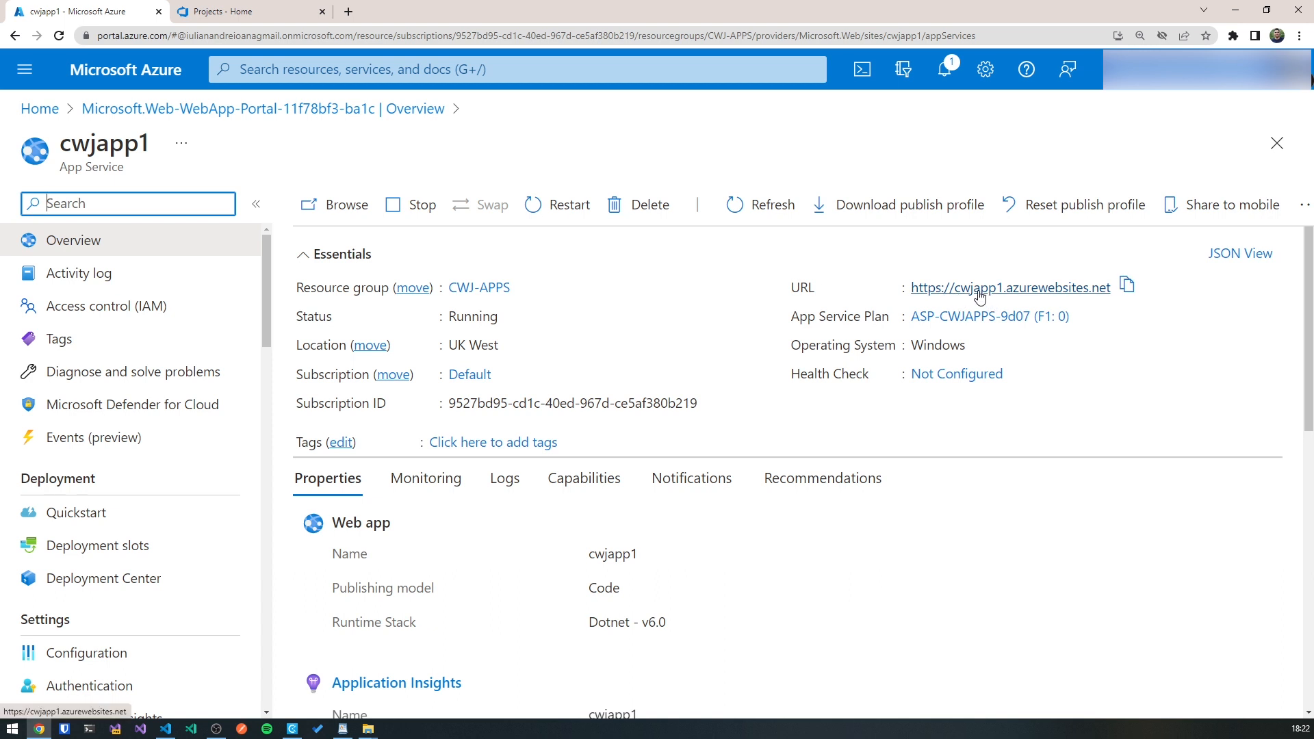
mouse_move(1034, 302)
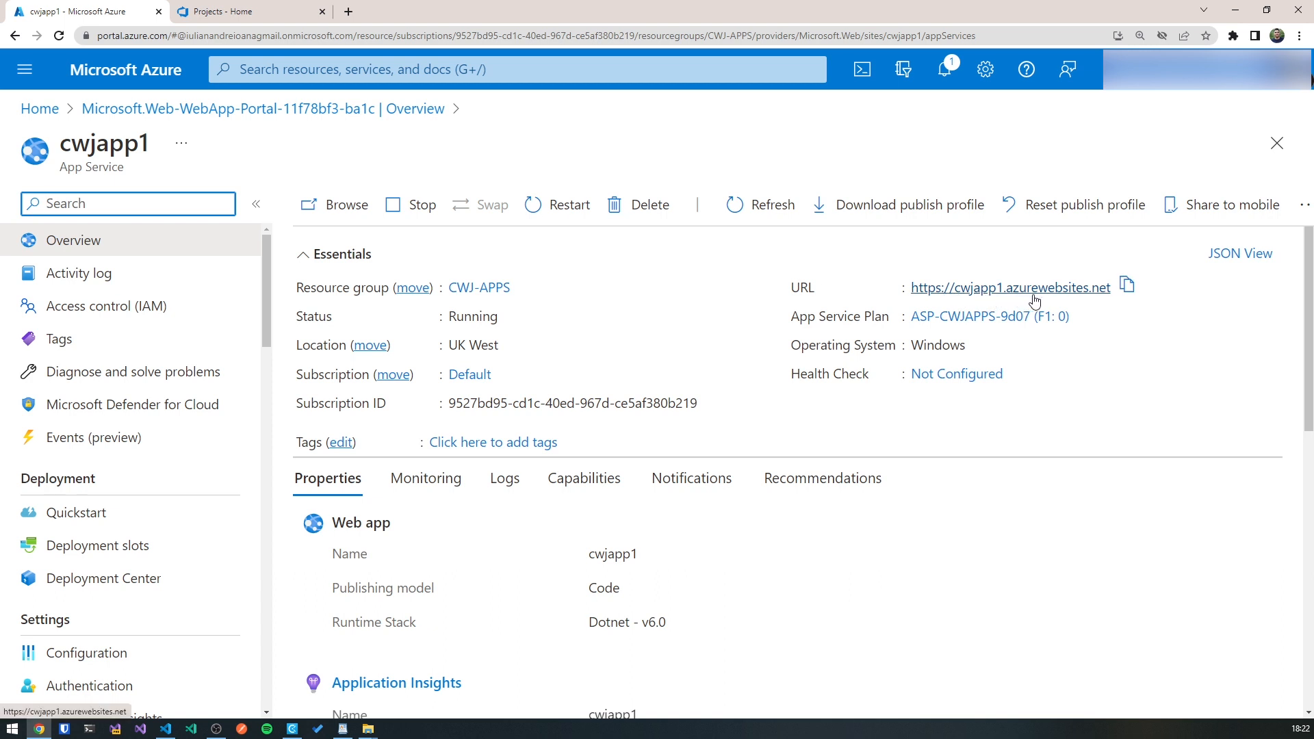
- Open cwjapp1.azurewebsites.net from the Overview URL to see the default running page
click(1009, 287)
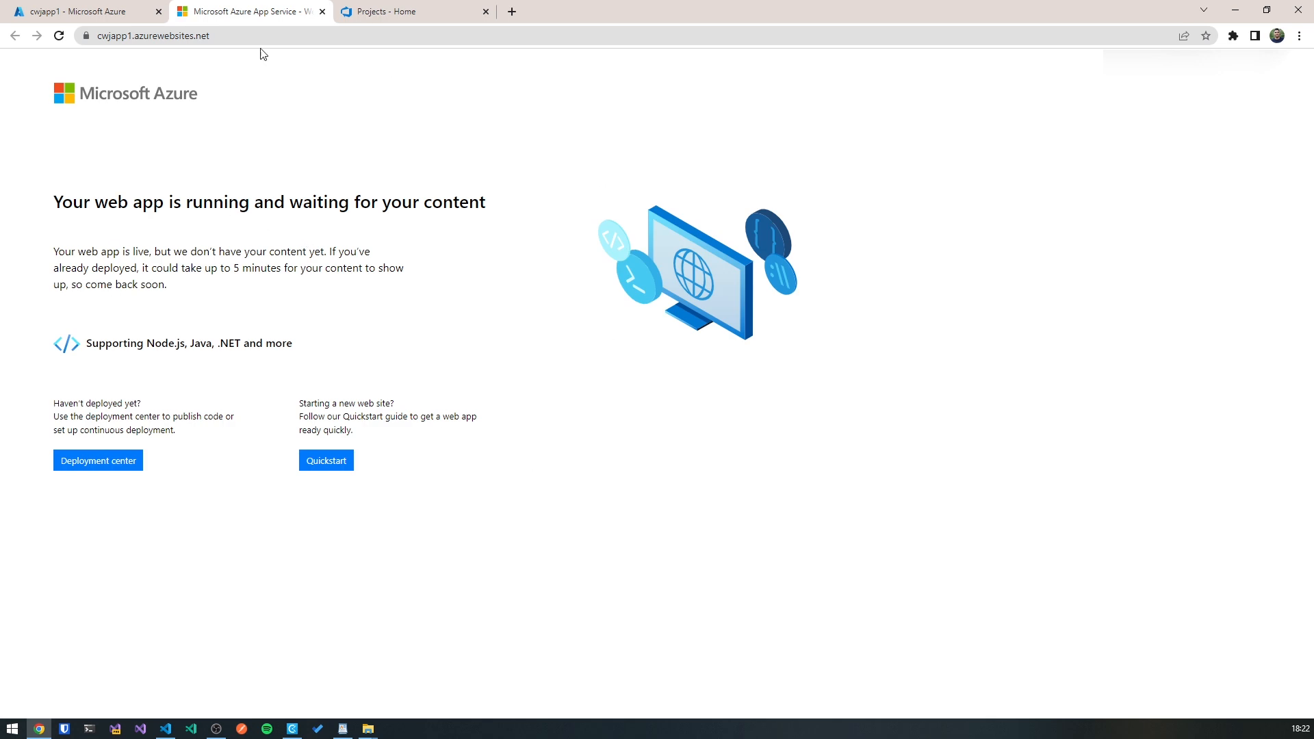
mouse_move(284, 22)
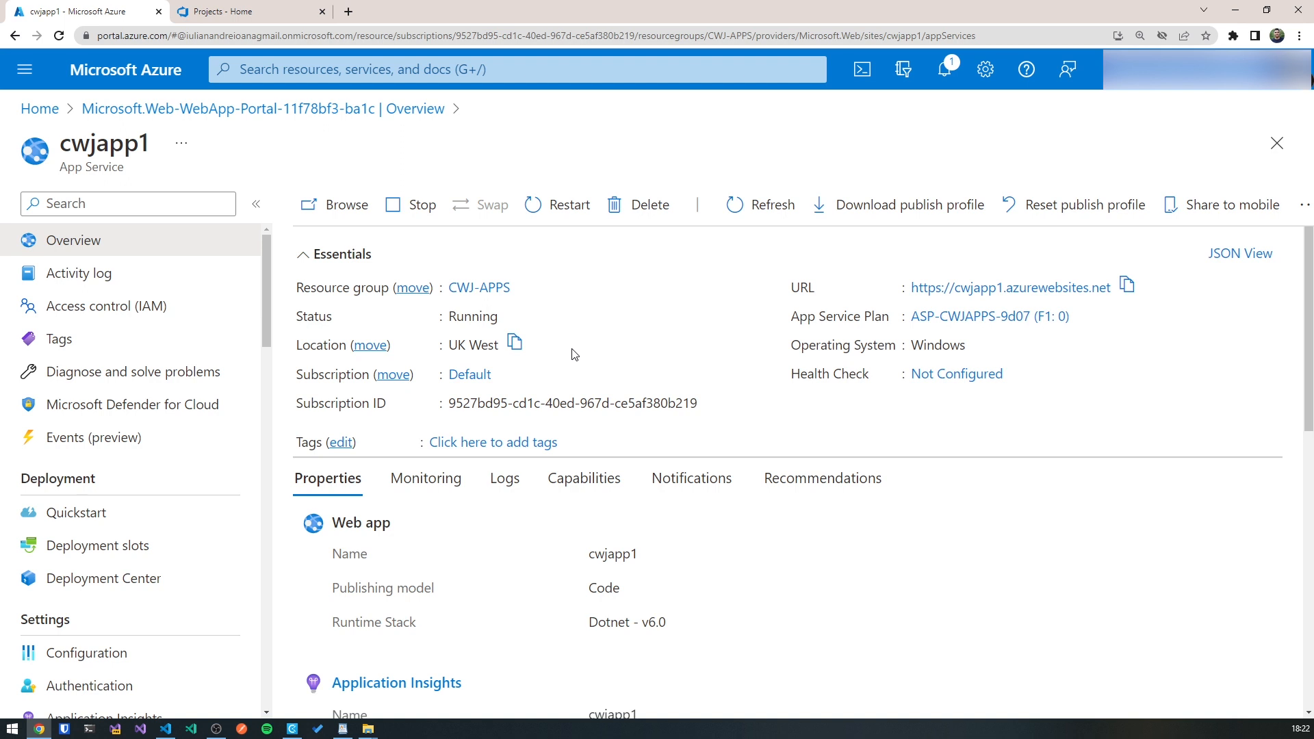
mouse_move(575, 353)
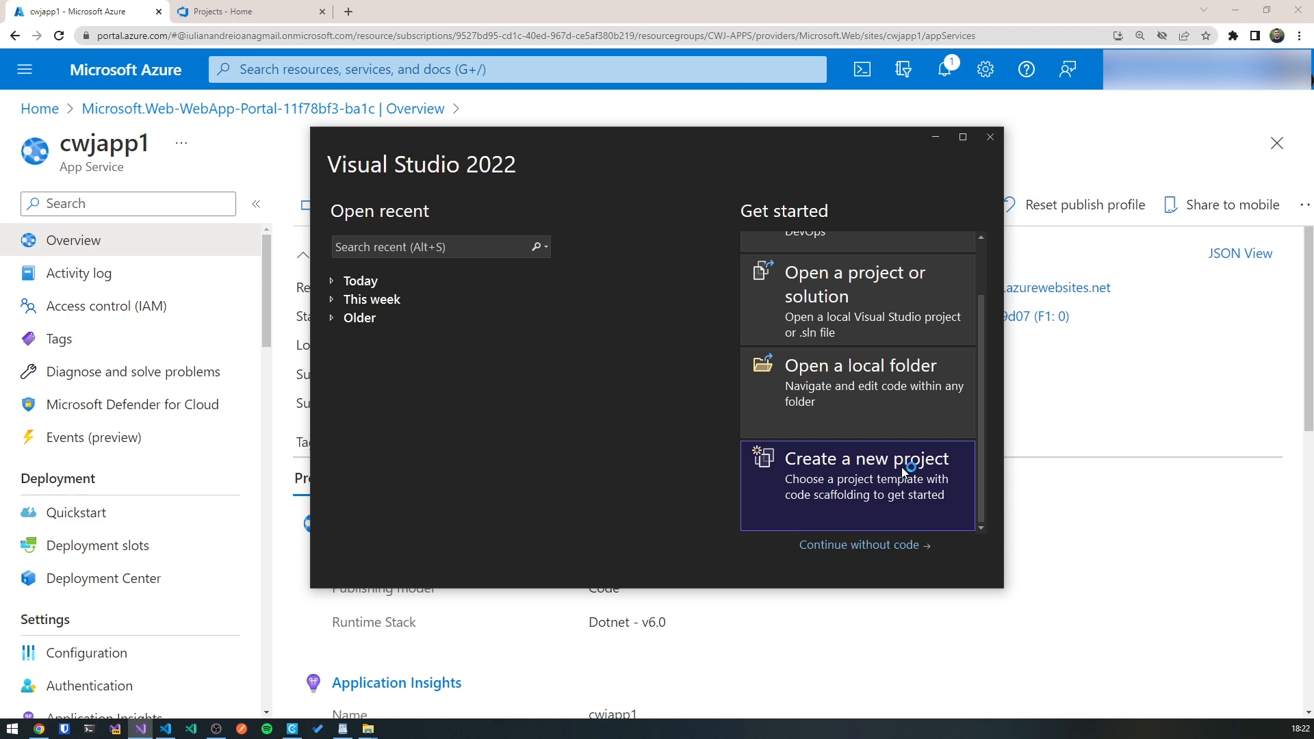
- Create a Blazor Server project named cwjapp1 and run it locally
click(858, 458)
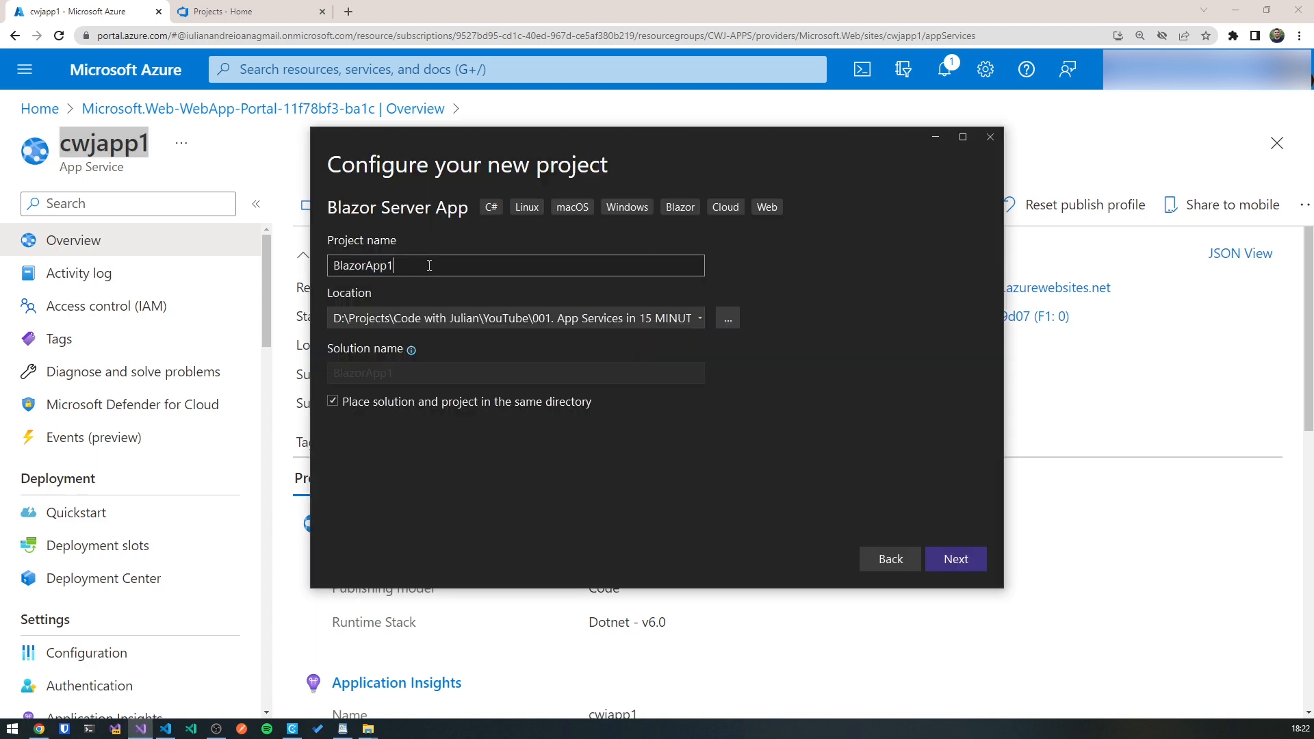
text(cwjapp1)
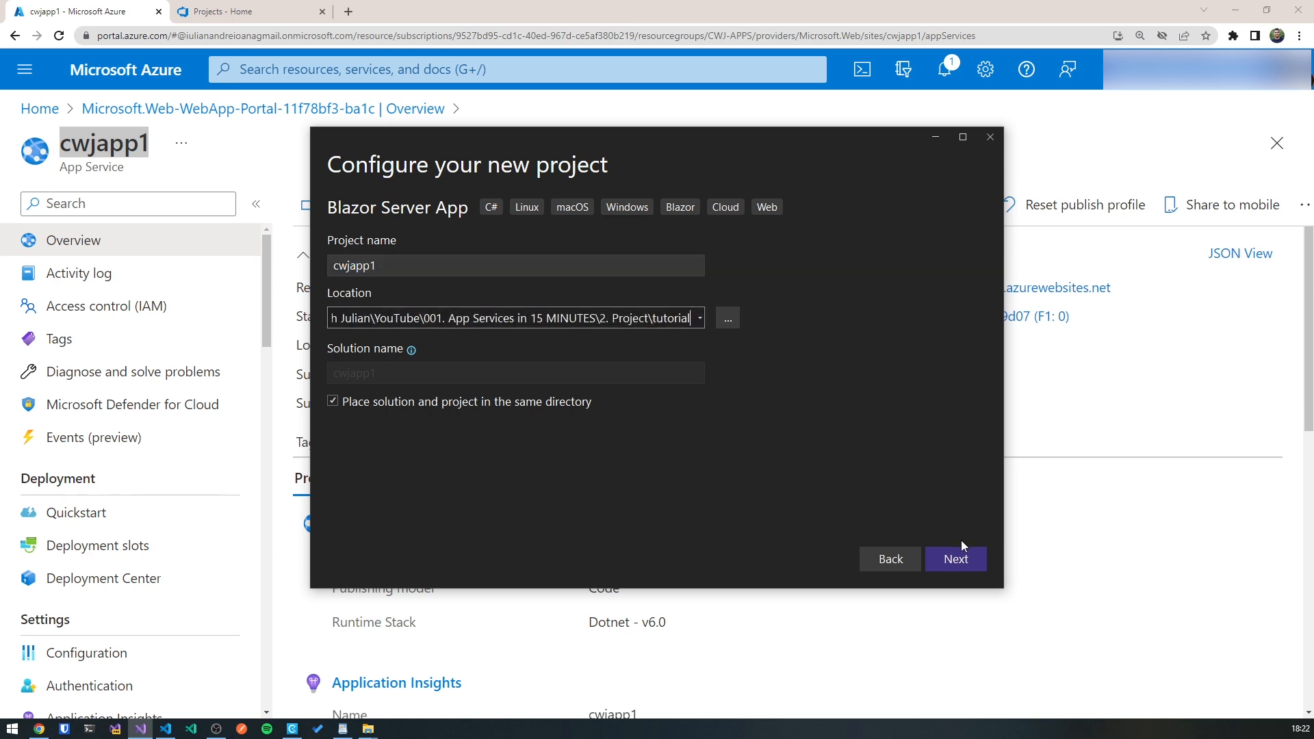
click(955, 559)
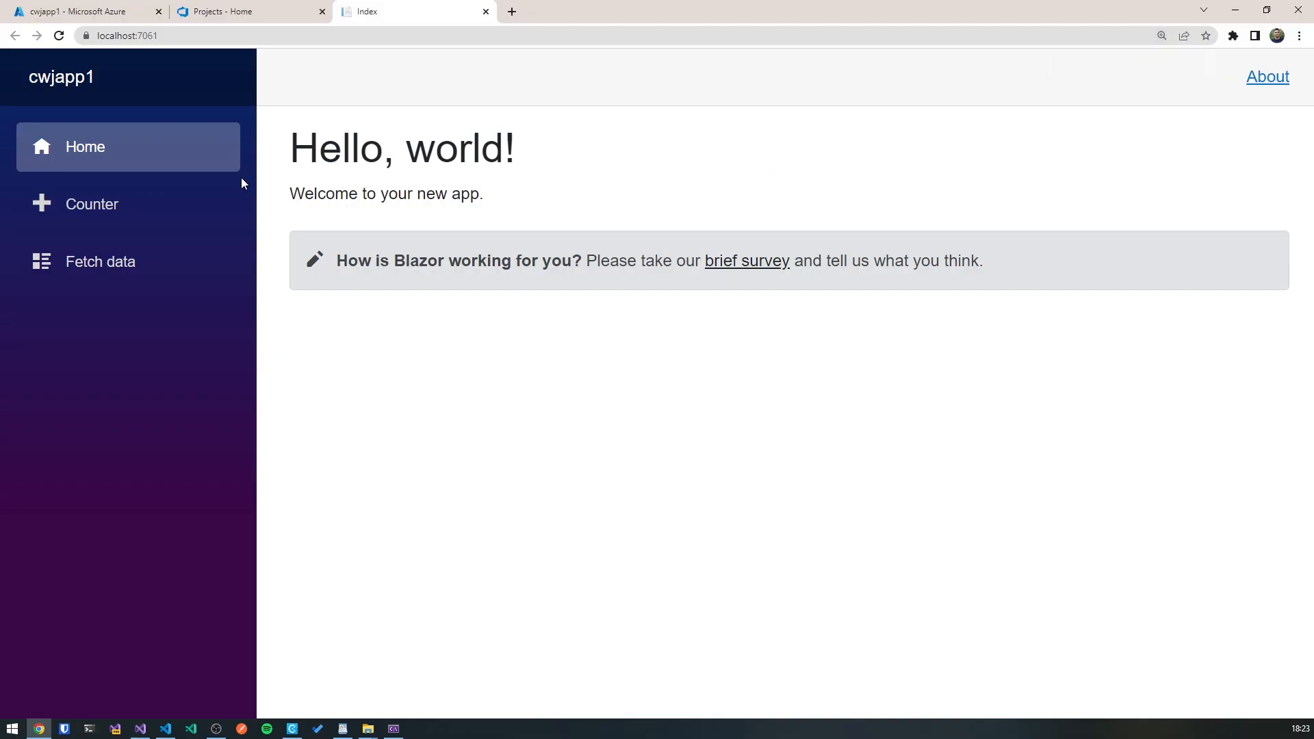
click(125, 35)
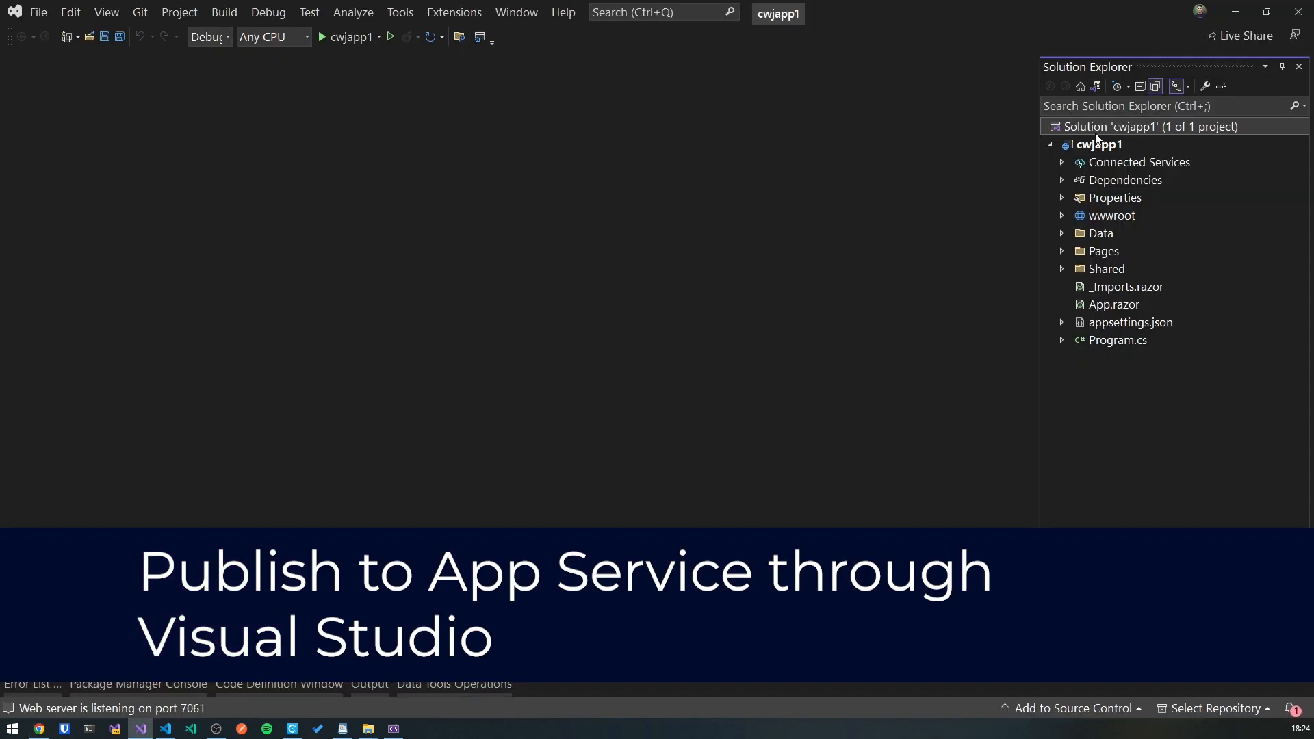
- Start a publish profile for cwjapp1 targeting Azure App Service (Windows)
click(1098, 144)
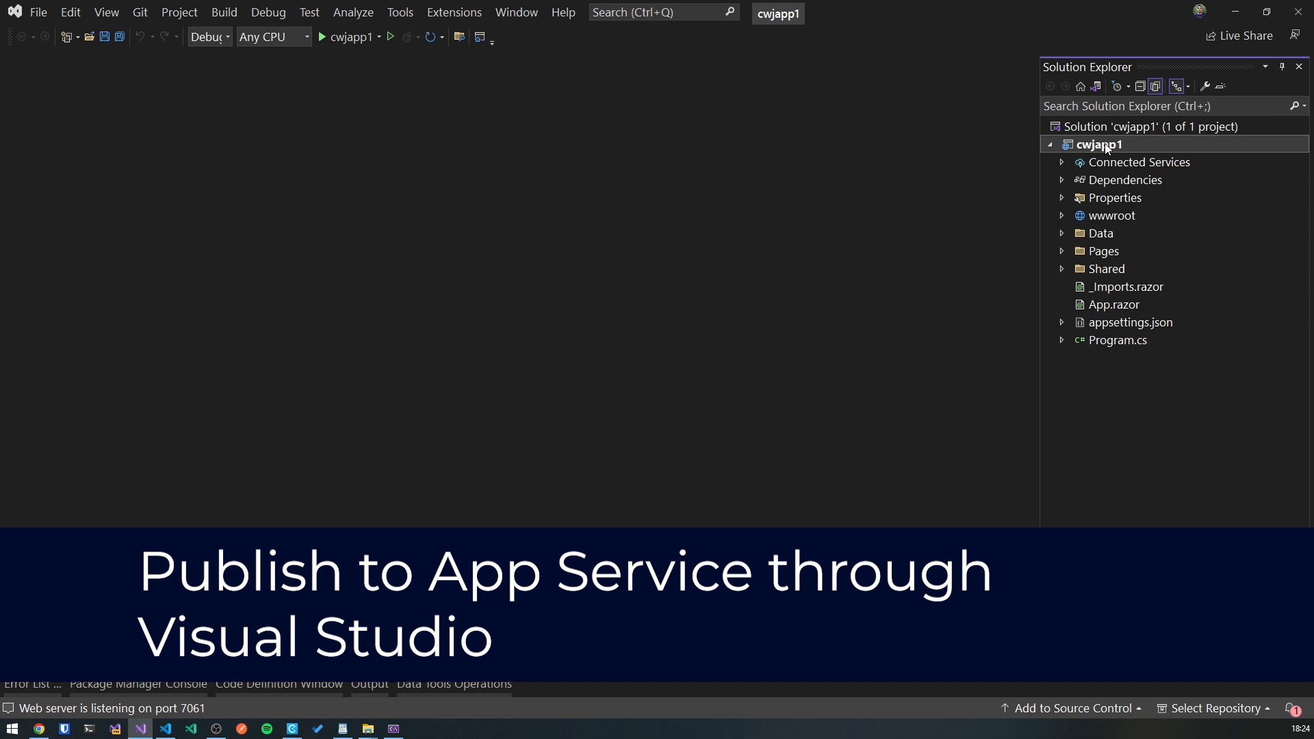
right_click(1098, 144)
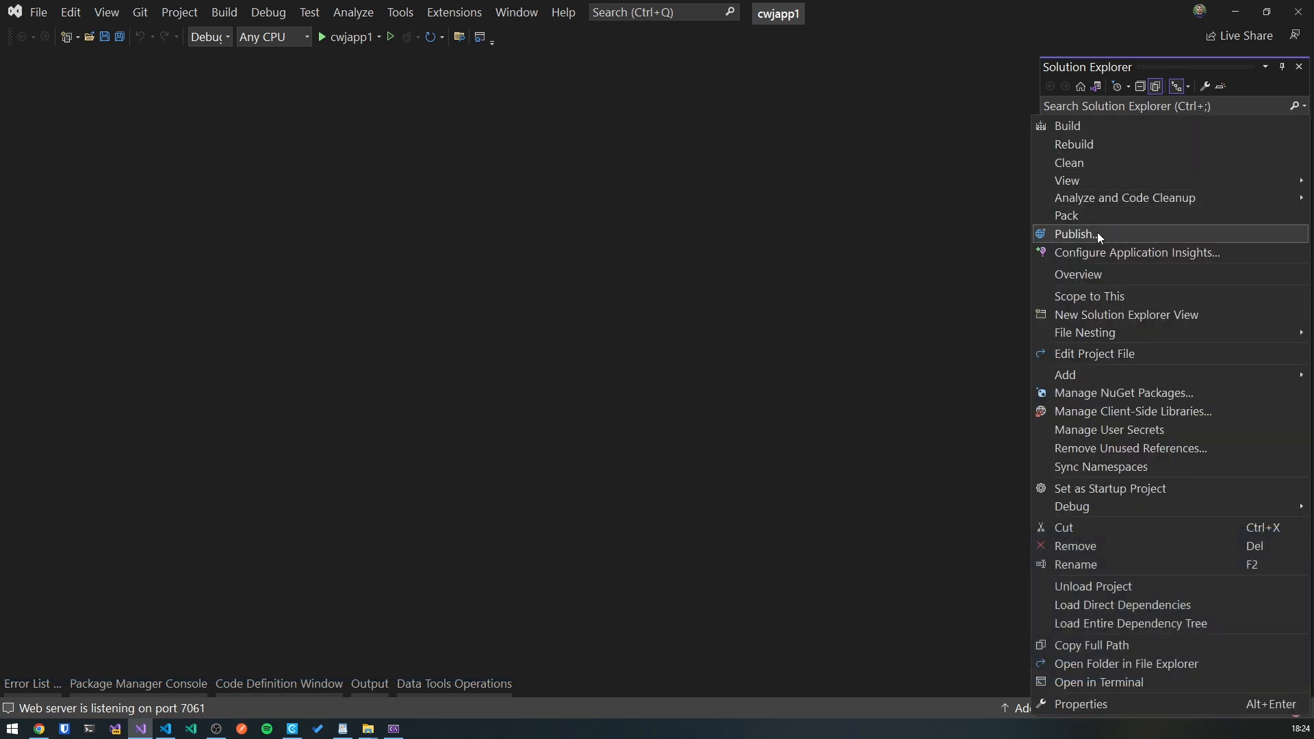
click(1075, 234)
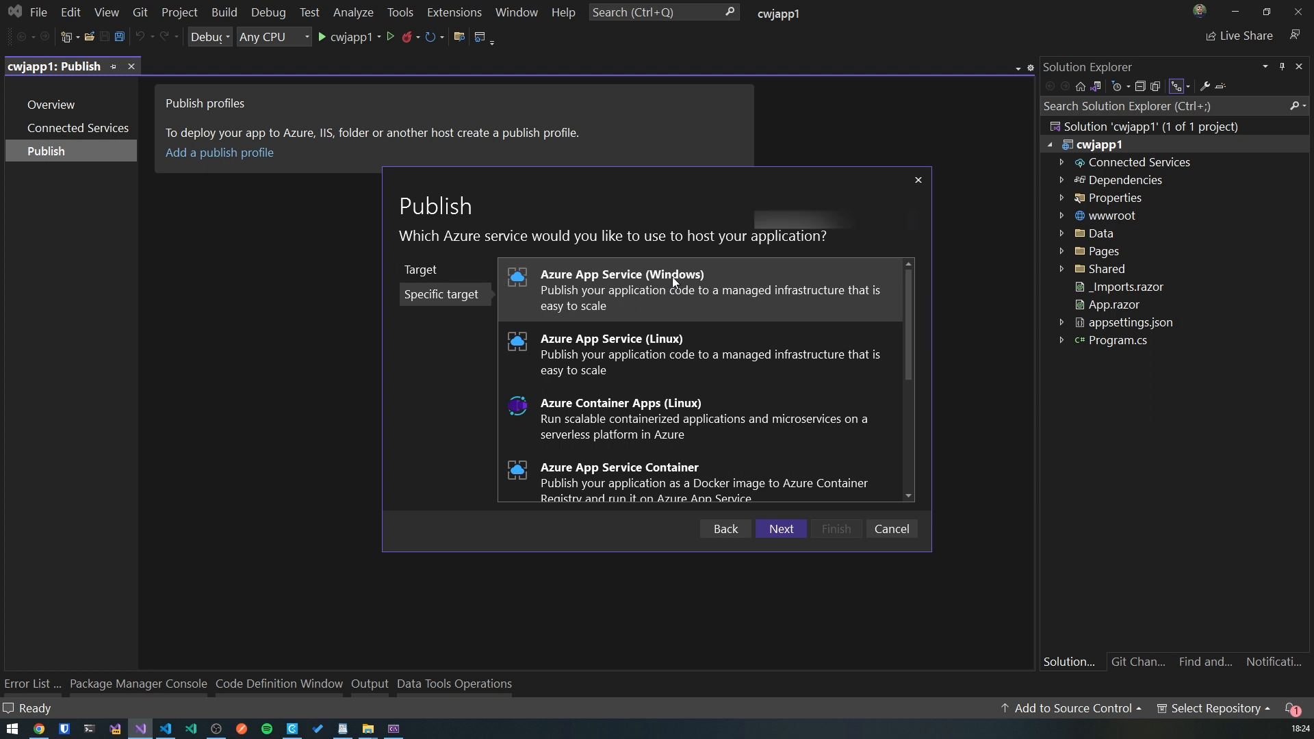
click(779, 529)
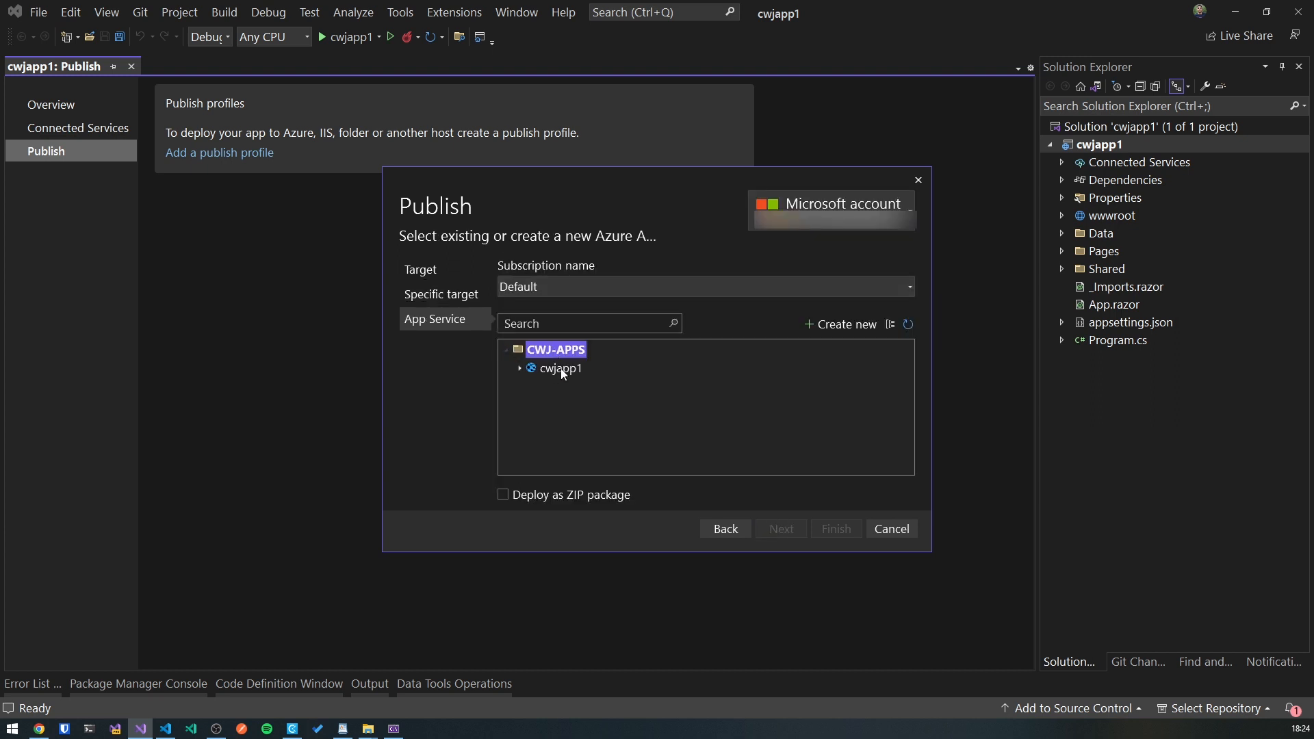
- Select the cwjapp1 app service under CWJ-APPS and finish the profile
click(521, 369)
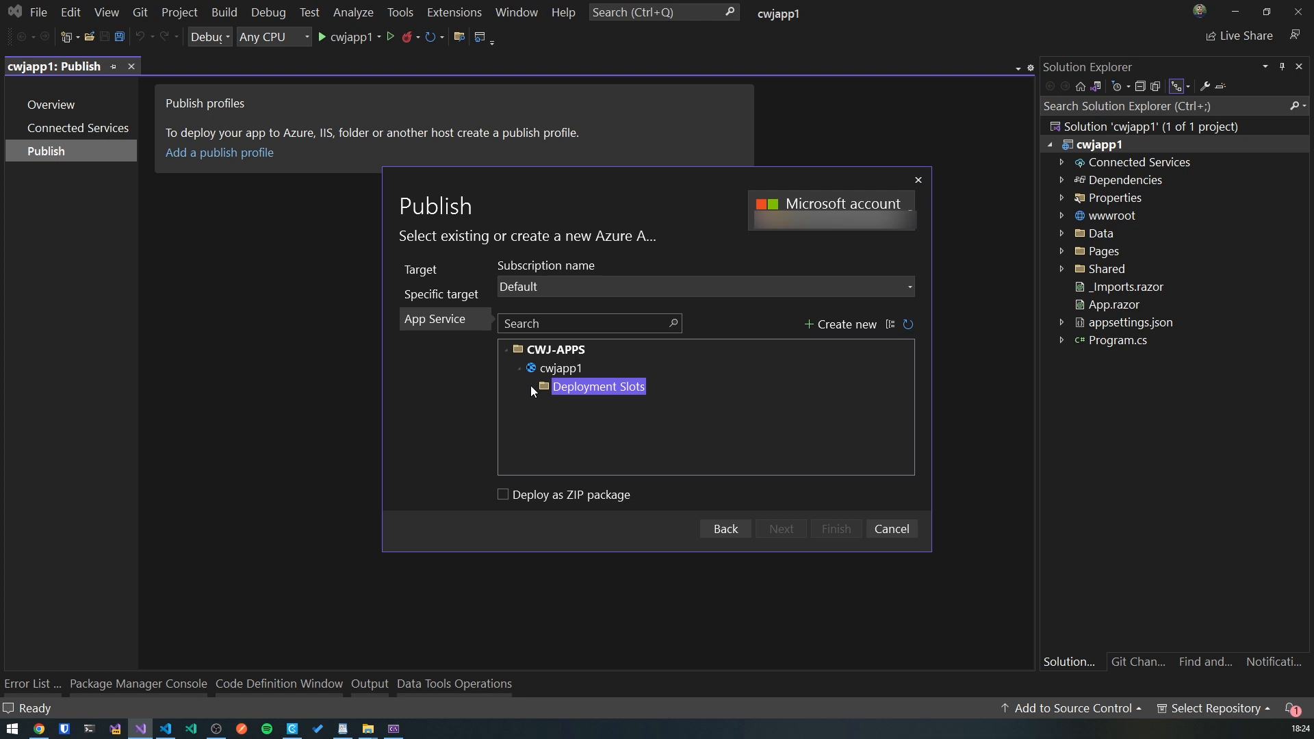
mouse_move(616, 415)
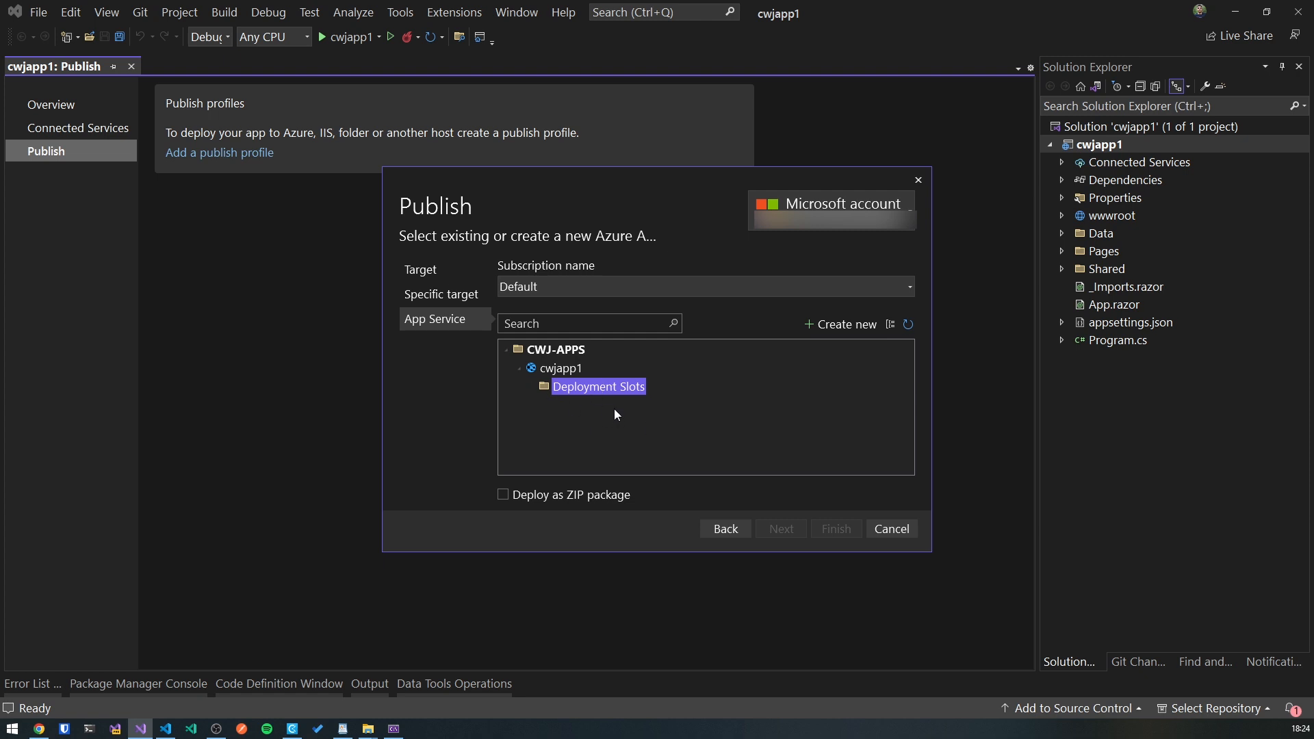
click(559, 368)
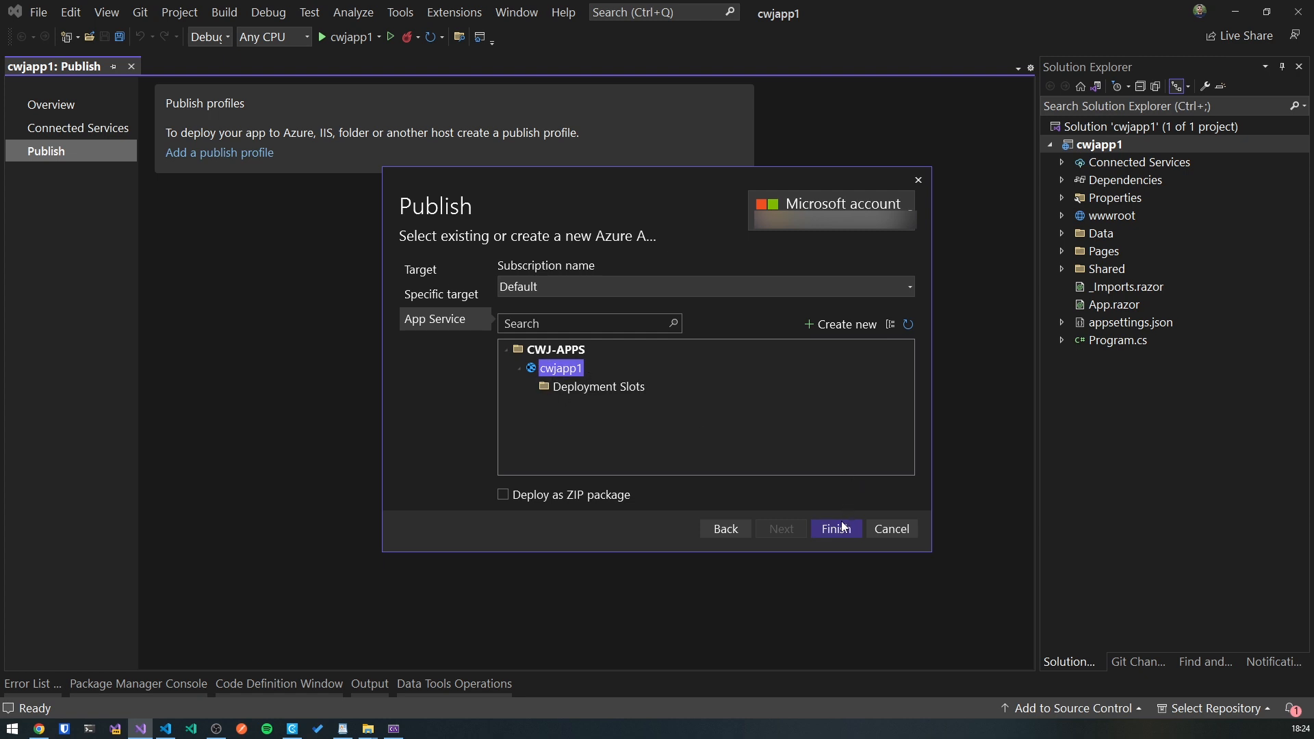
click(835, 529)
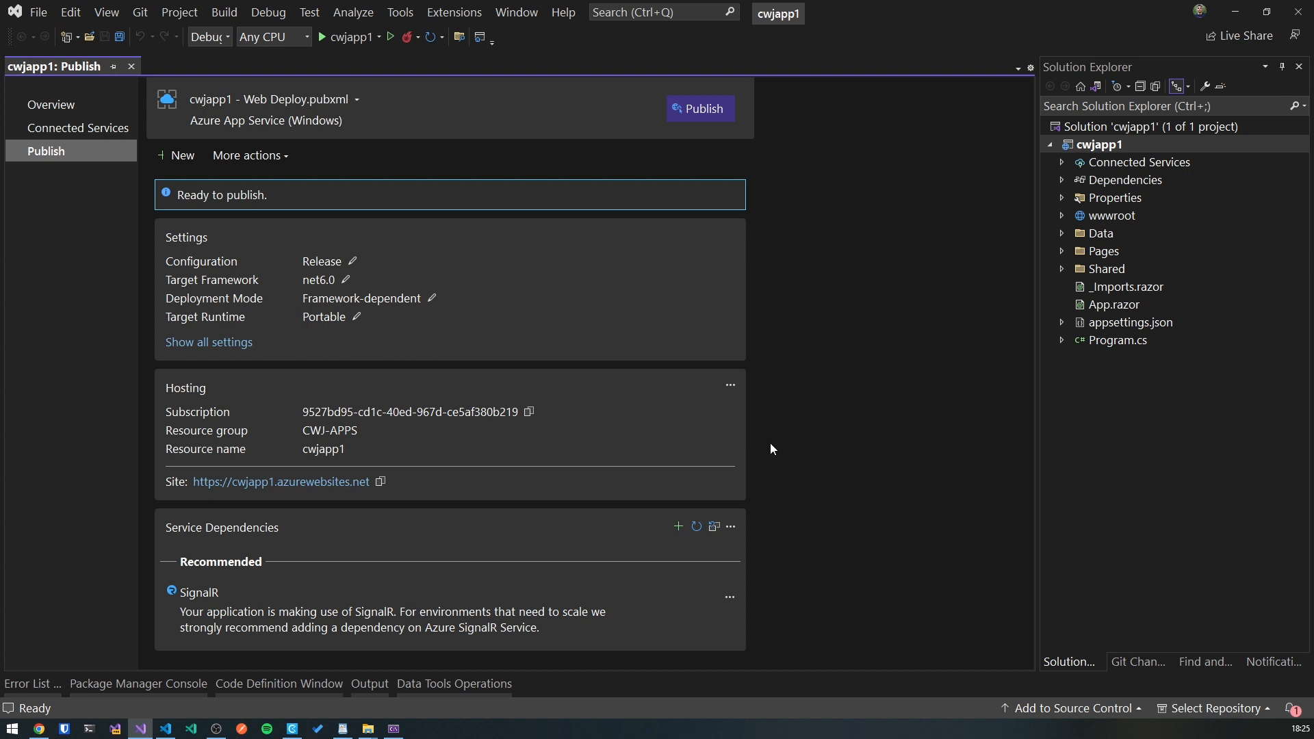
mouse_move(411, 423)
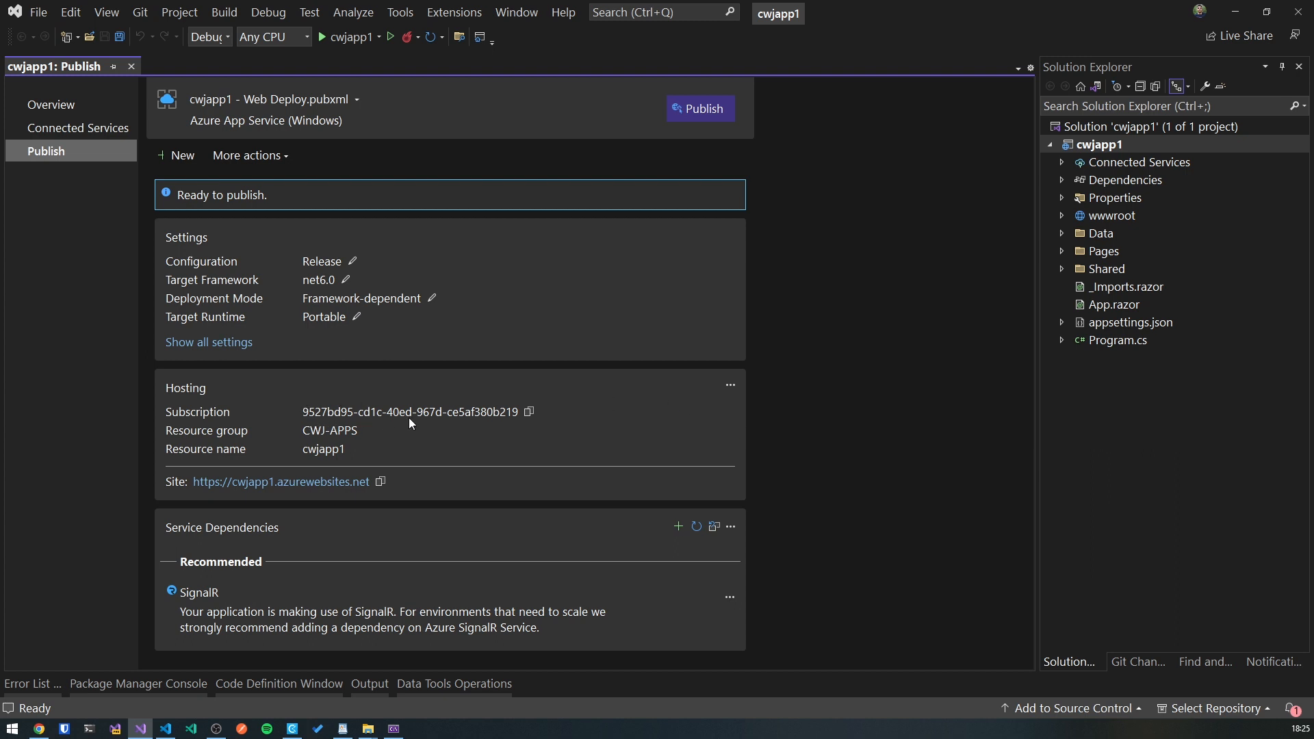
mouse_move(329, 455)
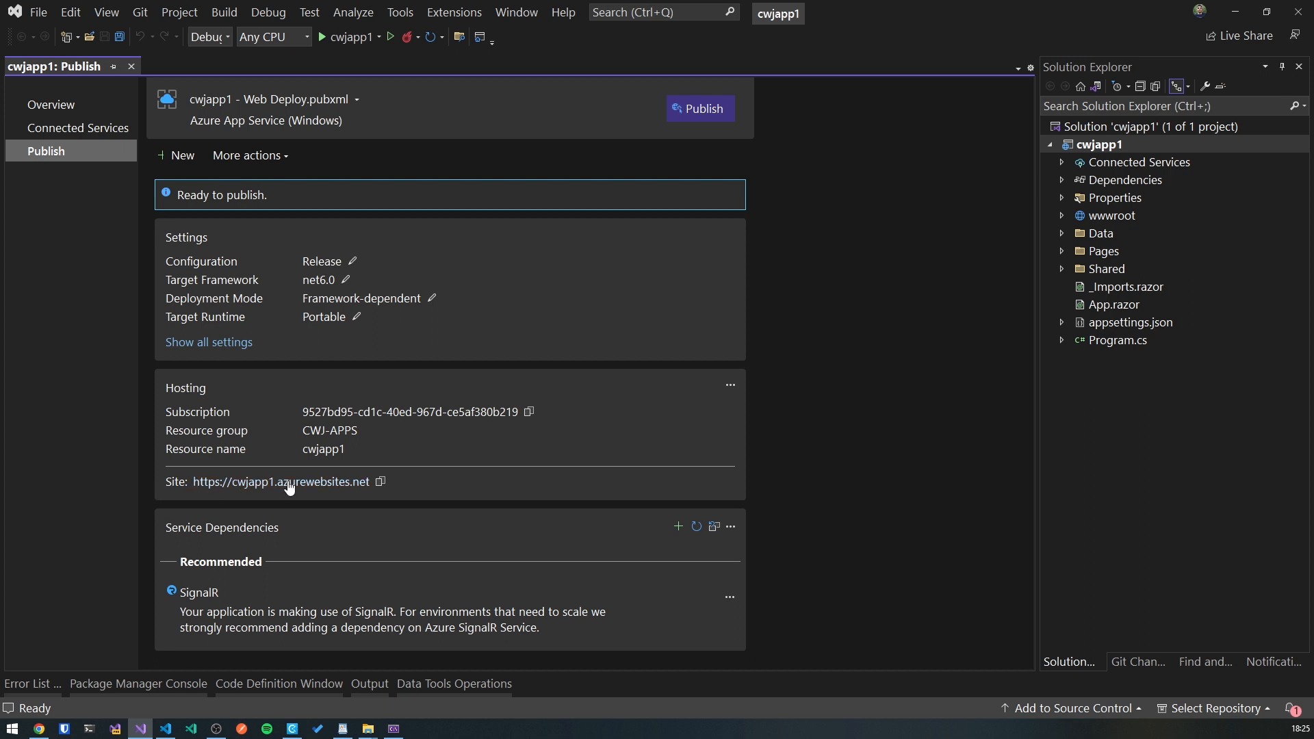
mouse_move(314, 488)
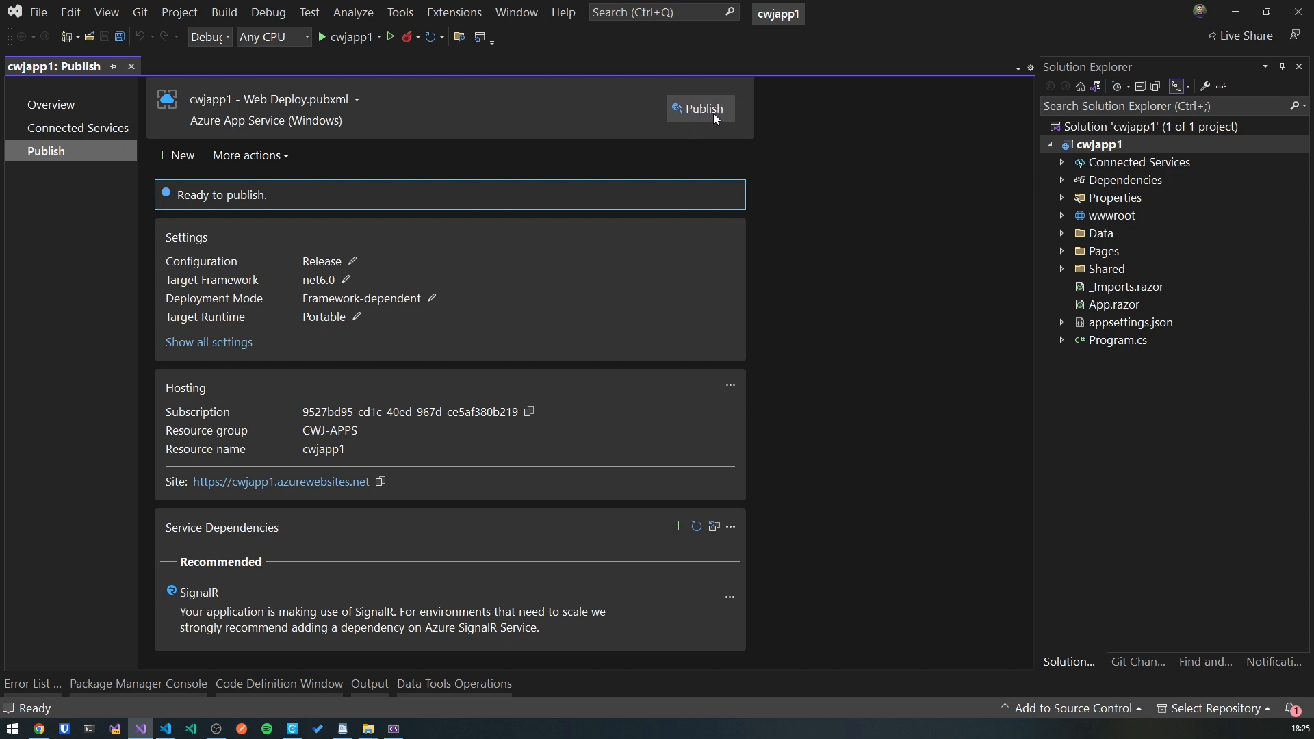
- Publish cwjapp1 to Azure and open the live site
click(698, 108)
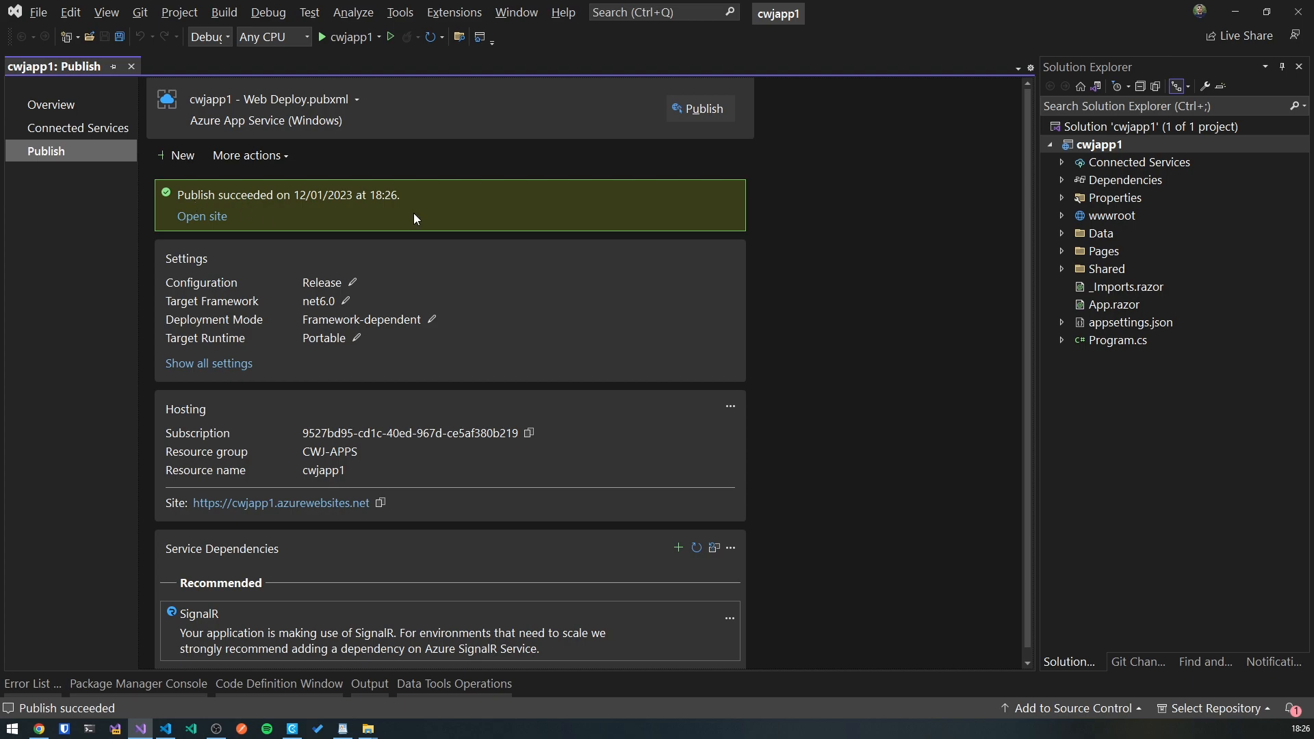
click(202, 217)
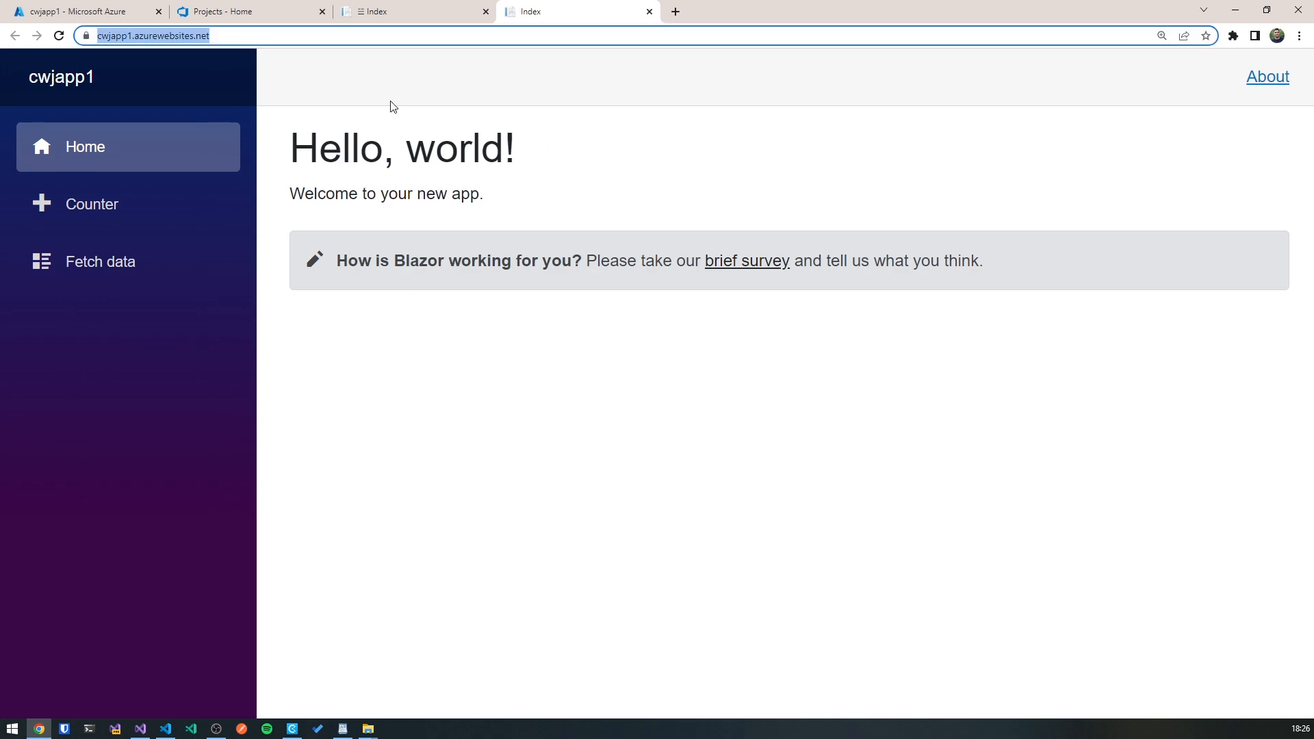
- Check cwjapp1's Deployment Center source options, then move to the Azure DevOps projects page
click(79, 10)
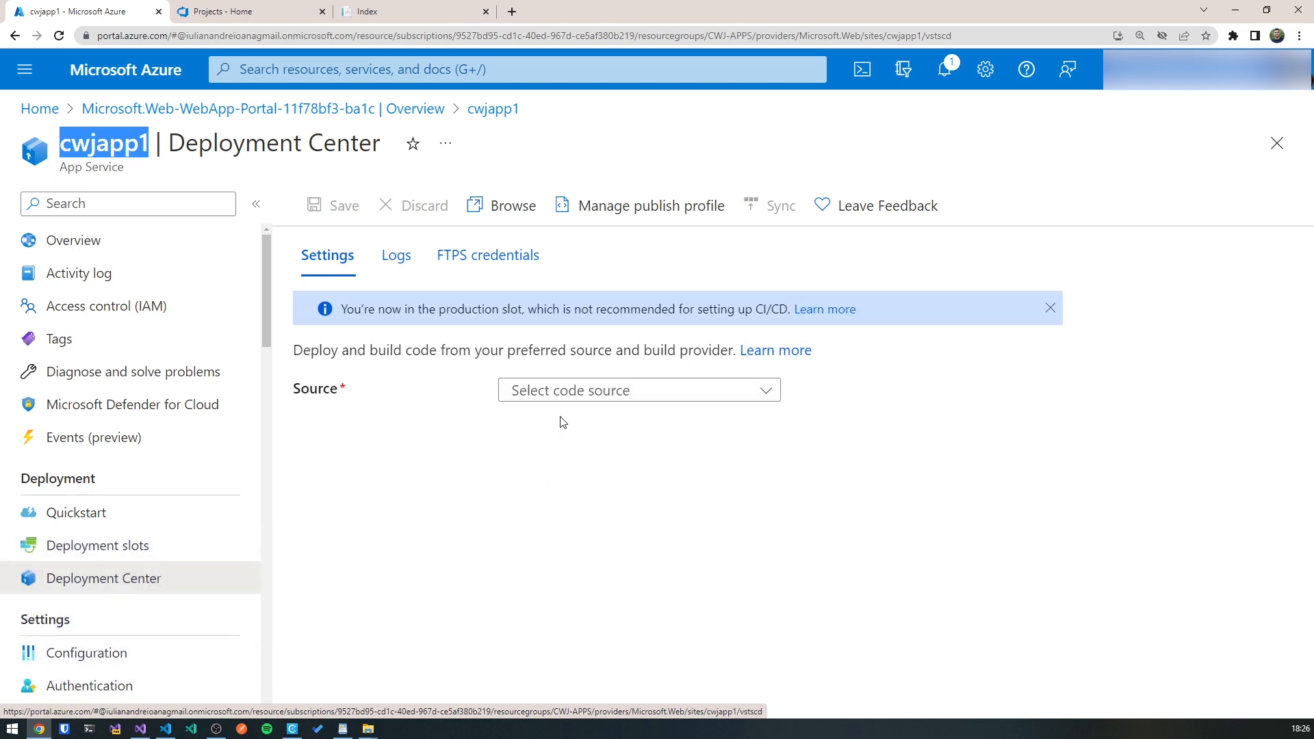
click(638, 389)
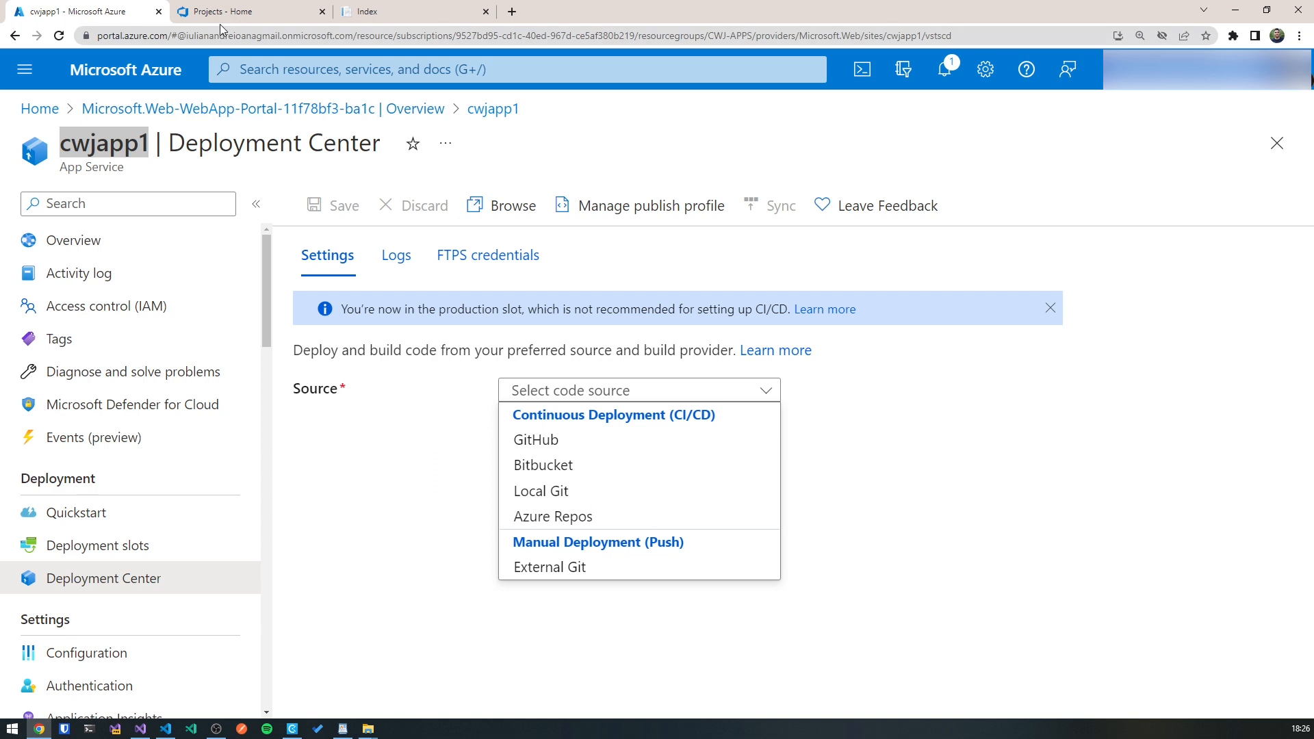
click(249, 11)
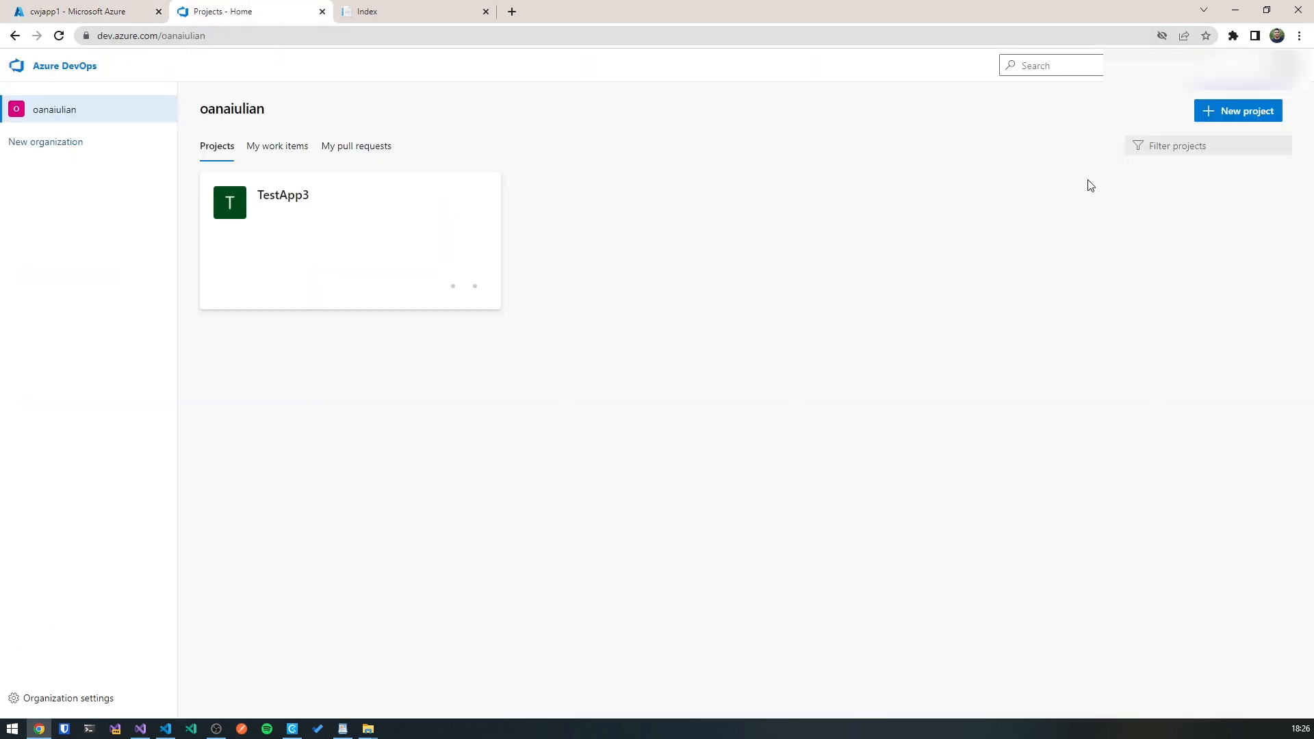
- Create the CWJAPP1 DevOps project and switch Repos on in its project settings
click(1238, 109)
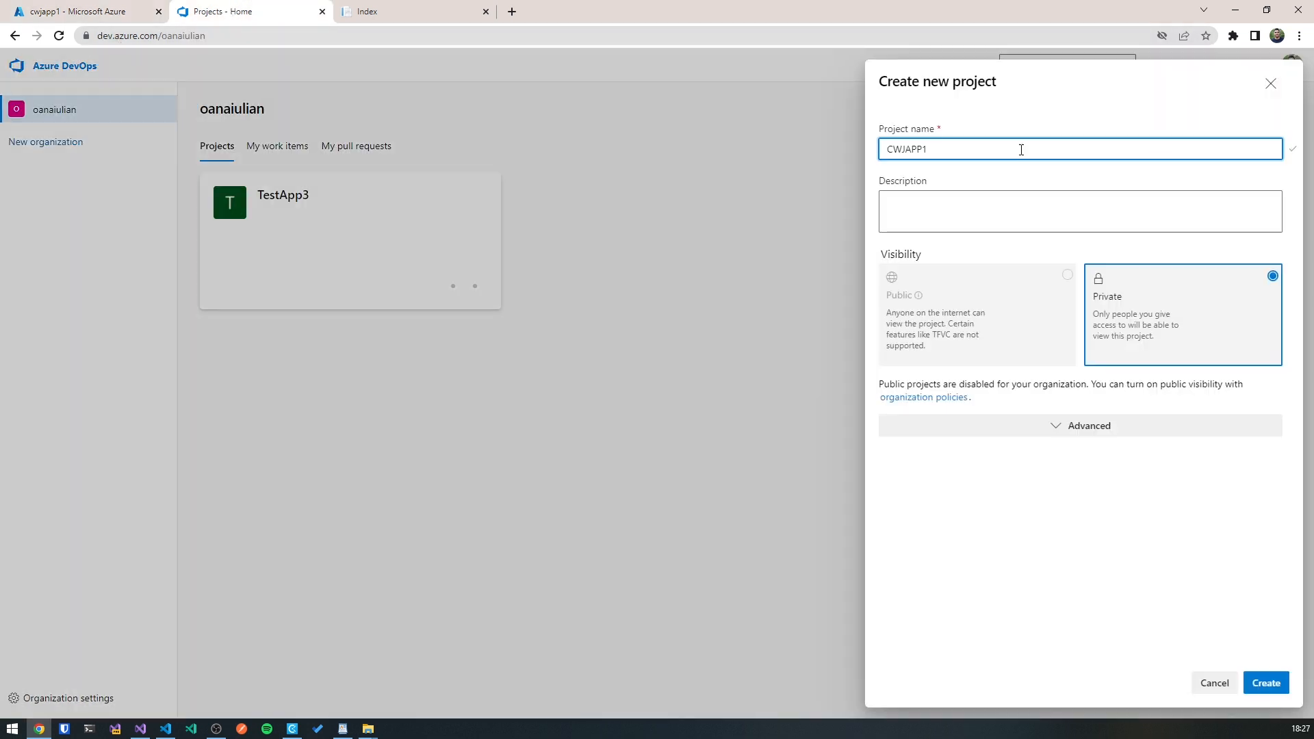
click(1265, 682)
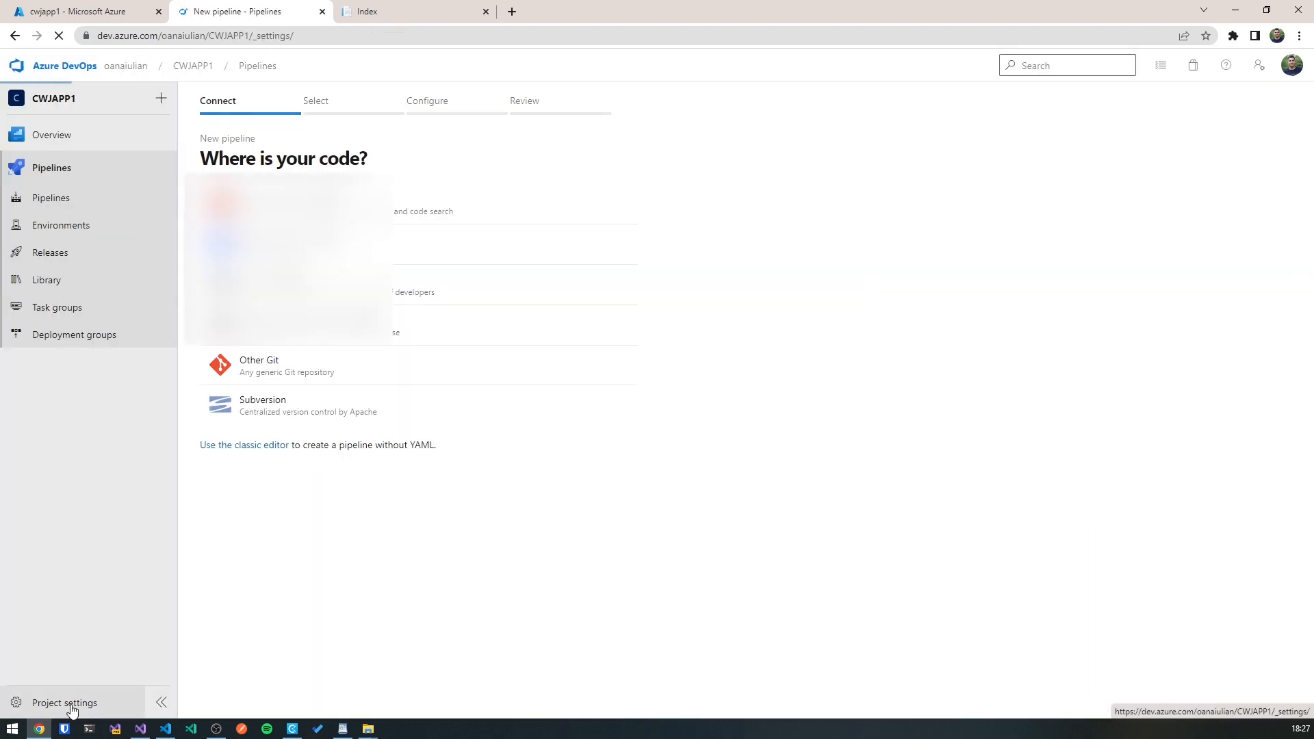
click(64, 703)
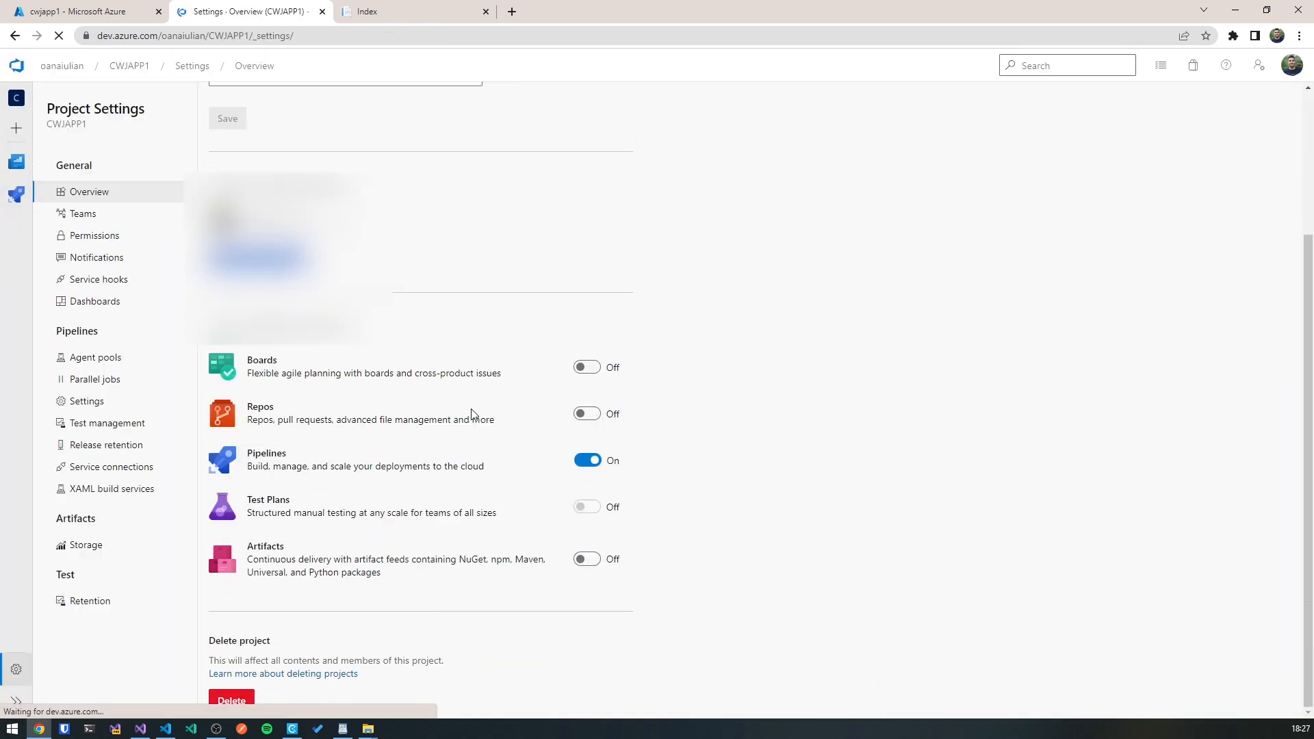
click(588, 413)
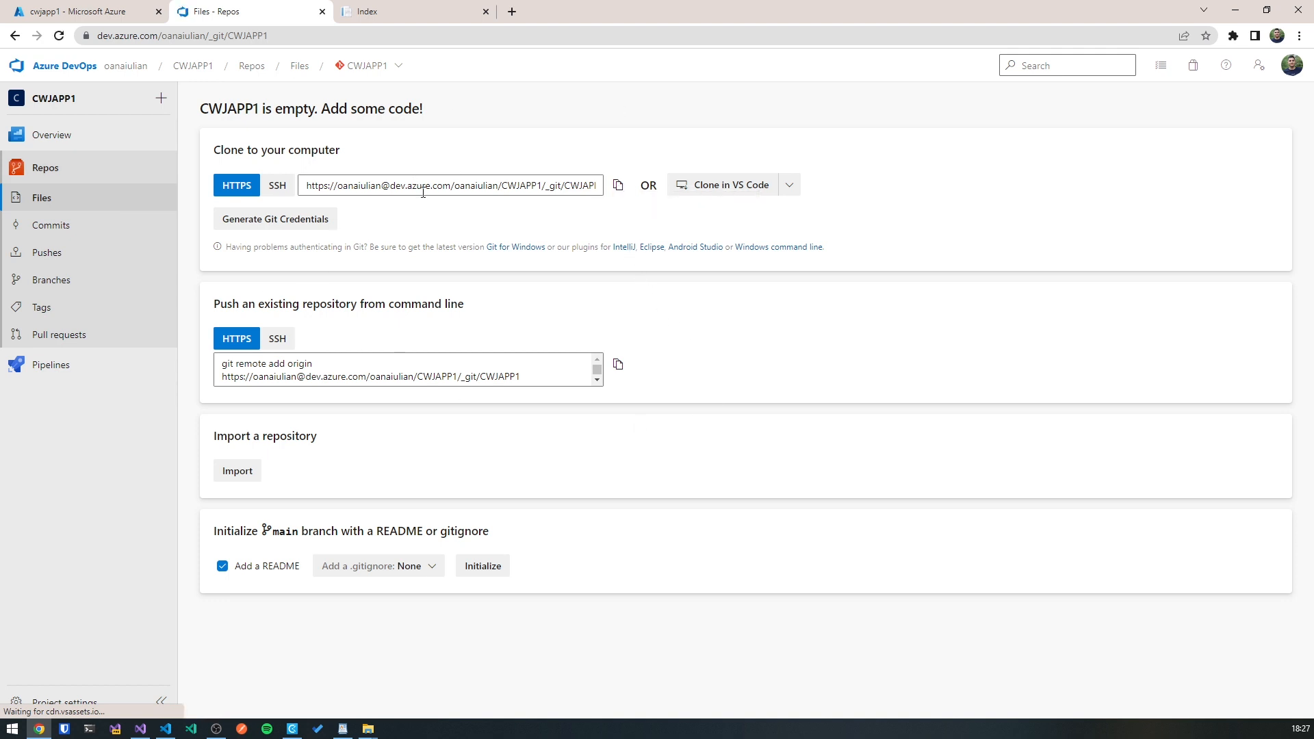
- Add cwjapp1 to Git source control, pick the remote, and create and push the repository
click(138, 728)
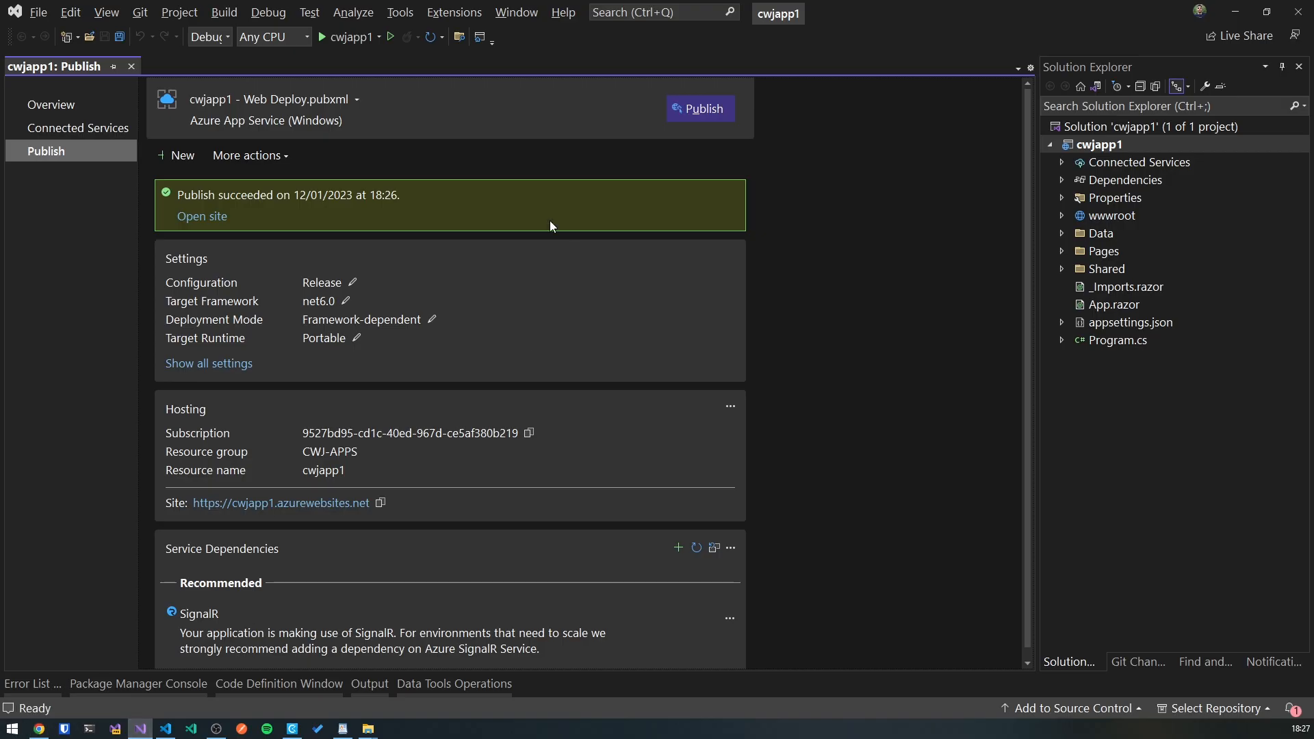
click(130, 67)
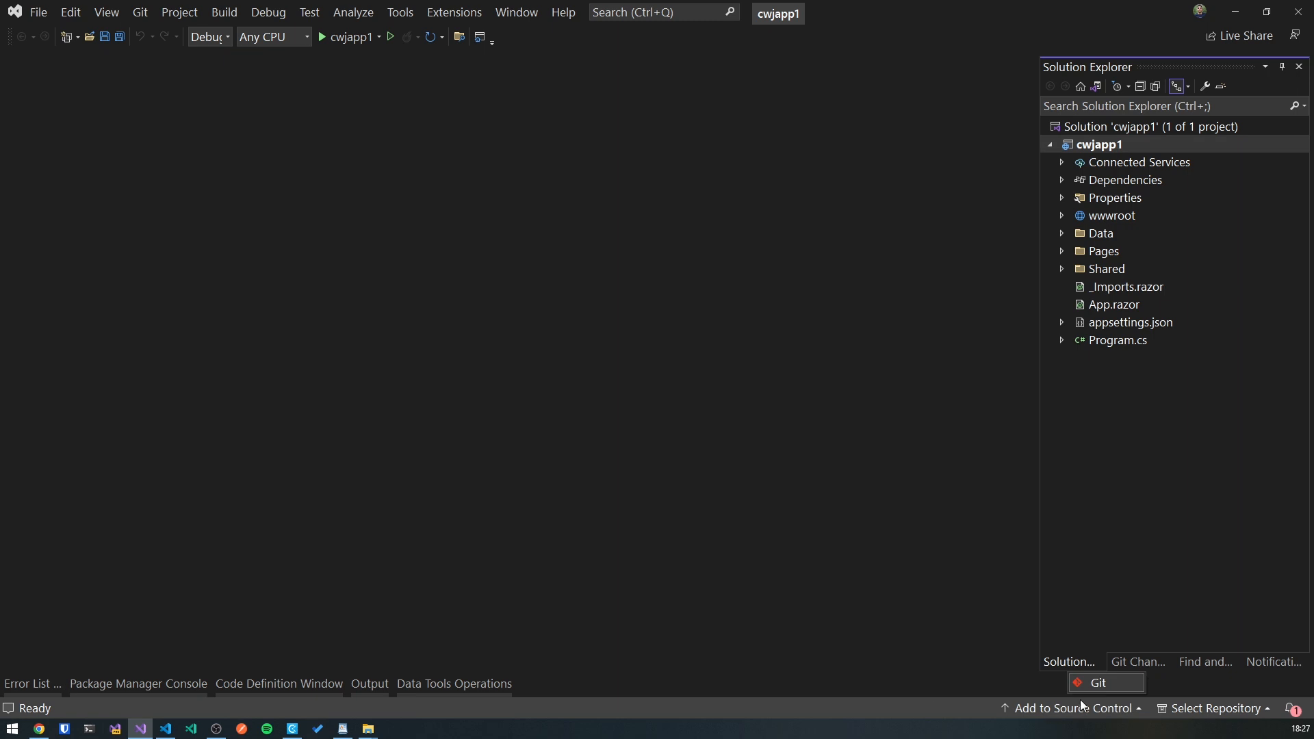
click(1105, 682)
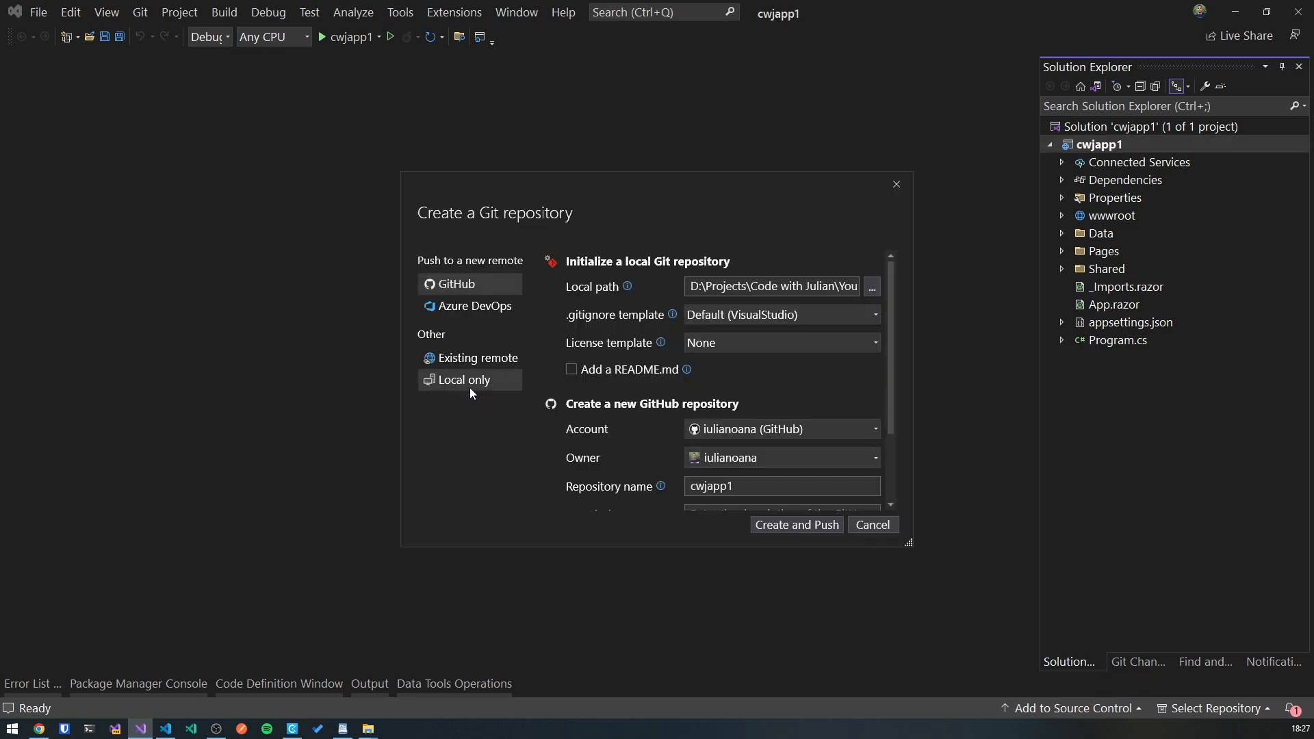
click(477, 358)
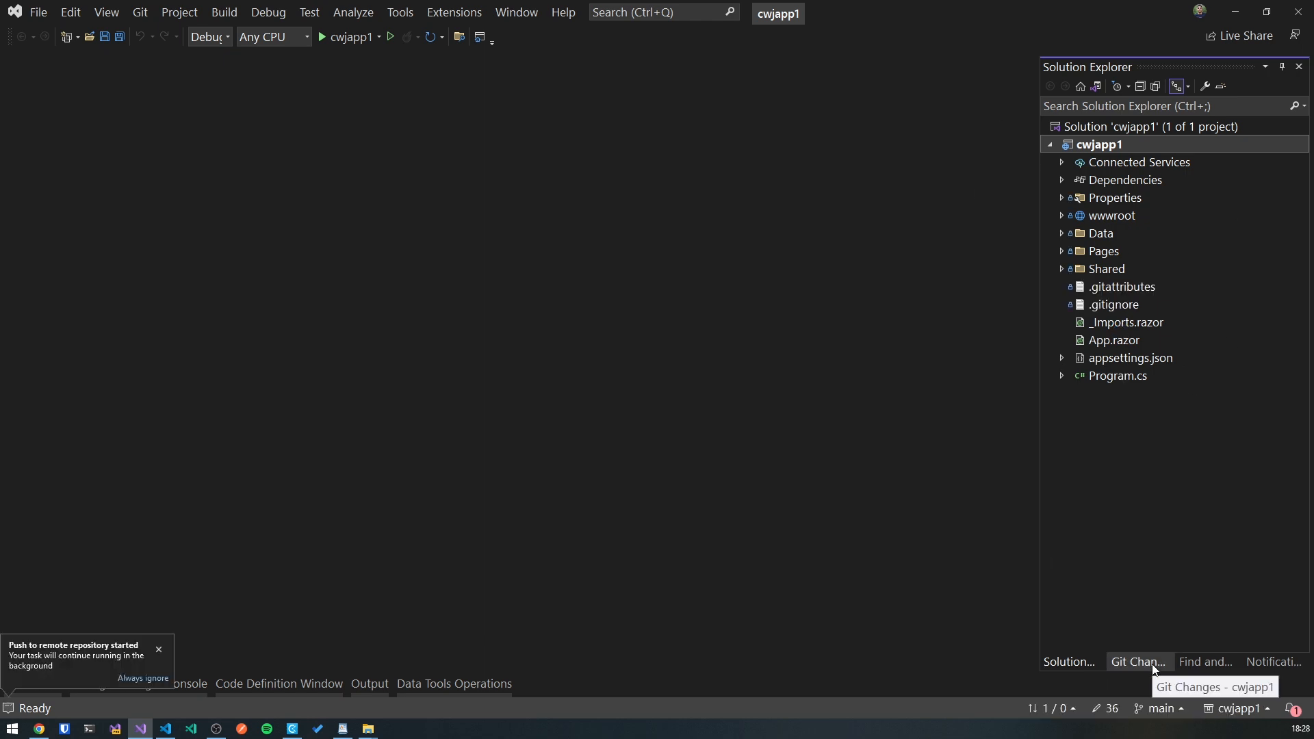
click(1138, 661)
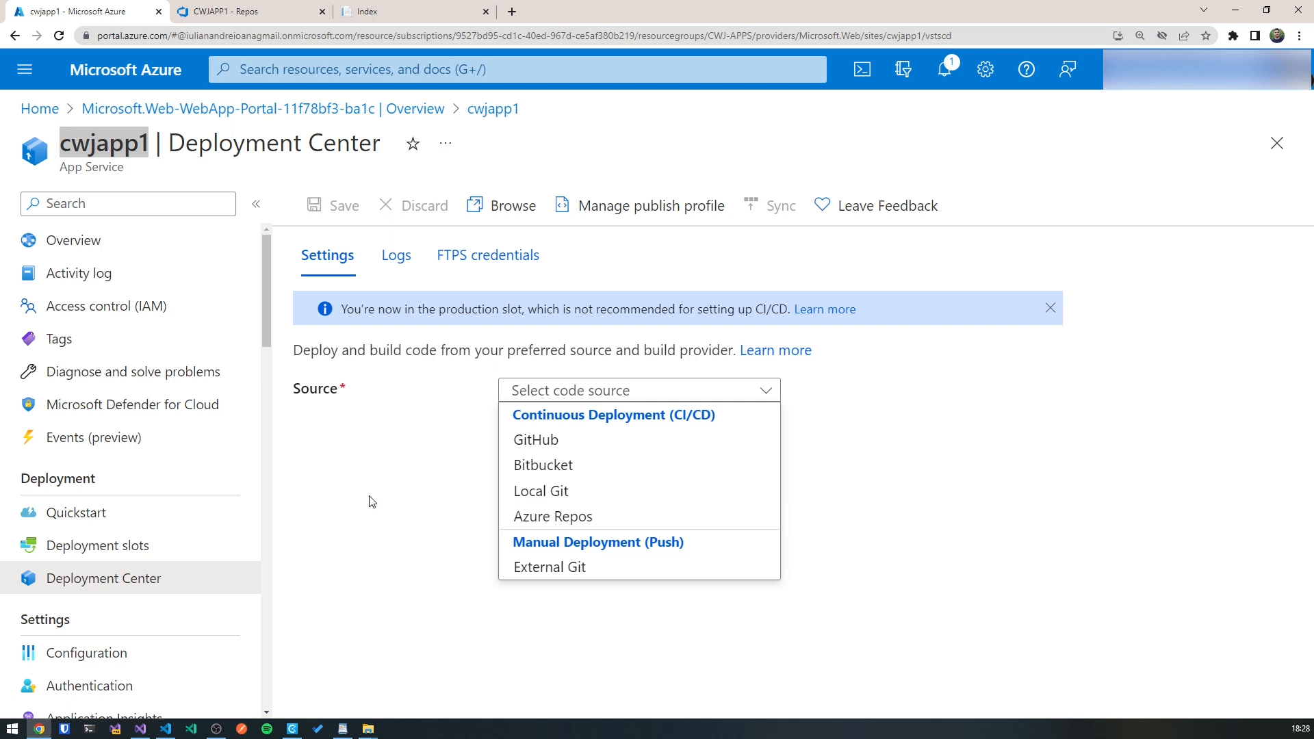
mouse_move(552, 516)
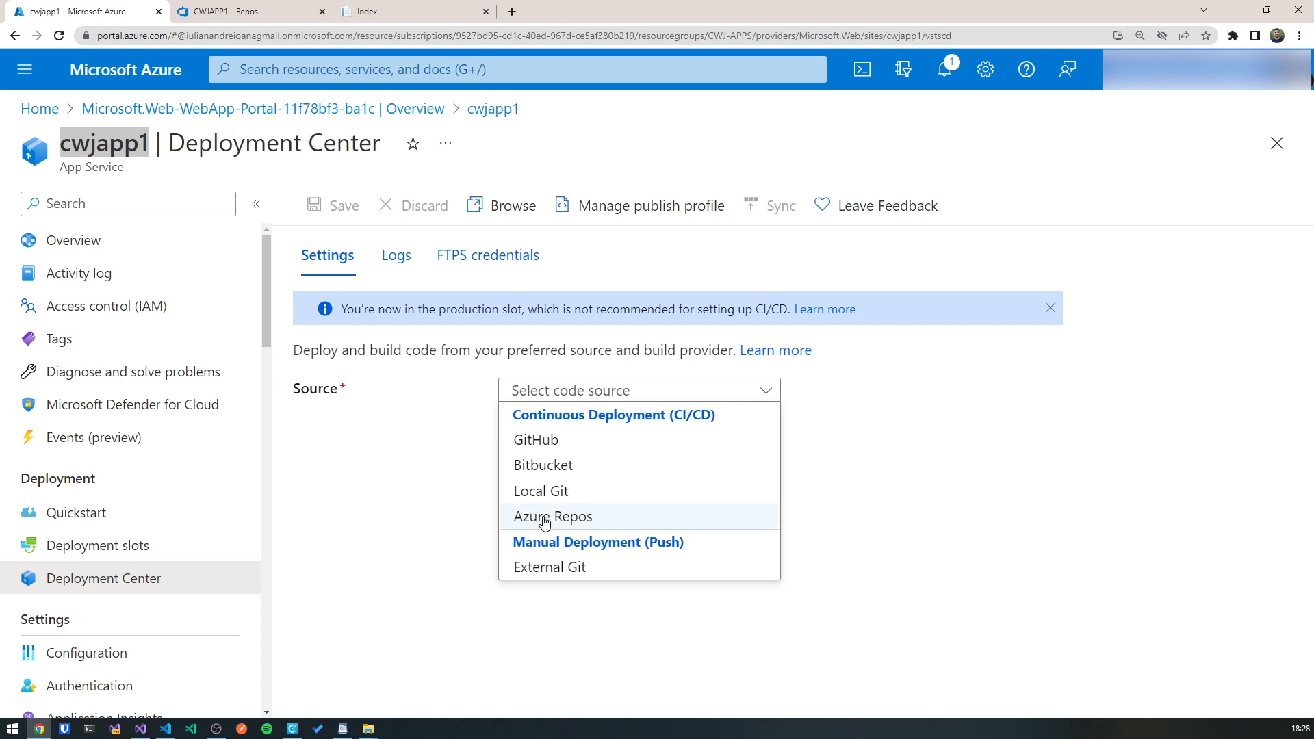
- Set Deployment Center source to Azure Repos, the DevOps organization and CWJAPP1 repository, then save
click(553, 516)
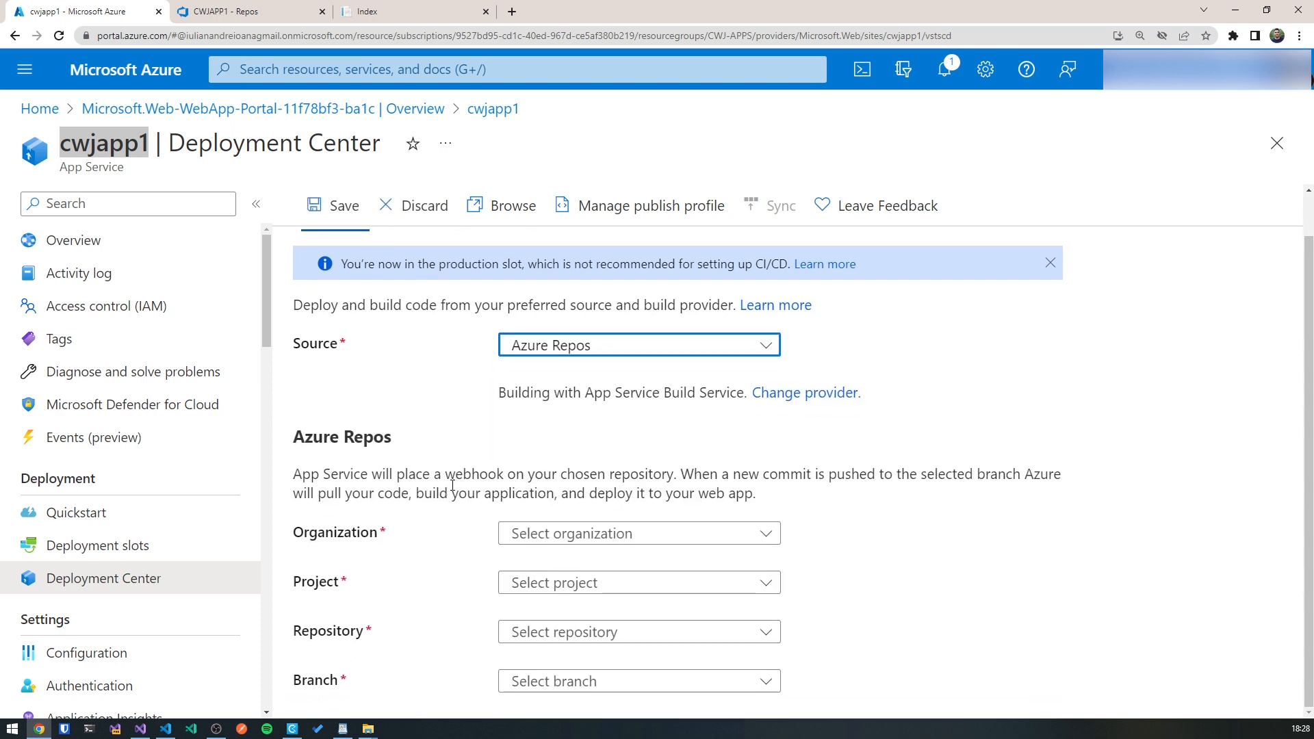
click(639, 533)
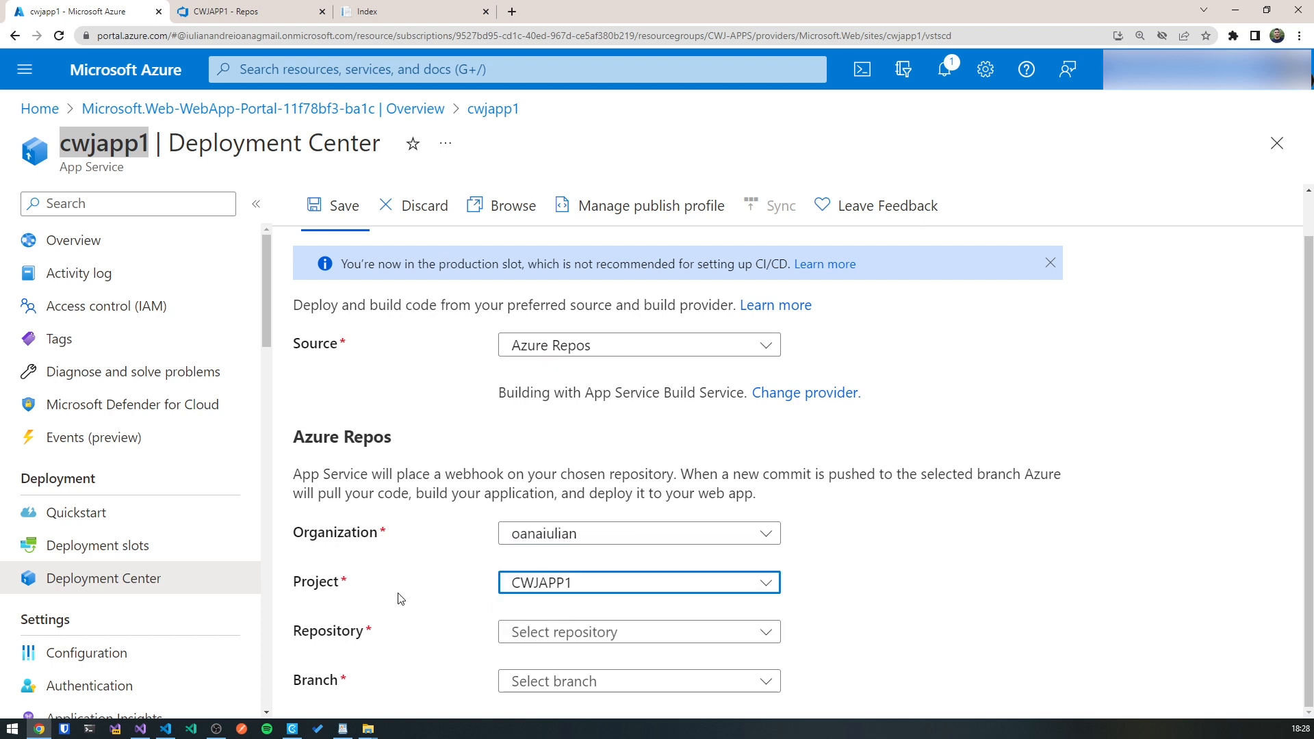
click(638, 631)
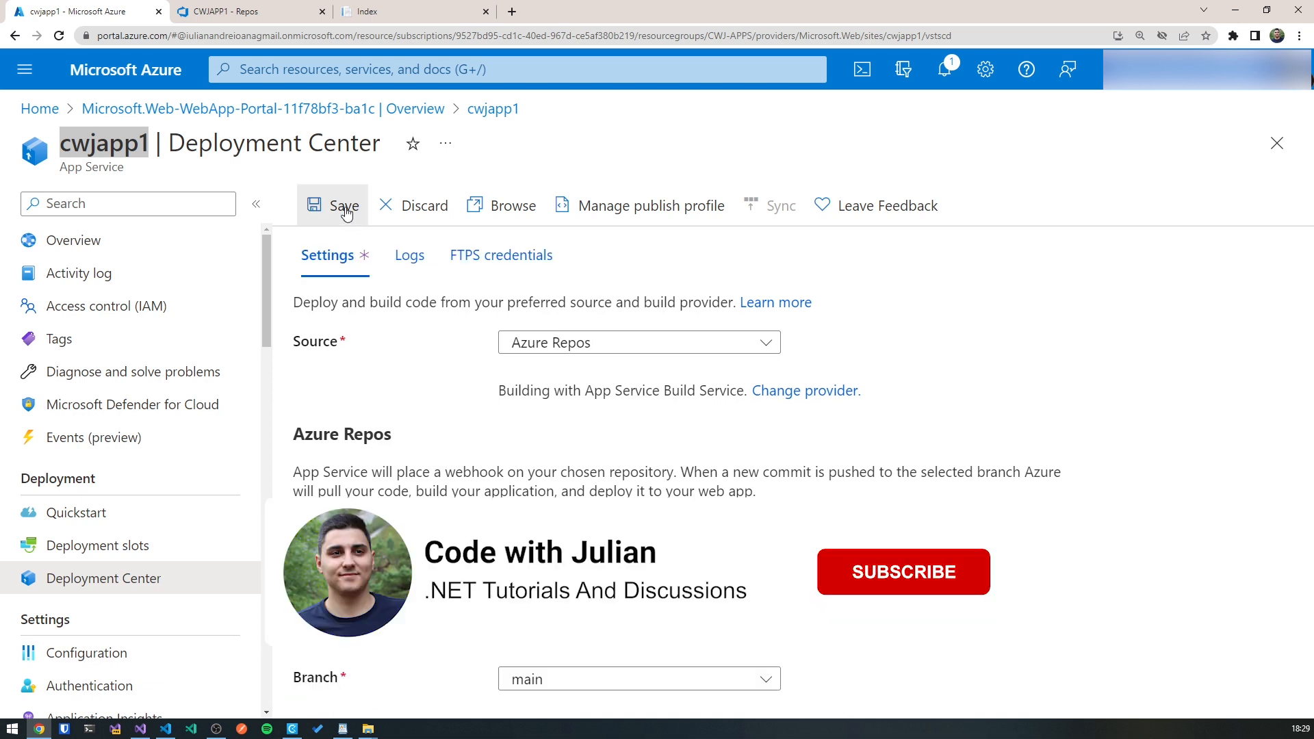
click(344, 205)
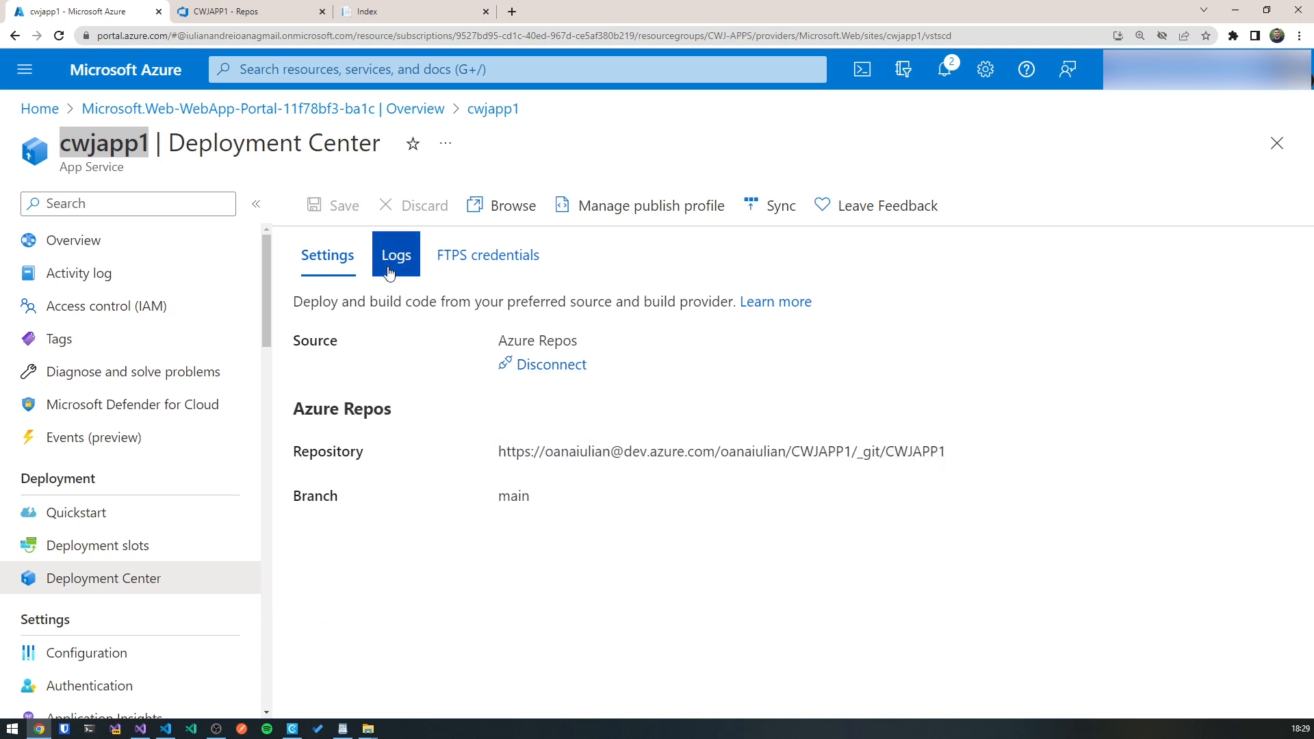
- Review cwjapp1's deployment logs for commit 445bbbb, close its details, and open the live site
click(395, 254)
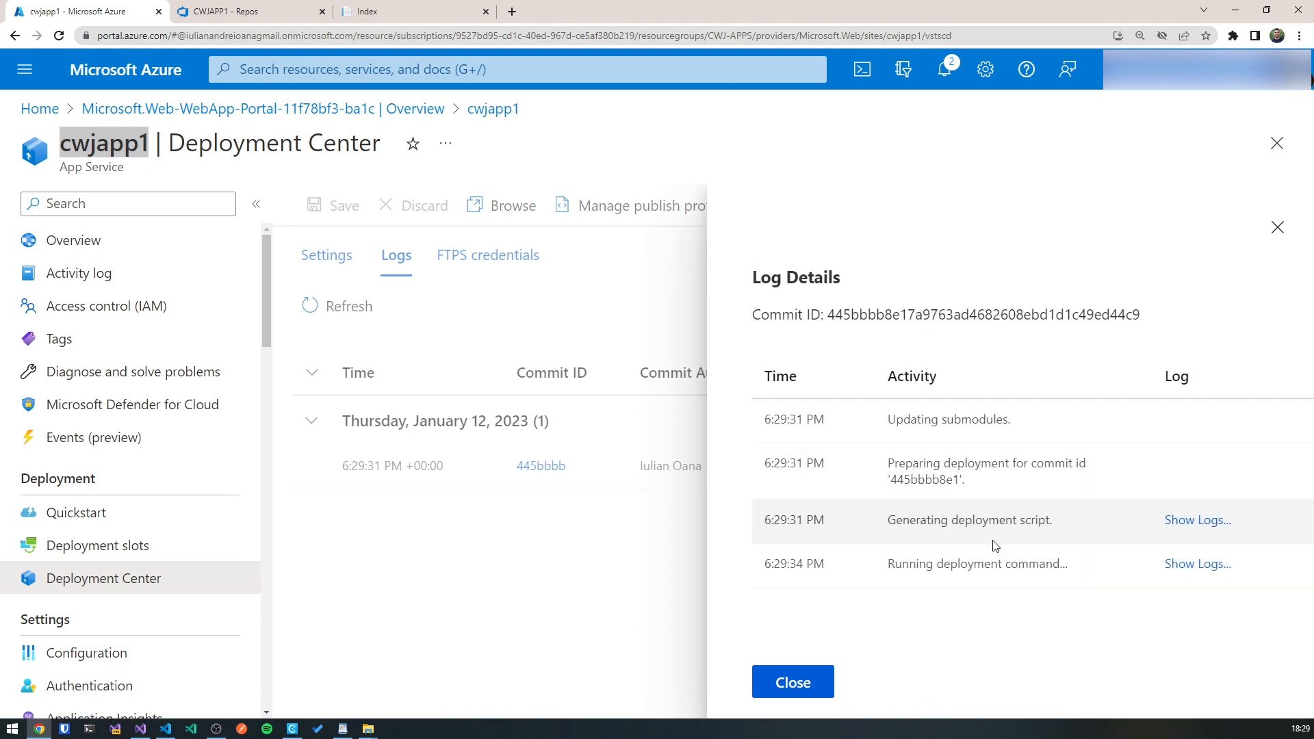
click(791, 681)
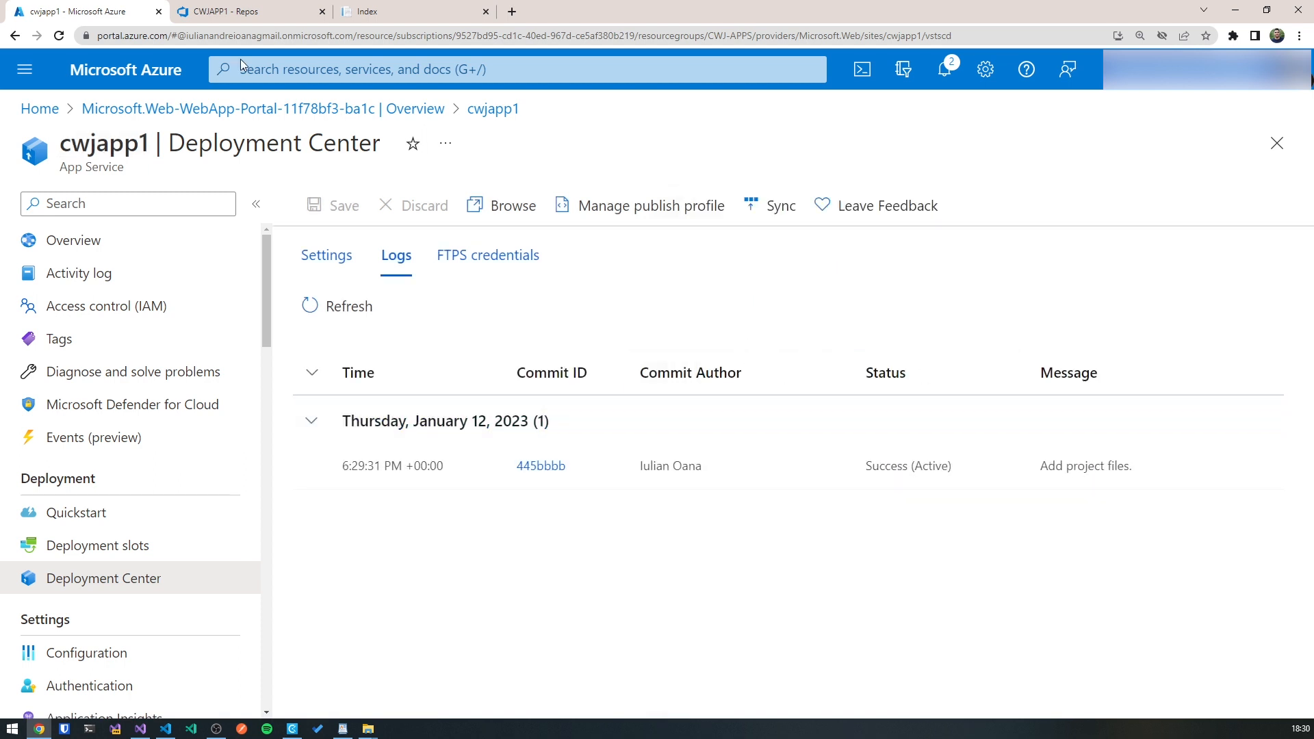
click(411, 11)
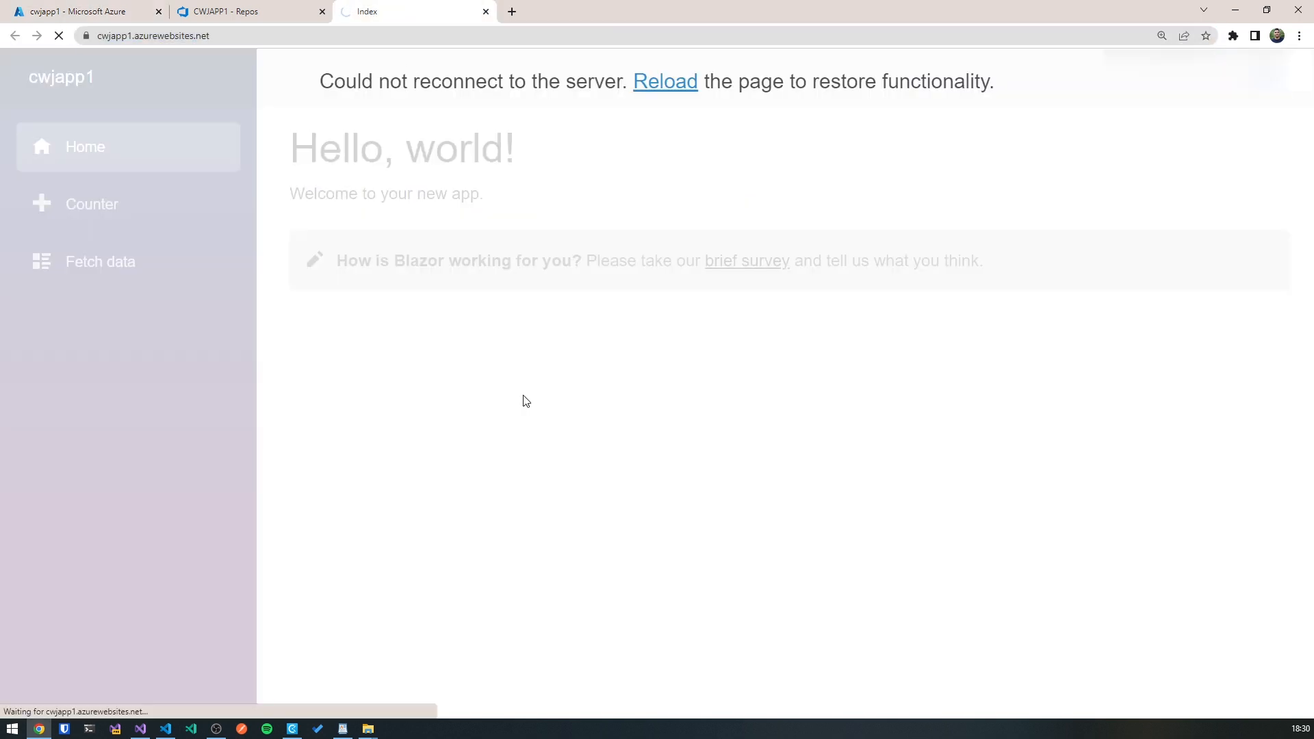
mouse_move(441, 133)
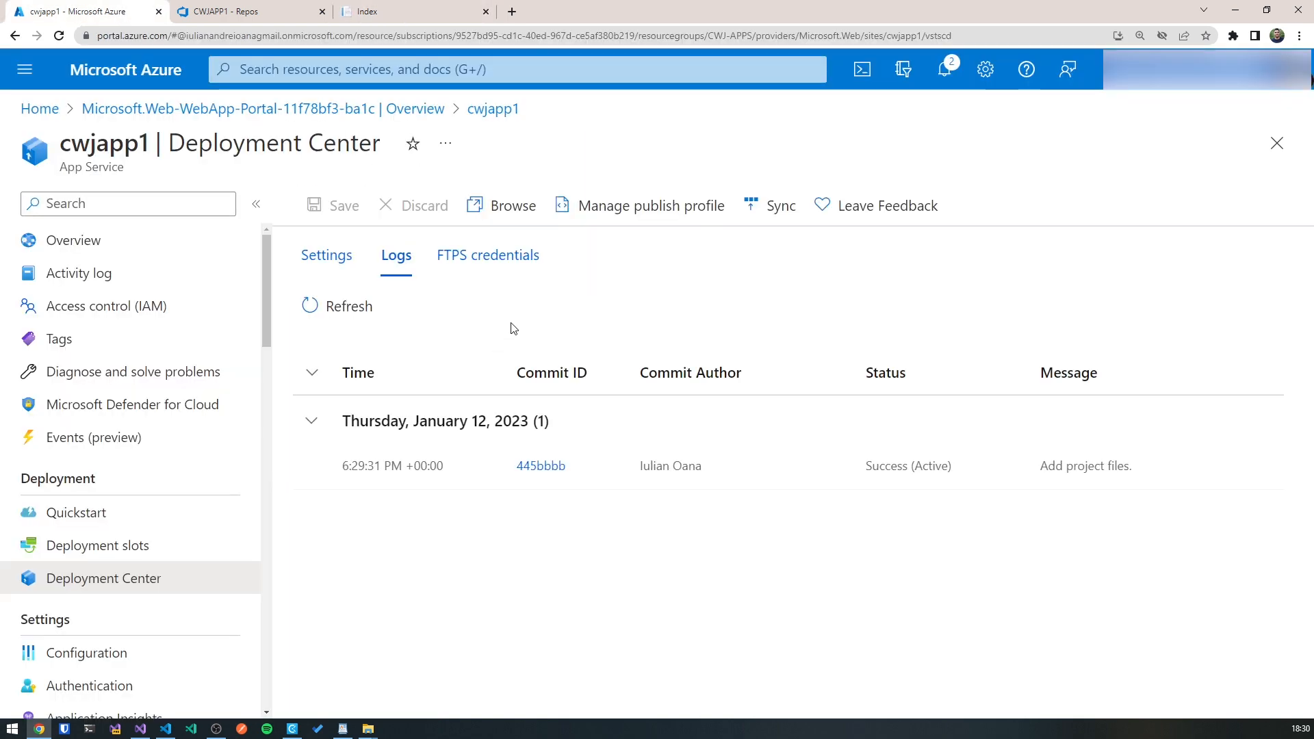
- Change the Hello, world! heading to the updated text and view the redeployed site
click(140, 728)
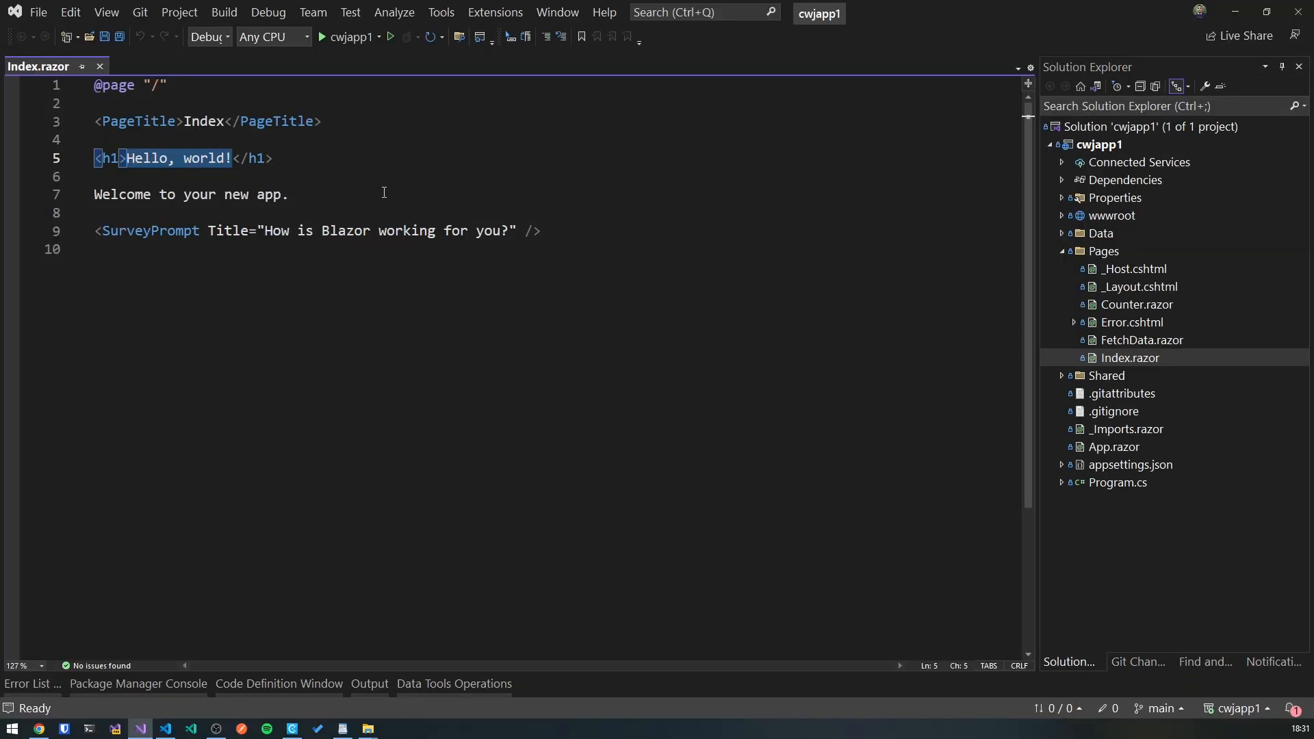
click(1116, 241)
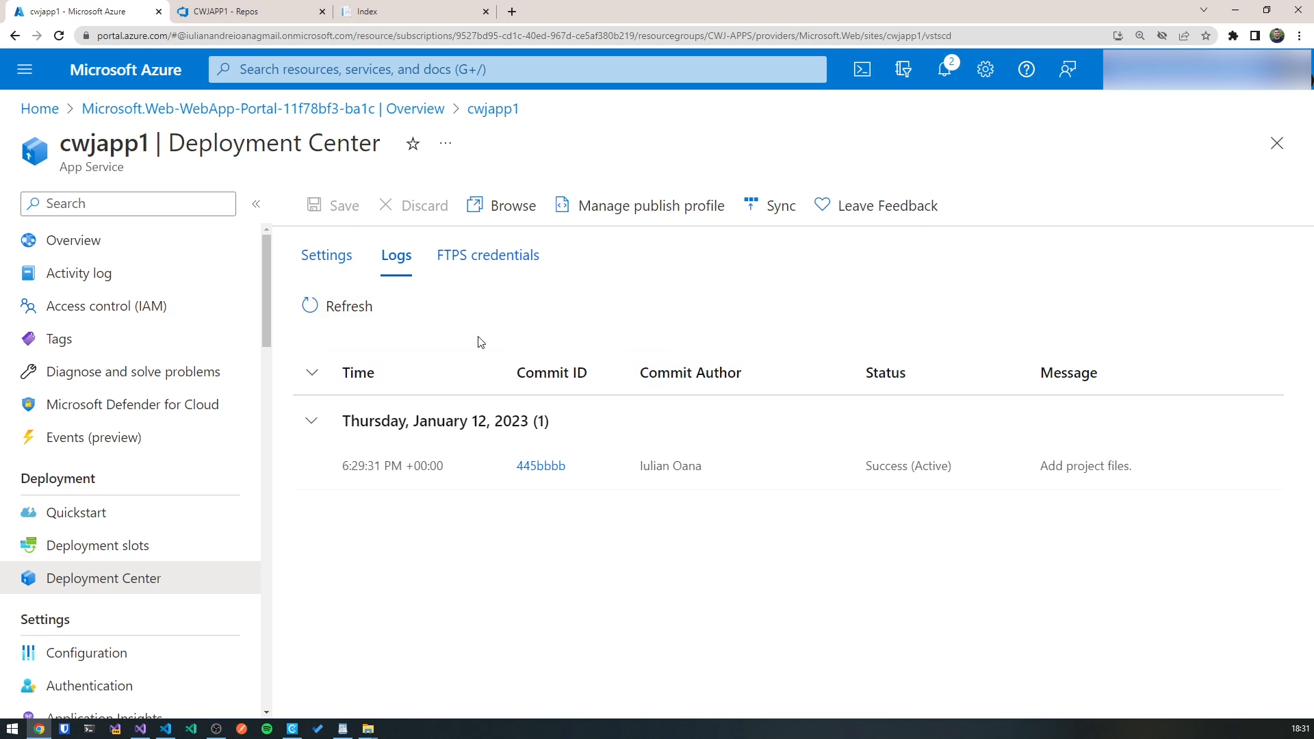
mouse_move(714, 360)
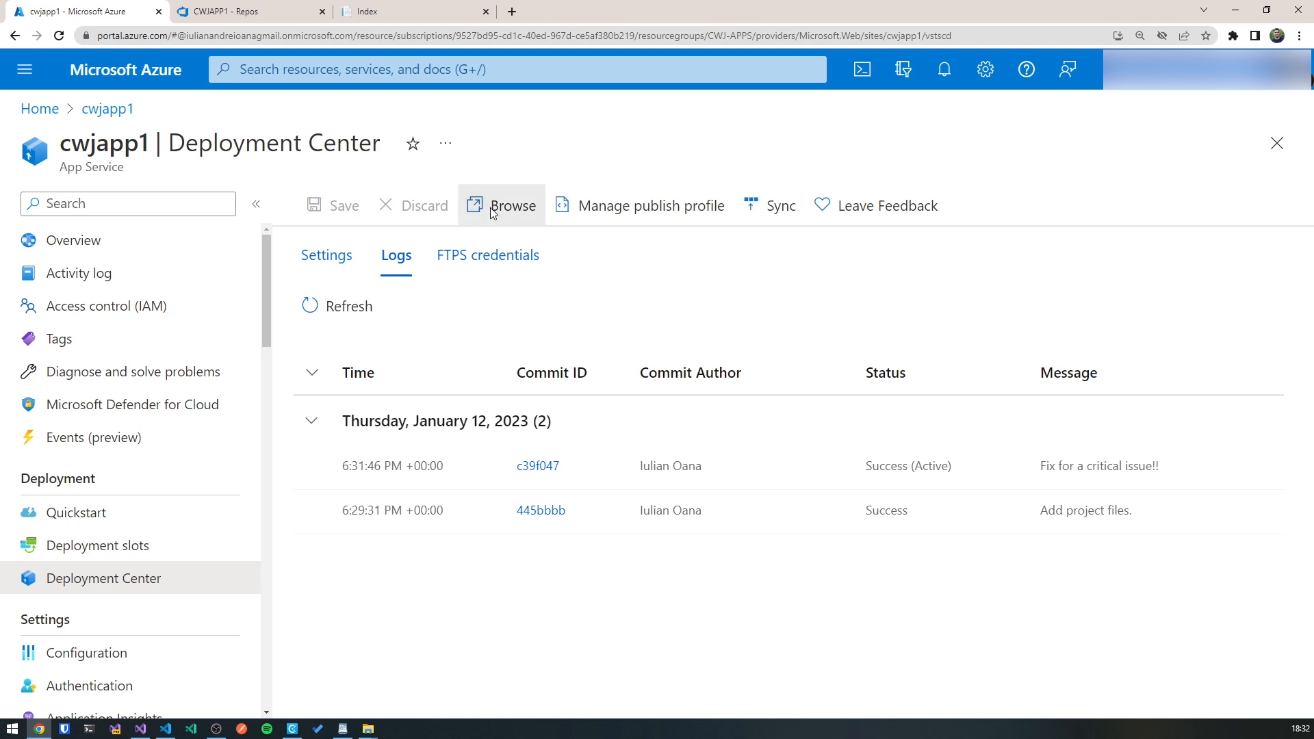
click(512, 205)
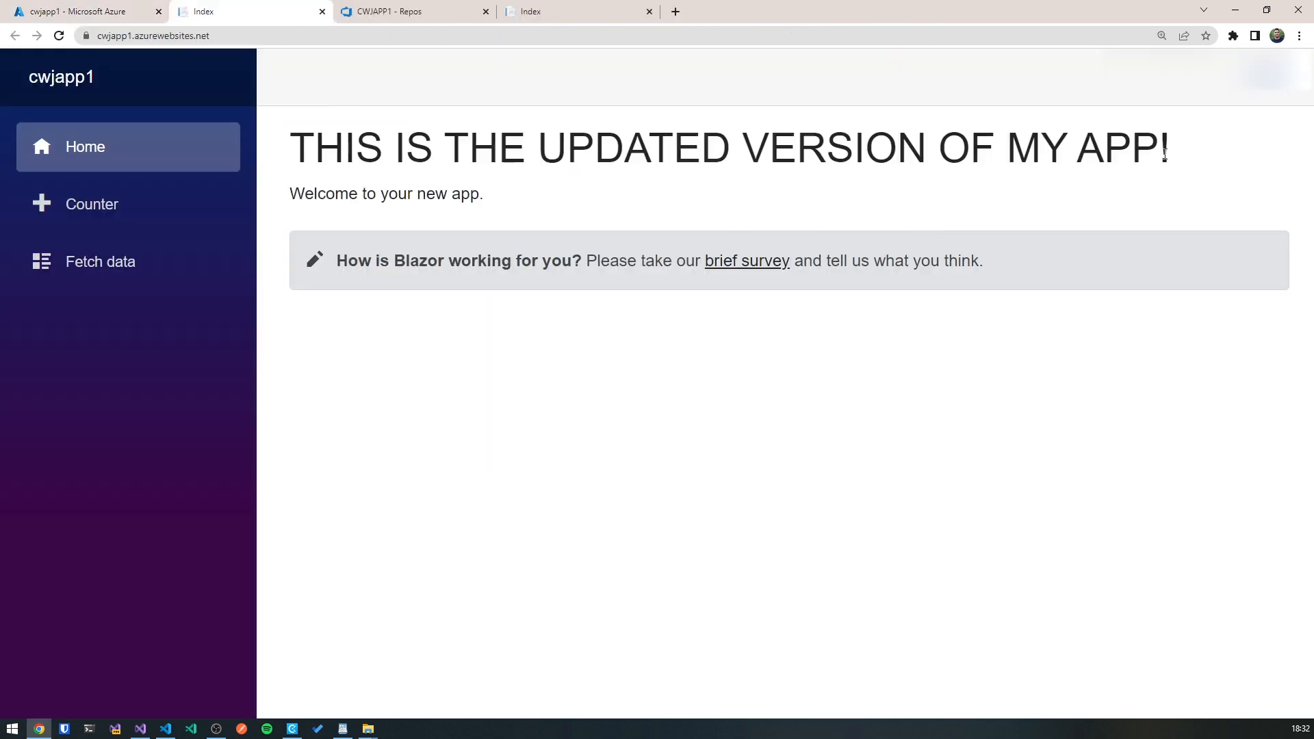
click(84, 11)
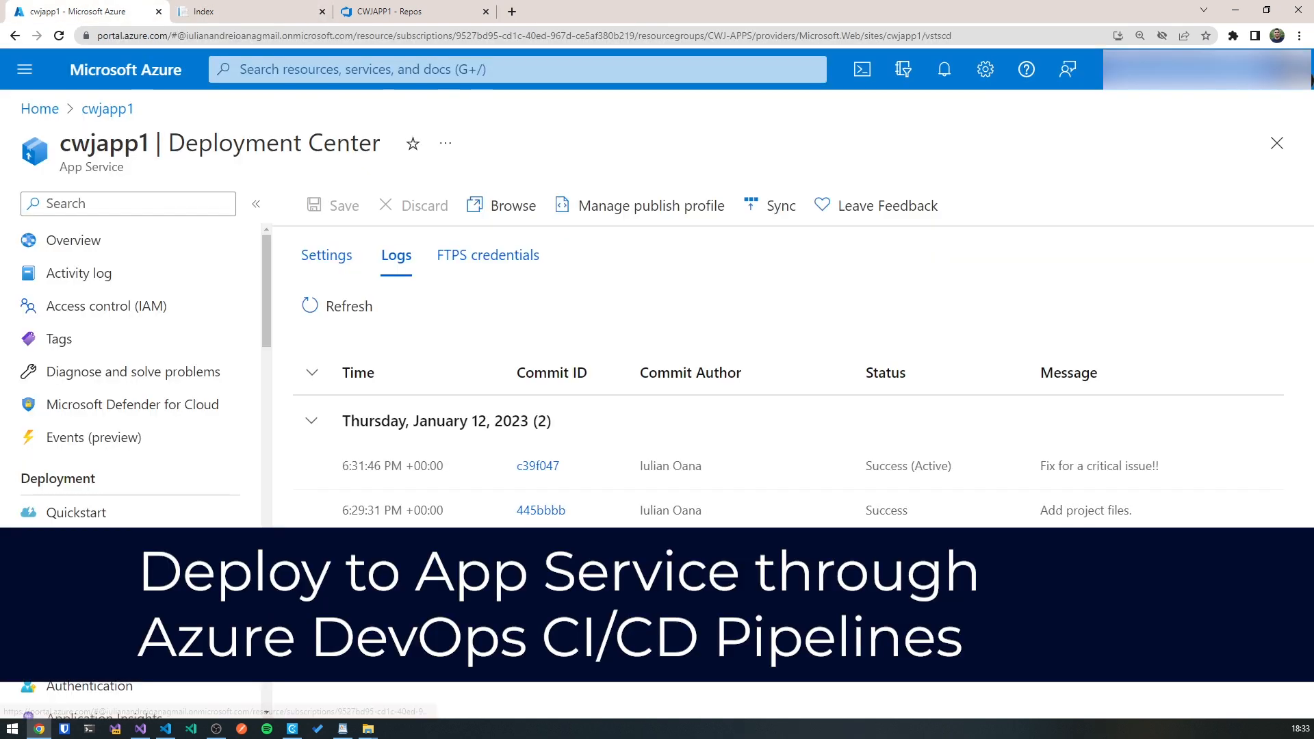
- Disconnect cwjapp1's Azure Repos deployment source in Deployment Center and confirm with OK
click(385, 12)
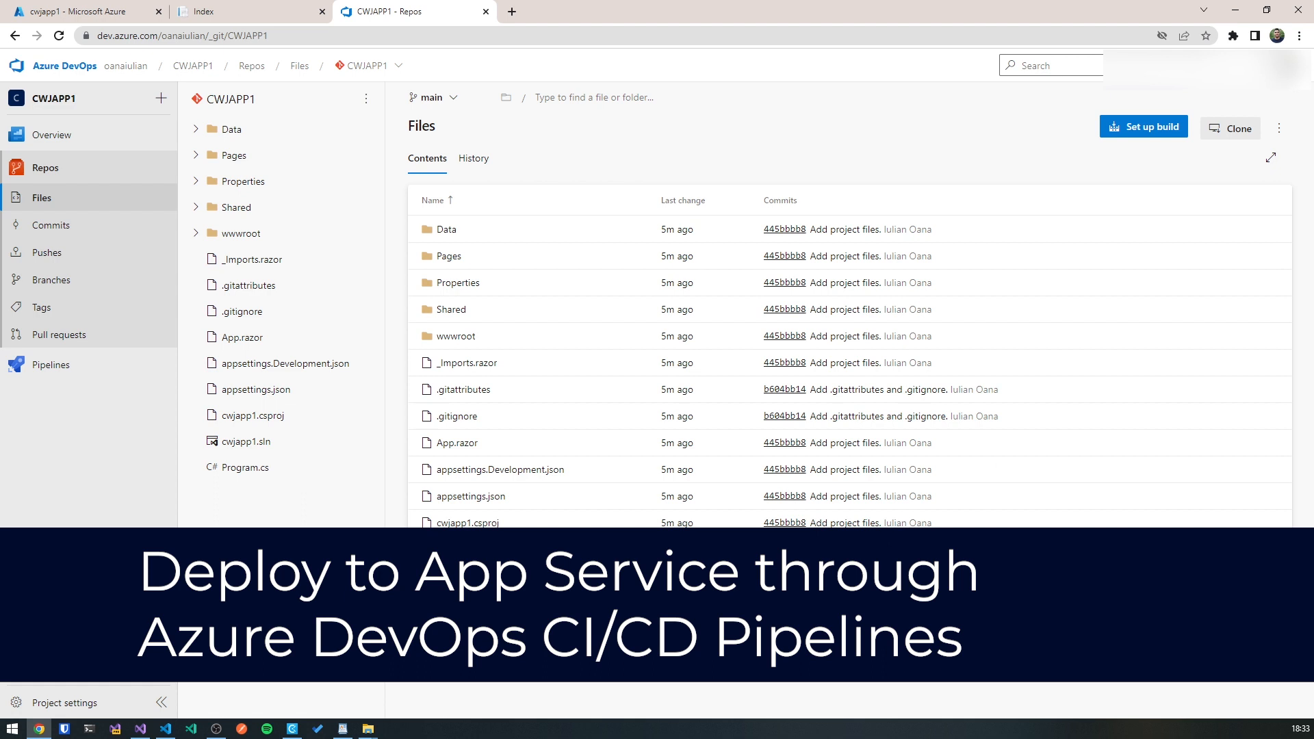
click(80, 11)
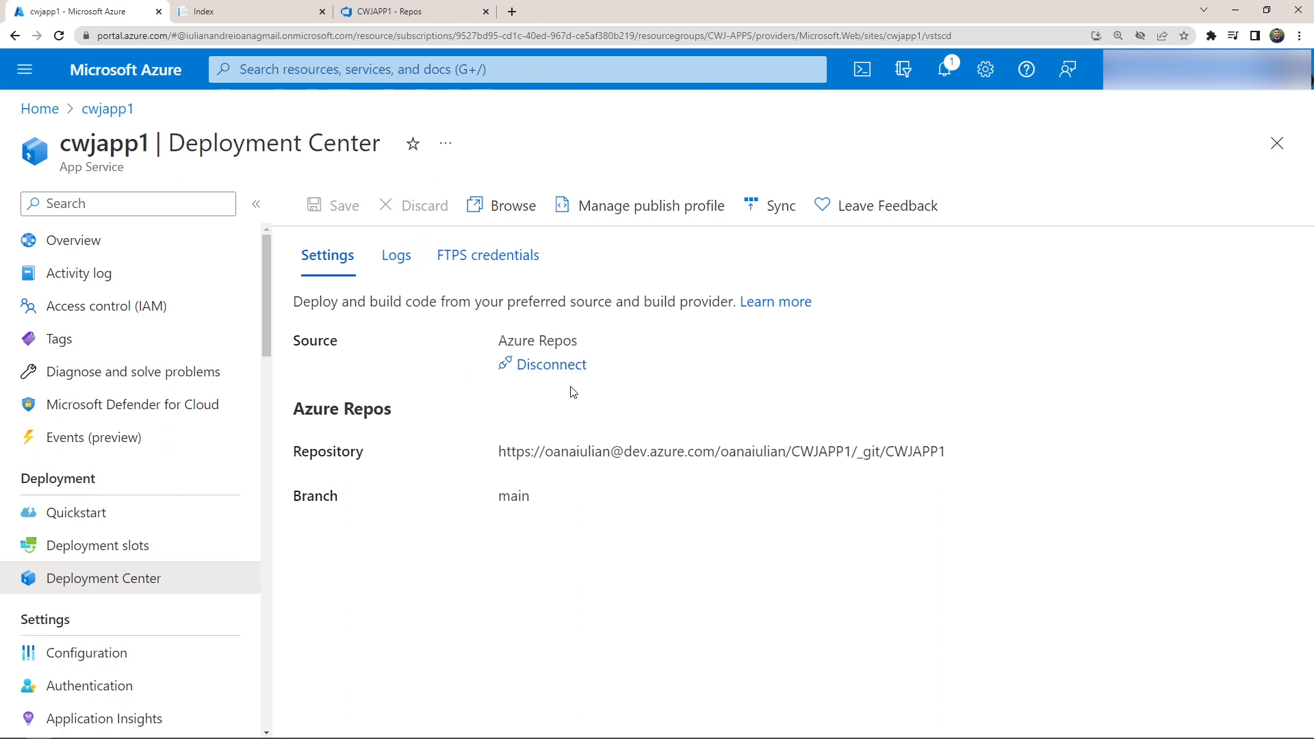
mouse_move(553, 383)
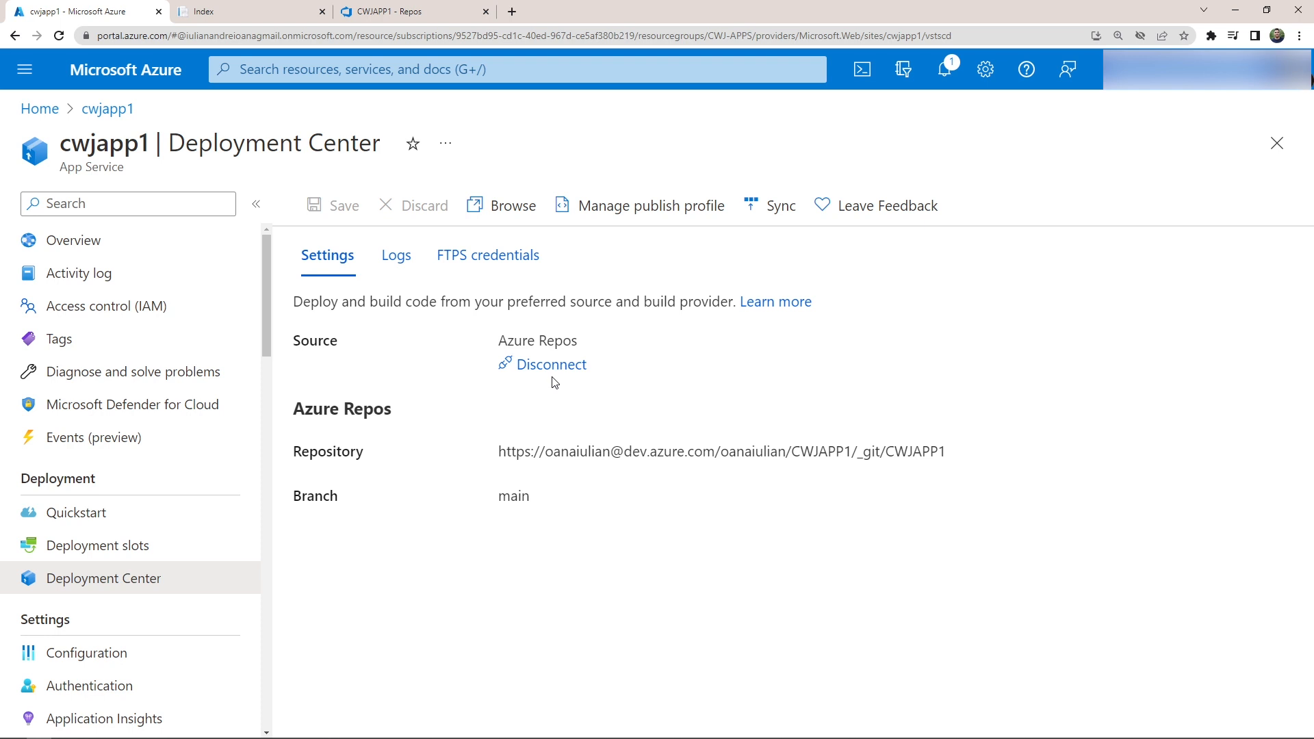
mouse_move(516, 417)
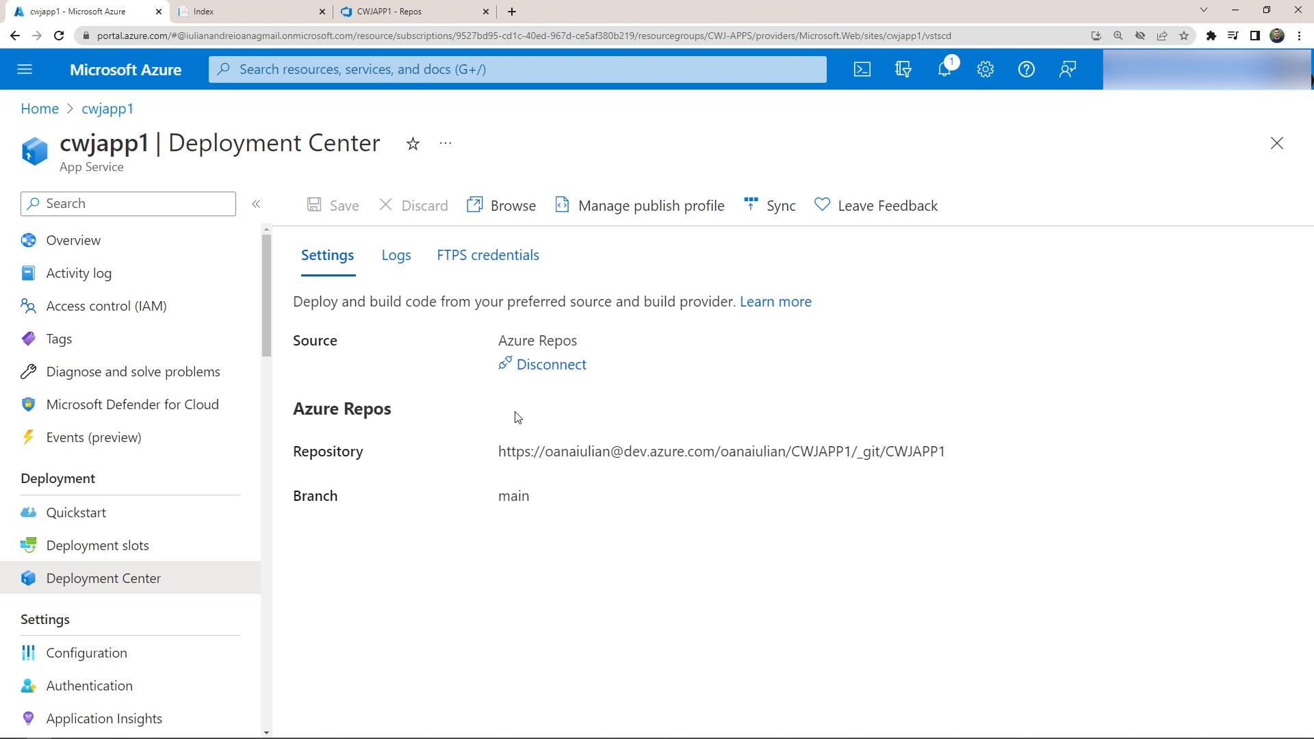
click(541, 363)
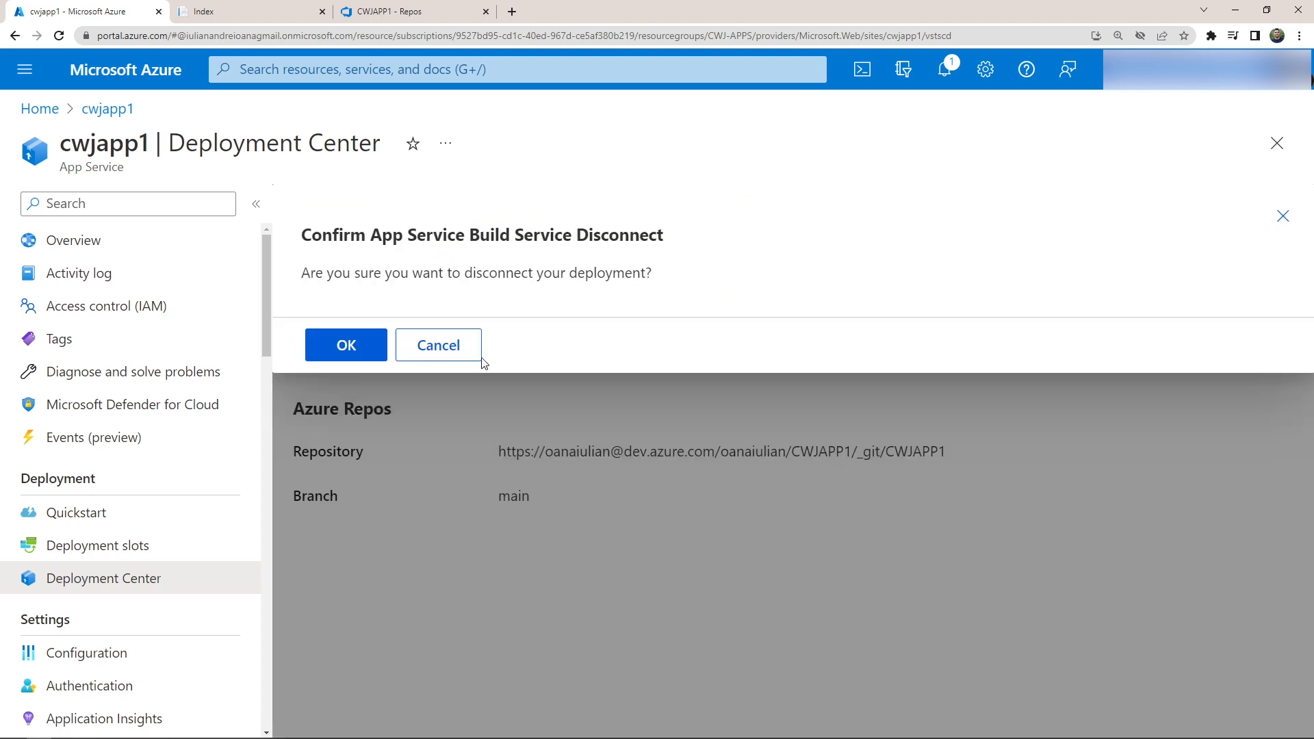
click(345, 344)
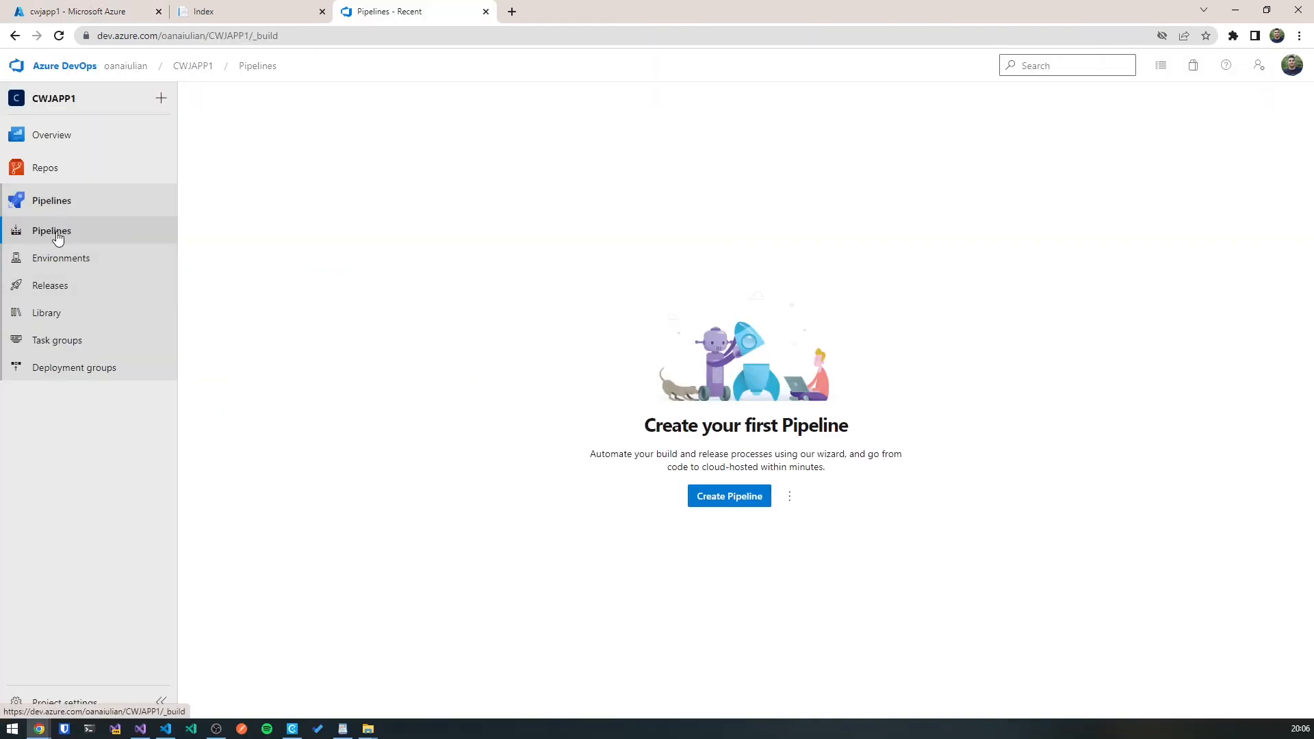
mouse_move(90, 237)
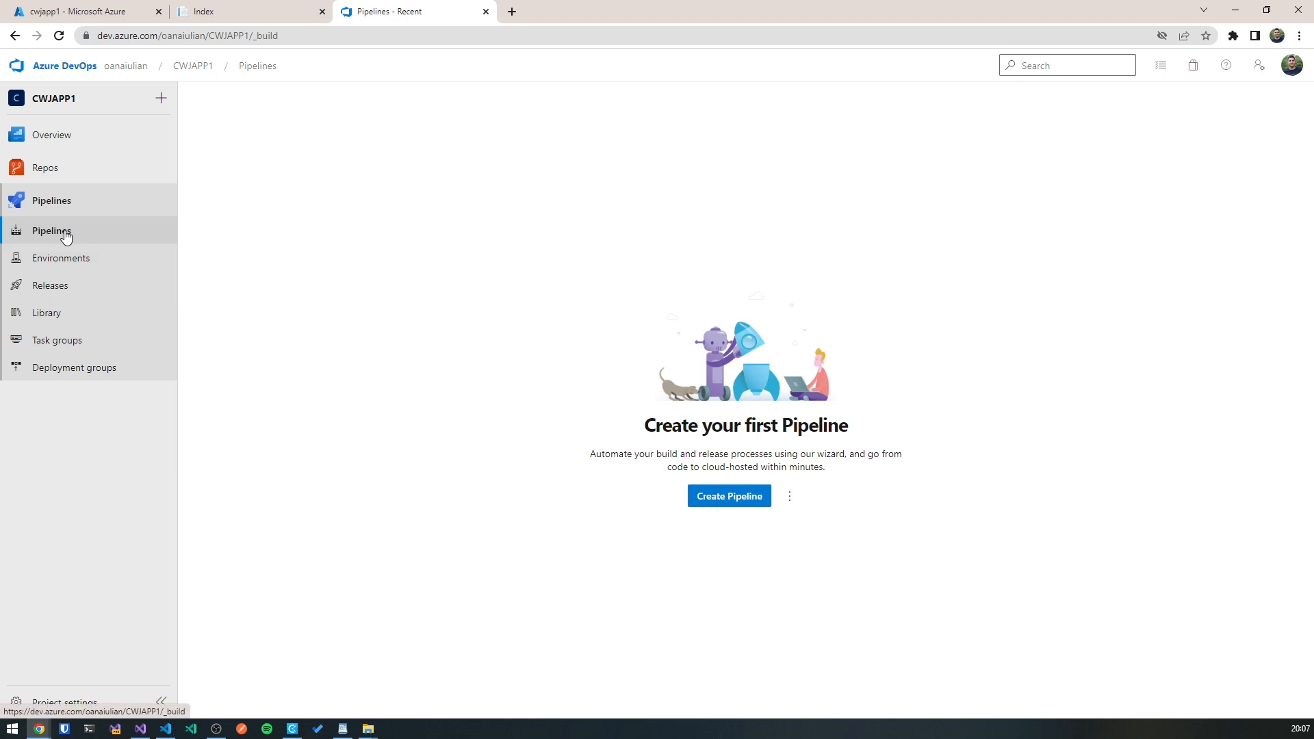
mouse_move(112, 232)
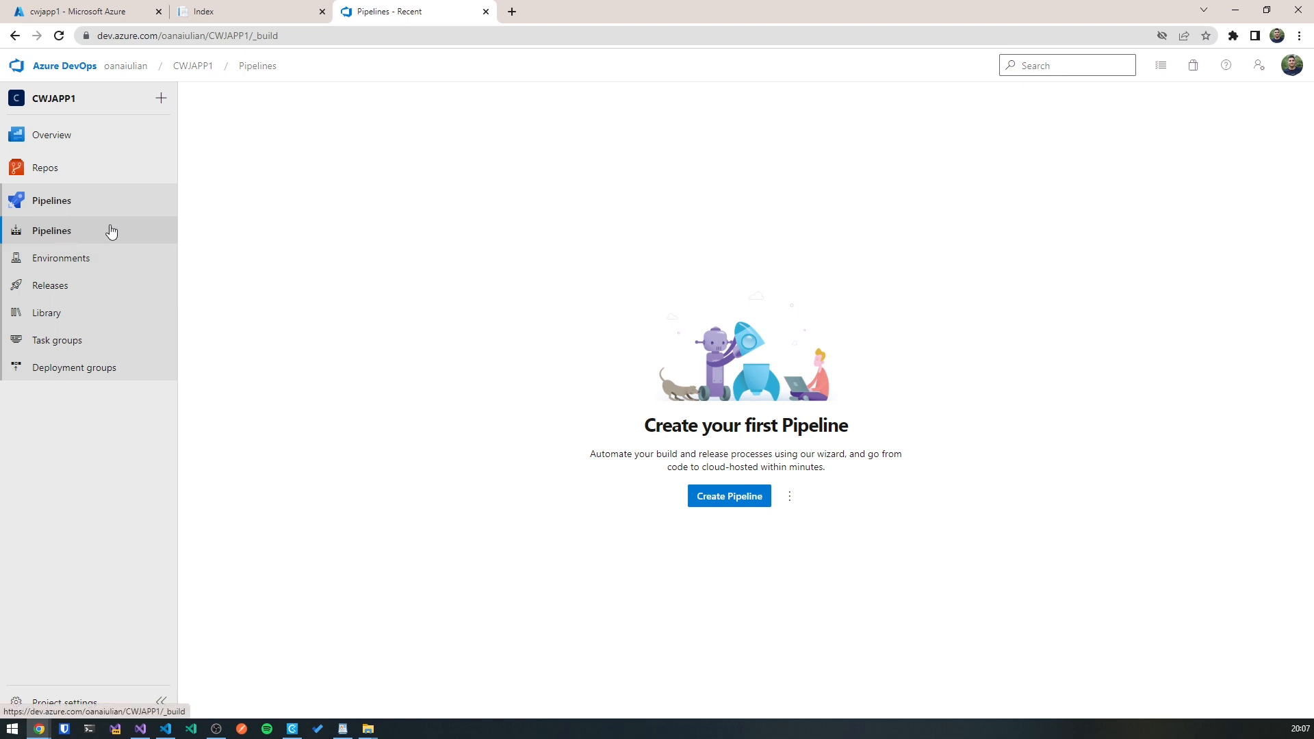
mouse_move(111, 232)
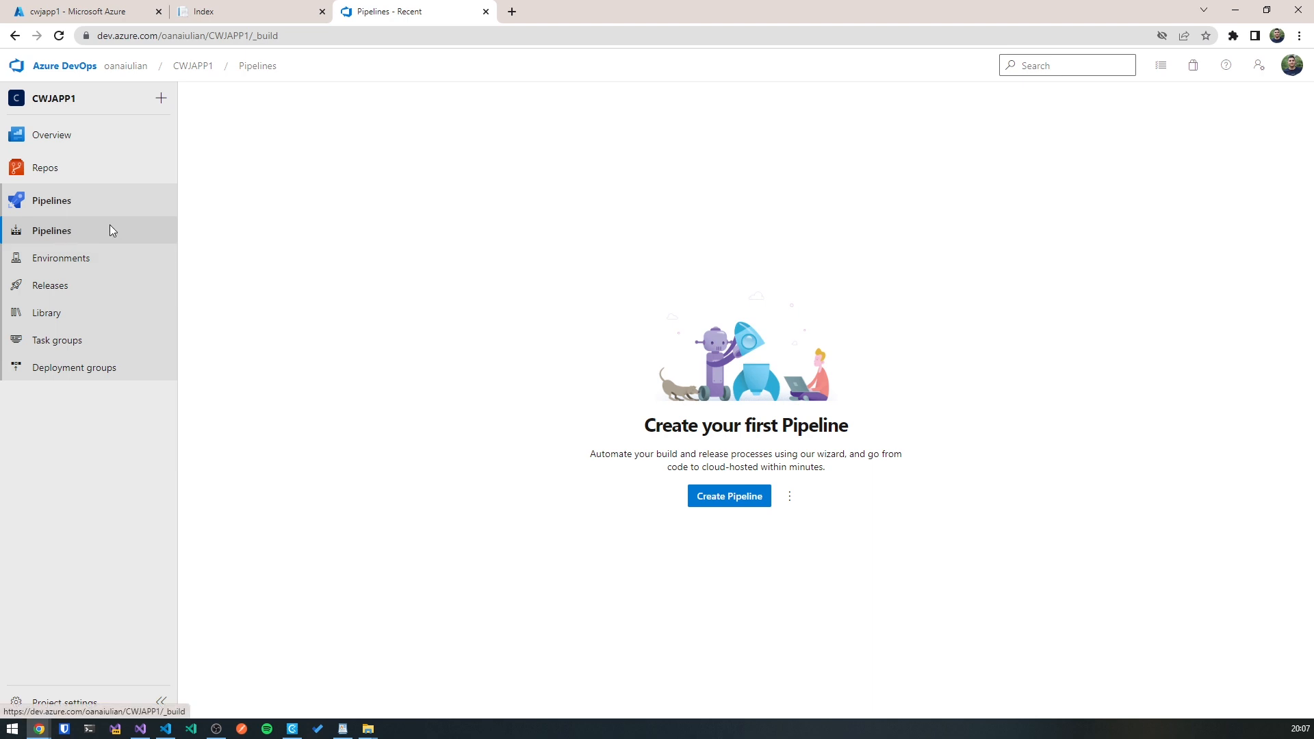
mouse_move(82, 285)
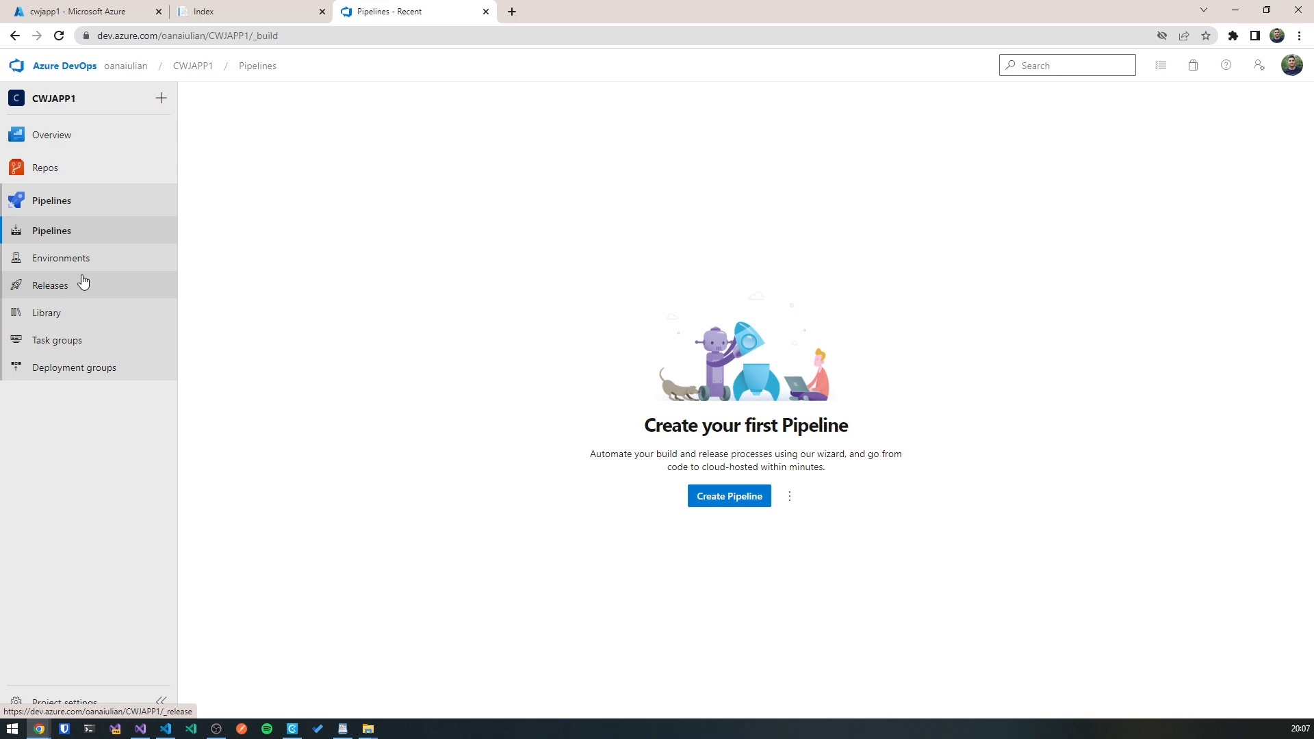
mouse_move(142, 229)
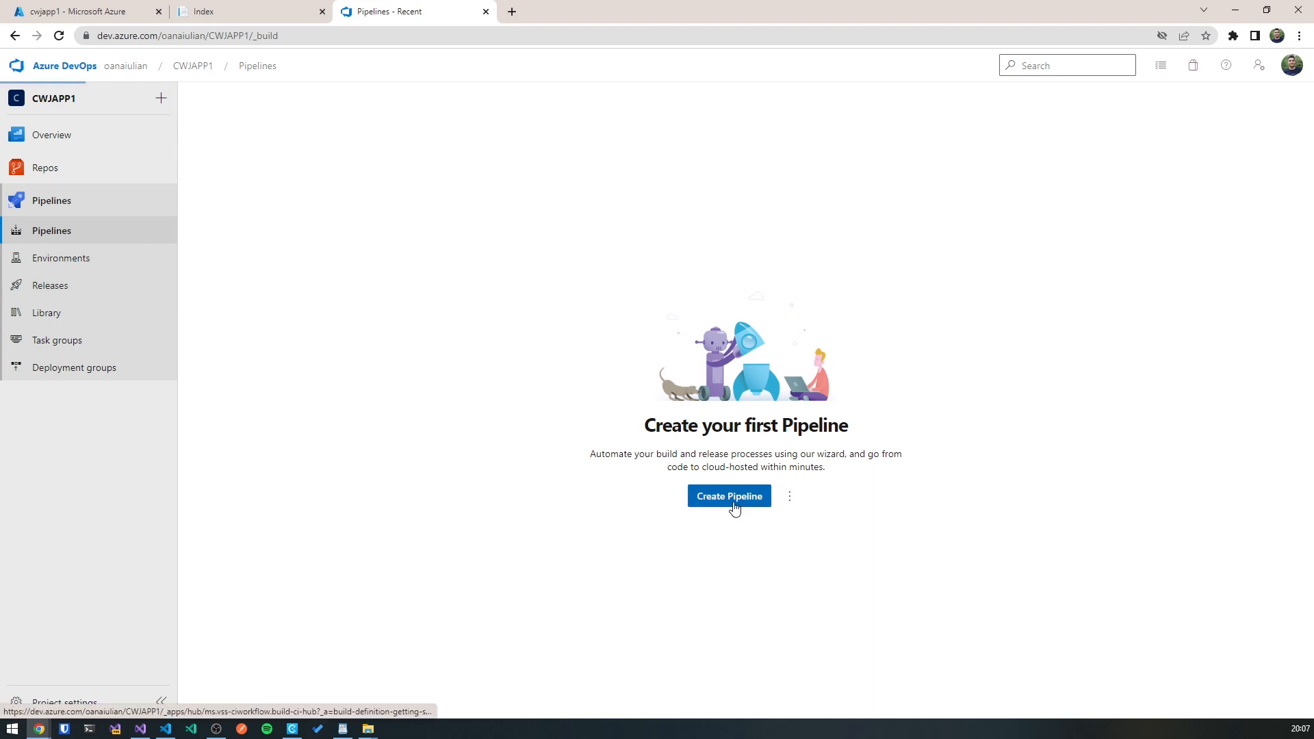
- Start a new pipeline using Azure Repos Git with the CWJAPP1 repository
click(729, 495)
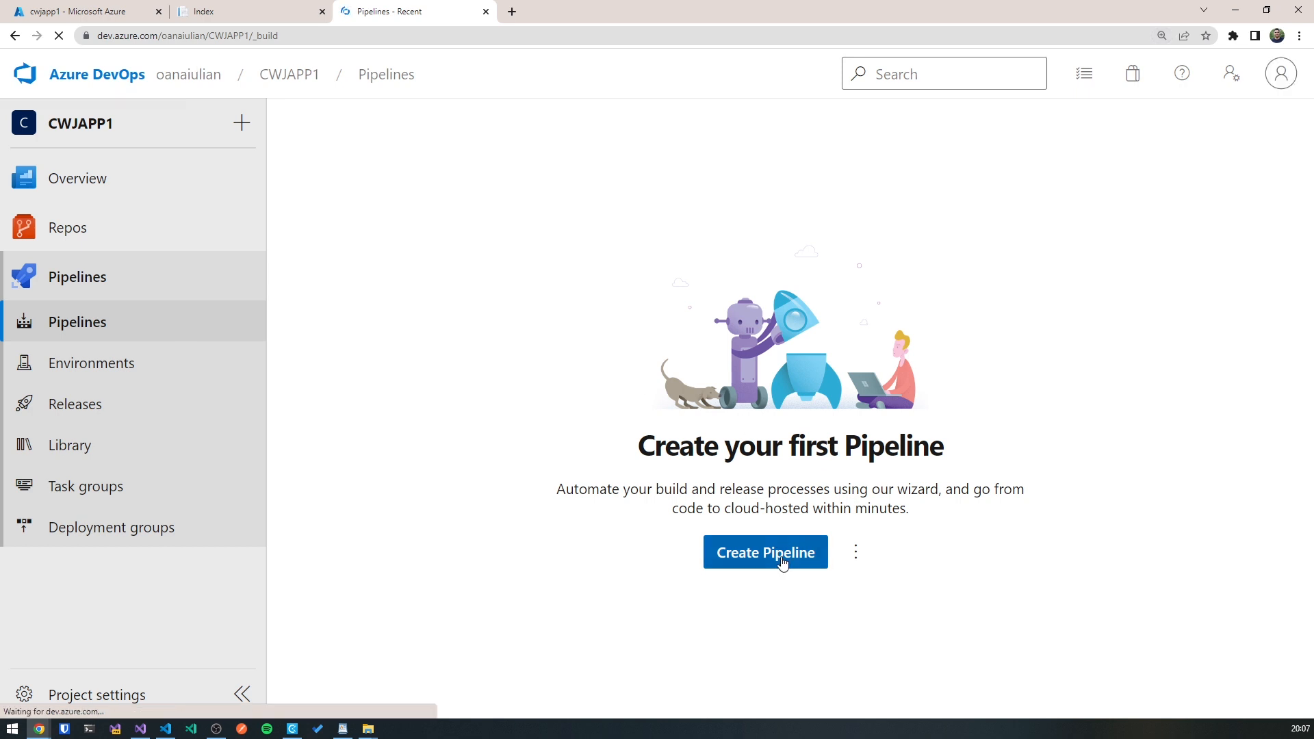
click(765, 551)
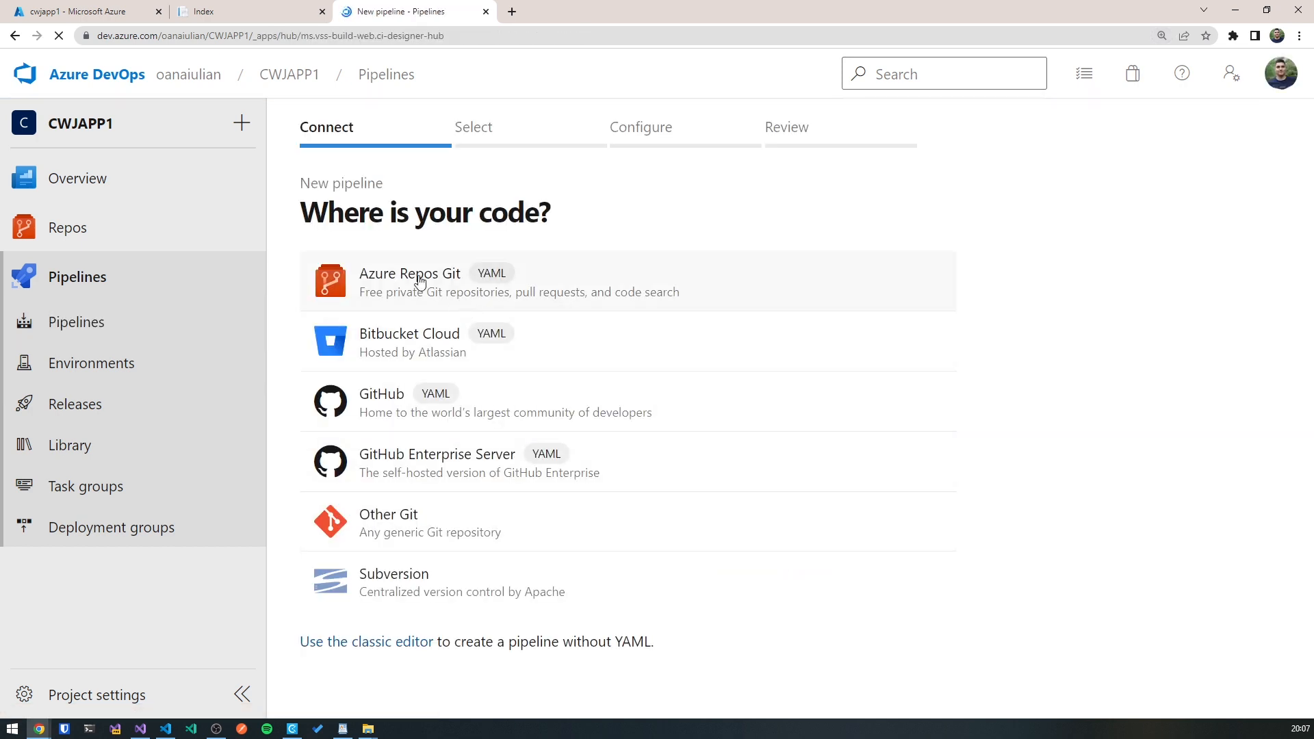
click(410, 280)
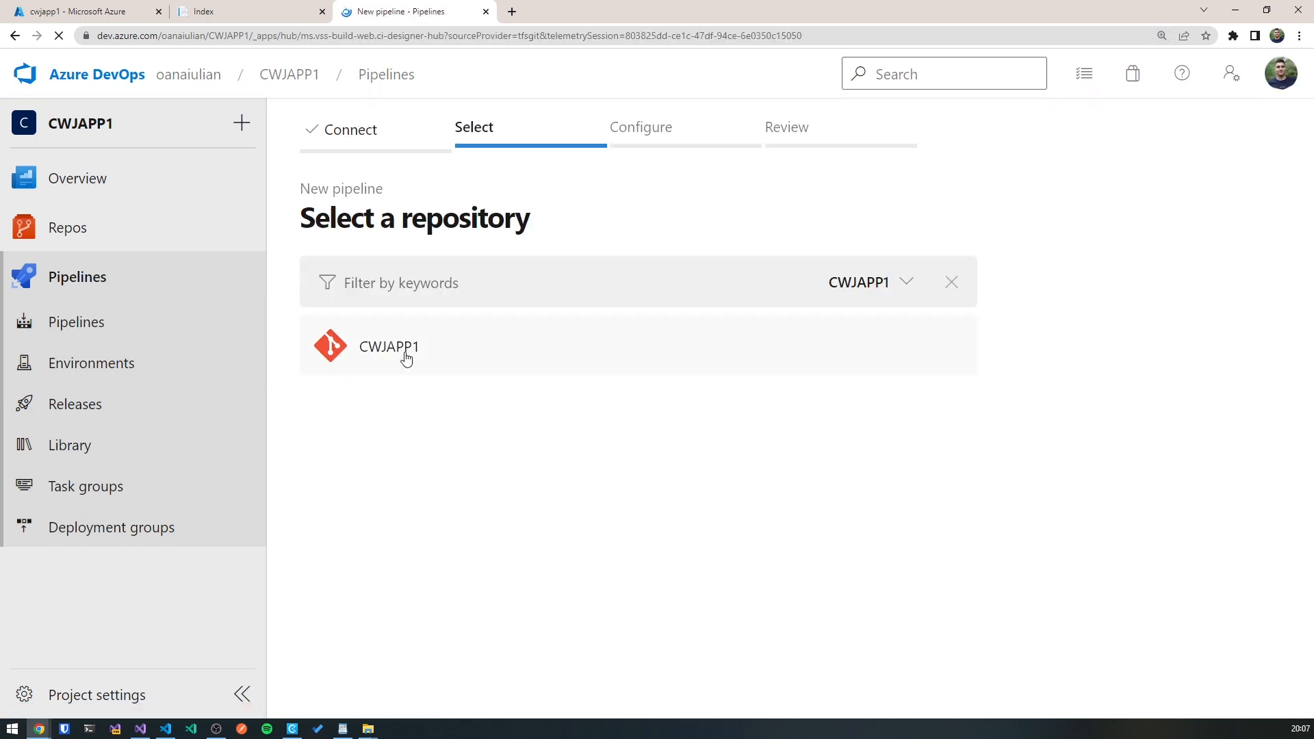
click(389, 347)
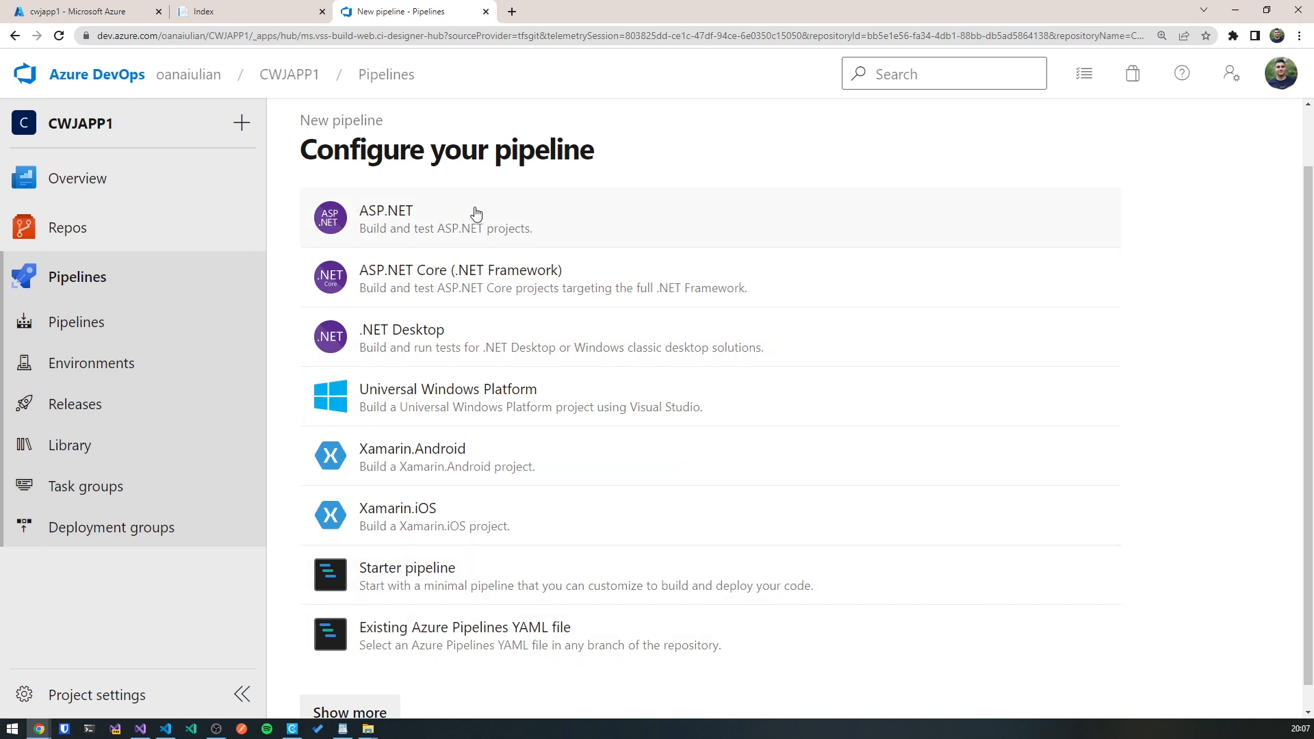
mouse_move(405, 576)
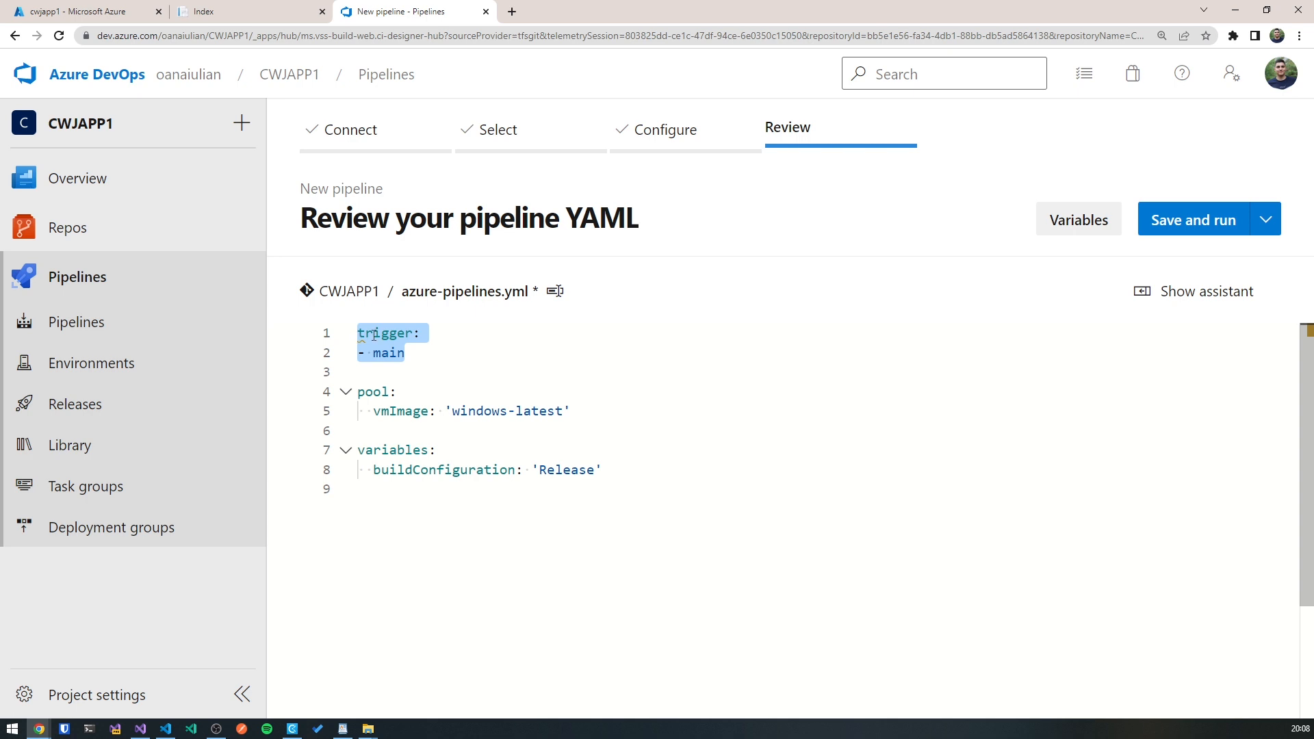
mouse_move(356, 333)
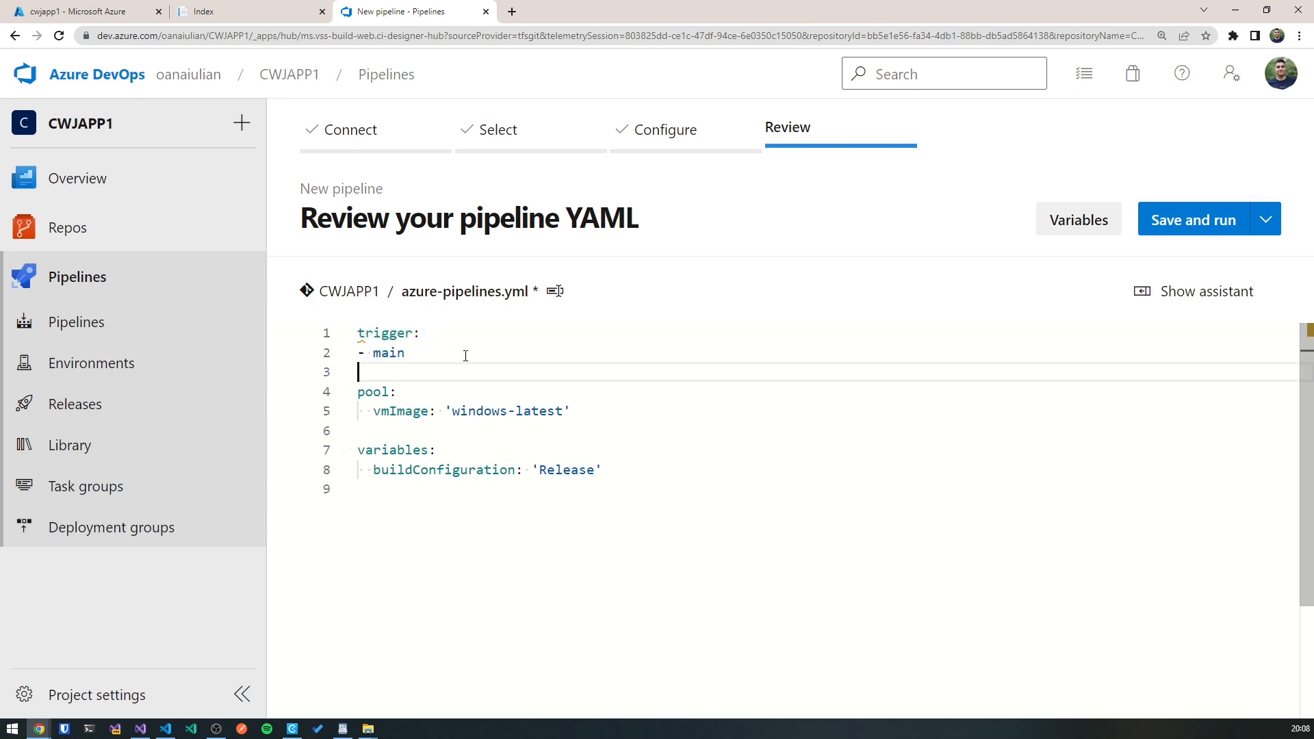
- Add a 'steps:' line after the Release variables block in the pipeline YAML
click(572, 411)
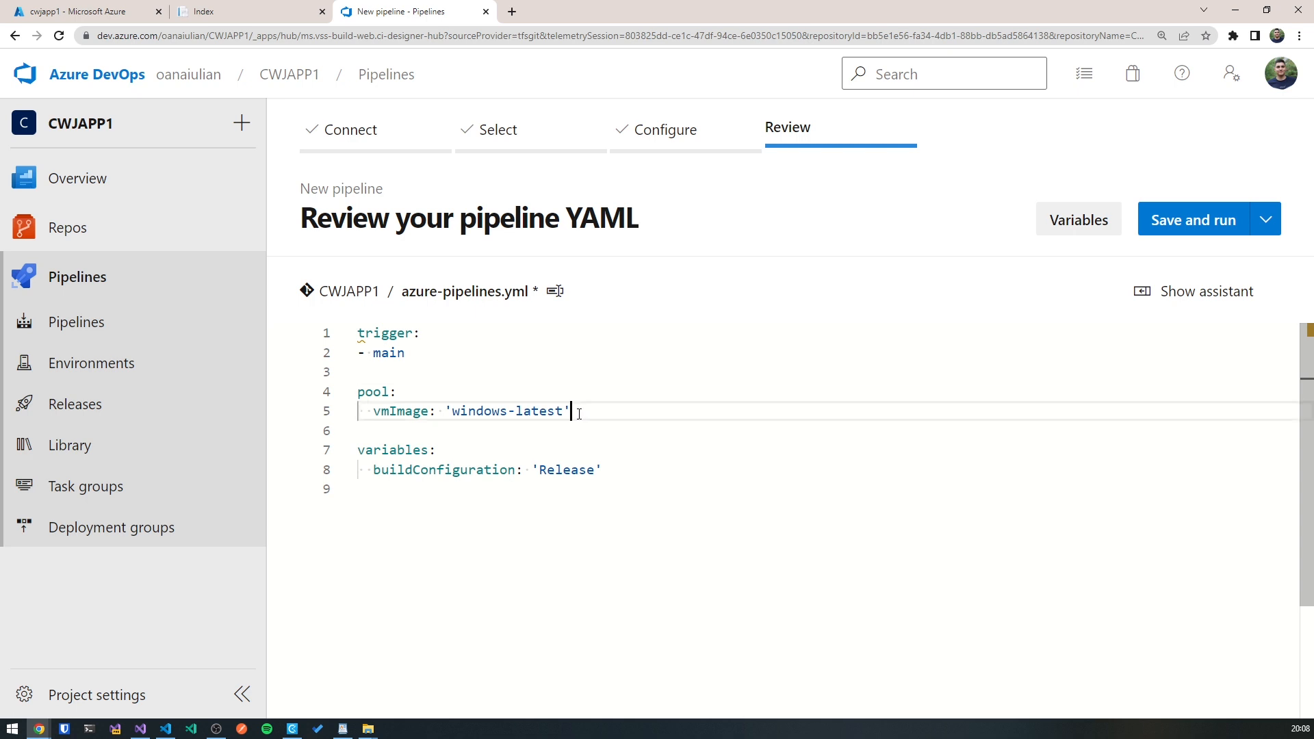
double_click(399, 410)
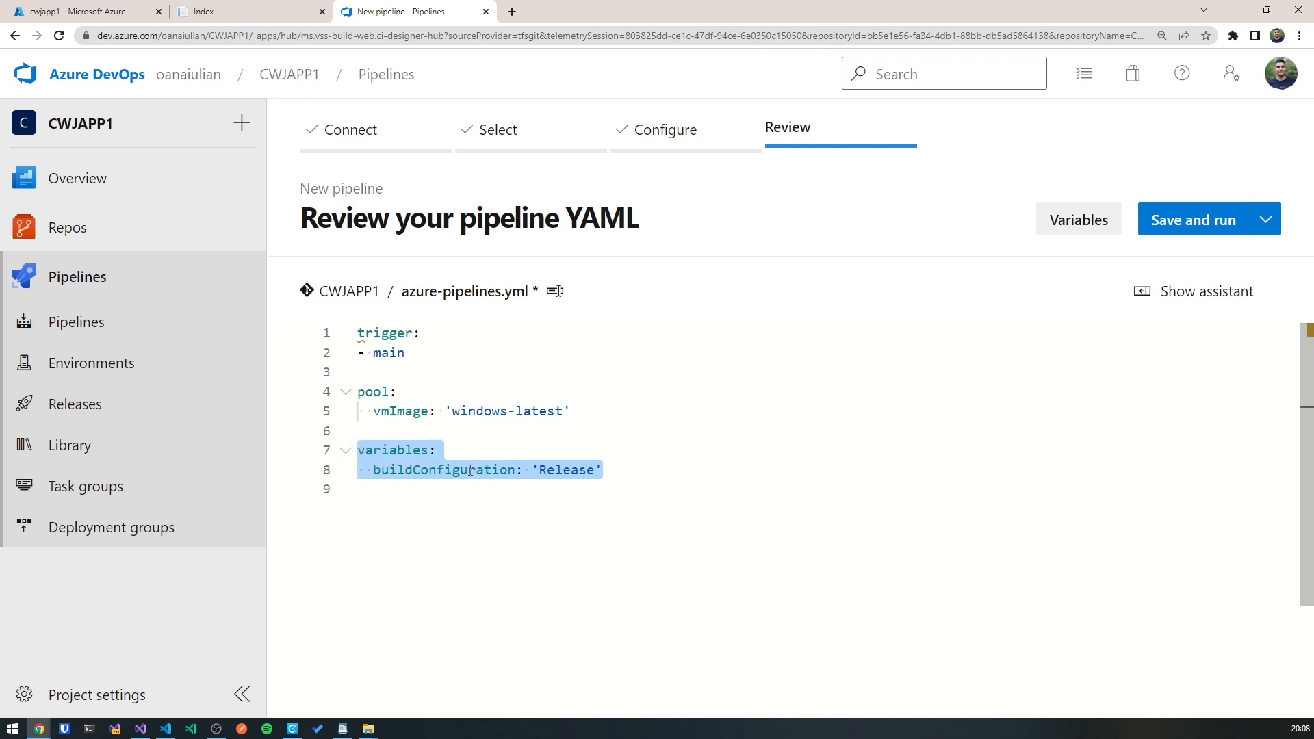
double_click(564, 470)
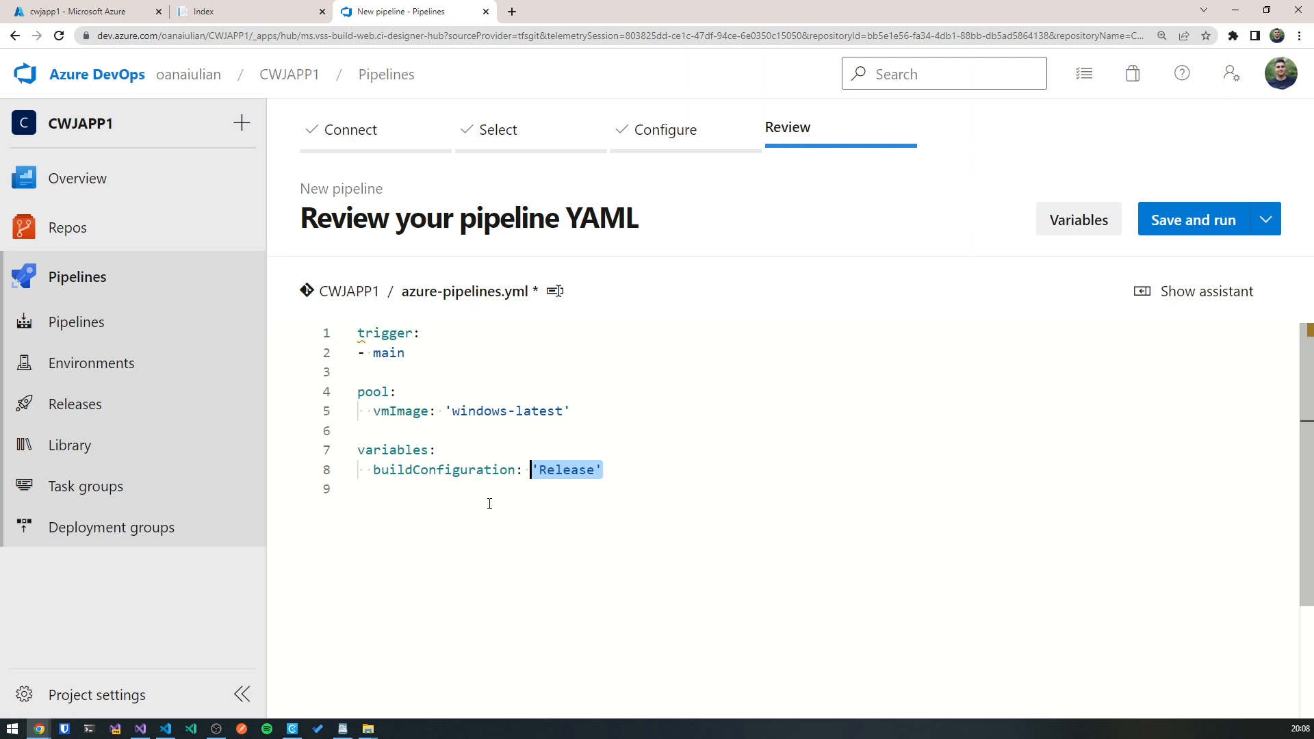
text(steps:)
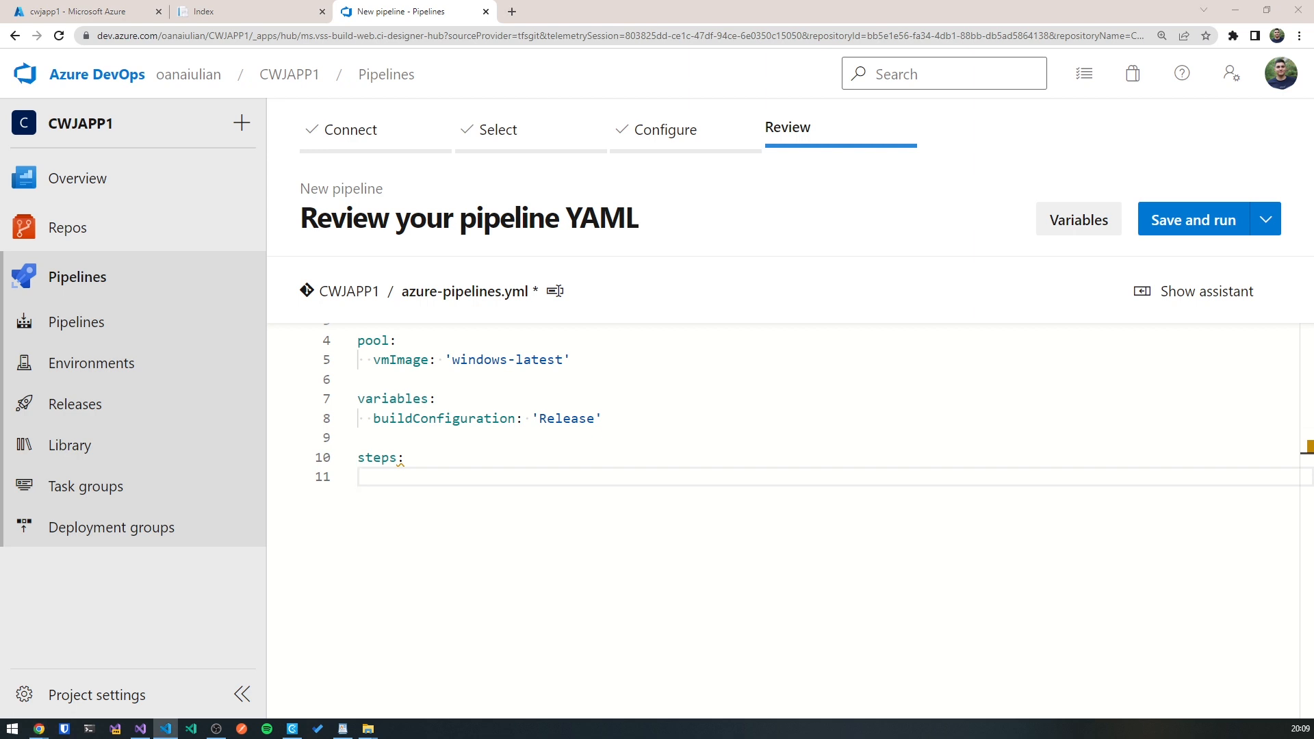
- Paste the DotNetCoreCLI@2 restore, build and publish tasks and the TestApp2 artifact upload task
text(- task: DotNetCoreCLI@2)
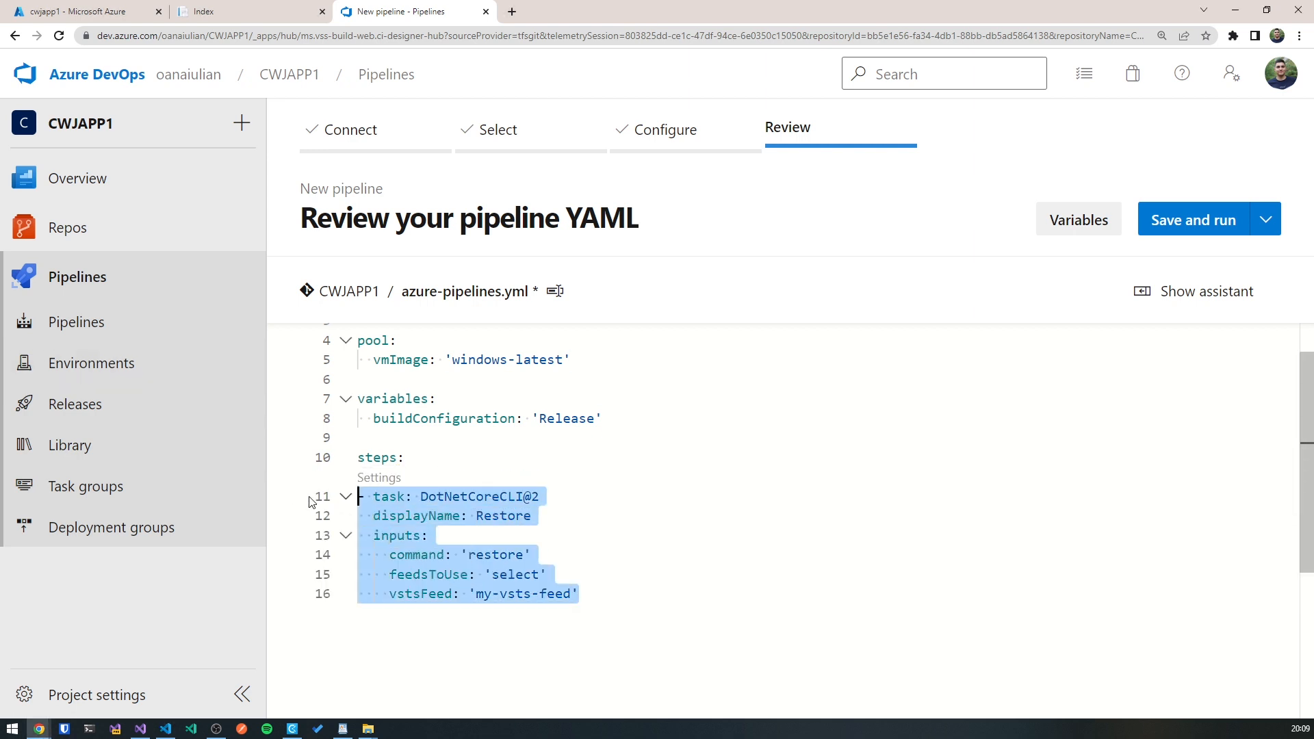
click(627, 587)
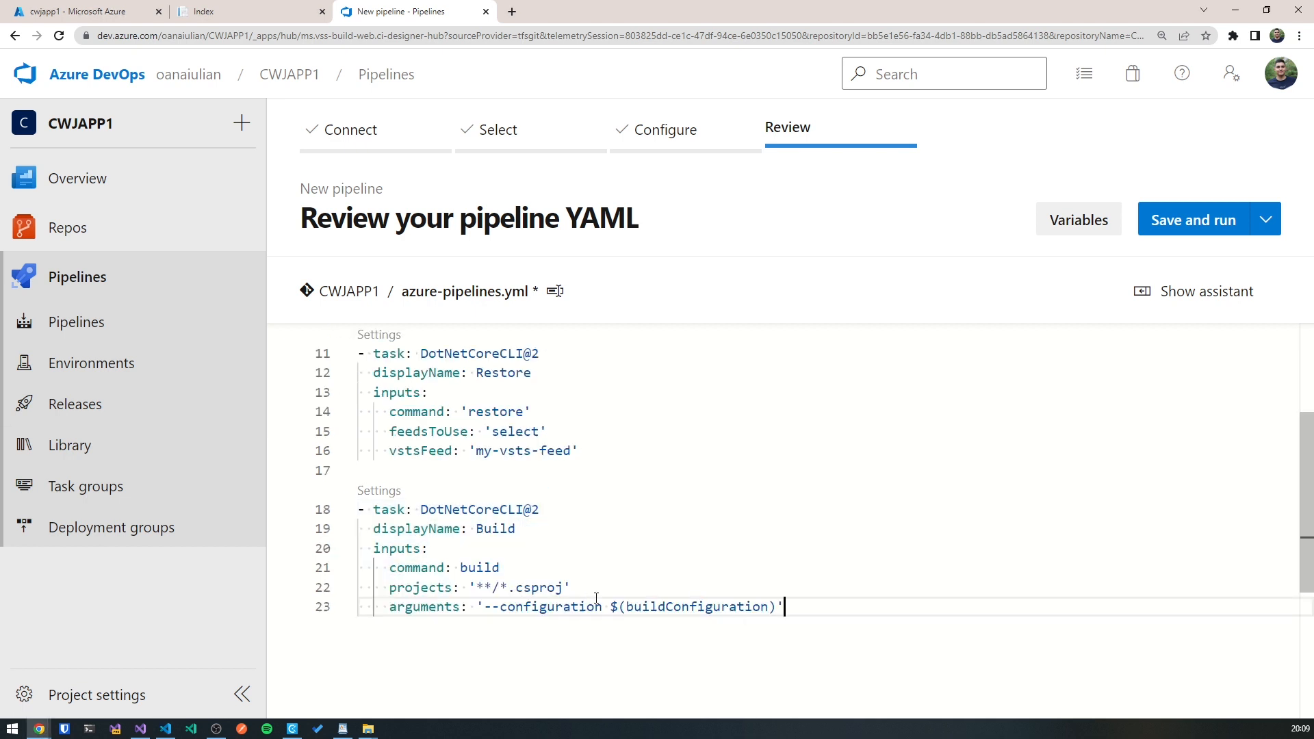
drag(389, 509, 783, 607)
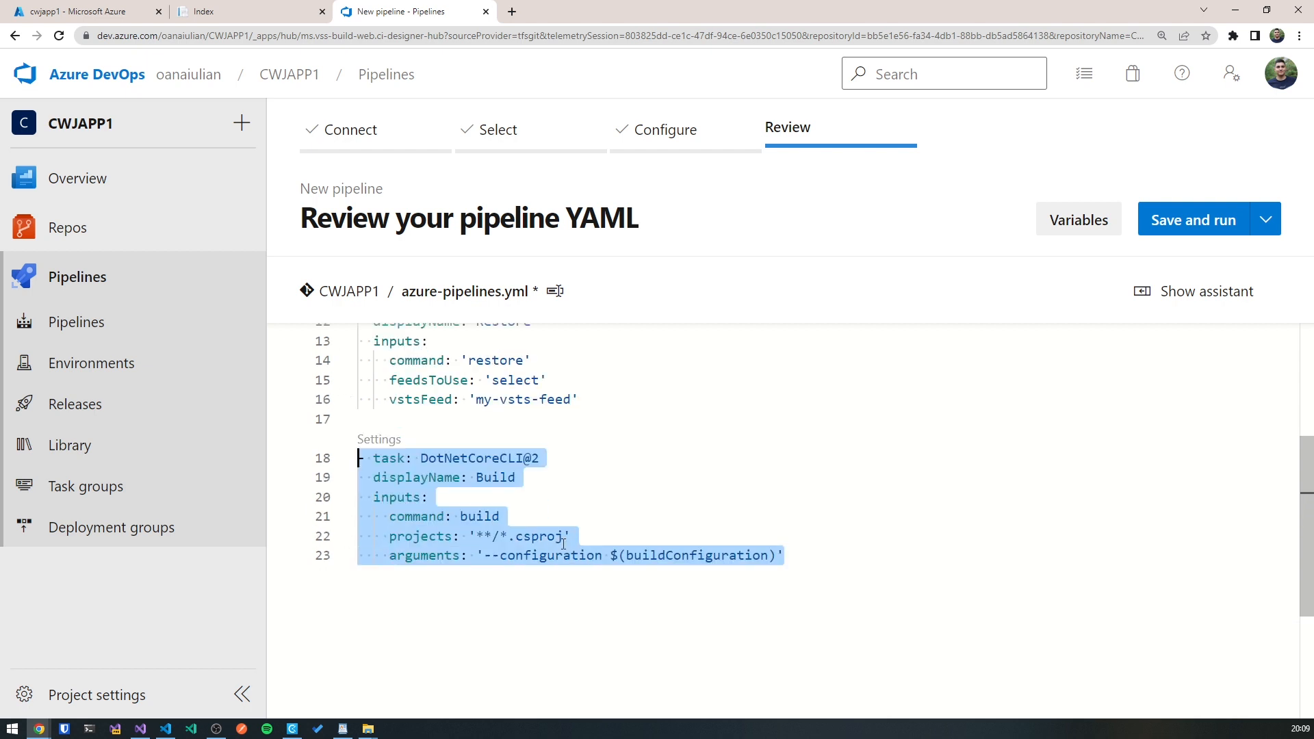
mouse_move(626, 510)
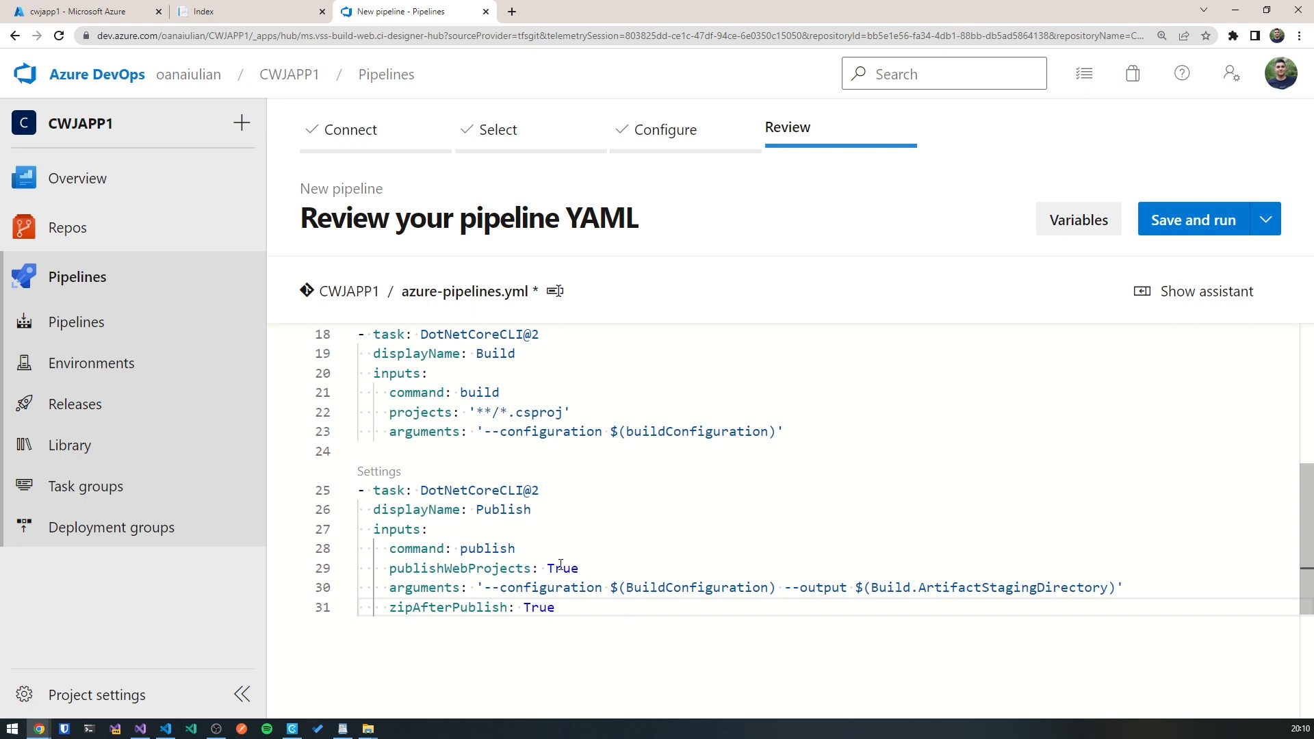
drag(784, 586, 1117, 587)
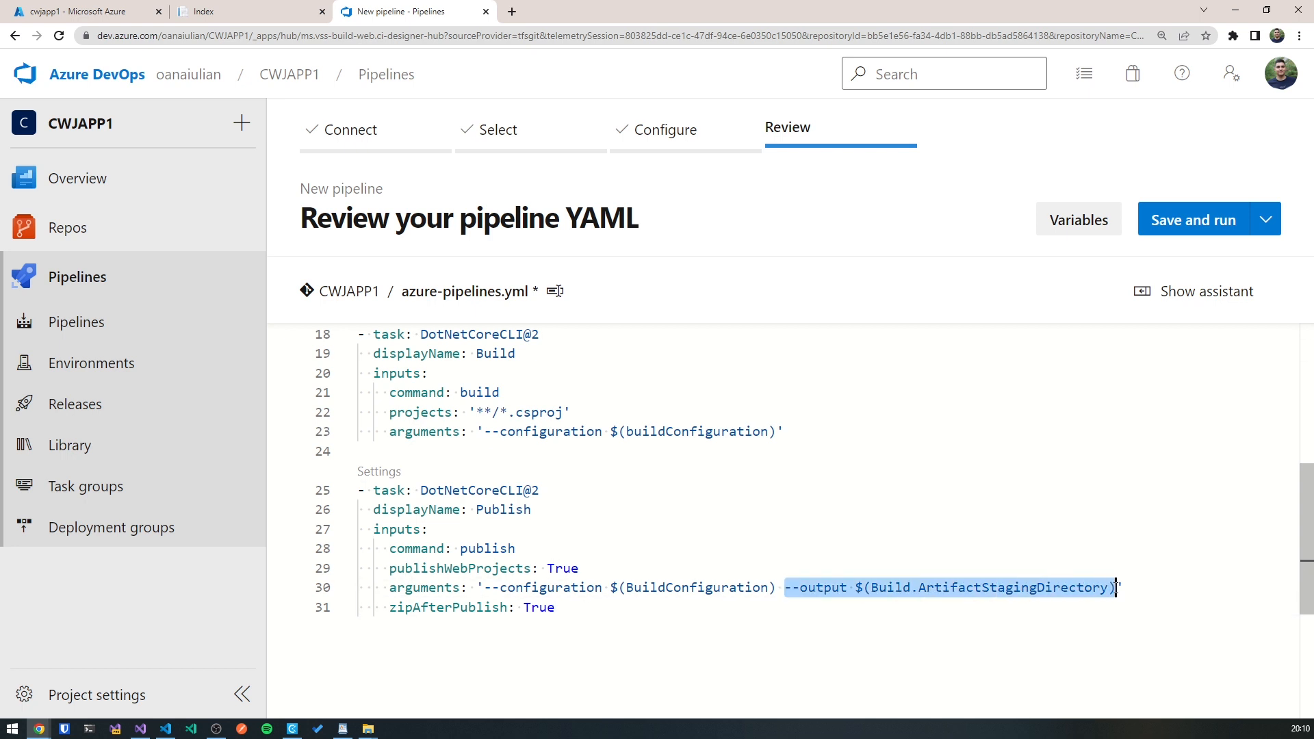
scroll(down, 3)
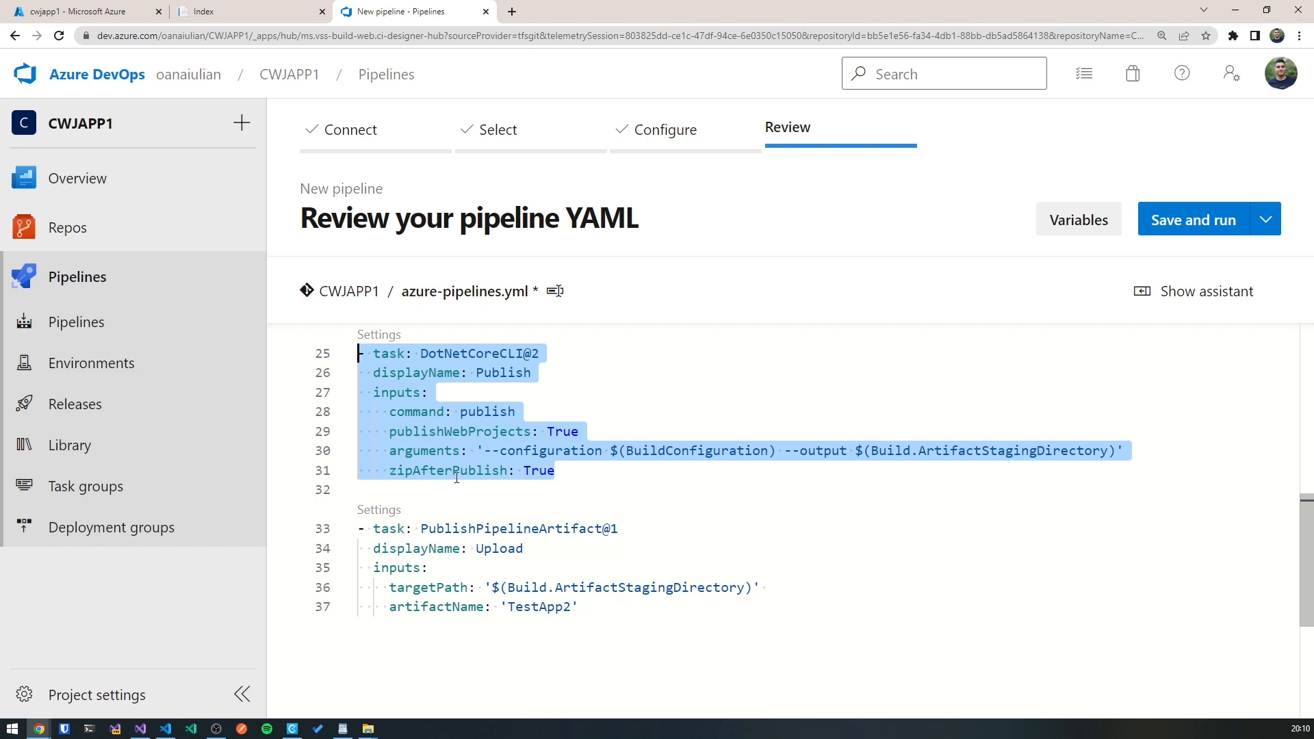
mouse_move(449, 470)
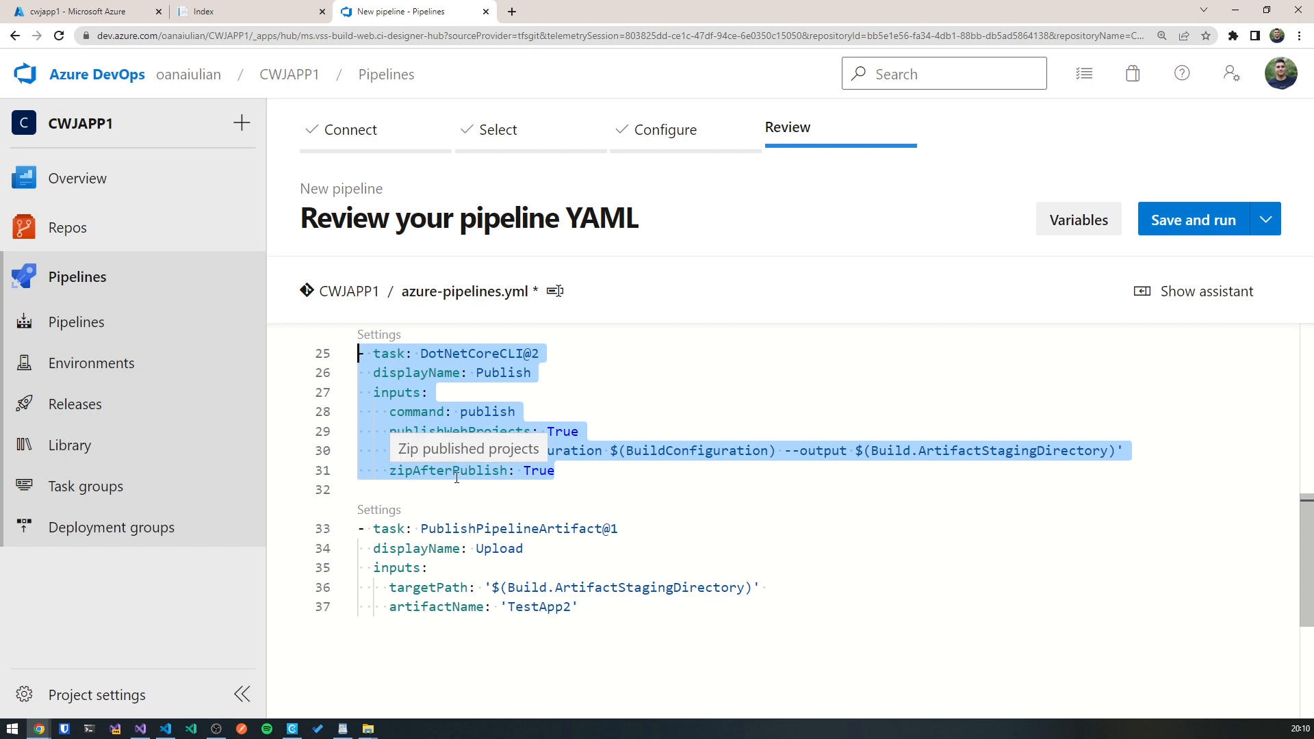
mouse_move(696, 480)
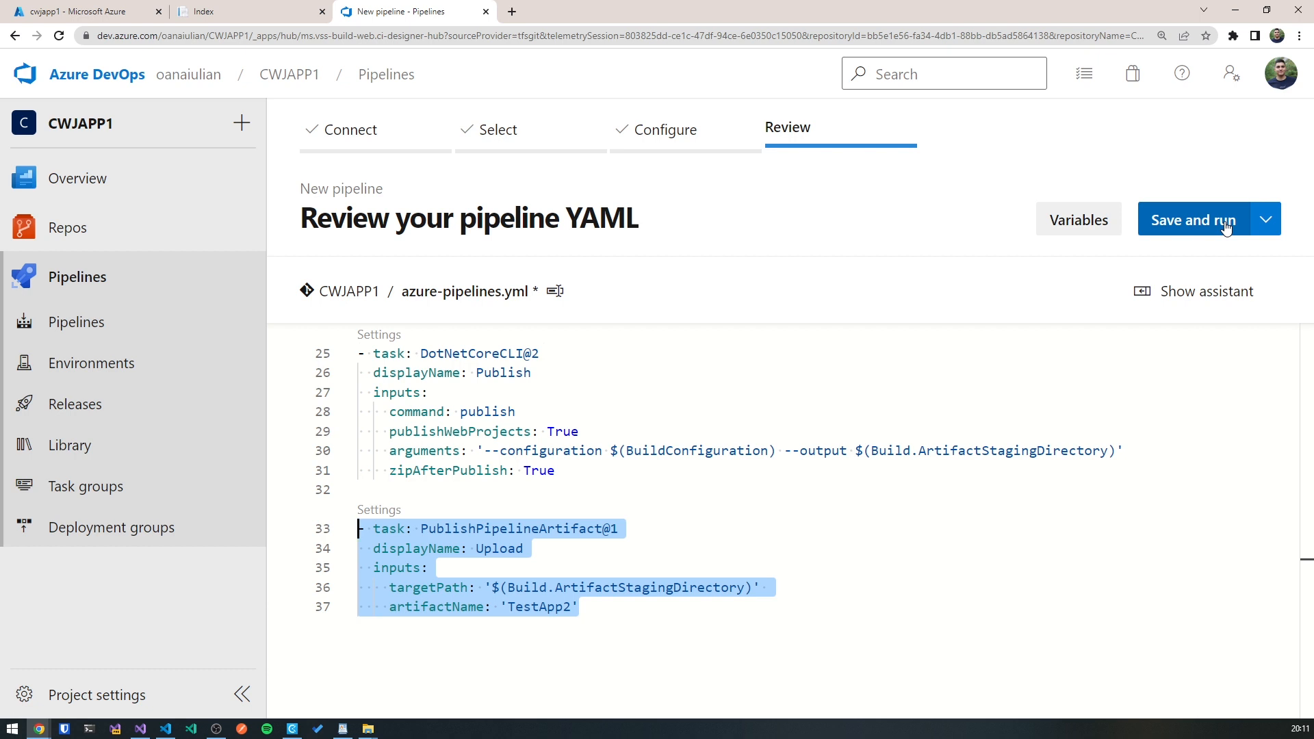
- Save and run the pipeline, committing the YAML directly to main
click(1185, 219)
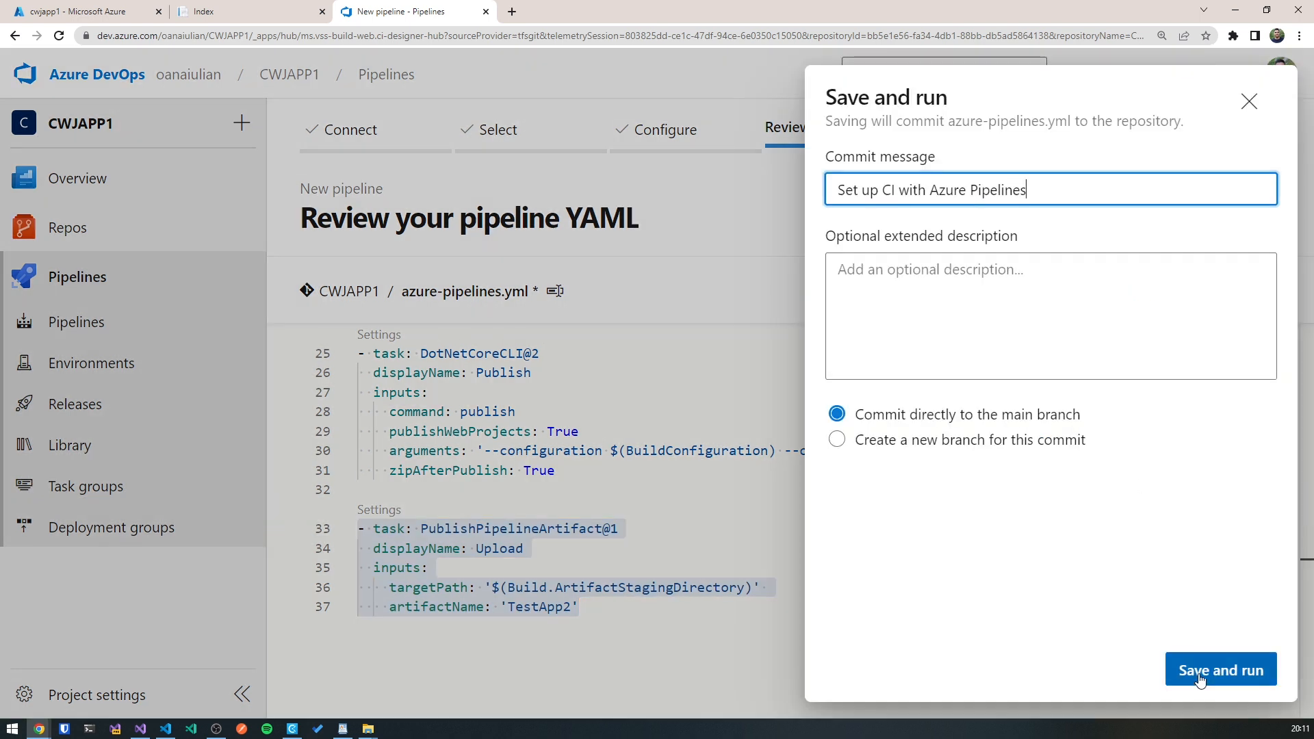
click(1220, 669)
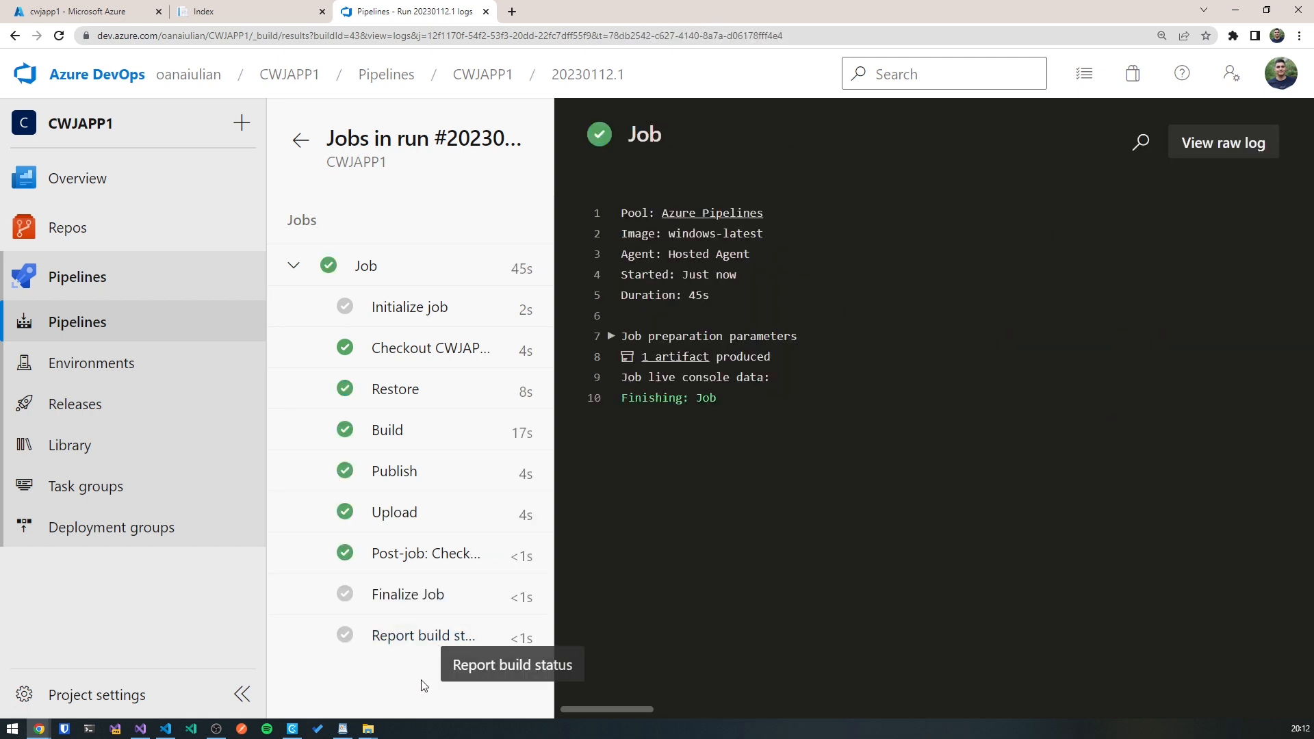
mouse_move(512, 386)
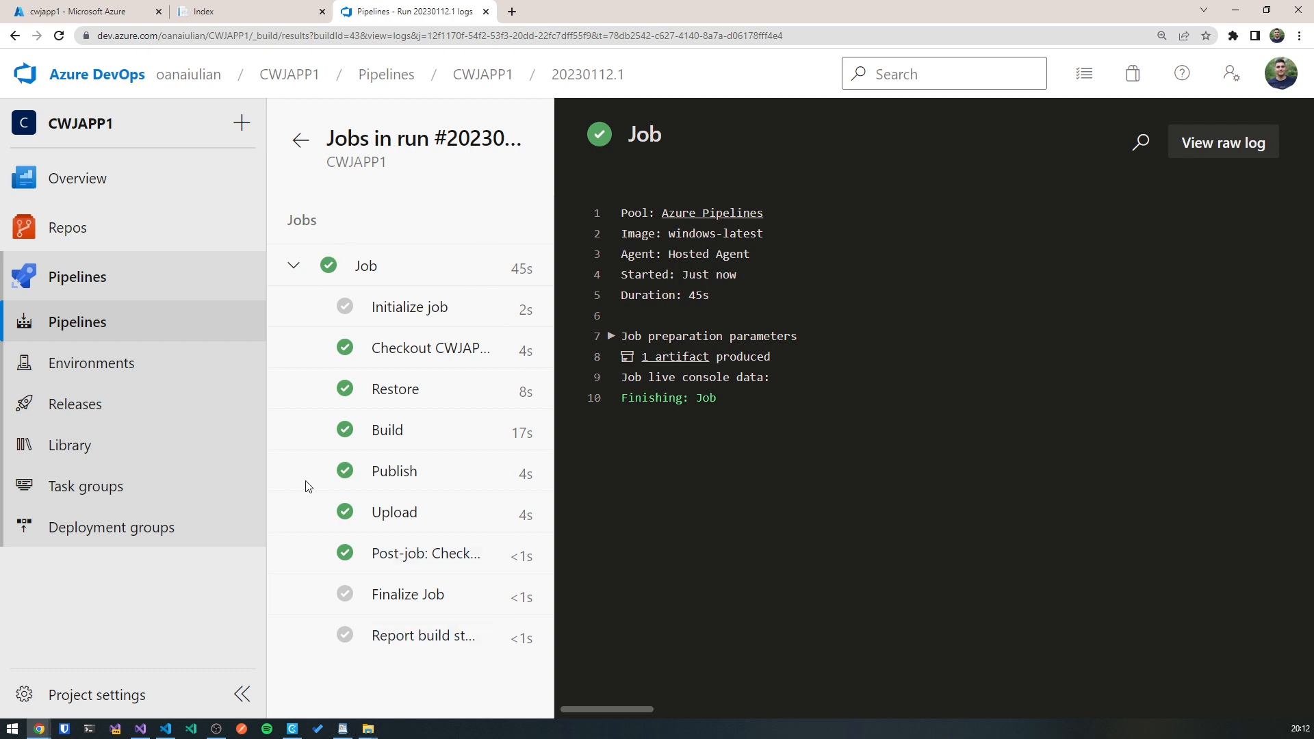
mouse_move(74, 403)
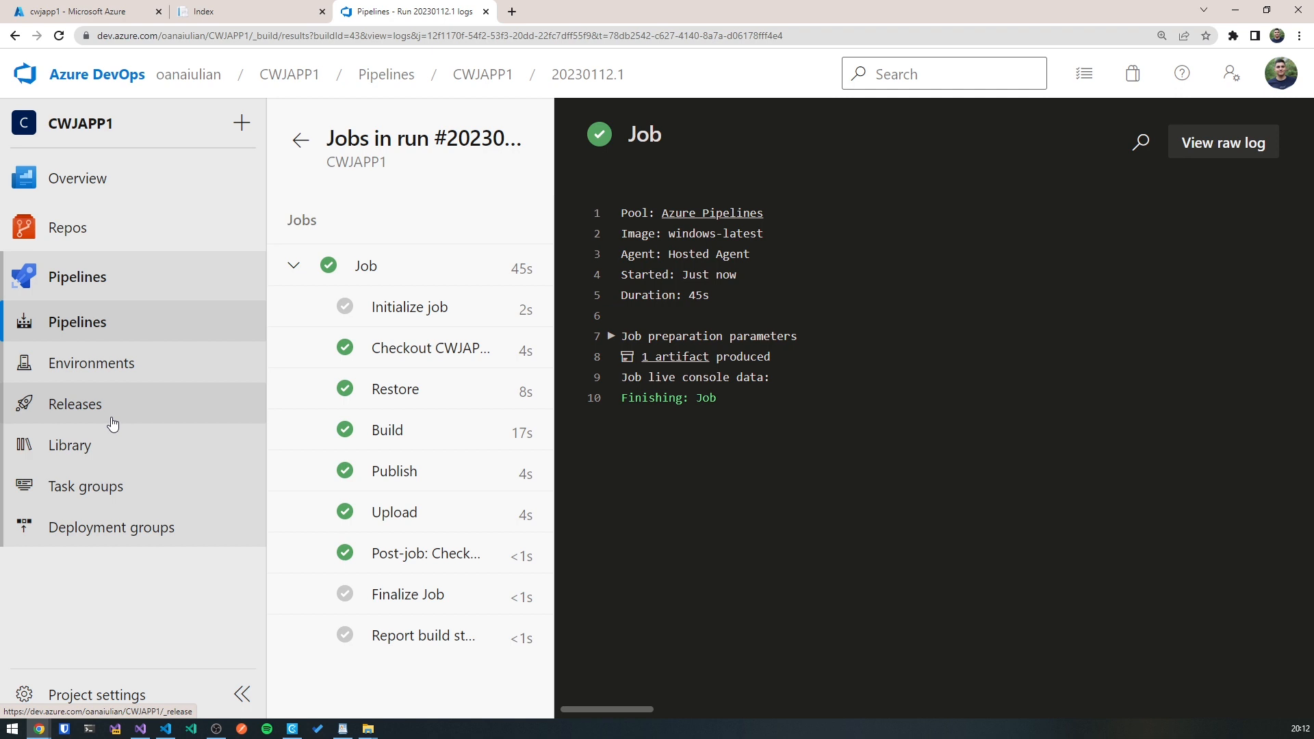
- Start a new release pipeline from the Azure App Service deployment template
click(75, 403)
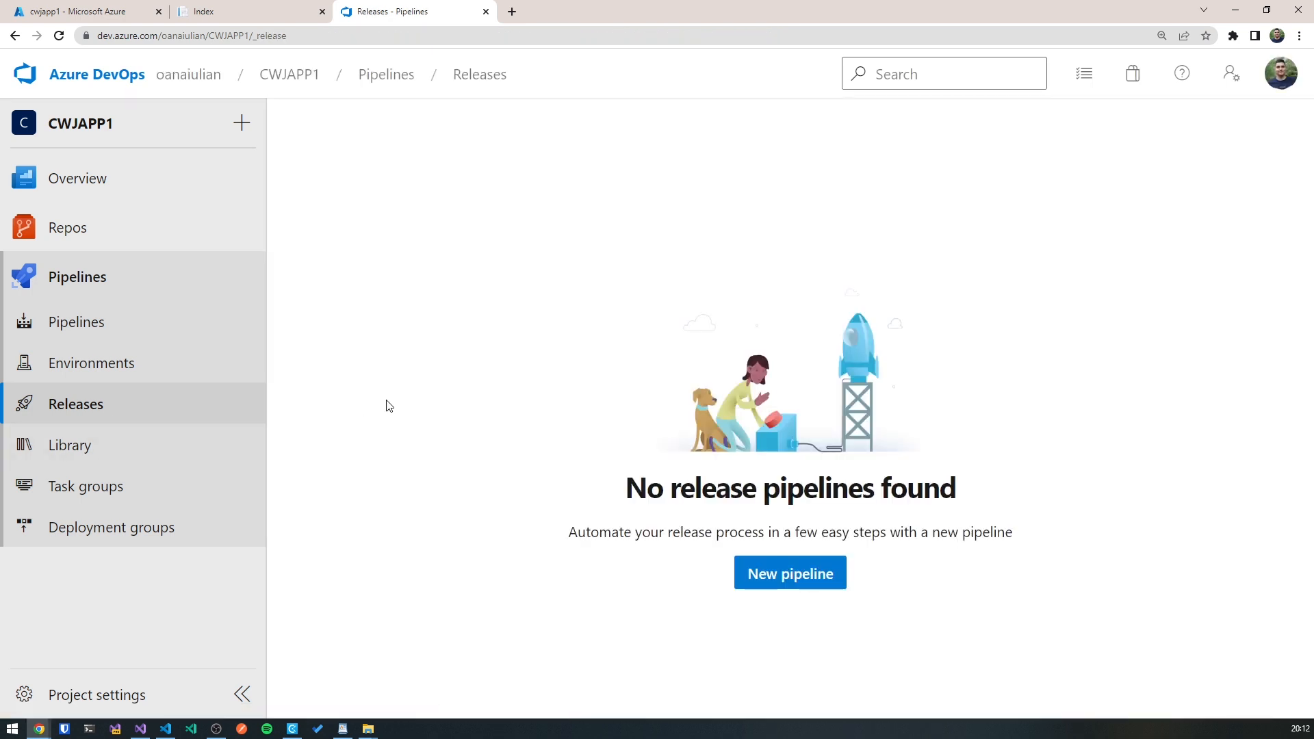
click(788, 573)
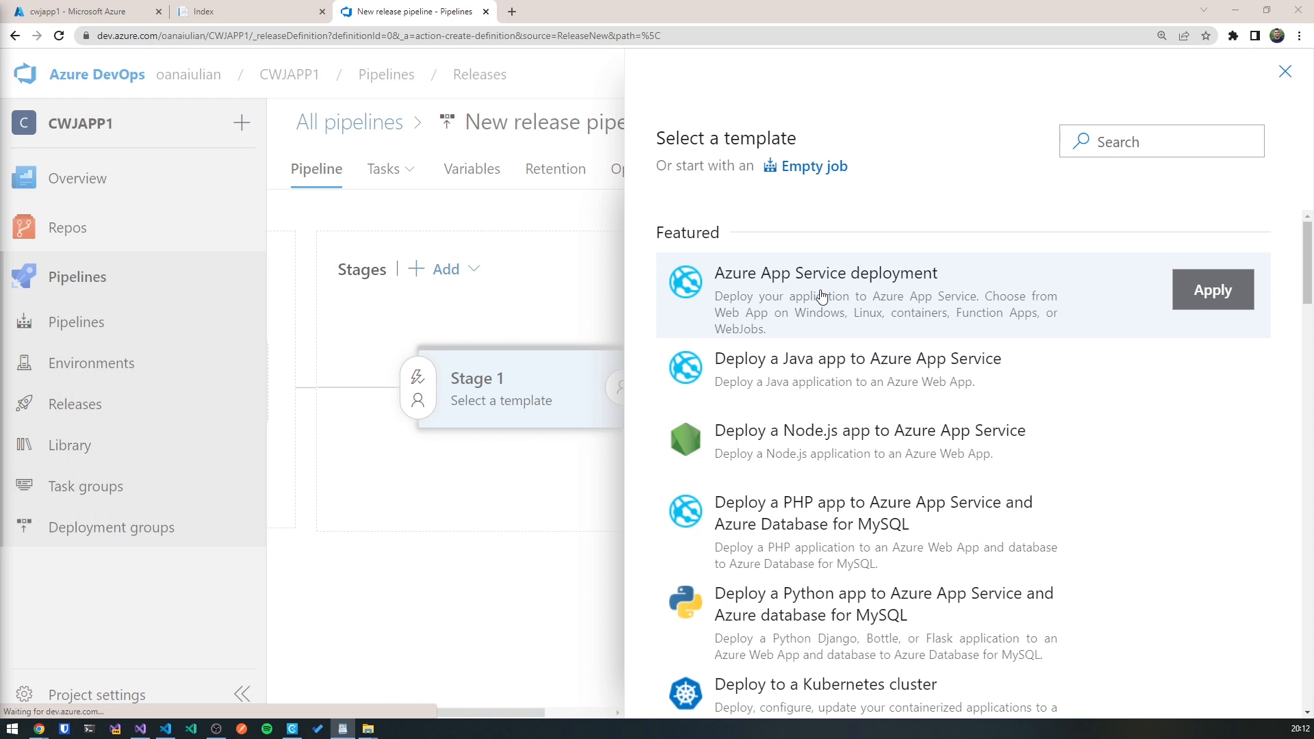
mouse_move(811, 320)
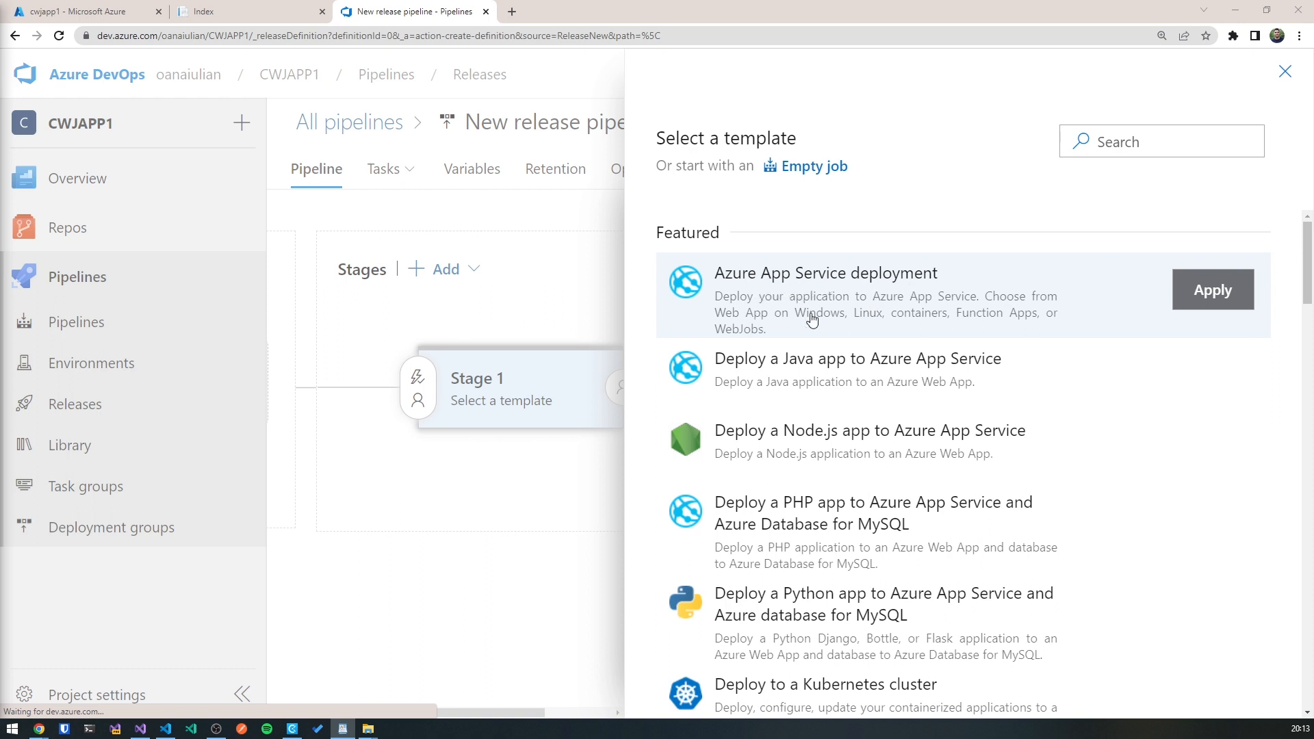
click(1212, 289)
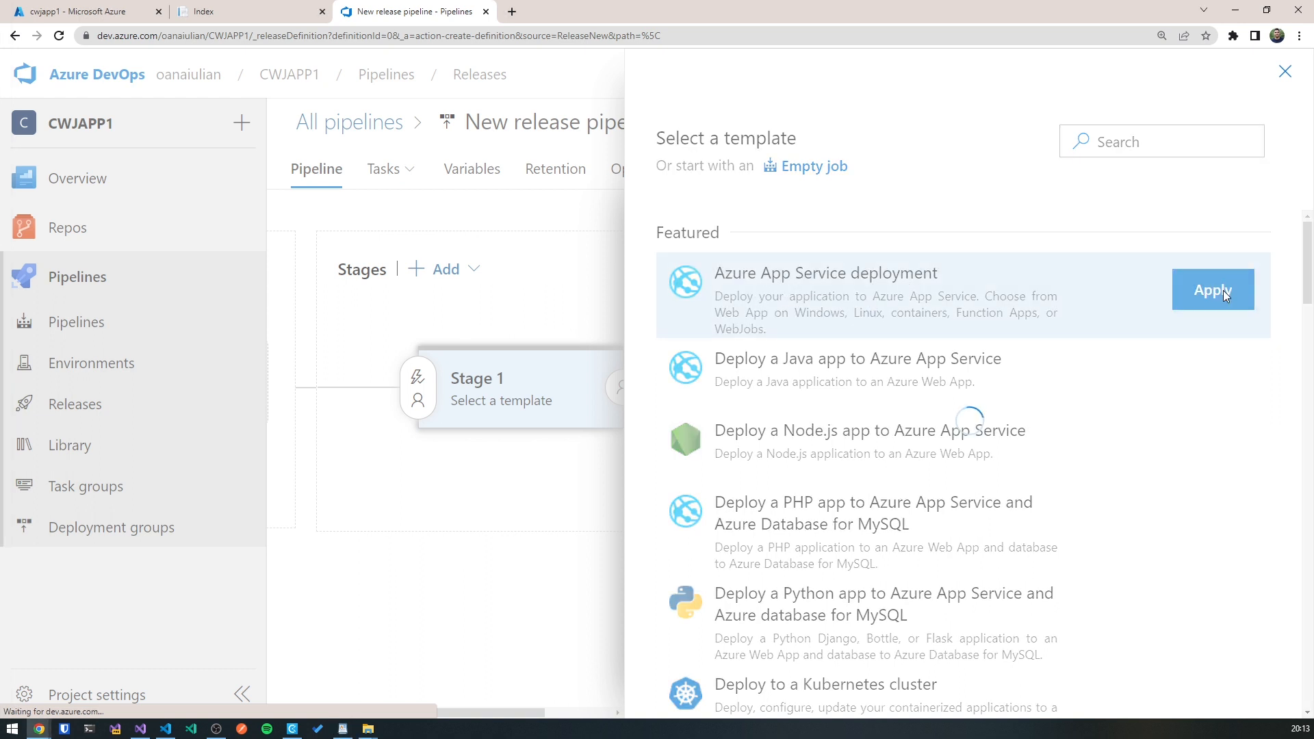
click(1213, 289)
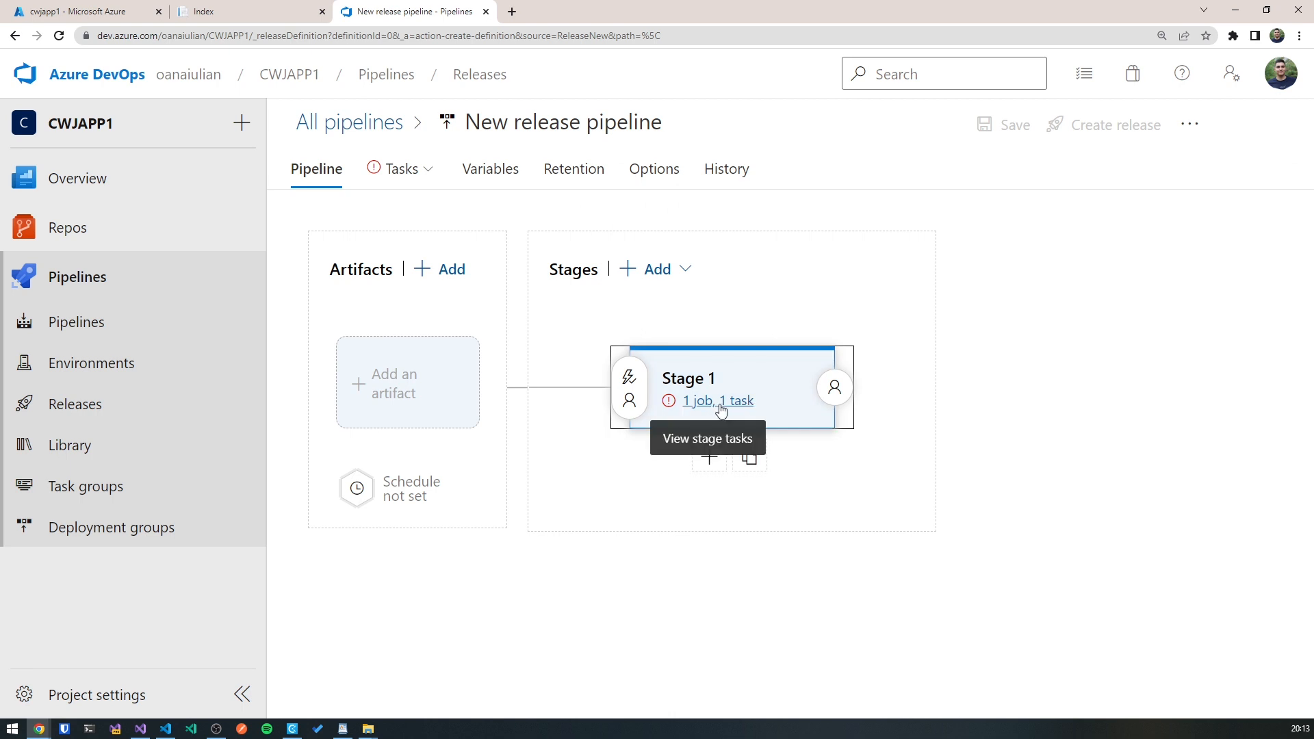
- Point Stage 1's deployment task at the authorized Default subscription and the cwjapp1 app service
click(717, 400)
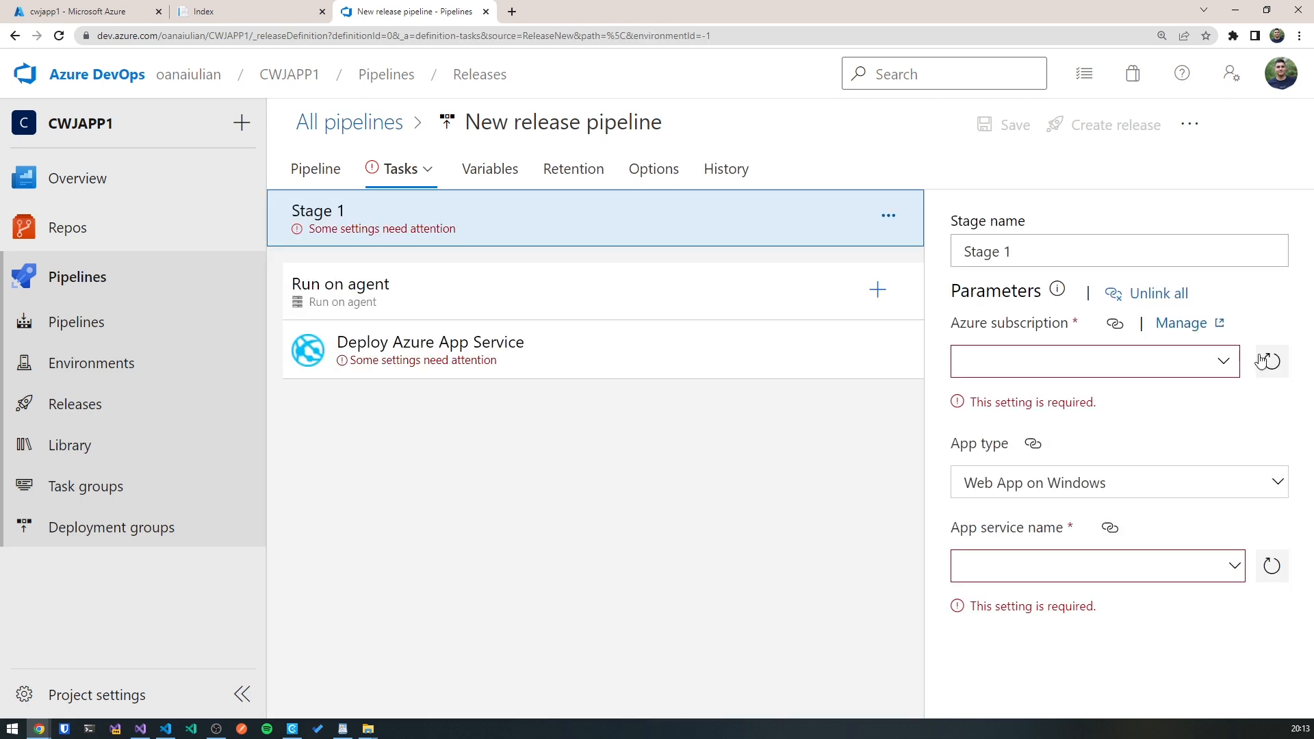
click(1094, 362)
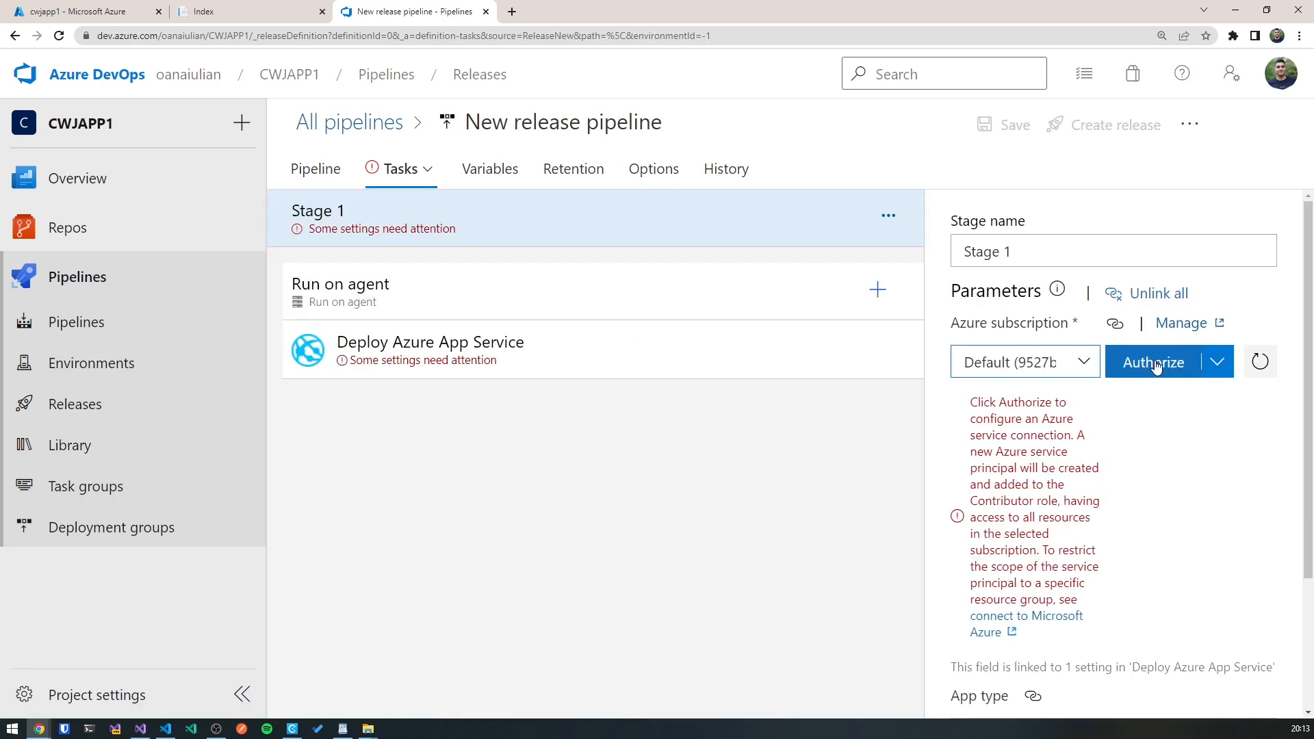
click(1154, 362)
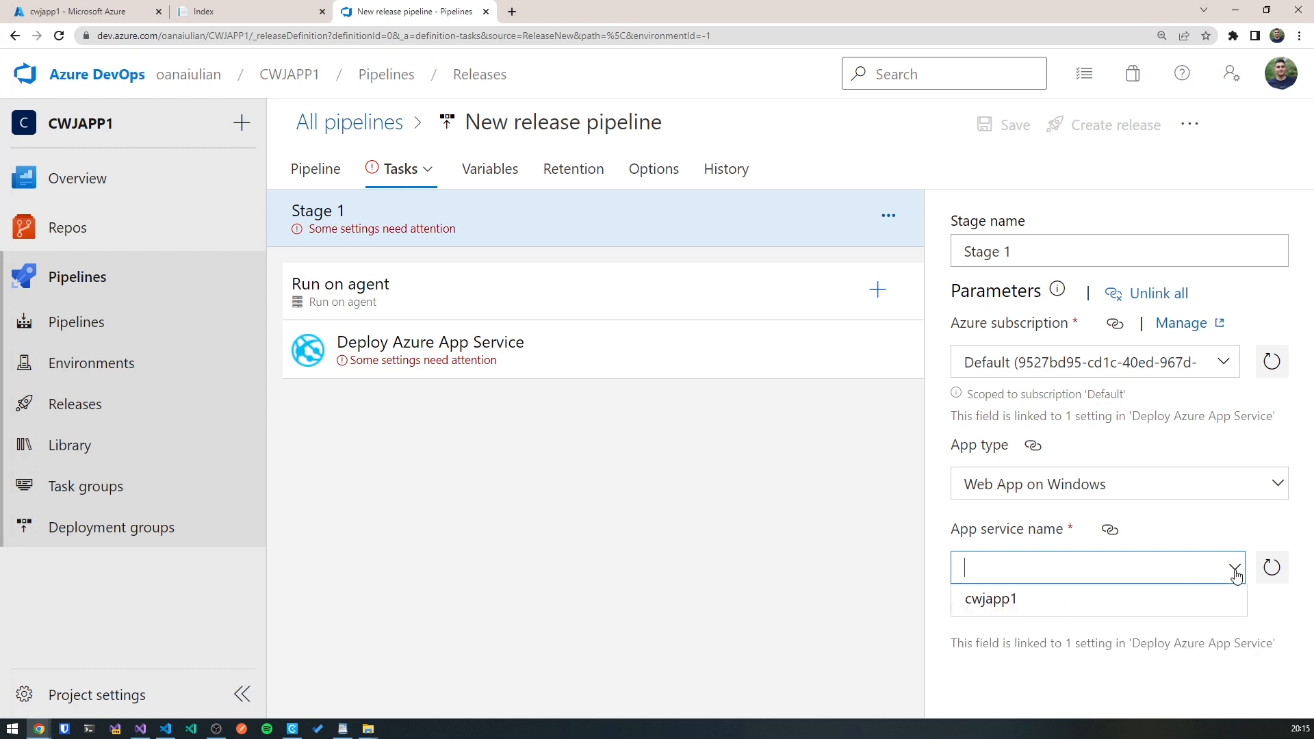
click(990, 600)
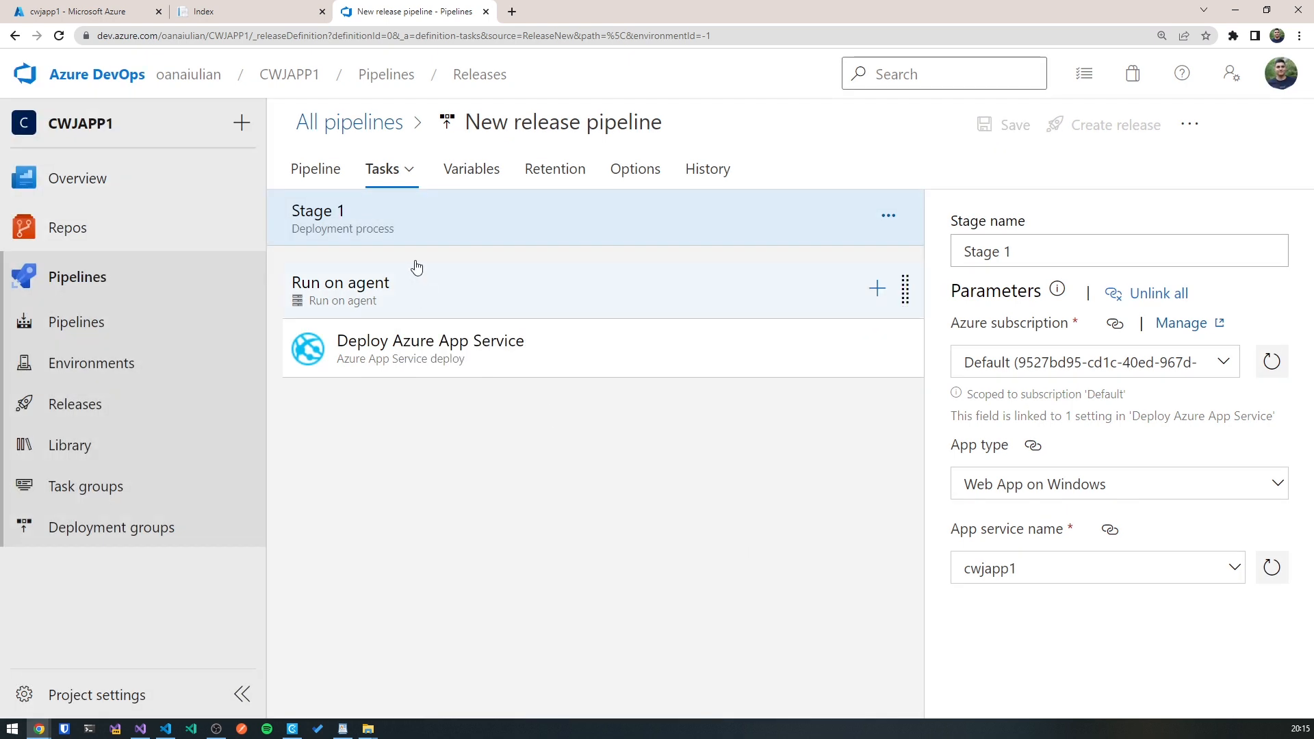
click(316, 168)
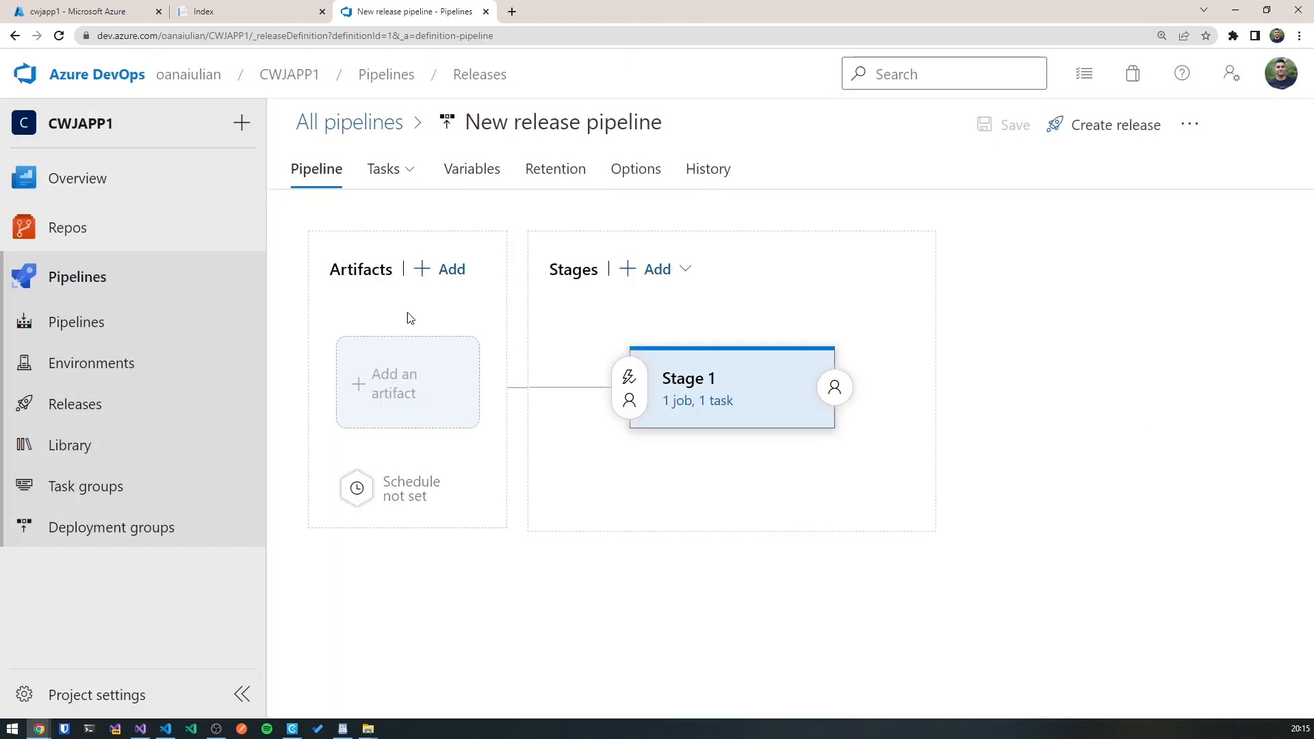
- Add the CWJAPP1 build pipeline's latest version as the release artifact
click(407, 381)
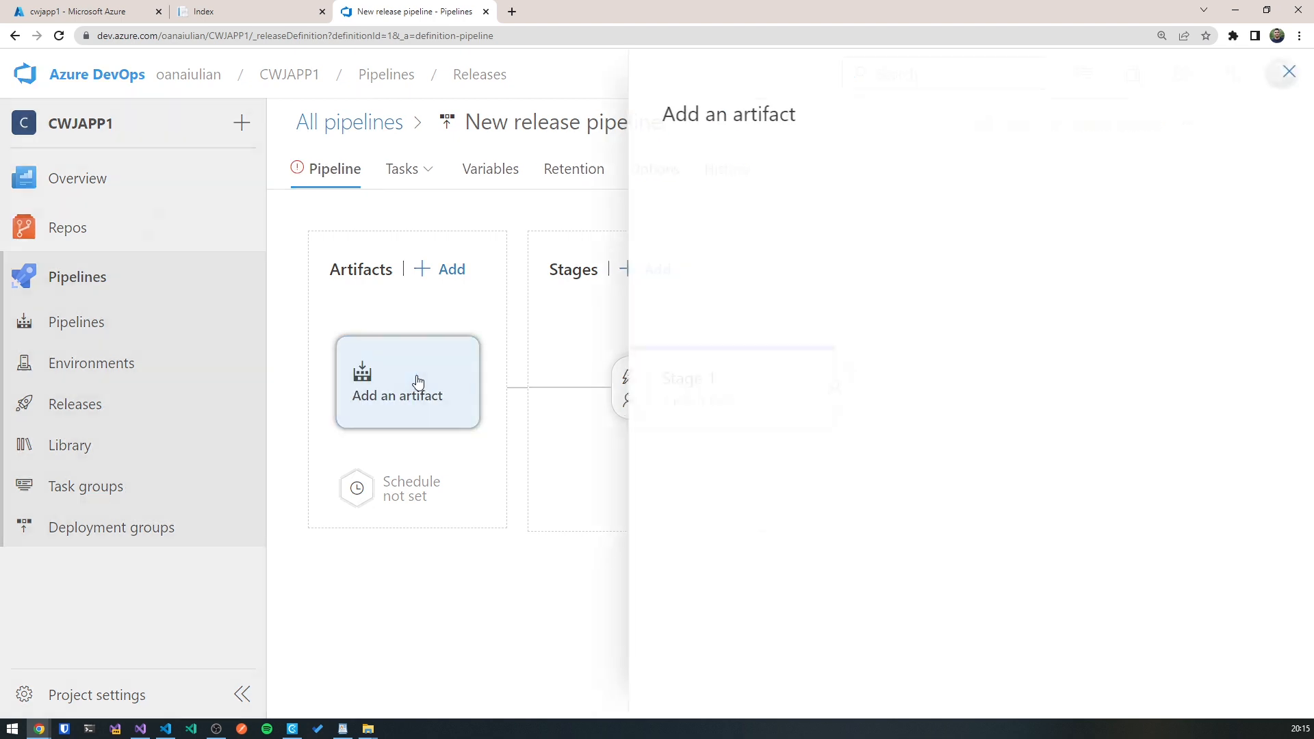
click(407, 381)
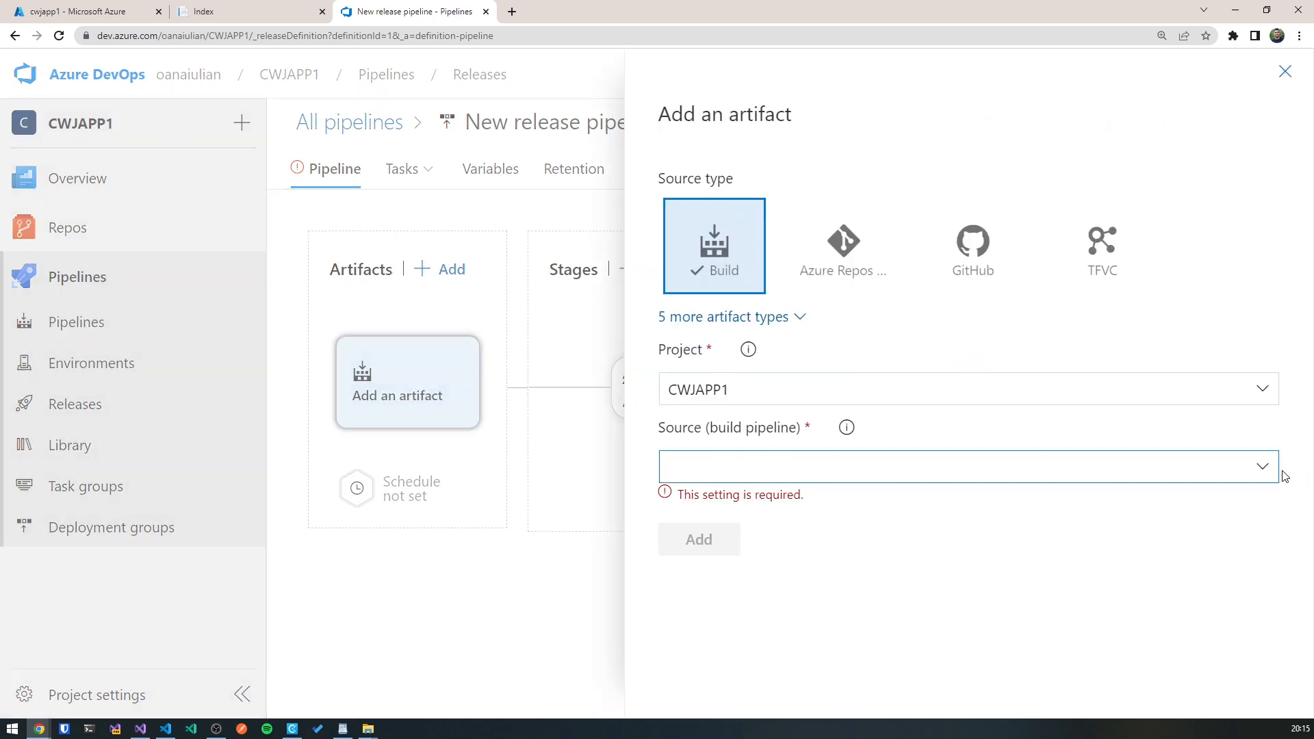
click(963, 466)
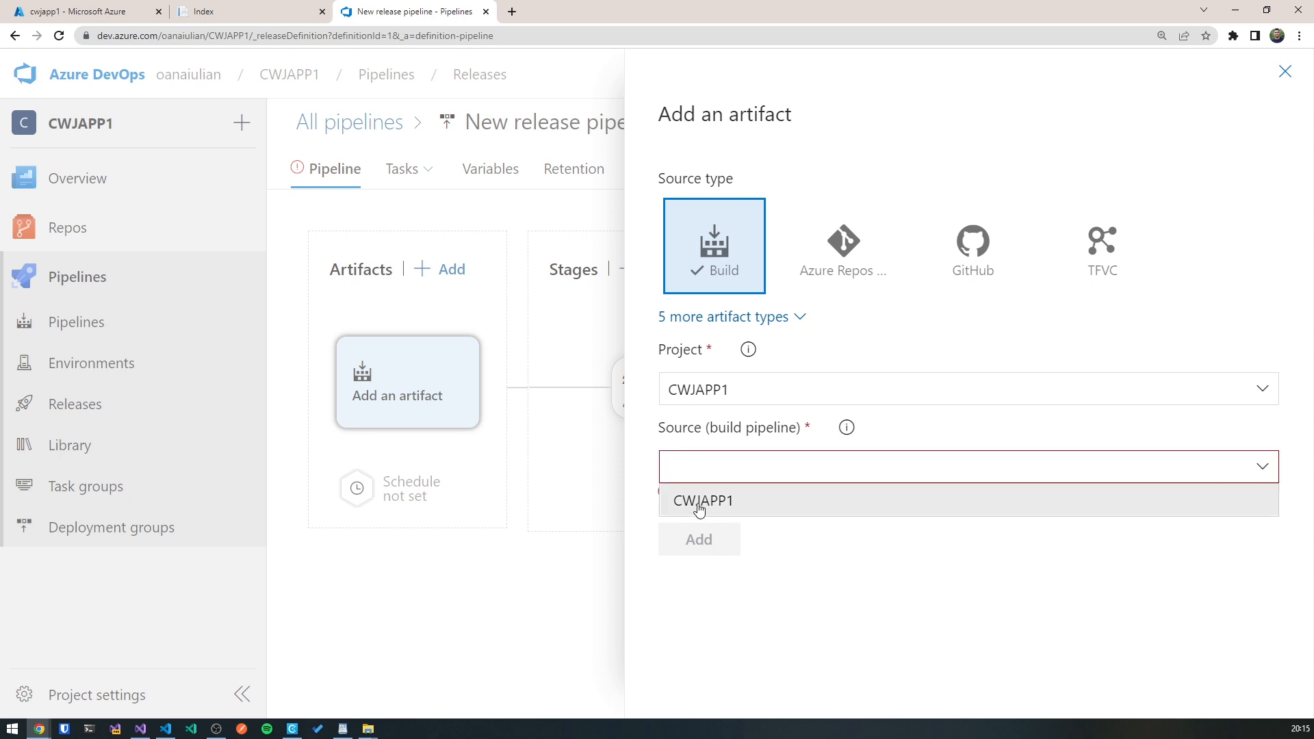
click(702, 500)
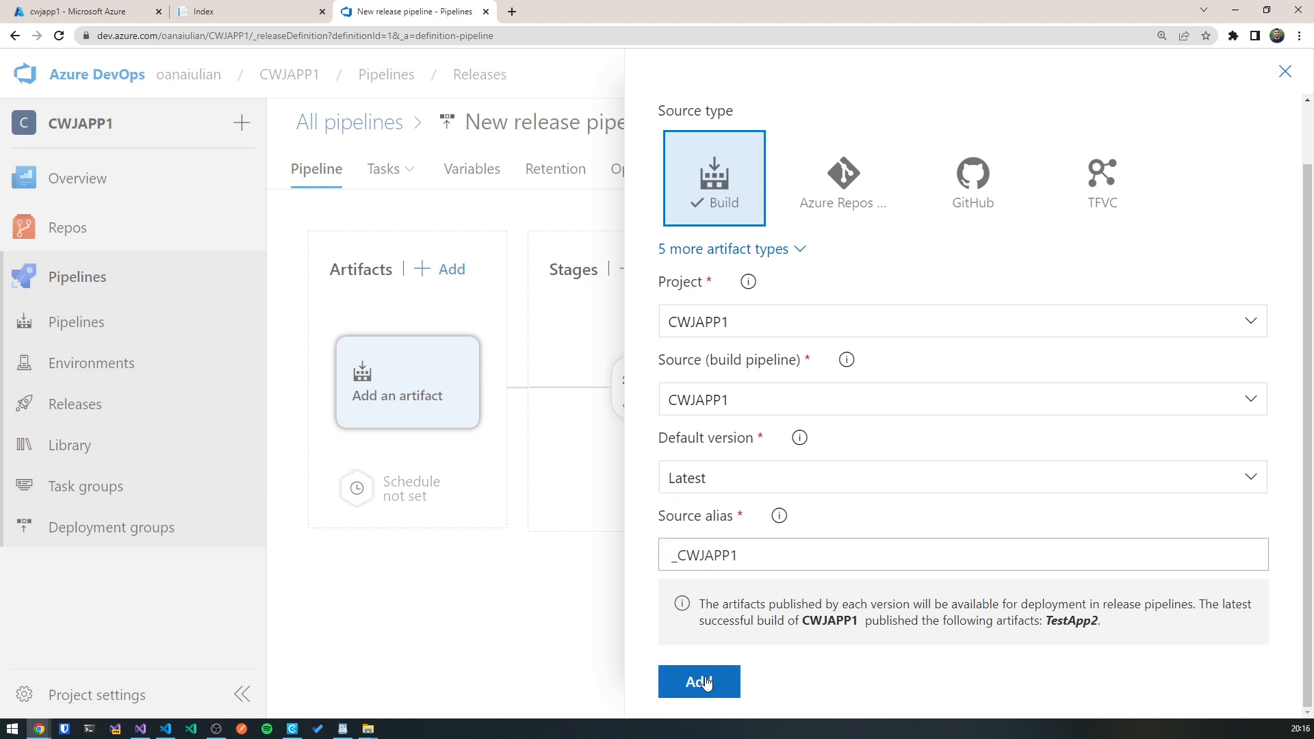
click(698, 680)
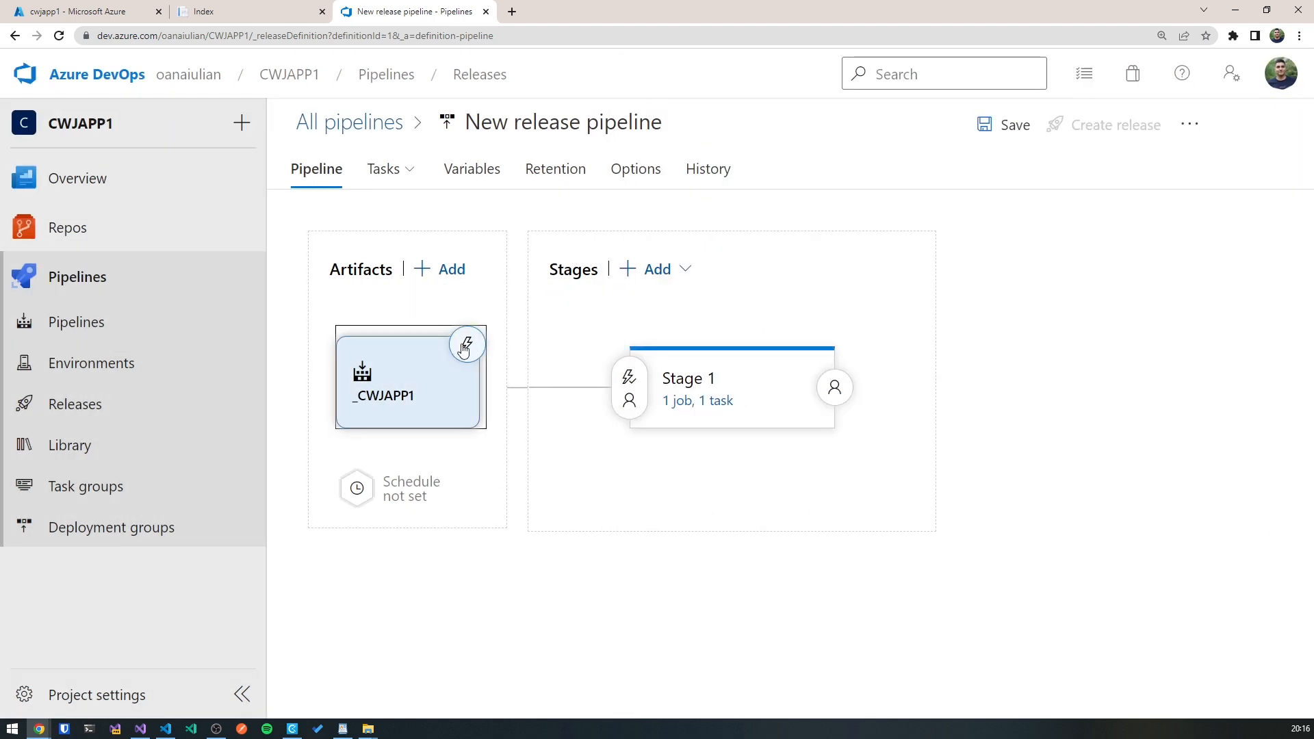
- Enable the continuous deployment trigger on the _CWJAPP1 artifact
click(467, 345)
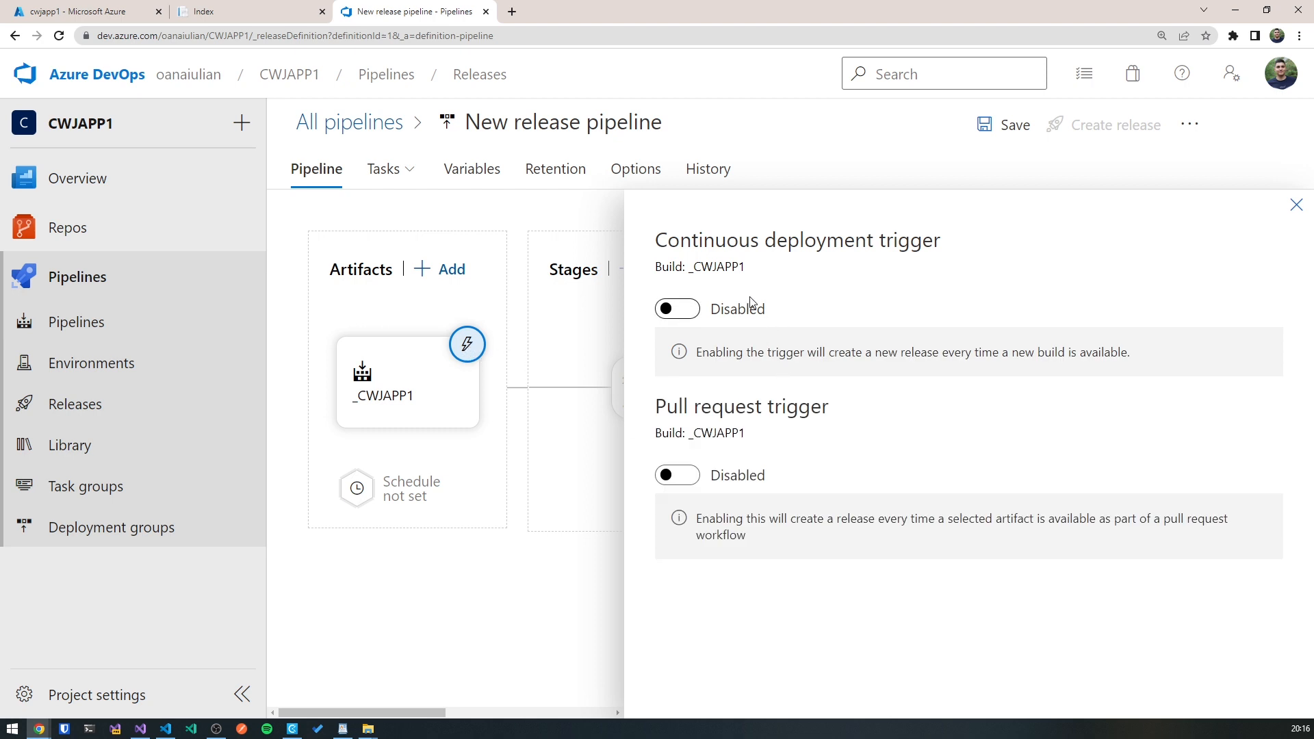
double_click(699, 266)
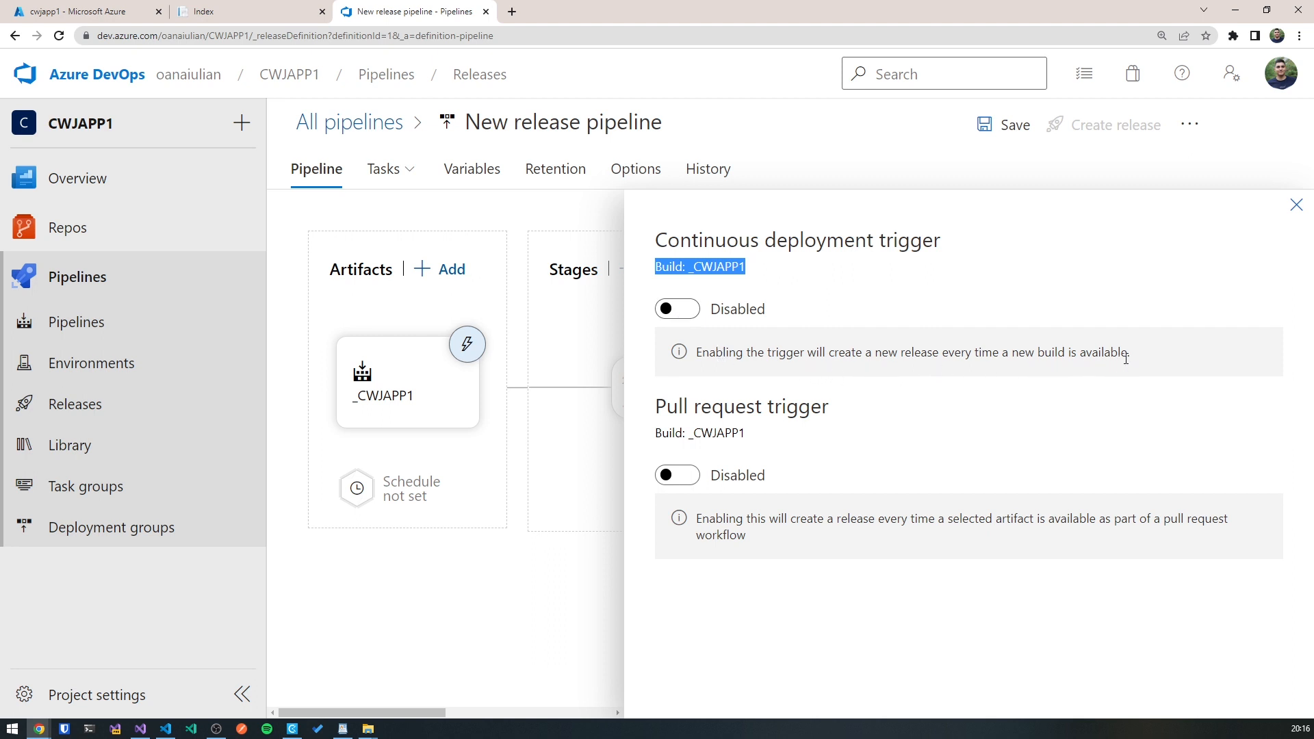
click(677, 308)
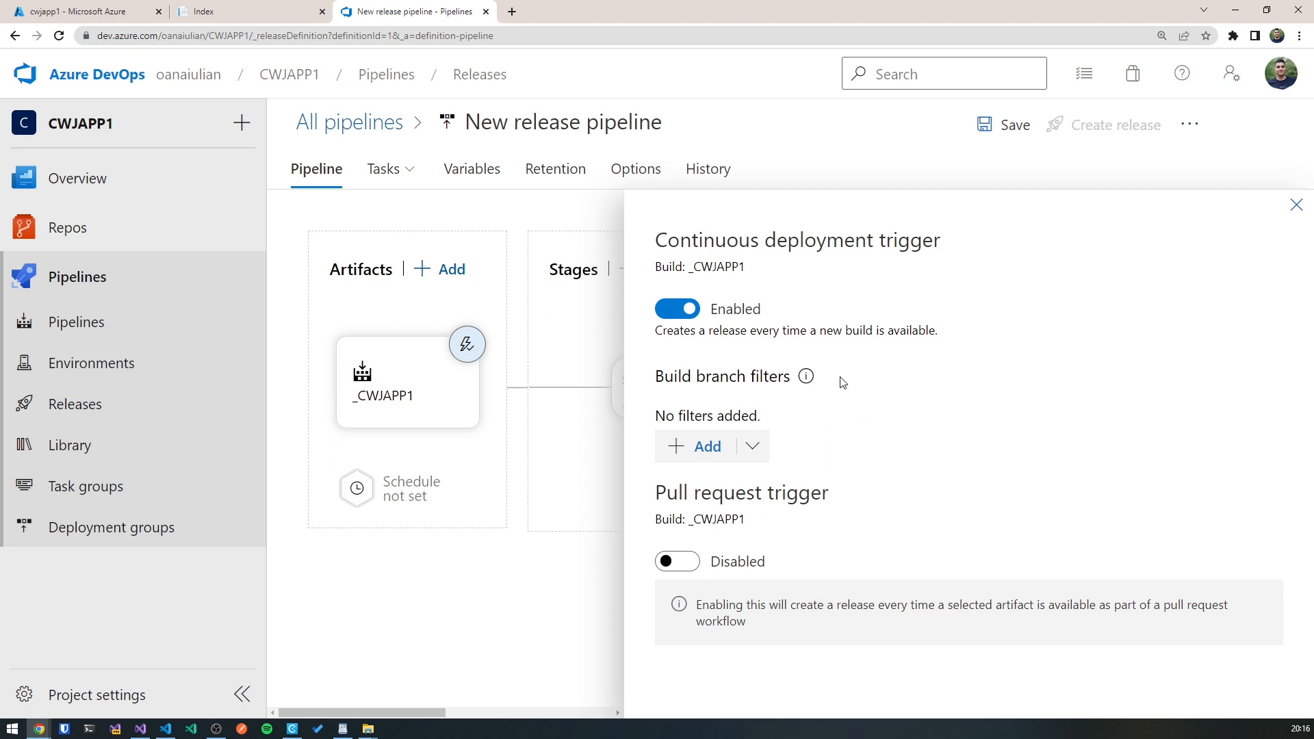
mouse_move(1304, 225)
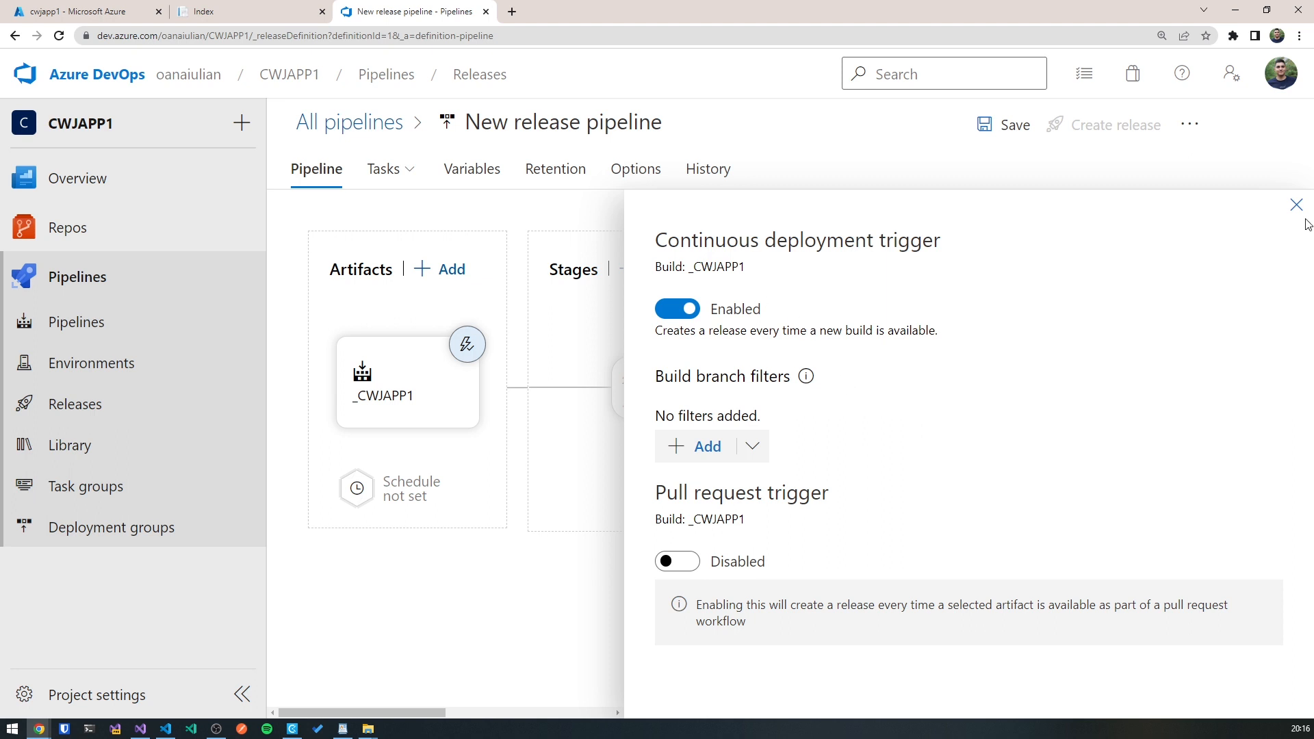
click(1002, 124)
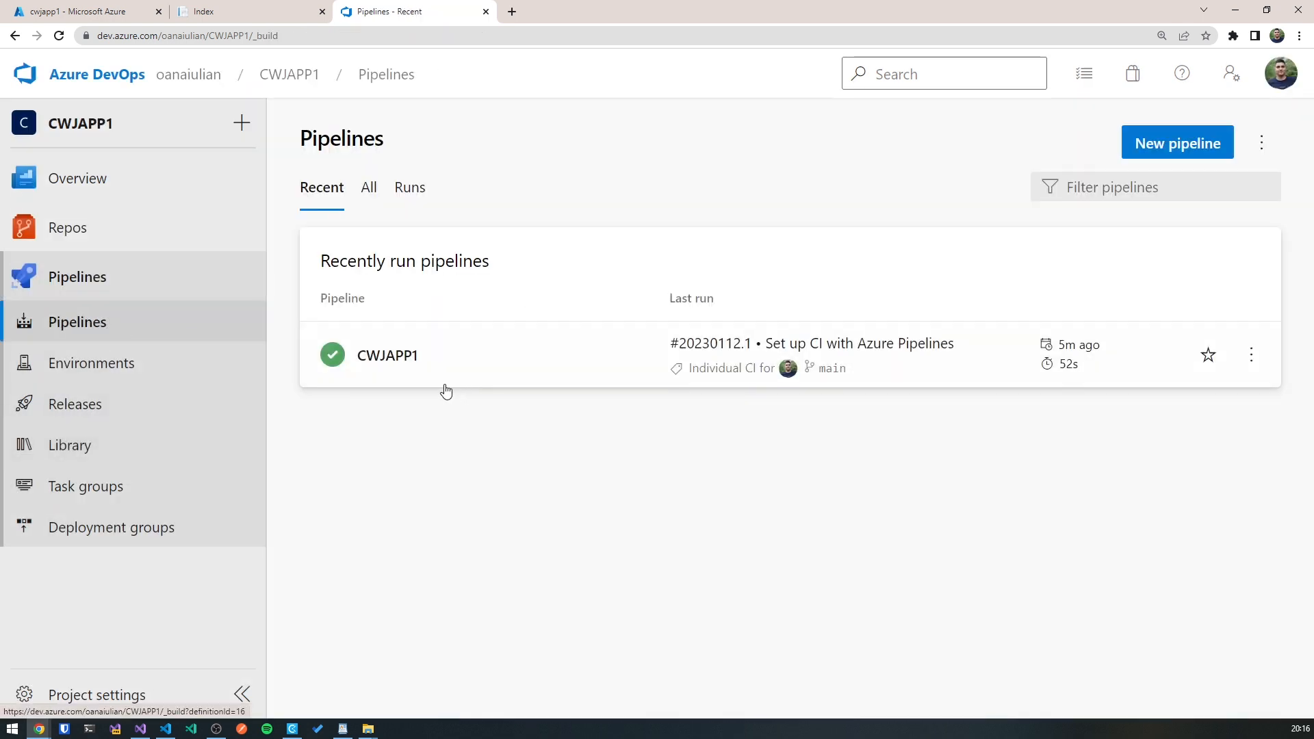
- Manually run the CWJAPP1 build on main, then go to Releases
click(387, 355)
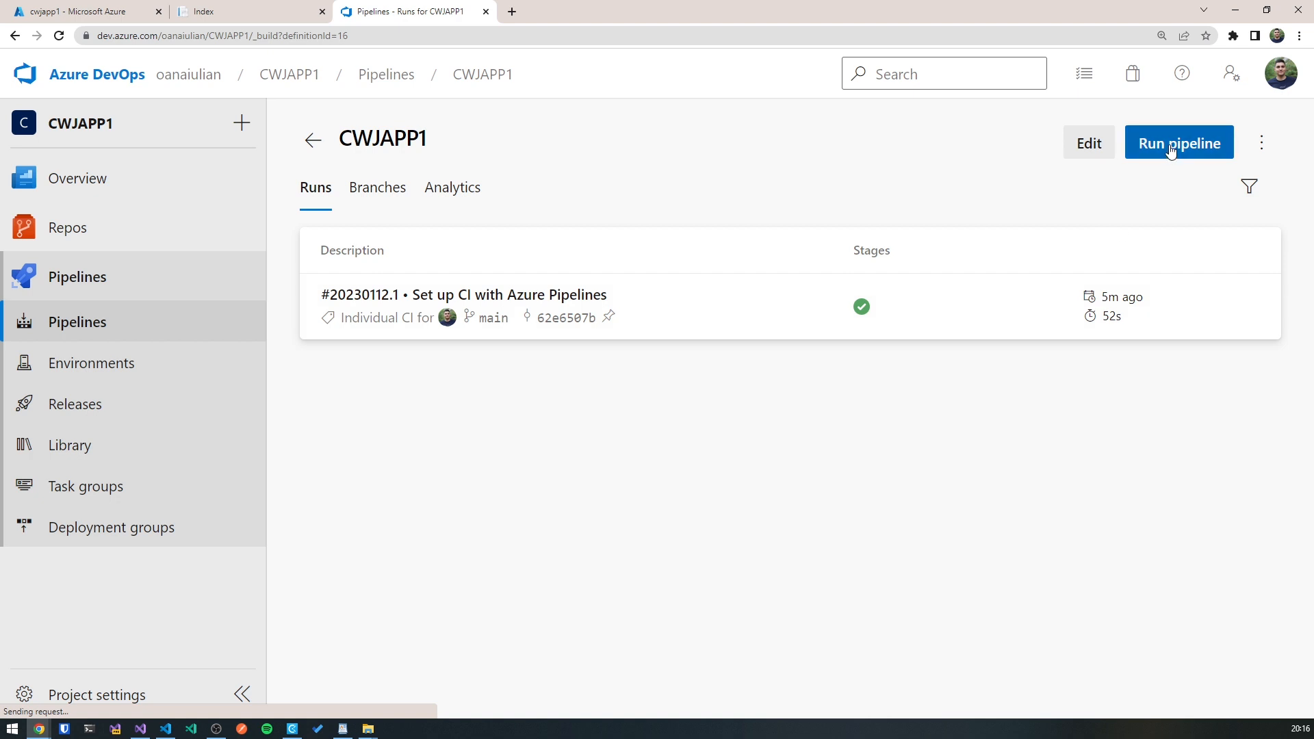
click(1179, 143)
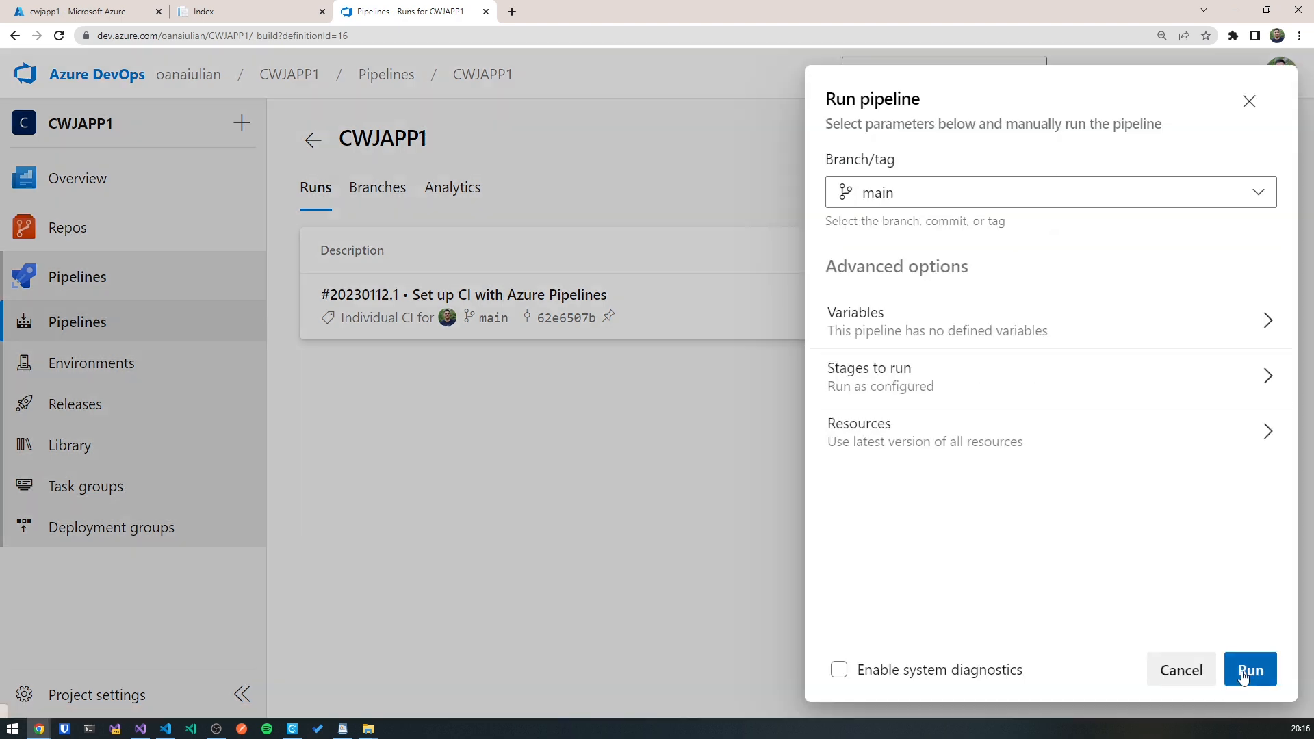
click(1248, 670)
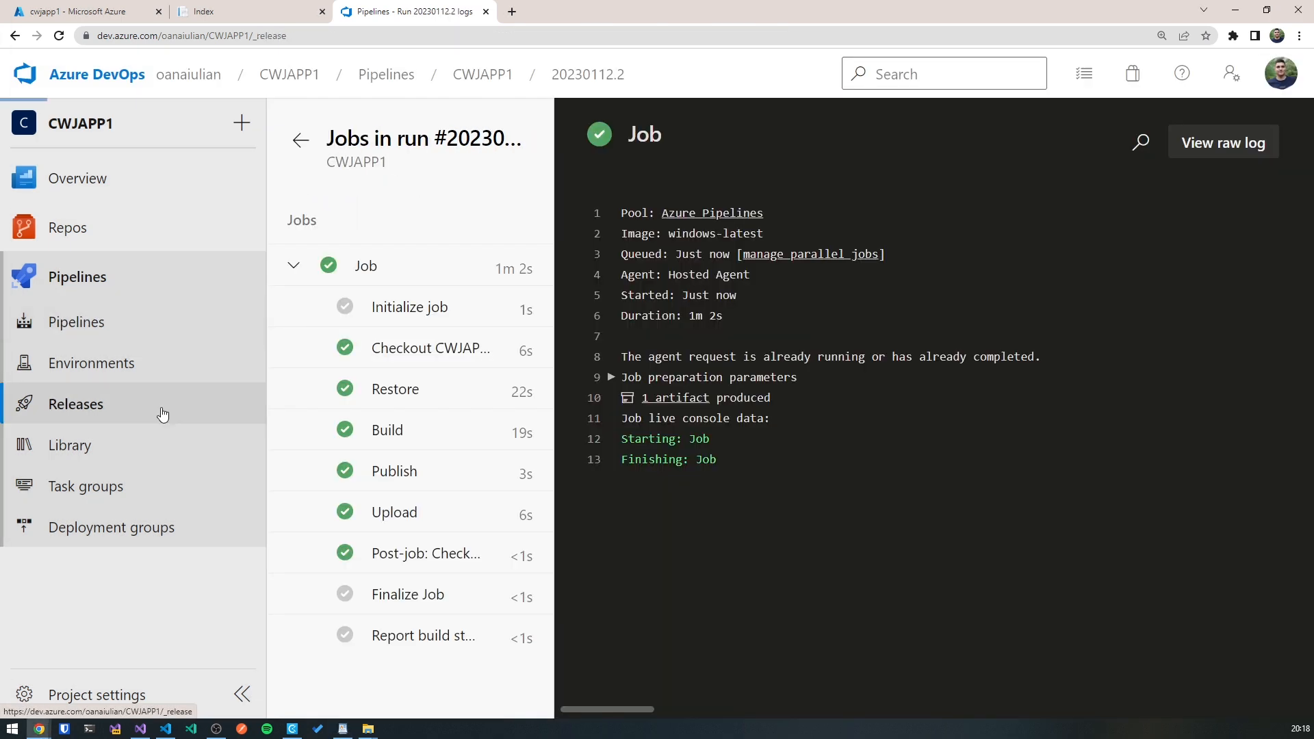
click(75, 404)
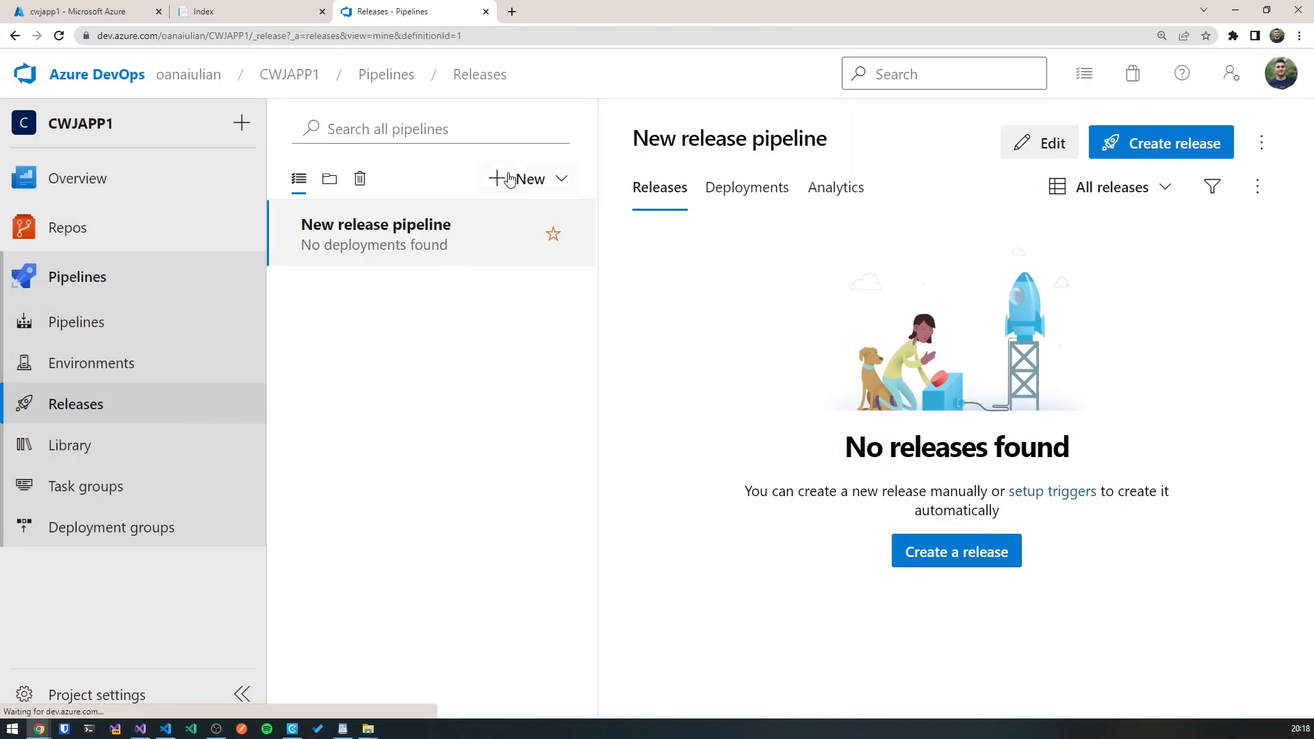
- Open Release-1 and view its Stage 1 deployment logs
click(956, 550)
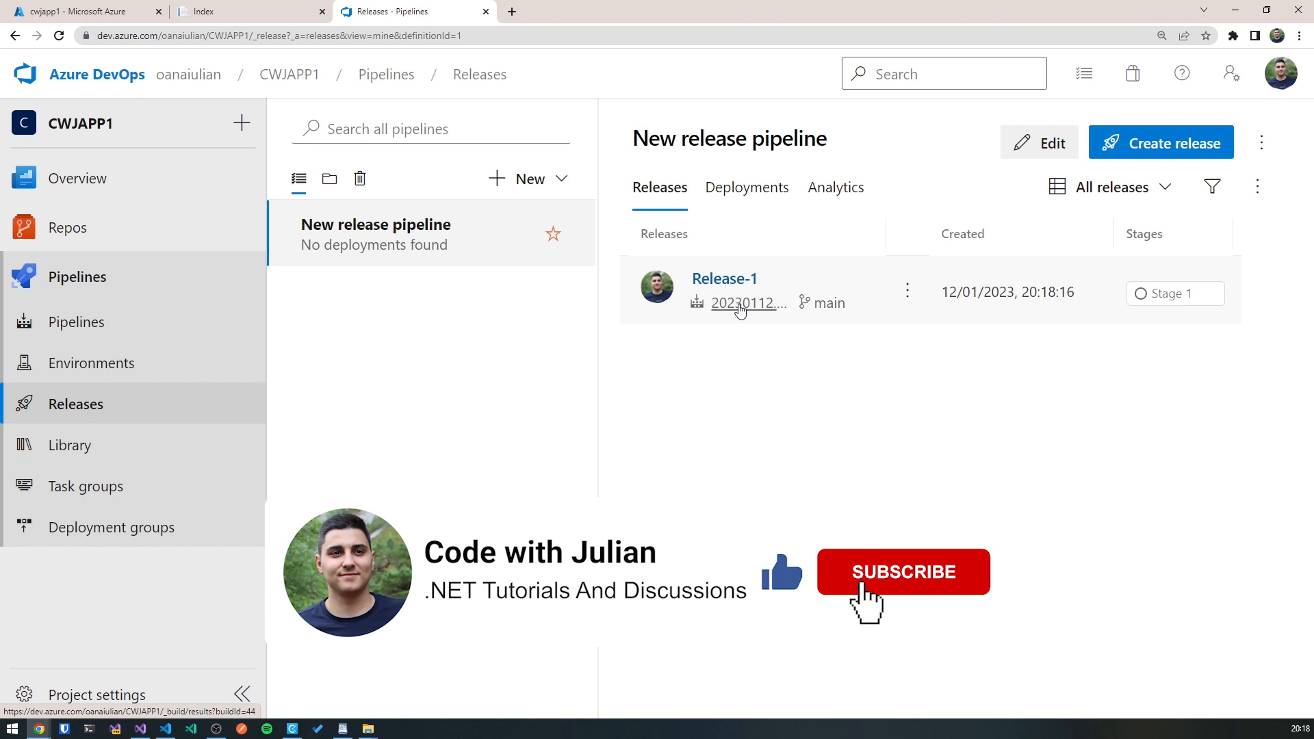
click(903, 571)
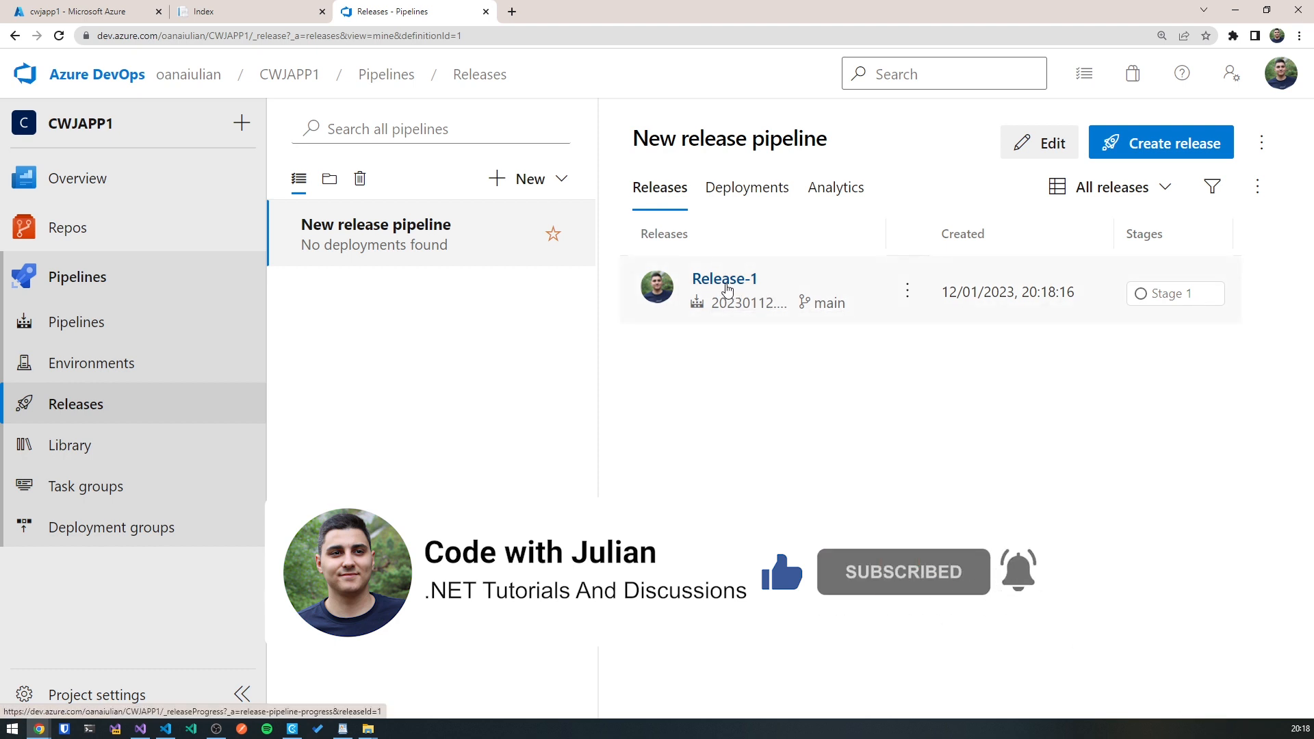
click(723, 279)
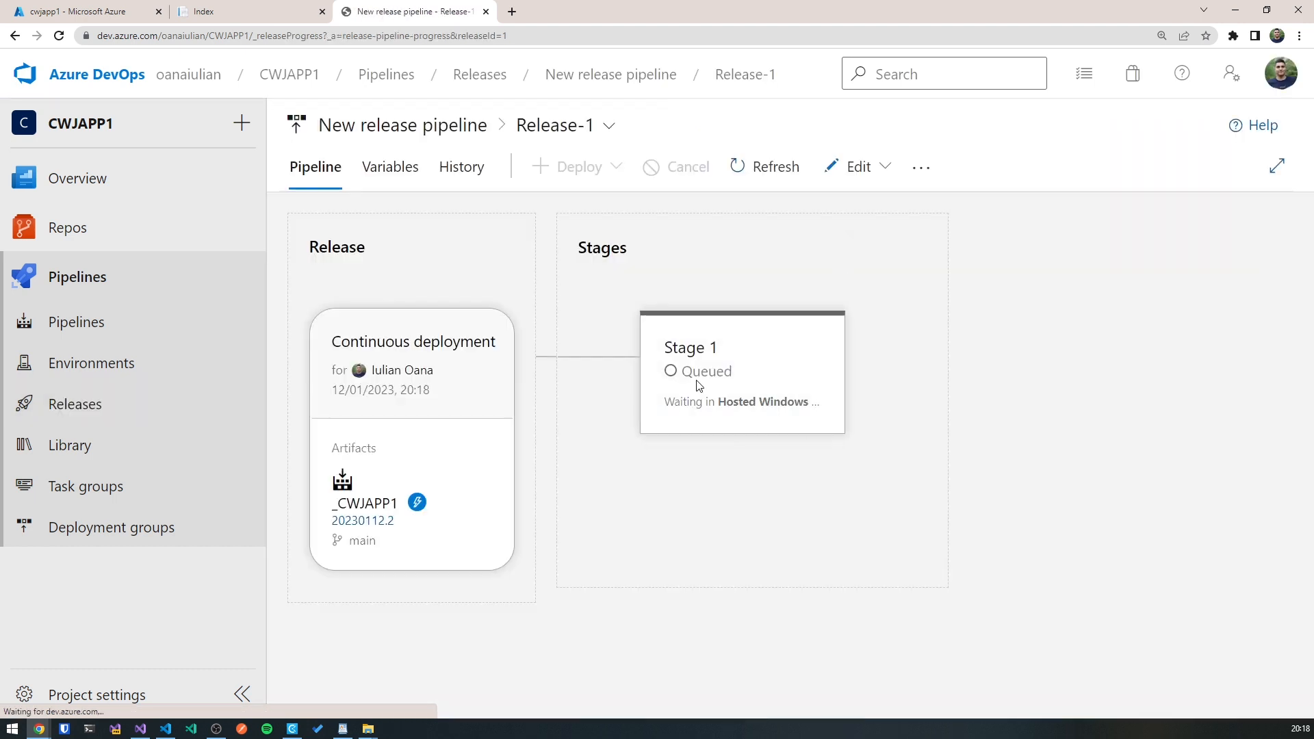
click(740, 371)
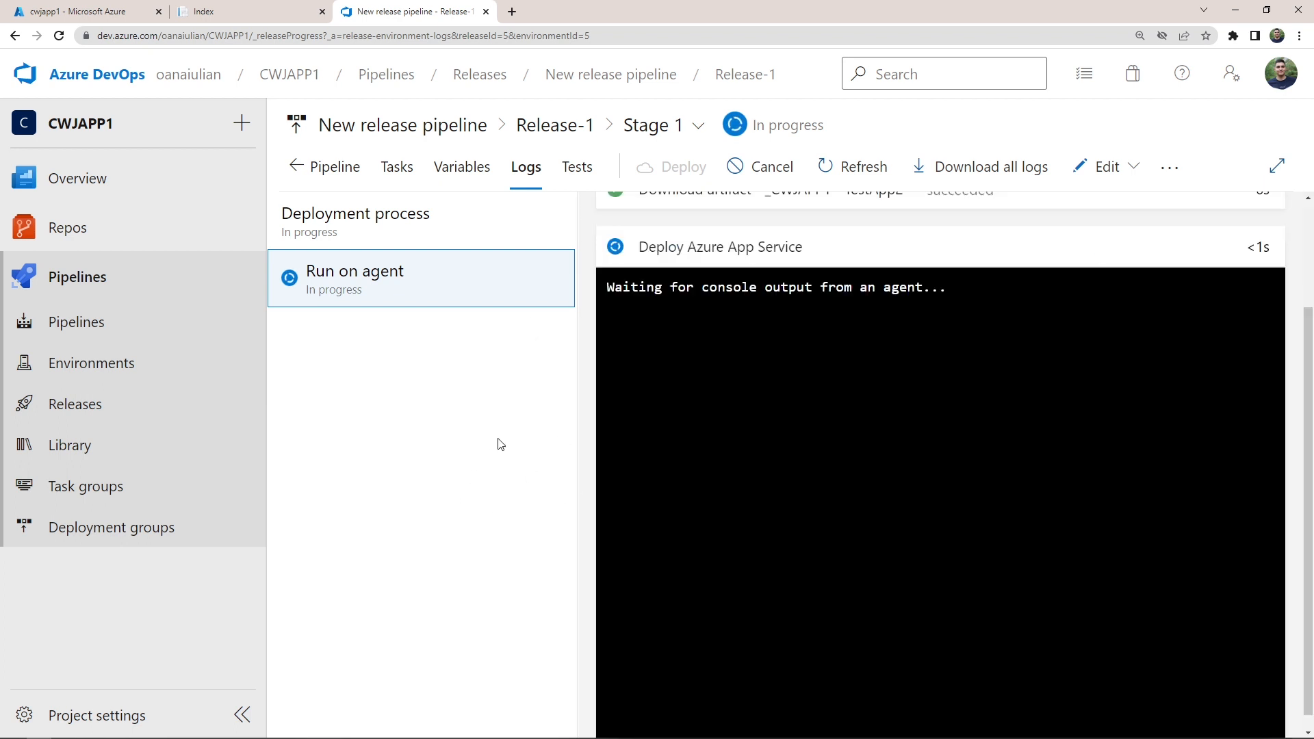
mouse_move(638, 325)
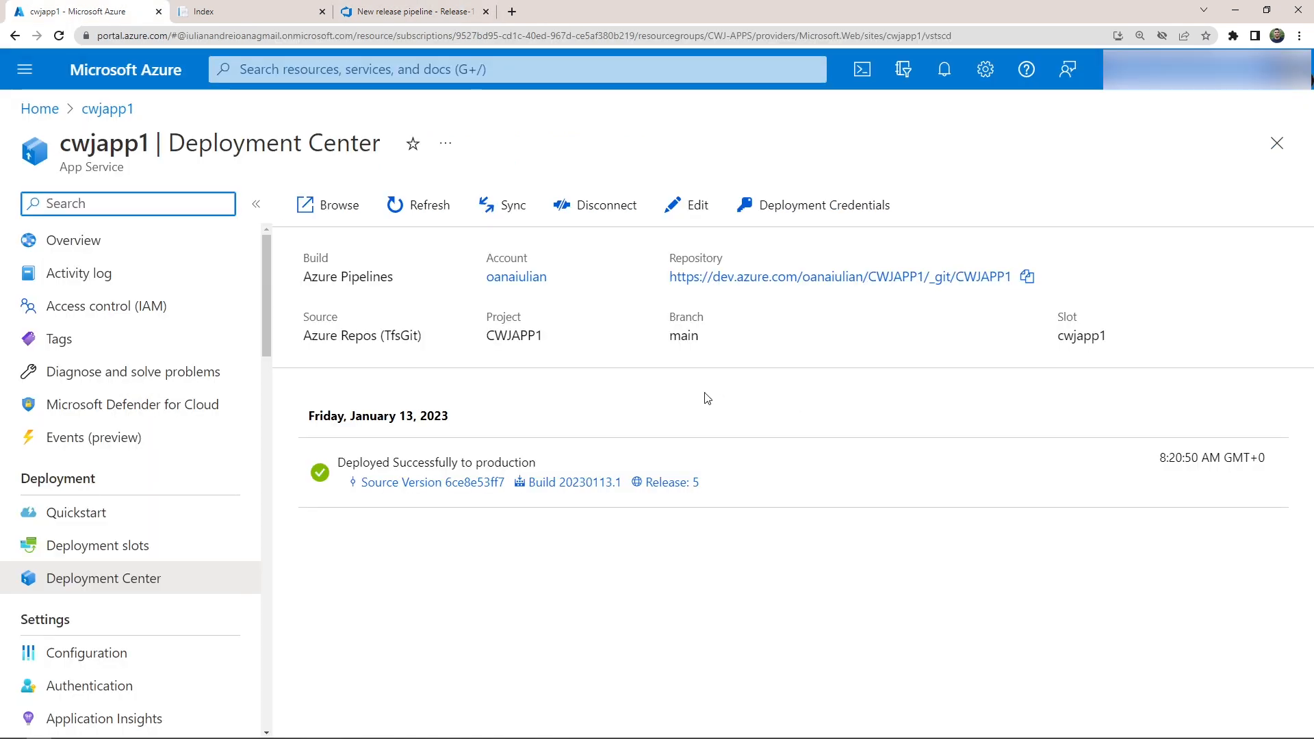
mouse_move(695, 602)
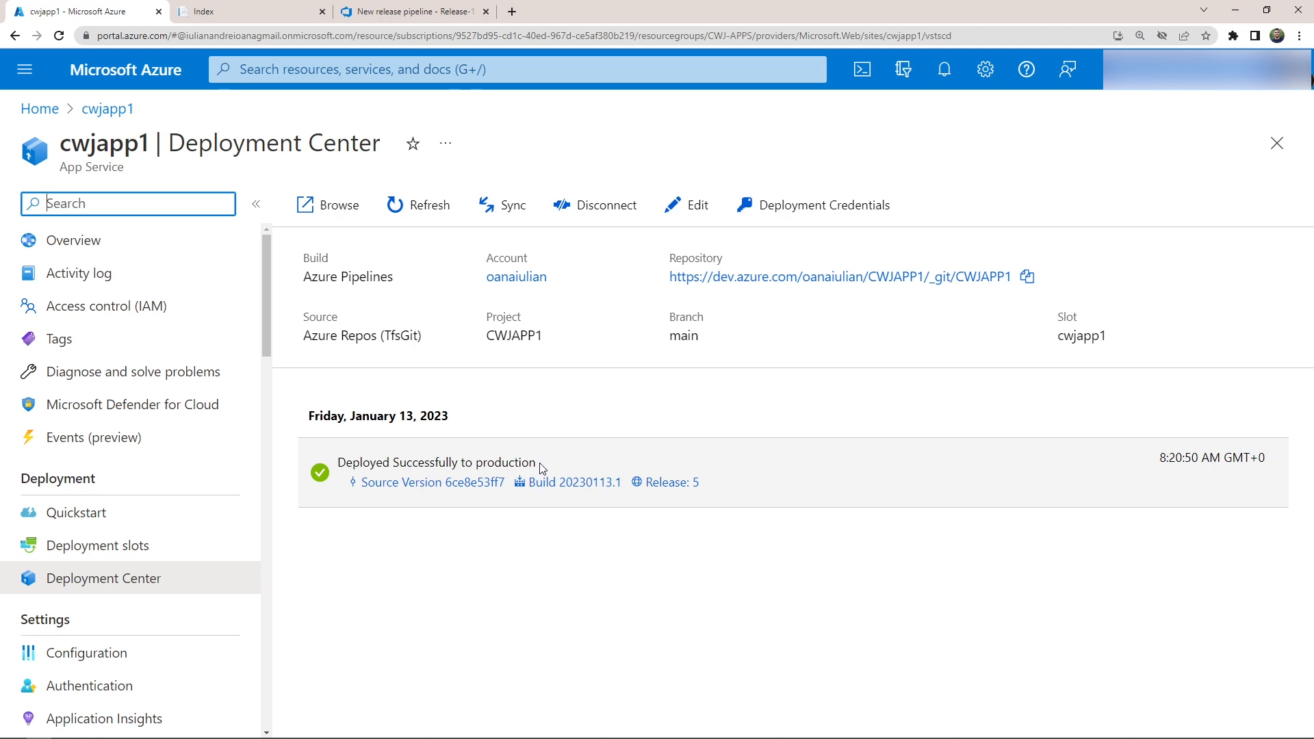
mouse_move(553, 480)
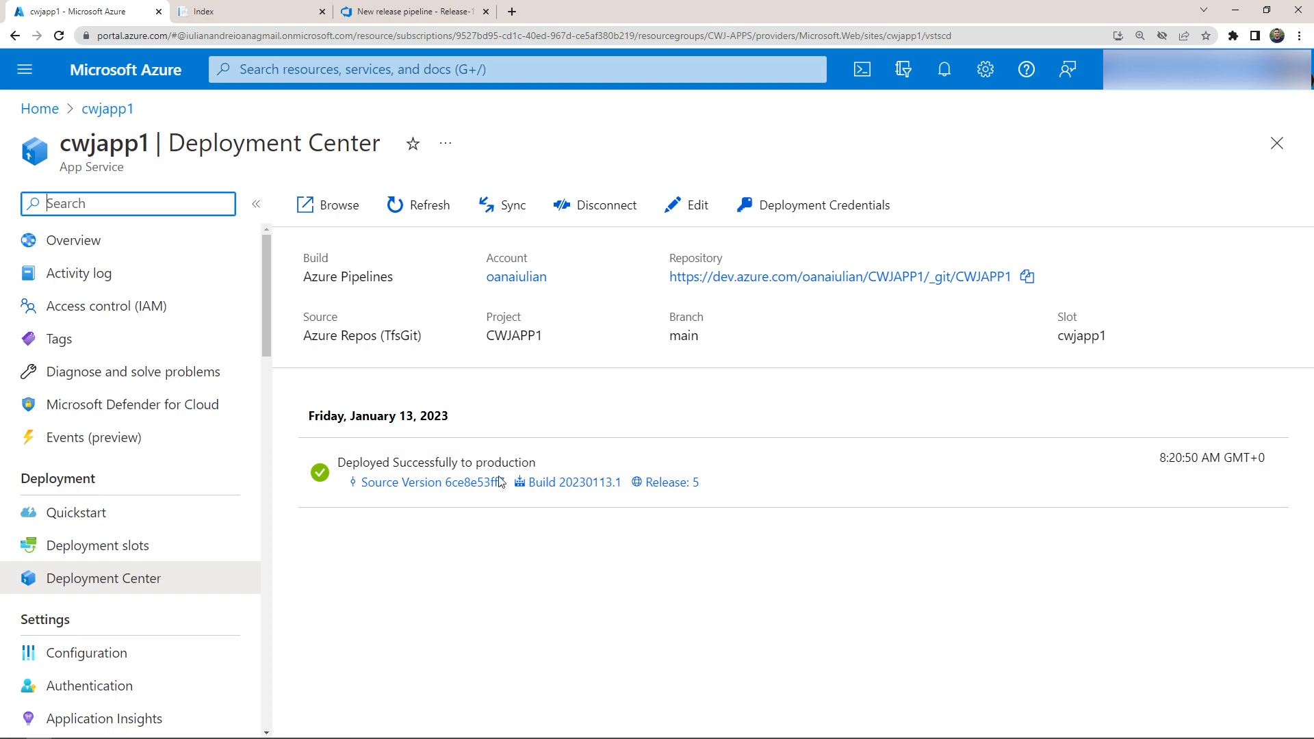
- Replace the Index.razor h1 text with 'ANOTHER TITLE TO MY APP' and save
click(227, 11)
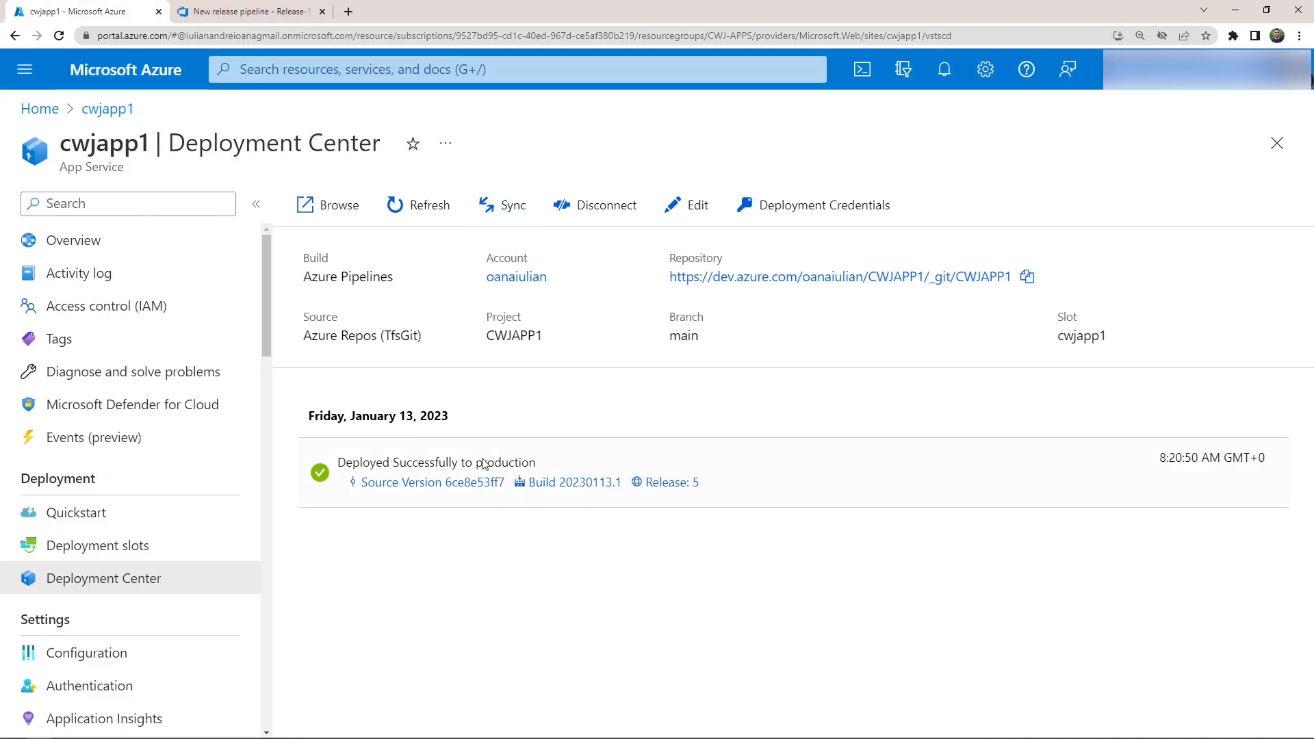
mouse_move(665, 530)
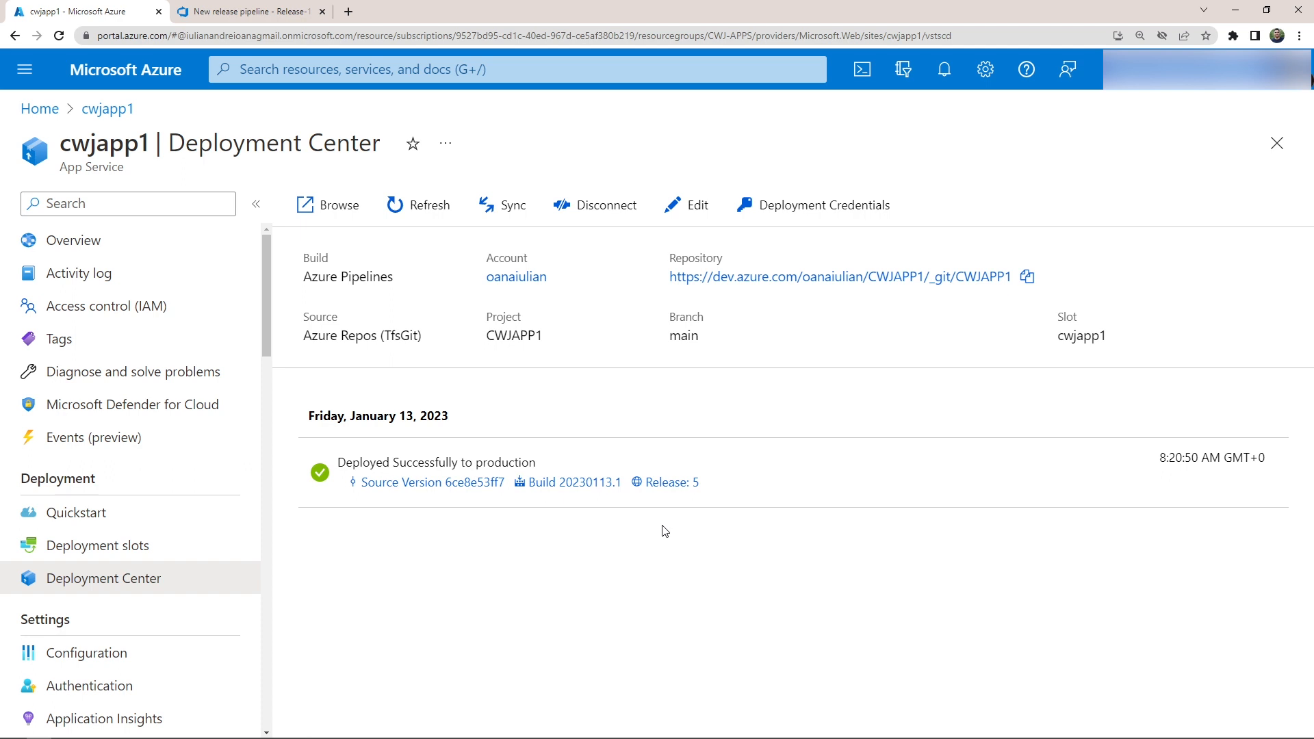
mouse_move(650, 512)
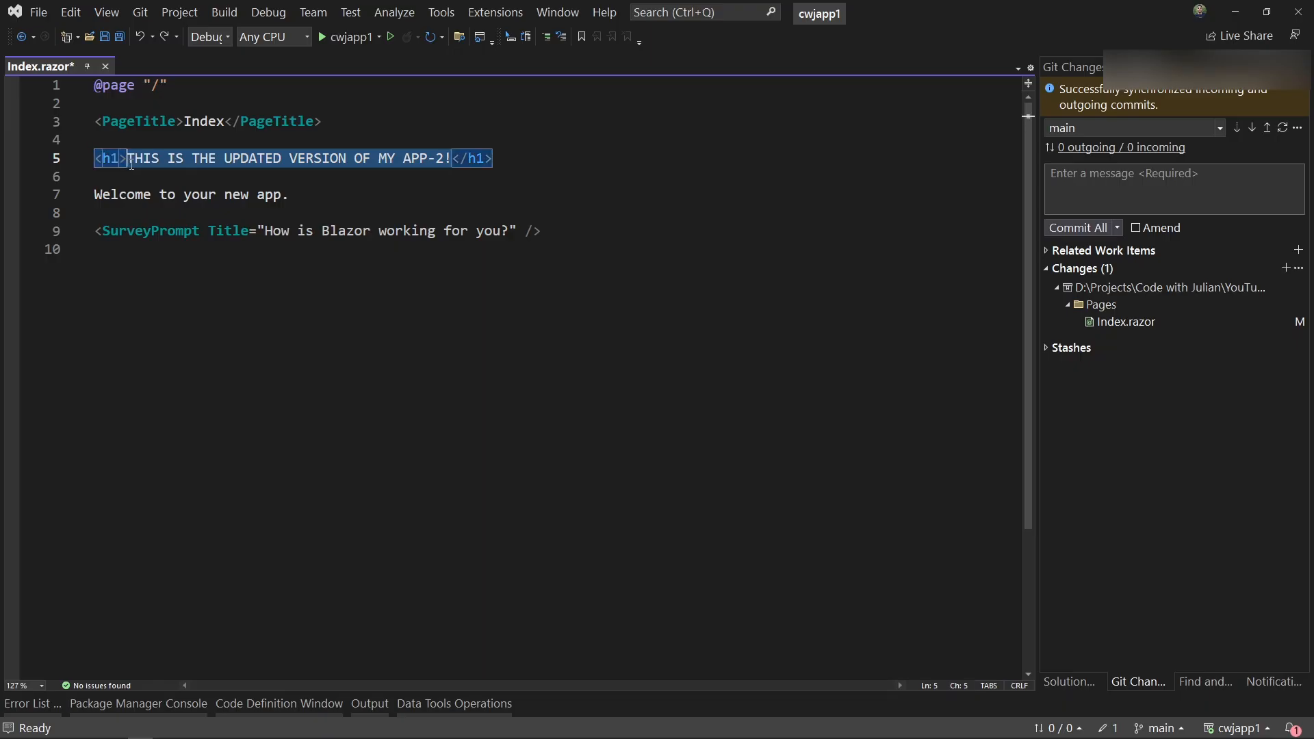
text(ANOTHER TITLE TO MY APP</h1>)
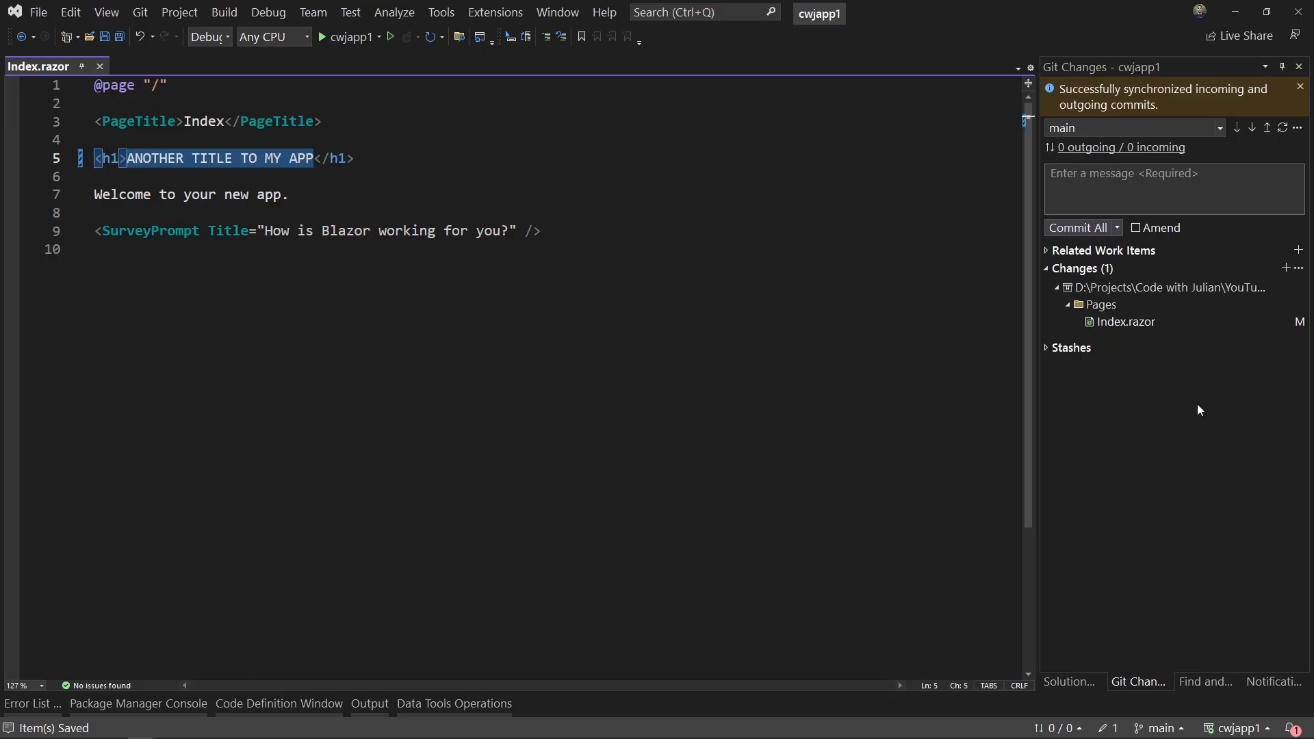
click(1078, 227)
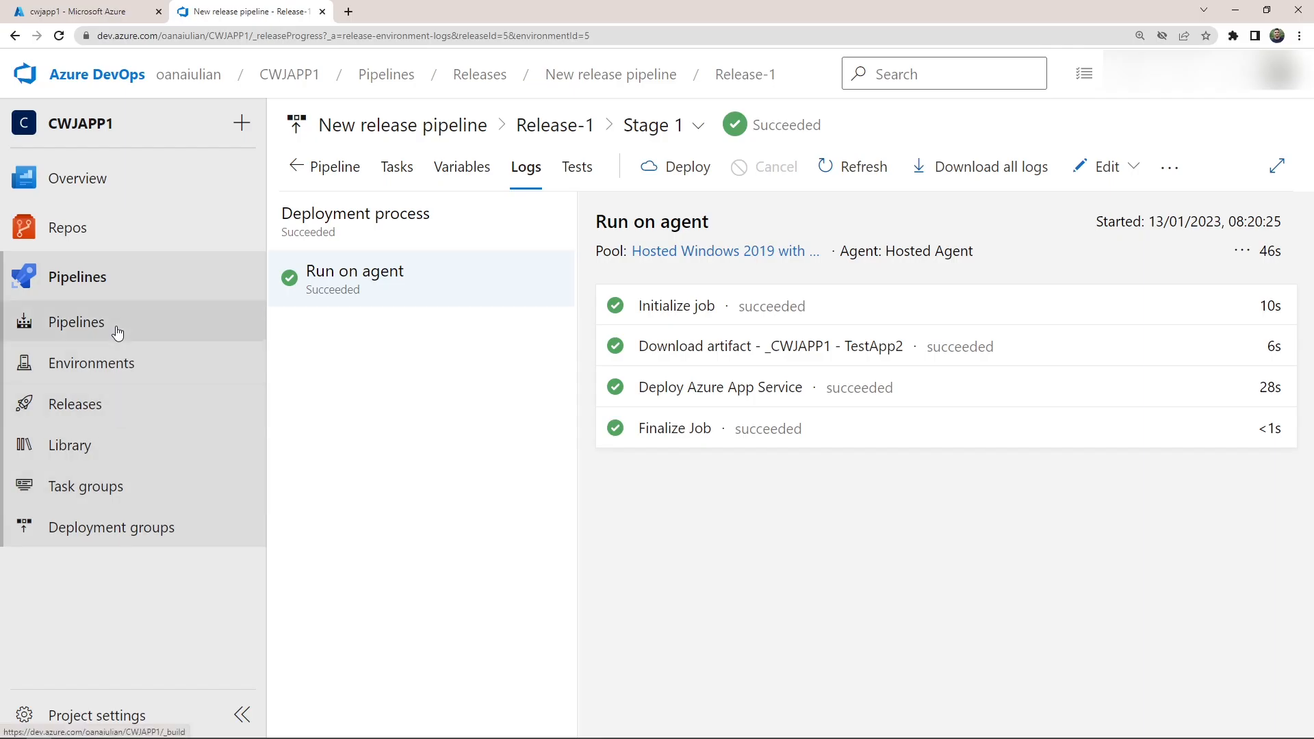
- Open CWJAPP1's latest merge-triggered run, then switch back to Deployment Center
click(76, 322)
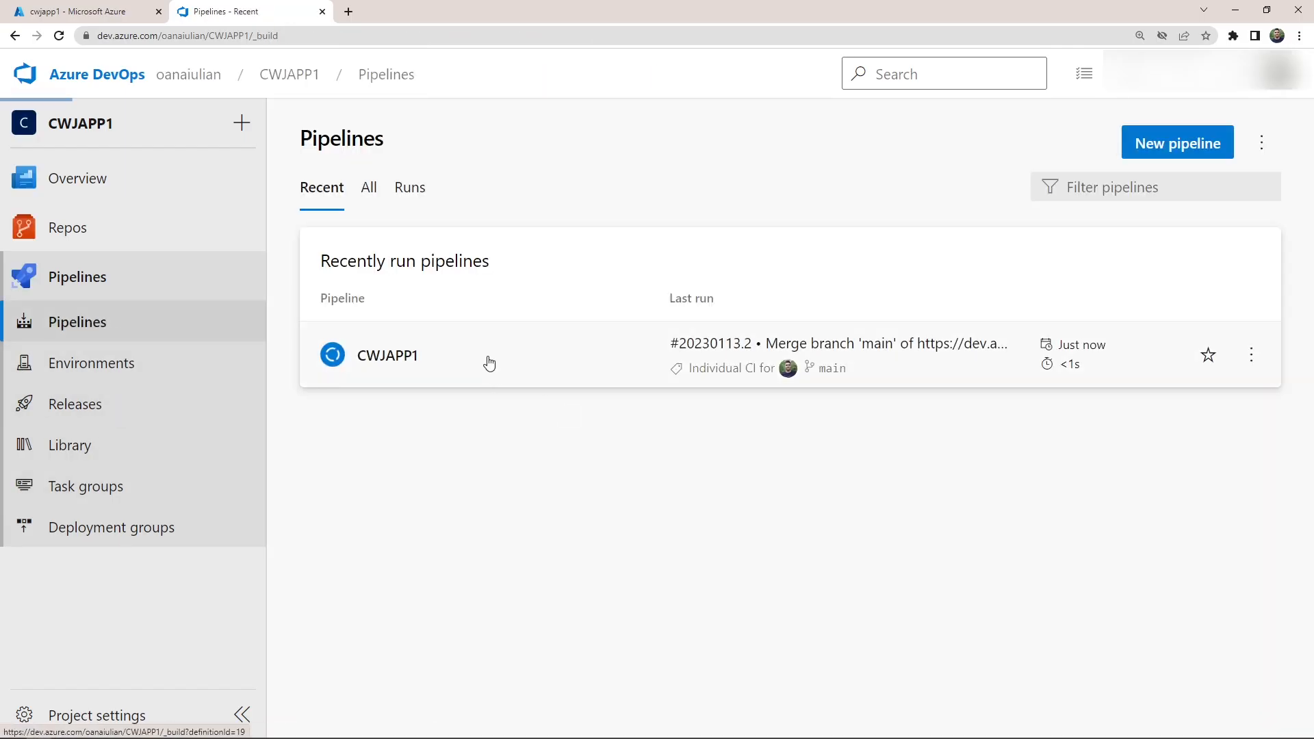
click(387, 354)
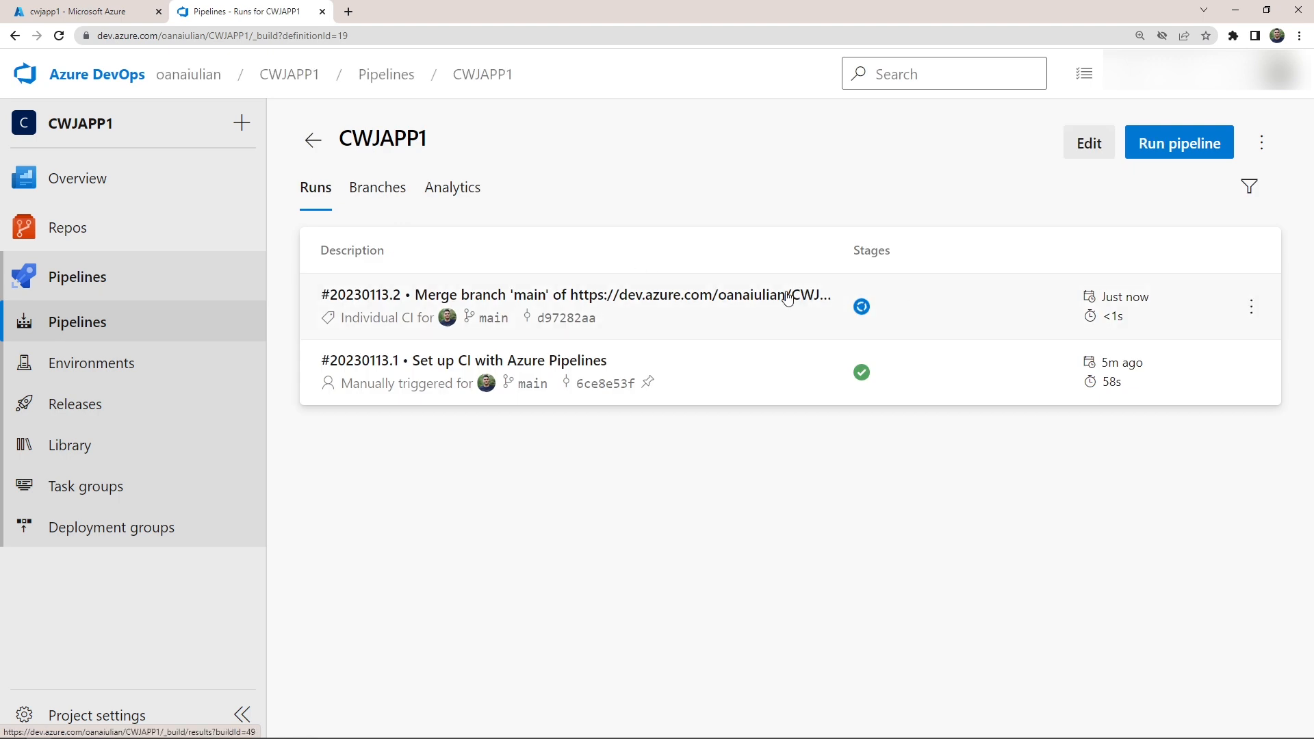
click(587, 294)
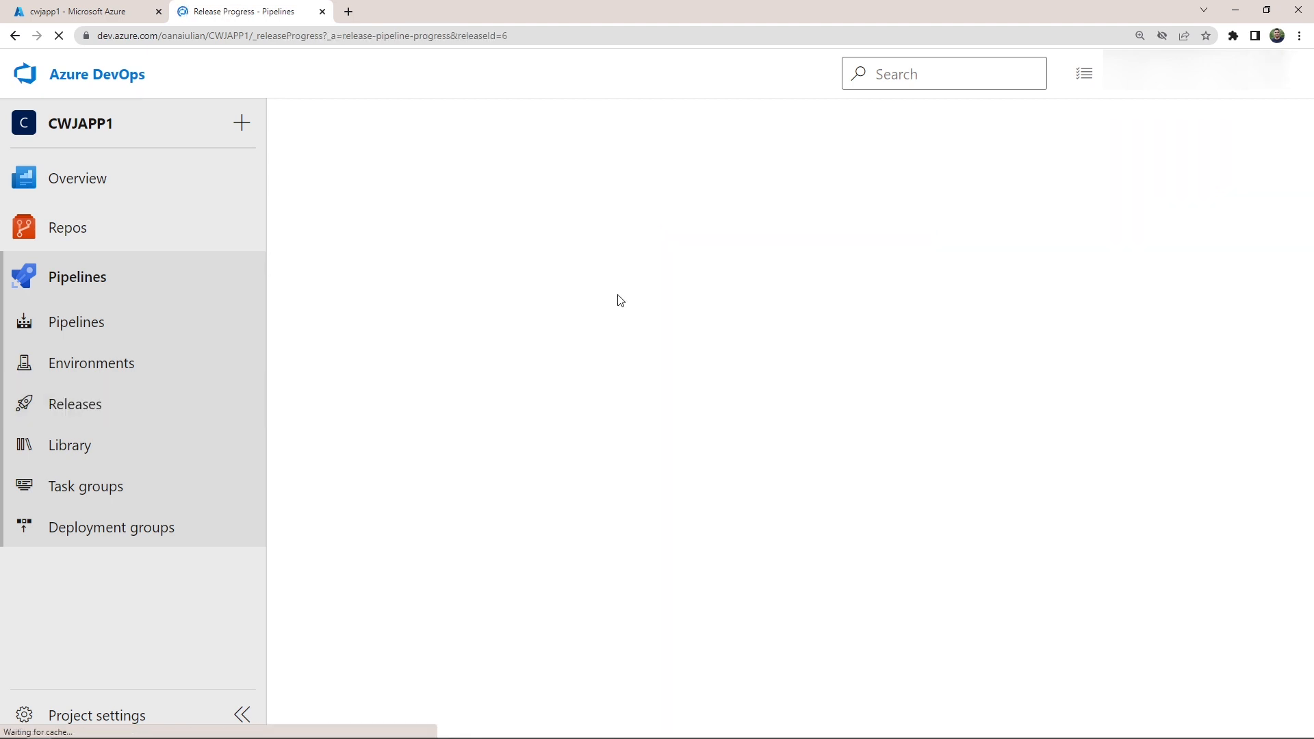
click(84, 11)
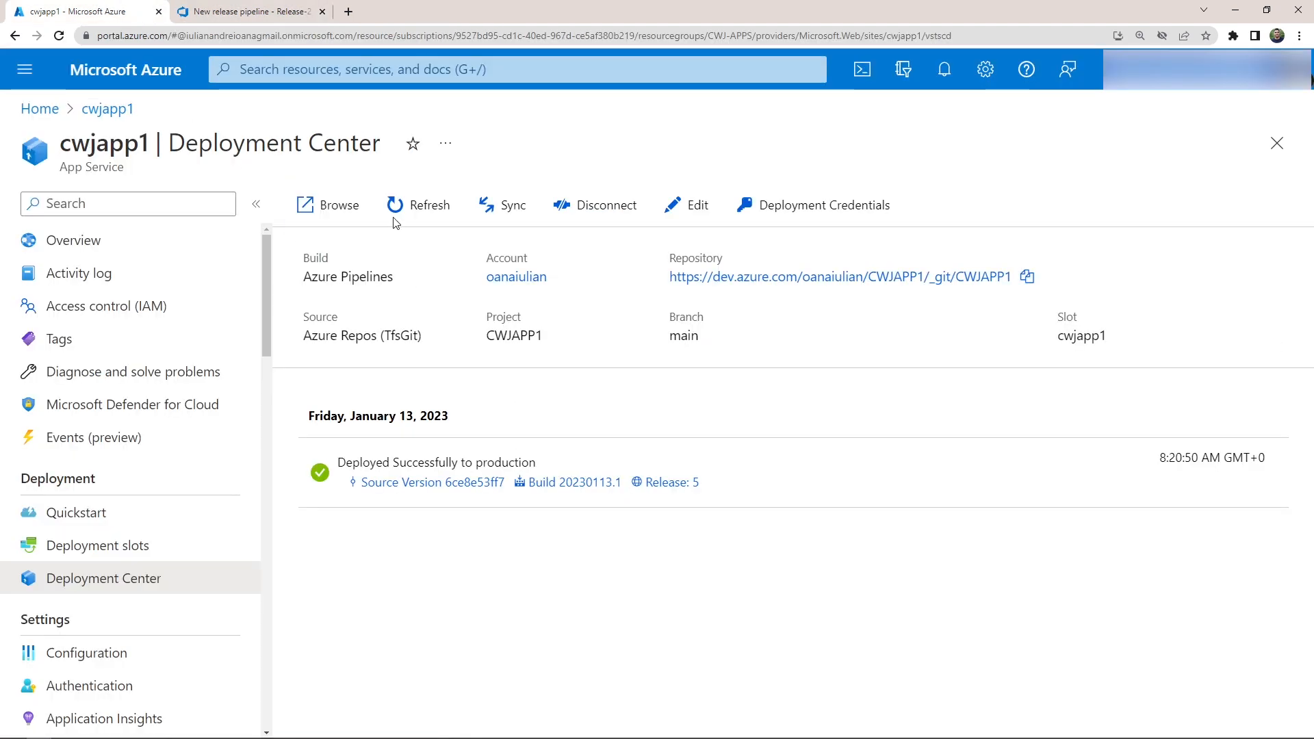
- Refresh the Deployment Center history to show build 20230113.2 (Release 6)
click(418, 205)
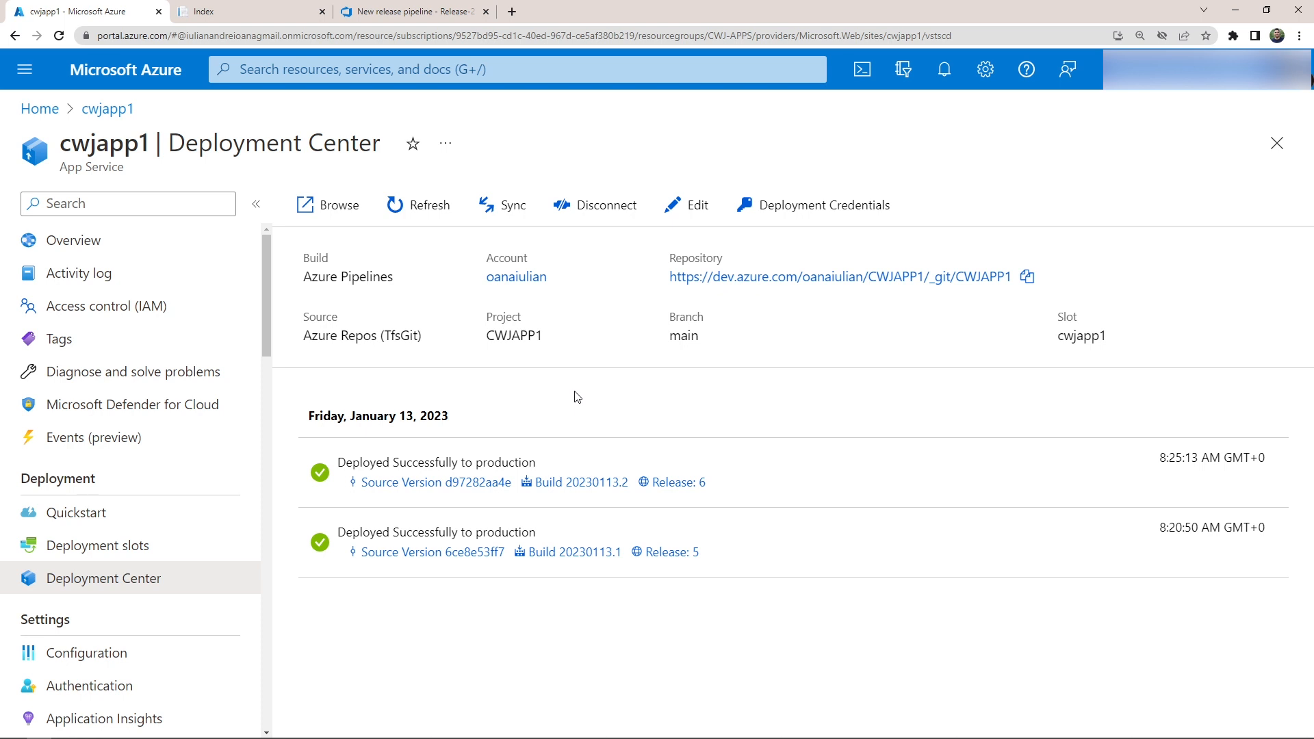
mouse_move(570, 395)
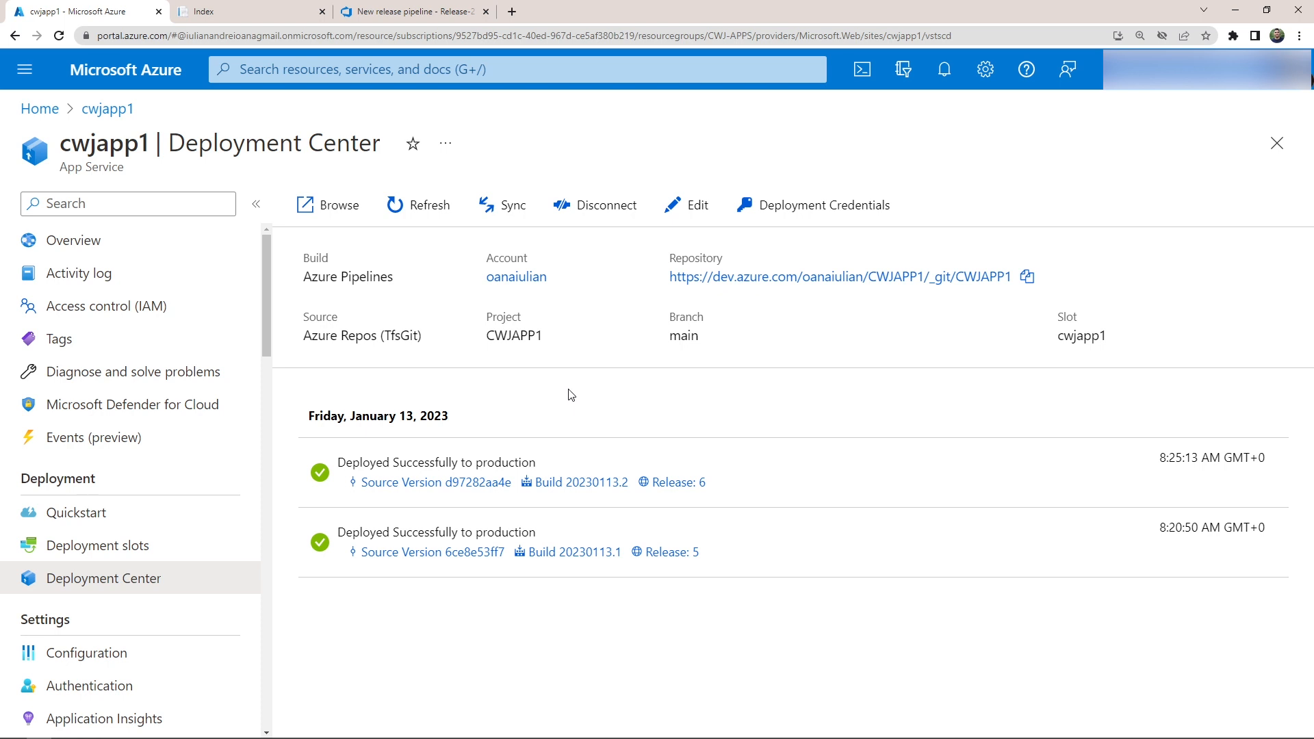